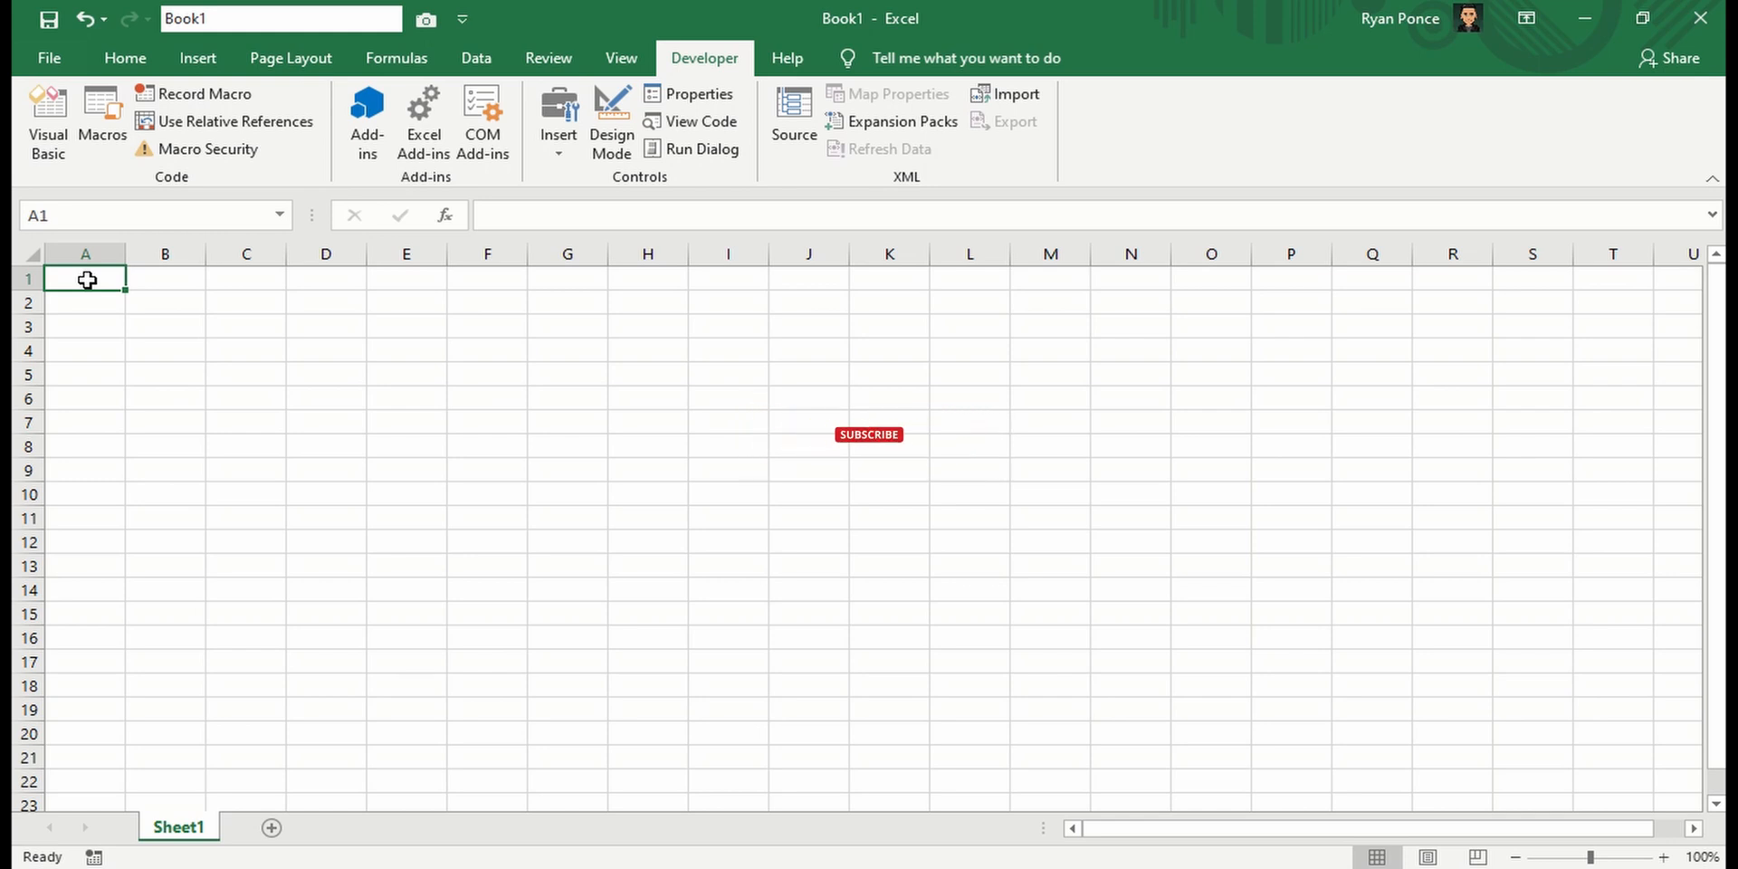
pyautogui.moveTo(270, 291)
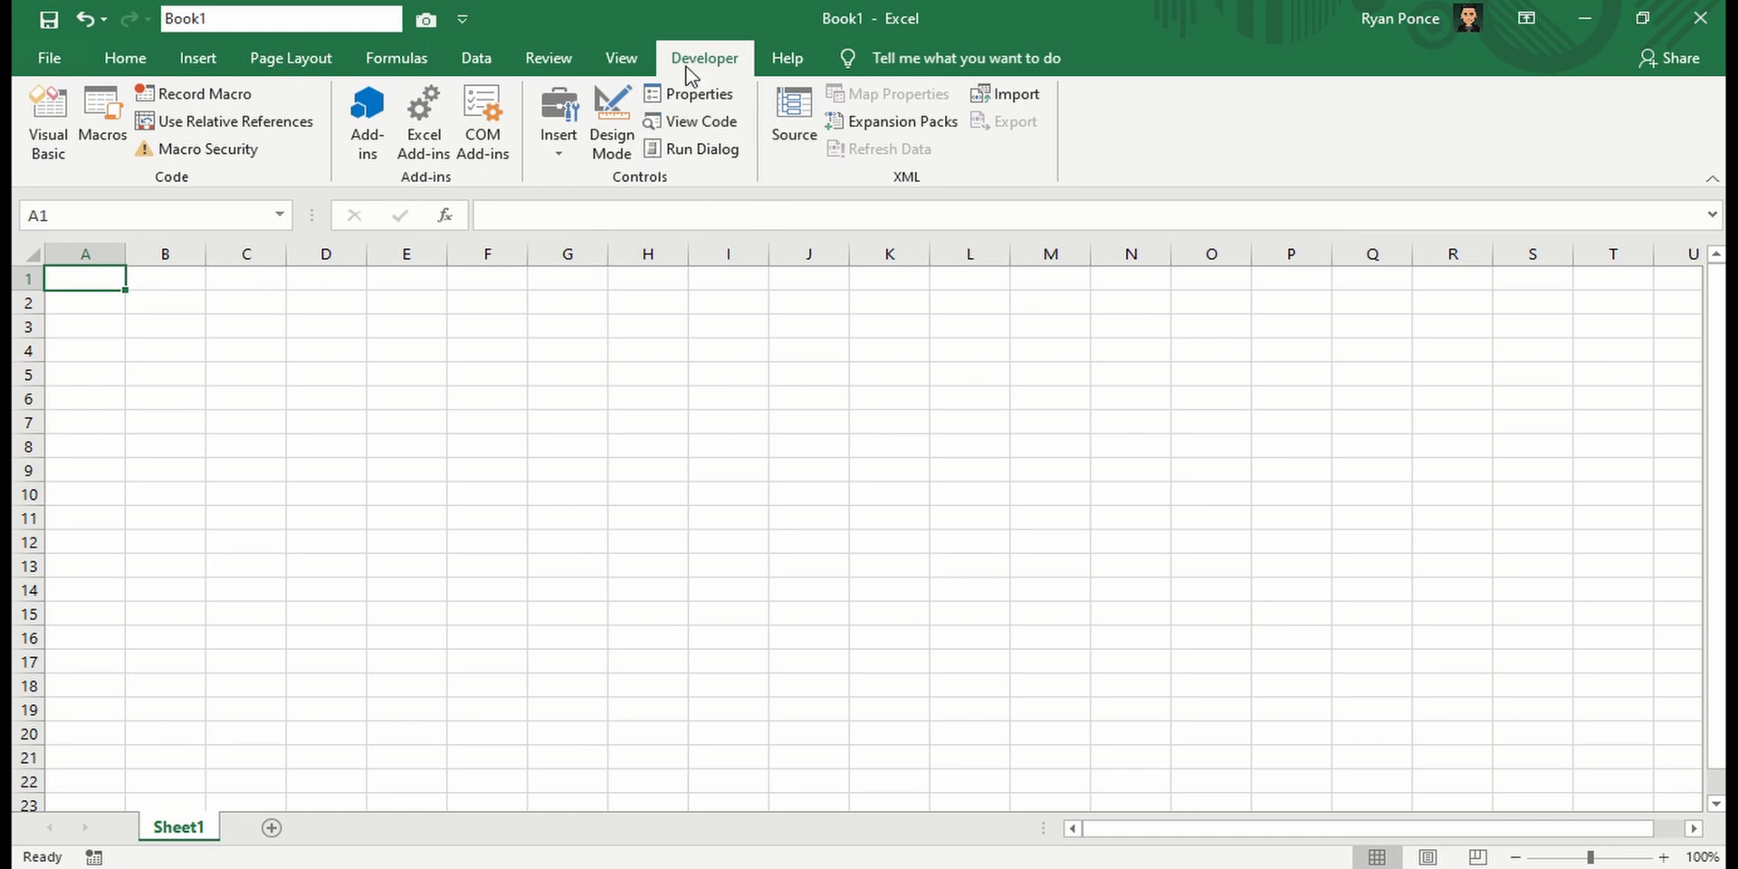
# Try inserting the Microsoft Web Browser control directly on the sheet and dismiss the cannot-insert error
pyautogui.click(560, 121)
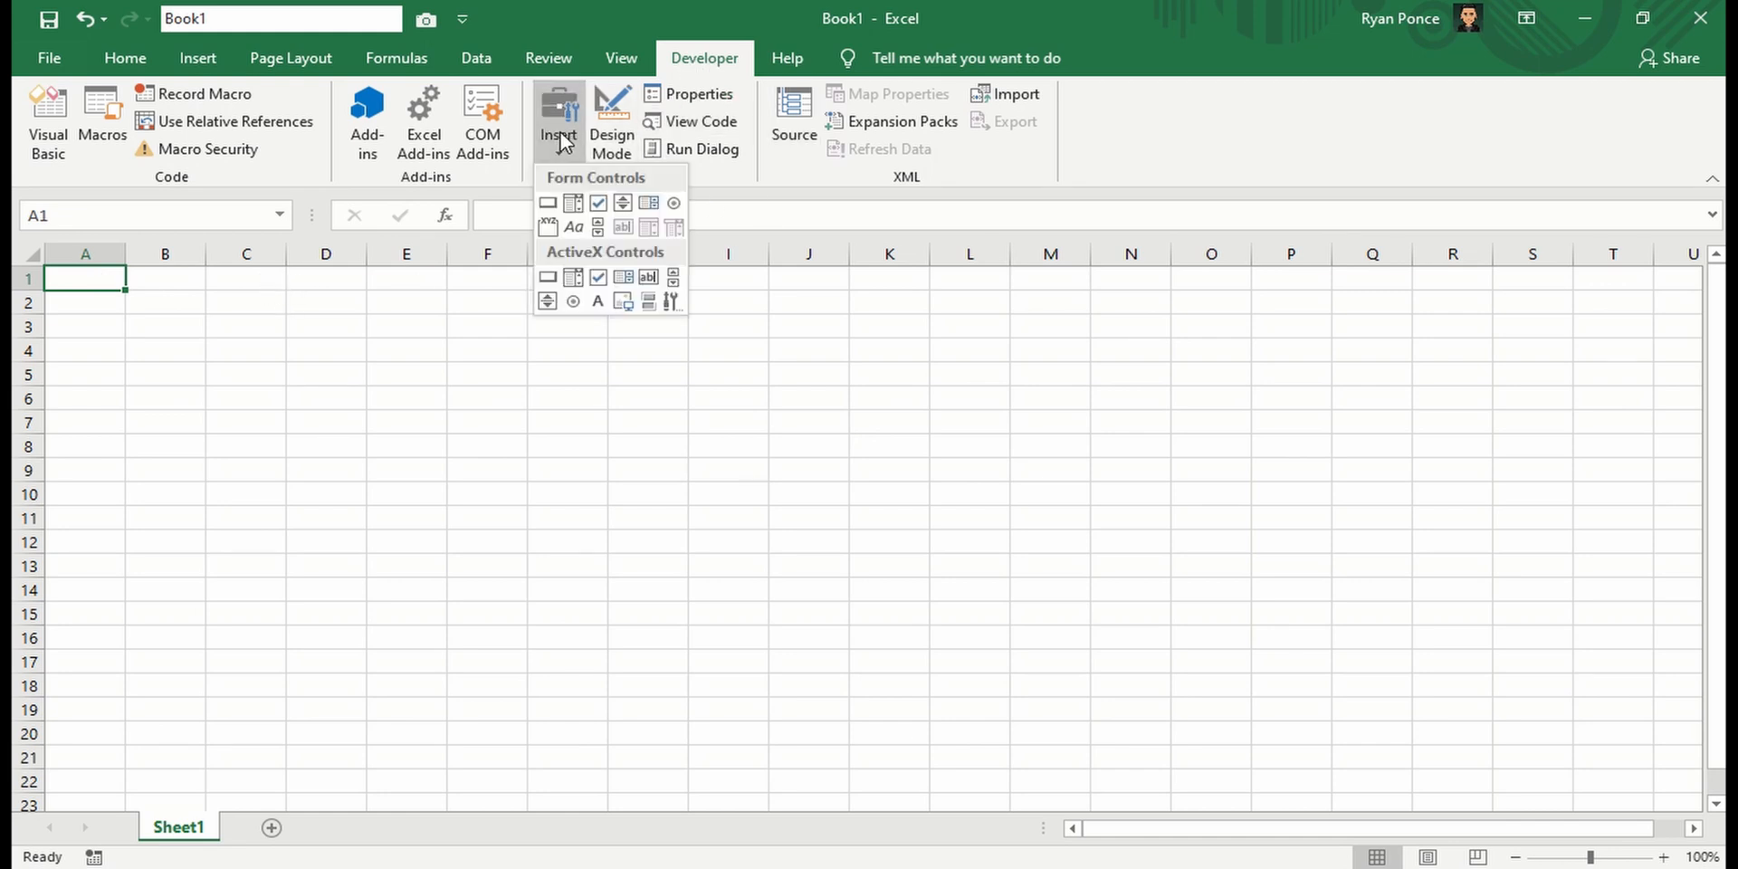
pyautogui.moveTo(609, 260)
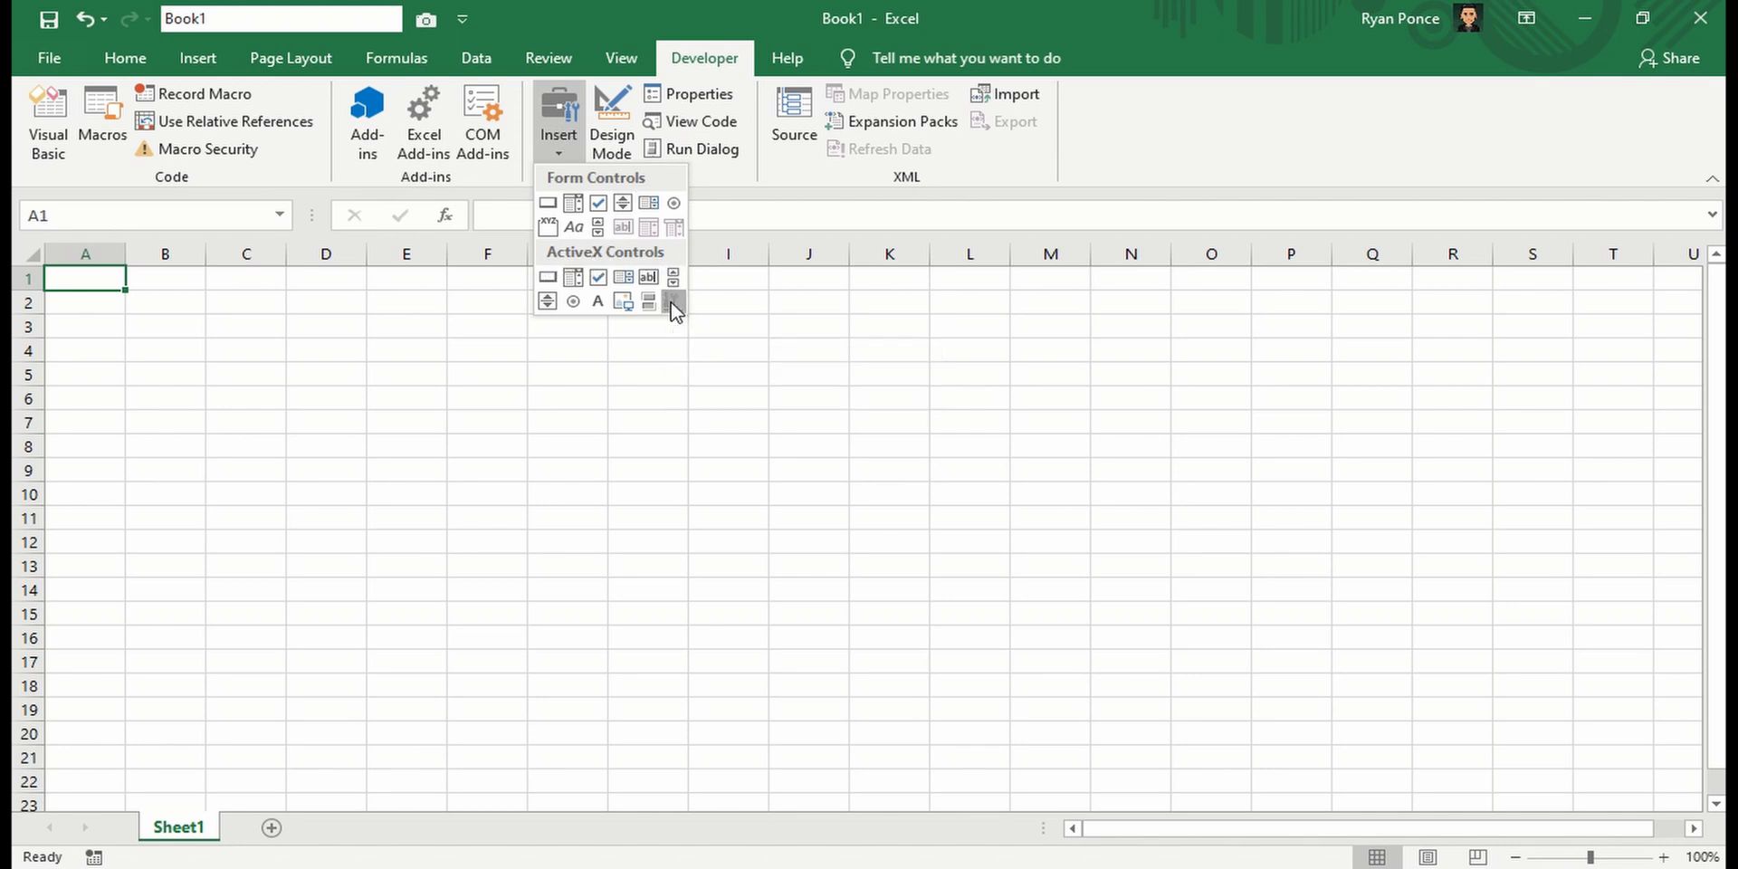
pyautogui.click(674, 302)
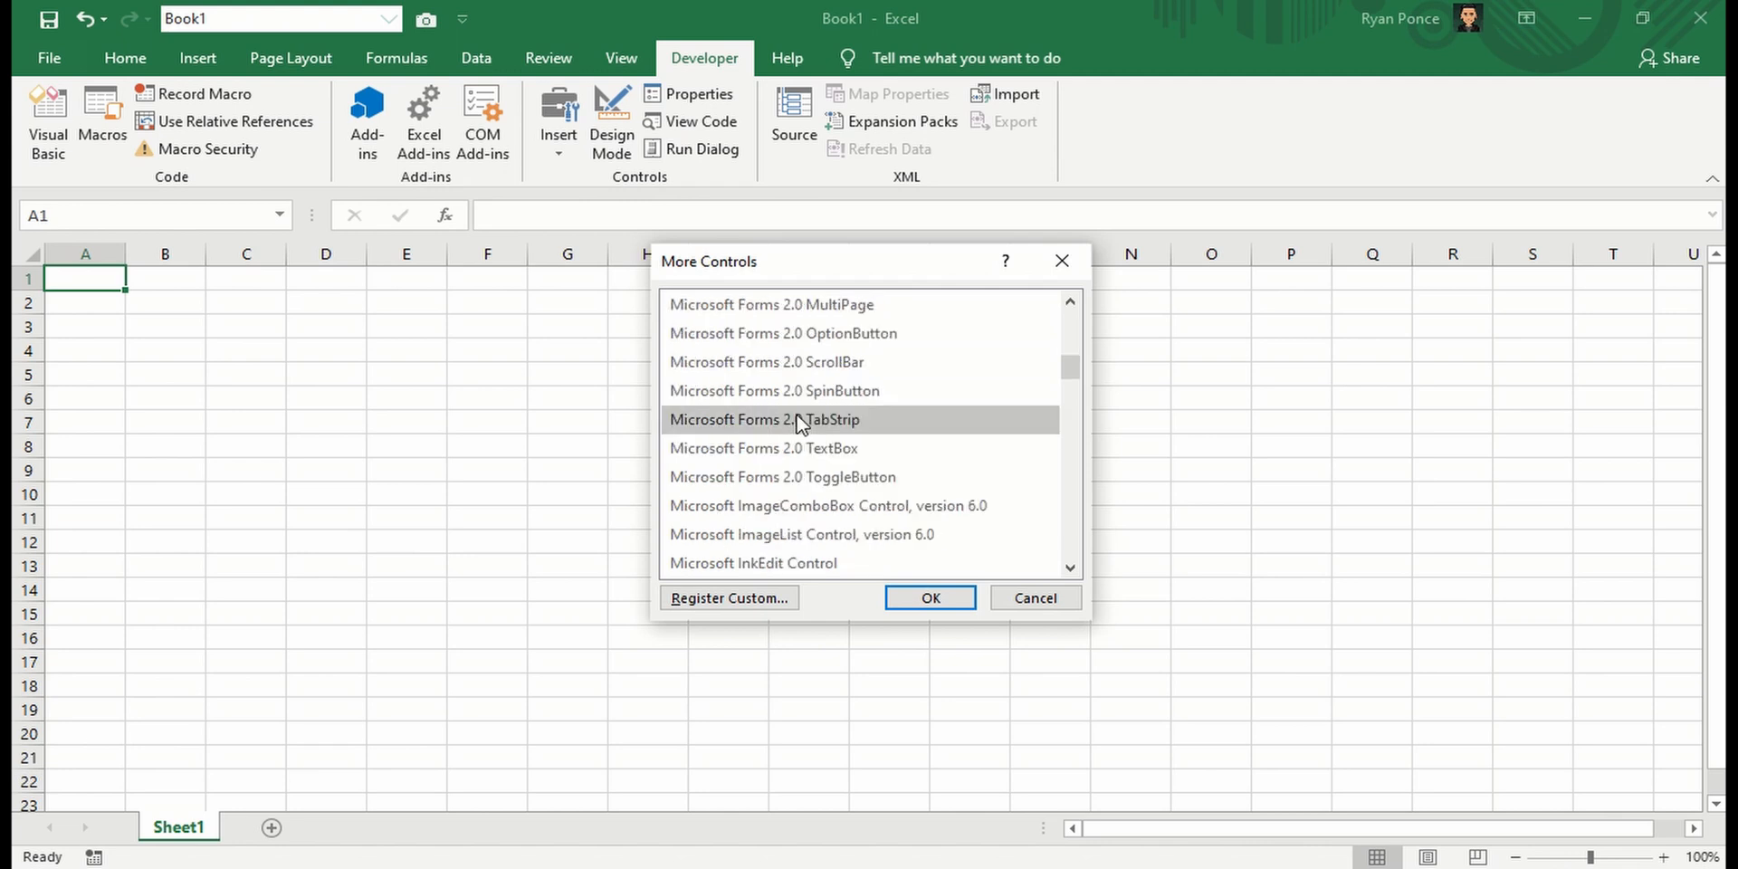
pyautogui.scroll(-3)
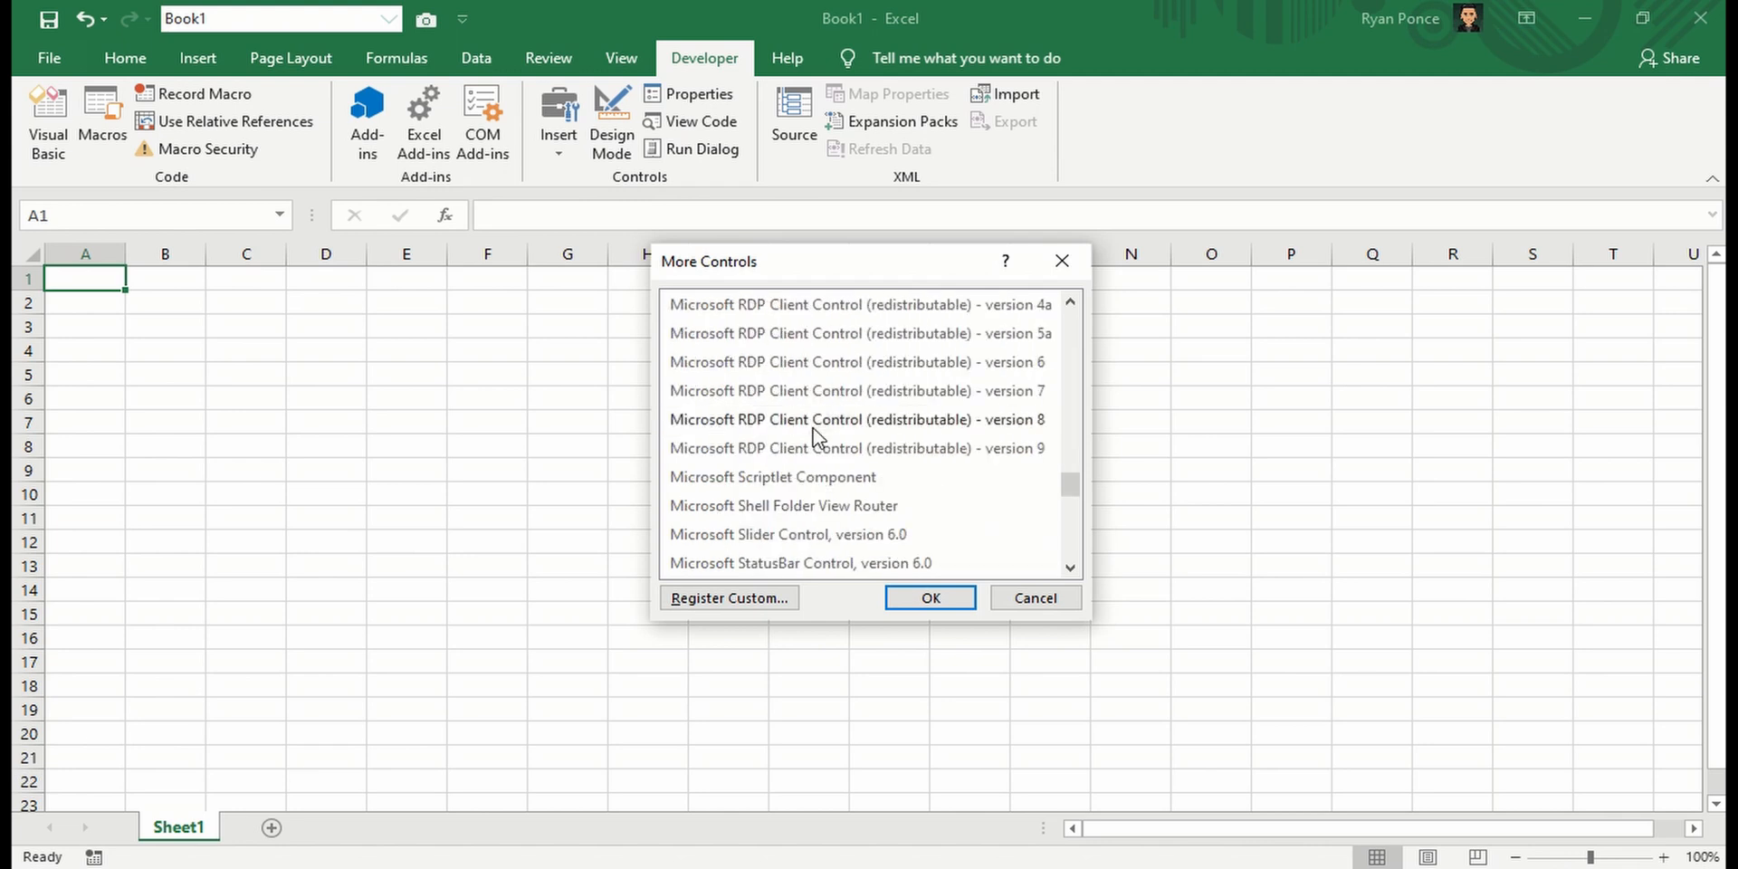
pyautogui.scroll(-3)
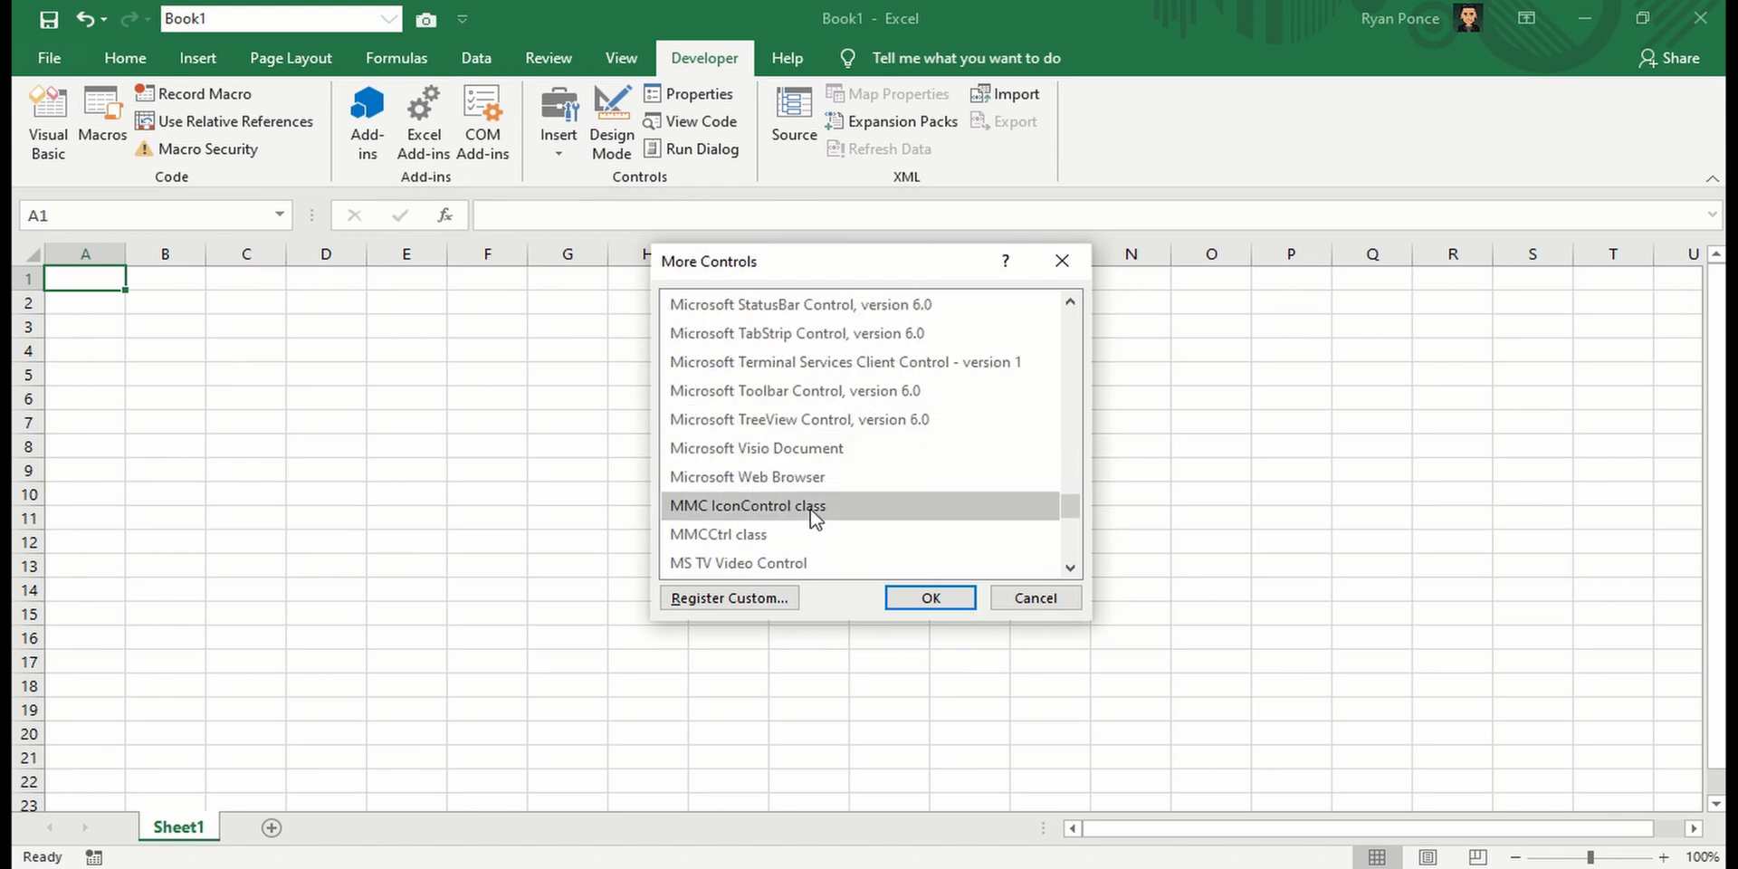
pyautogui.click(748, 476)
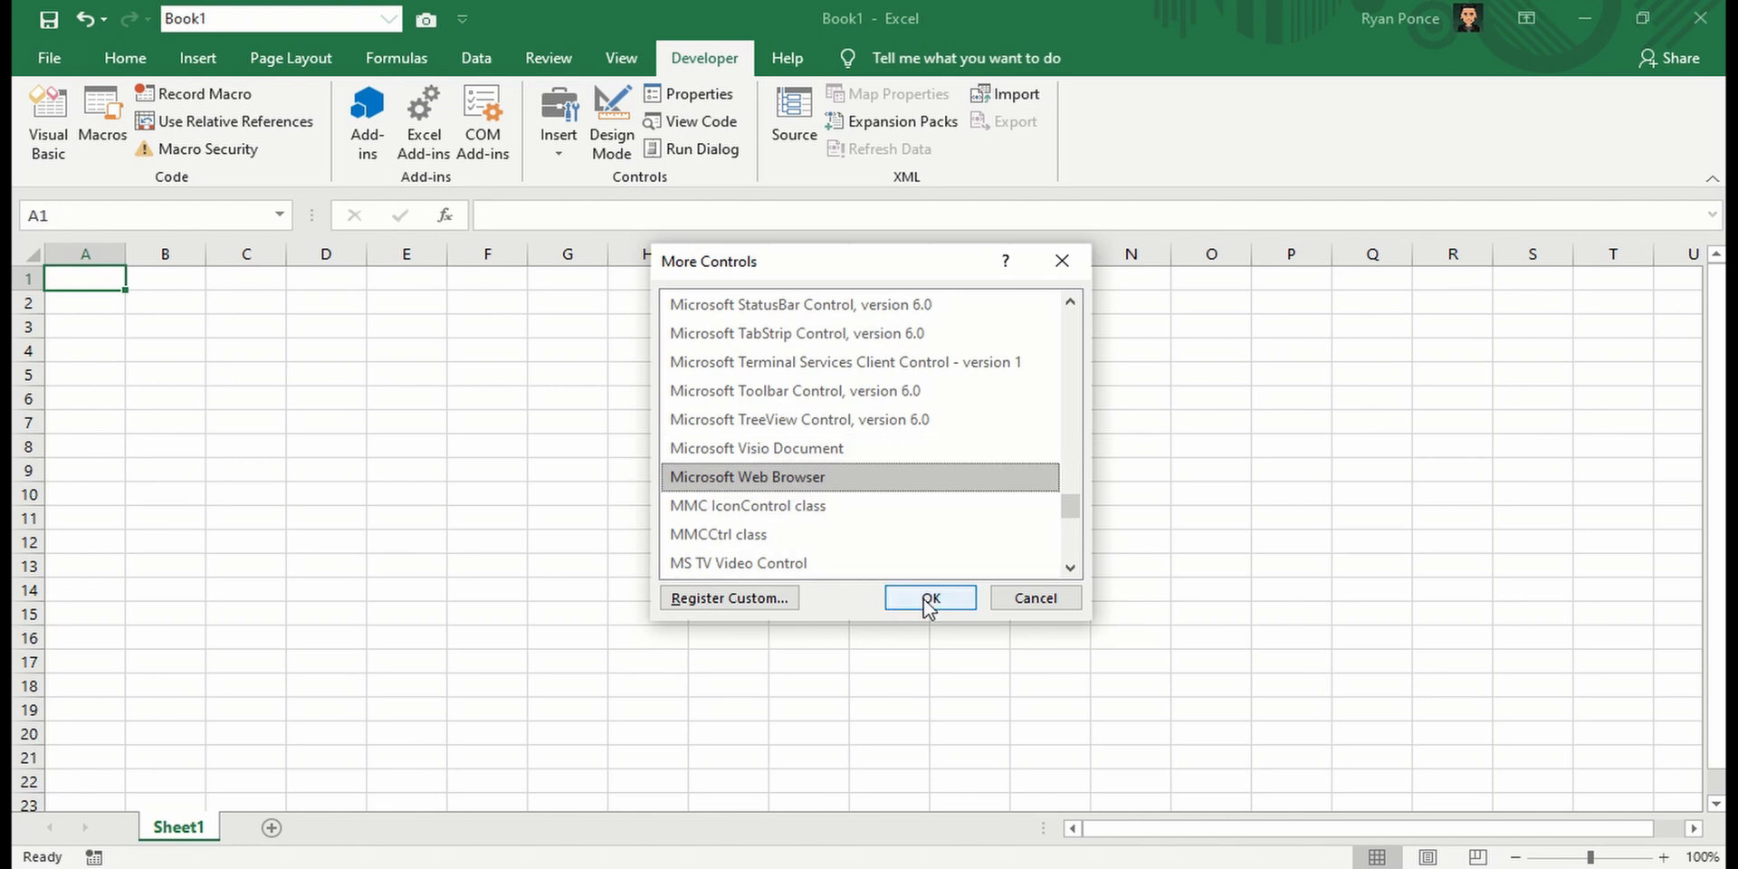
pyautogui.click(929, 598)
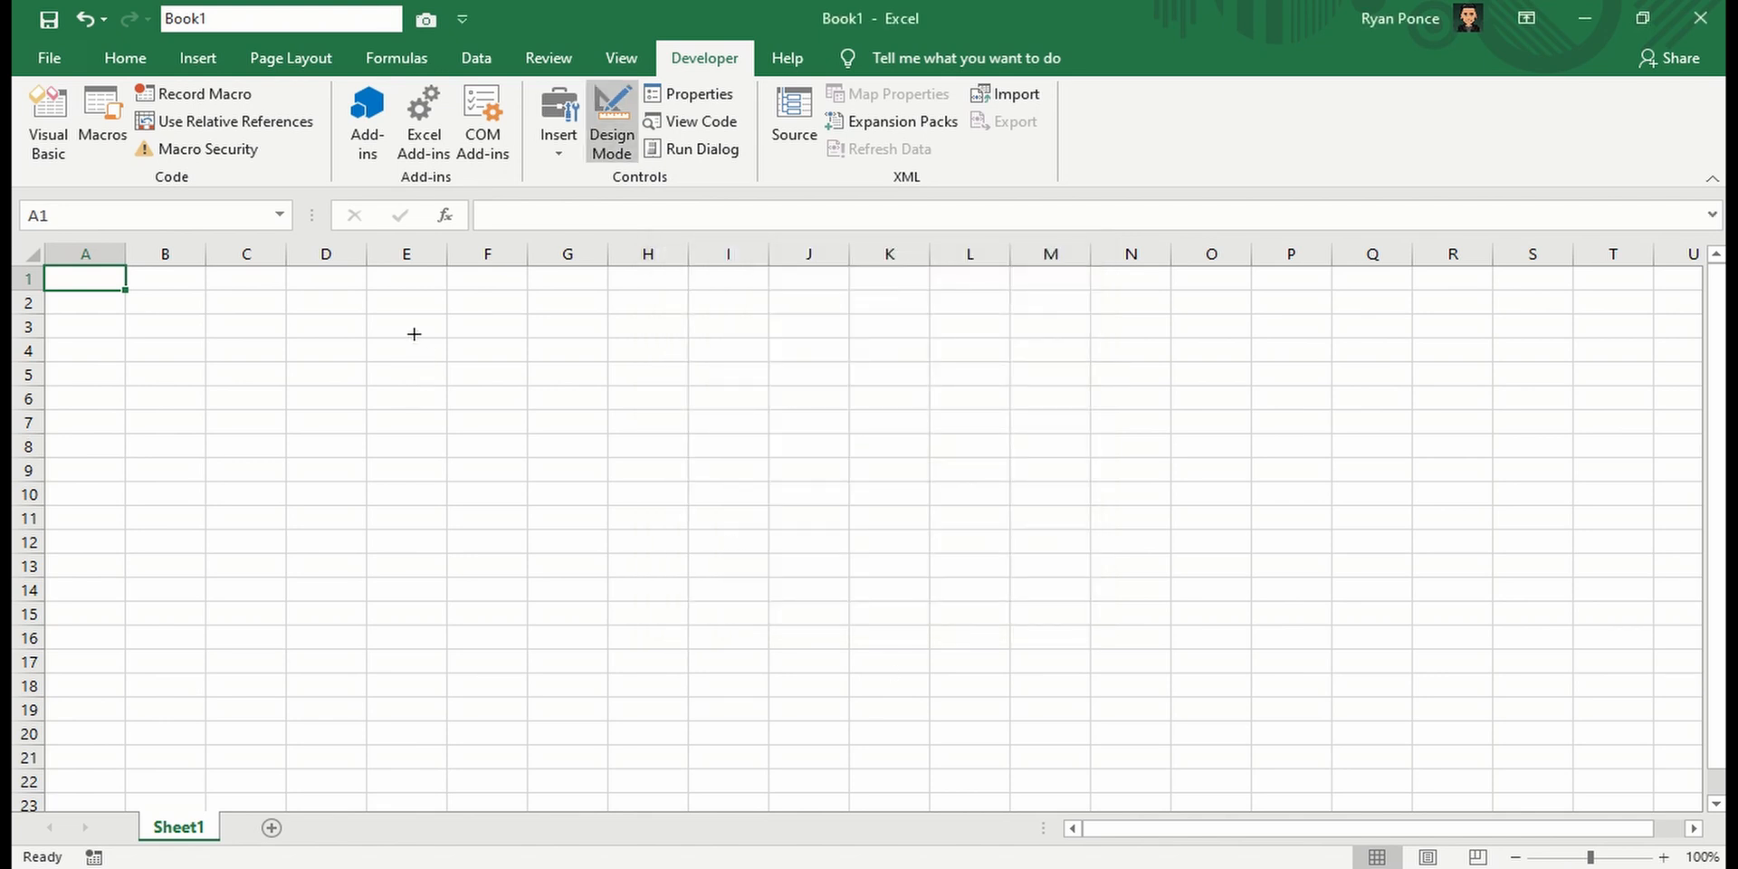
pyautogui.moveTo(415, 334); pyautogui.dragTo(962, 518)
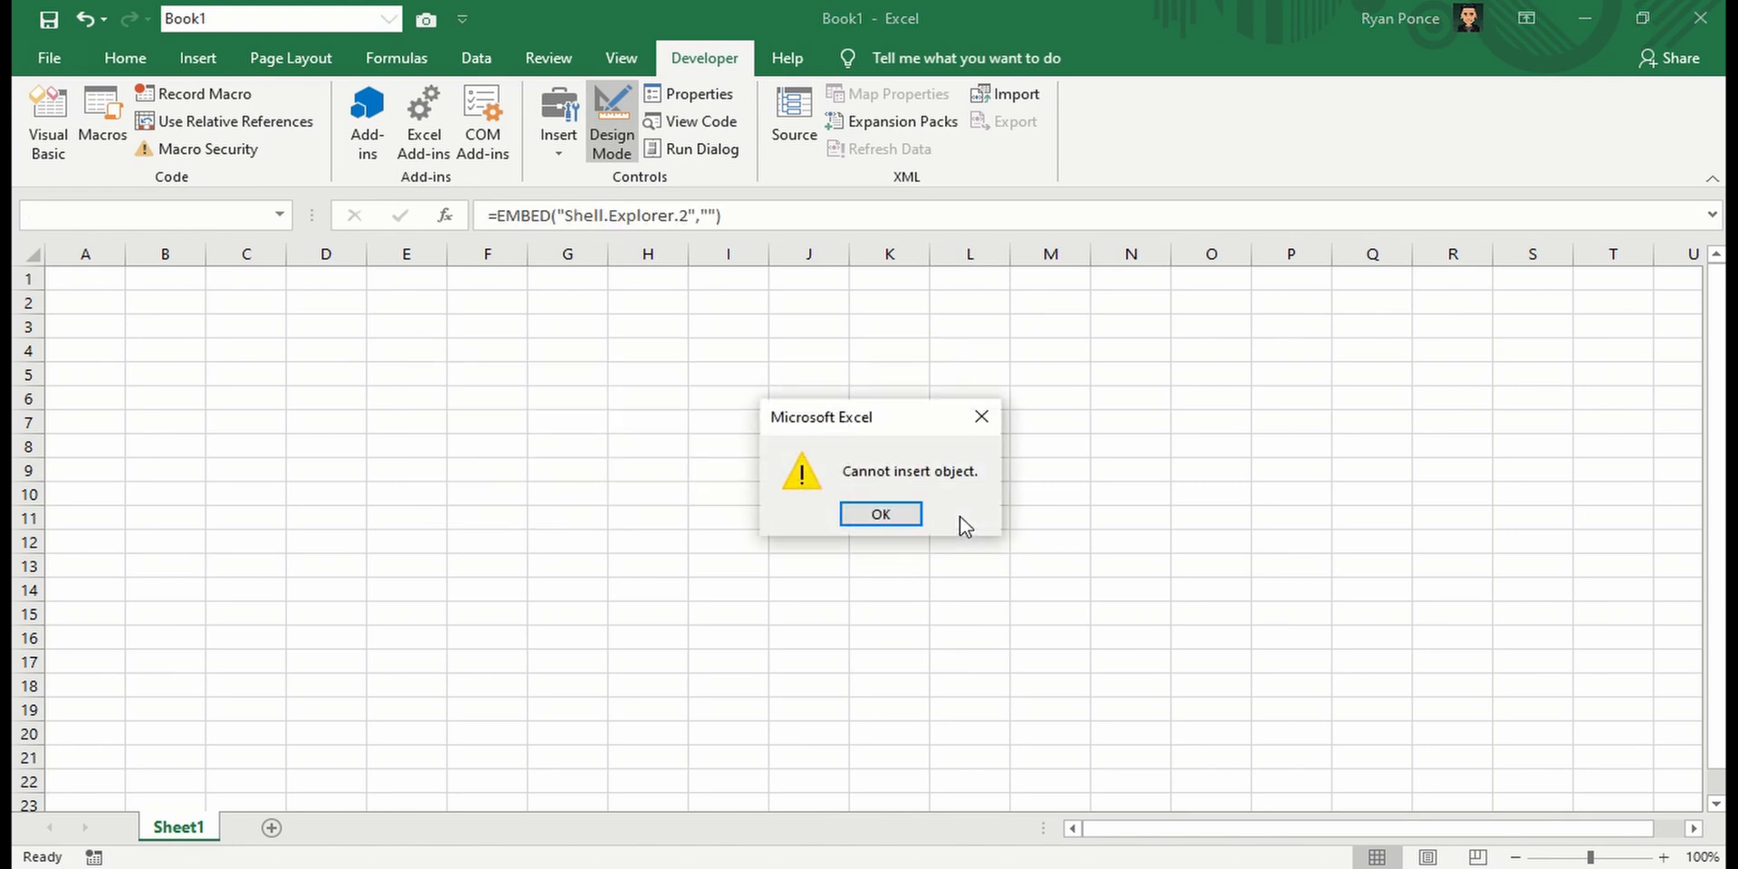
pyautogui.click(880, 513)
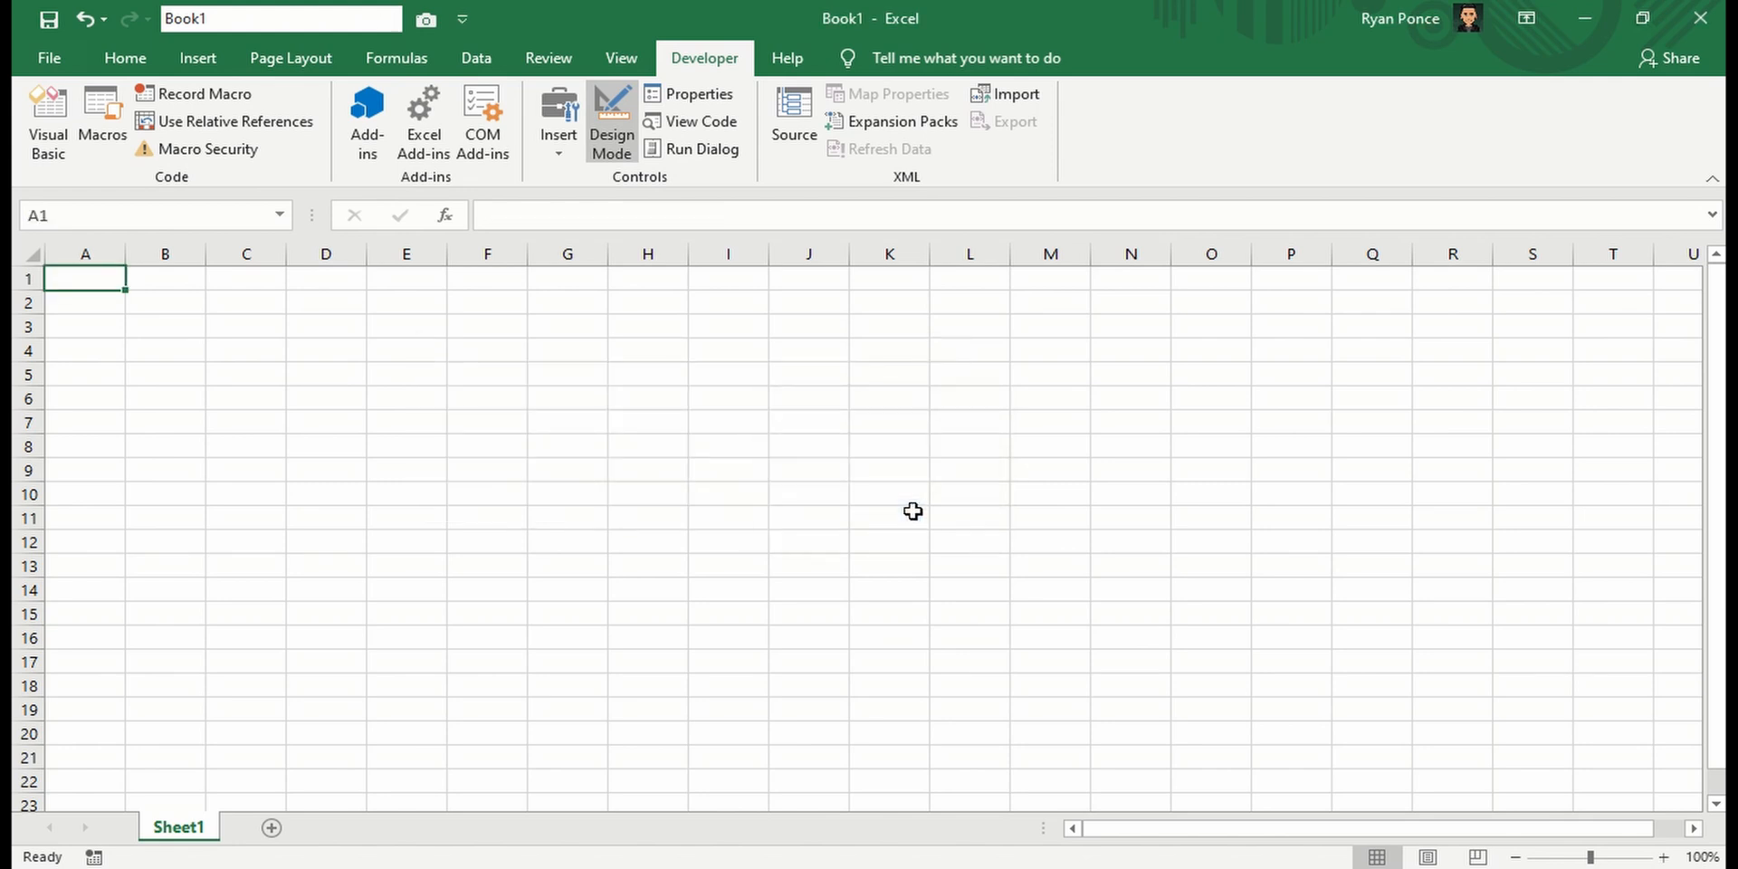
pyautogui.moveTo(766, 332)
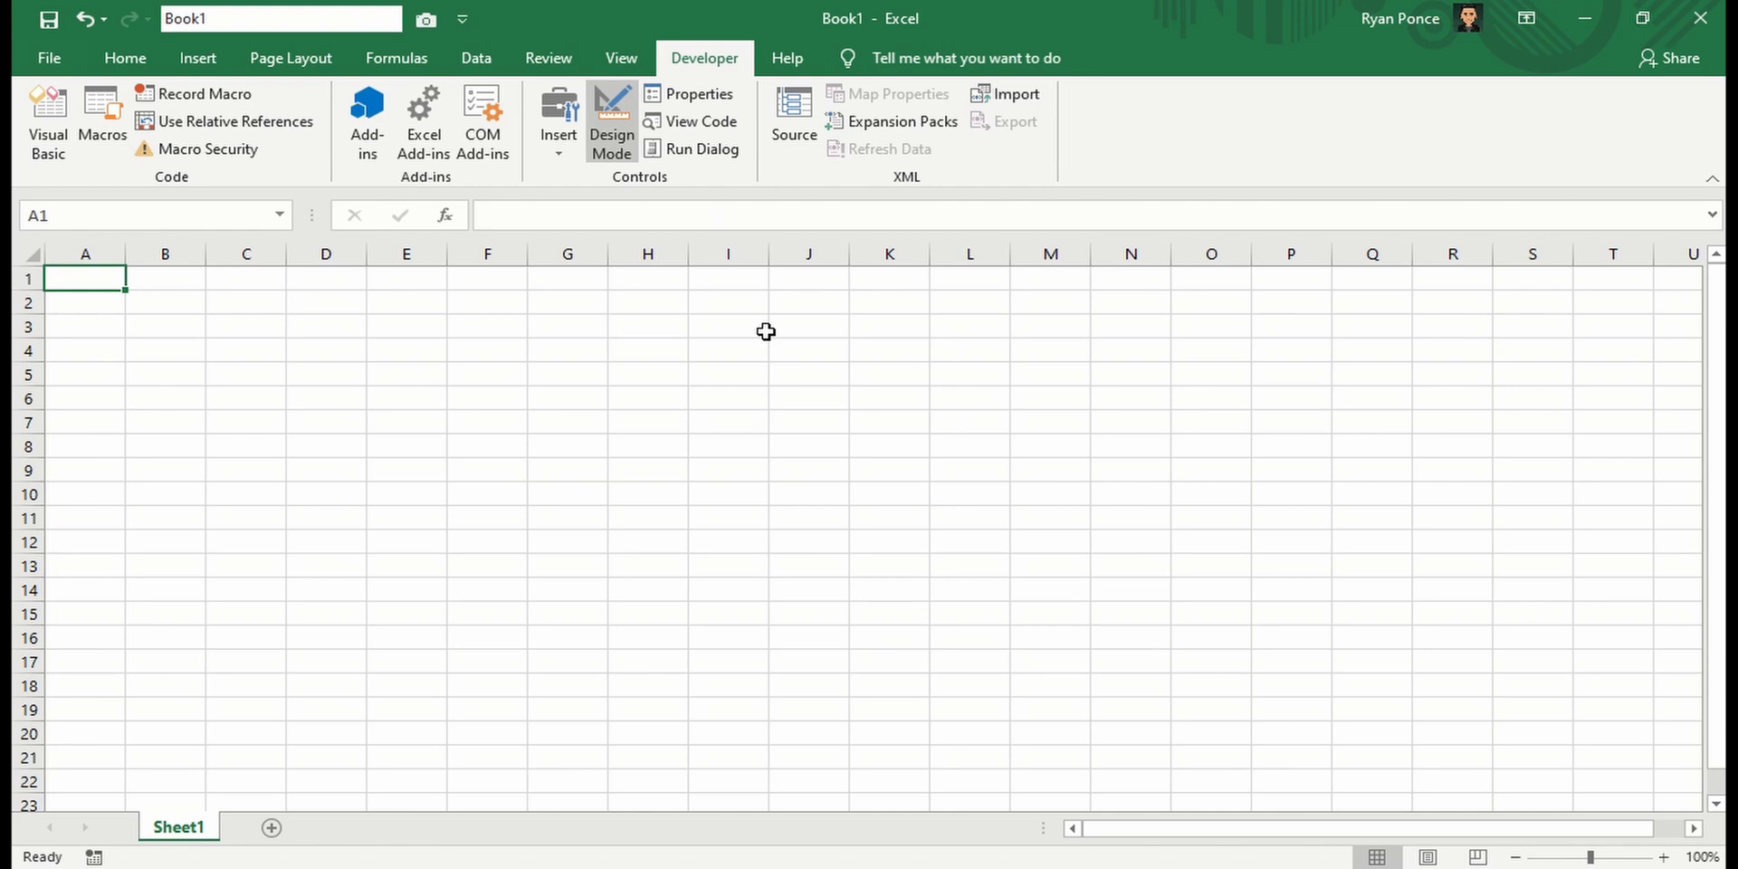
pyautogui.moveTo(795, 358)
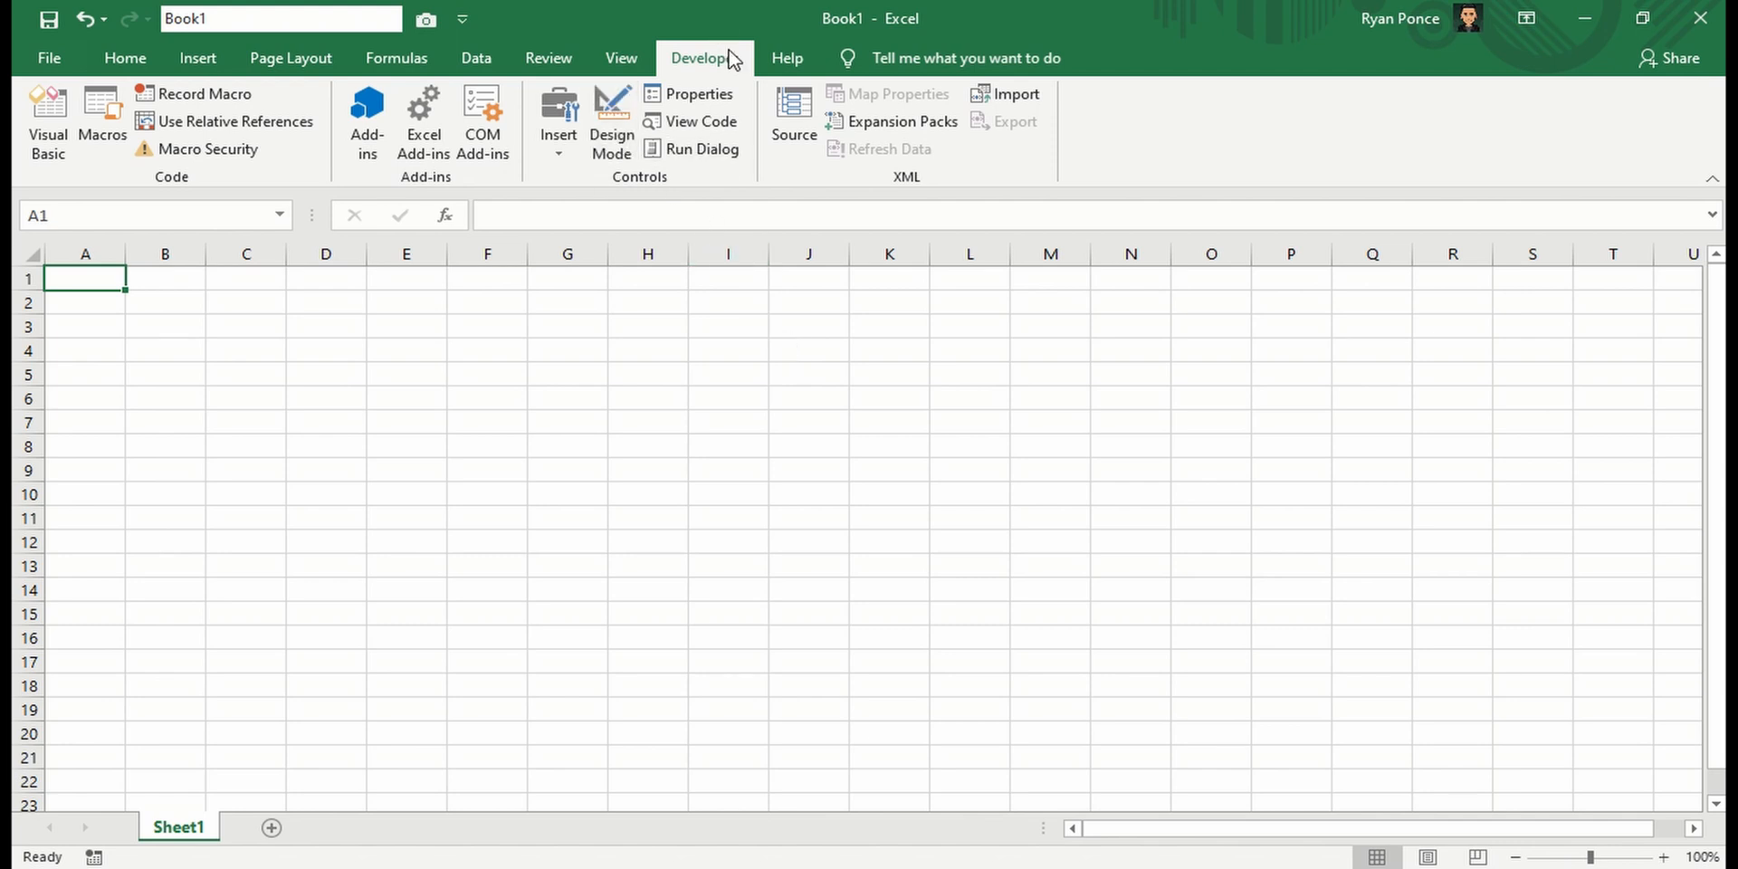
pyautogui.moveTo(47, 120)
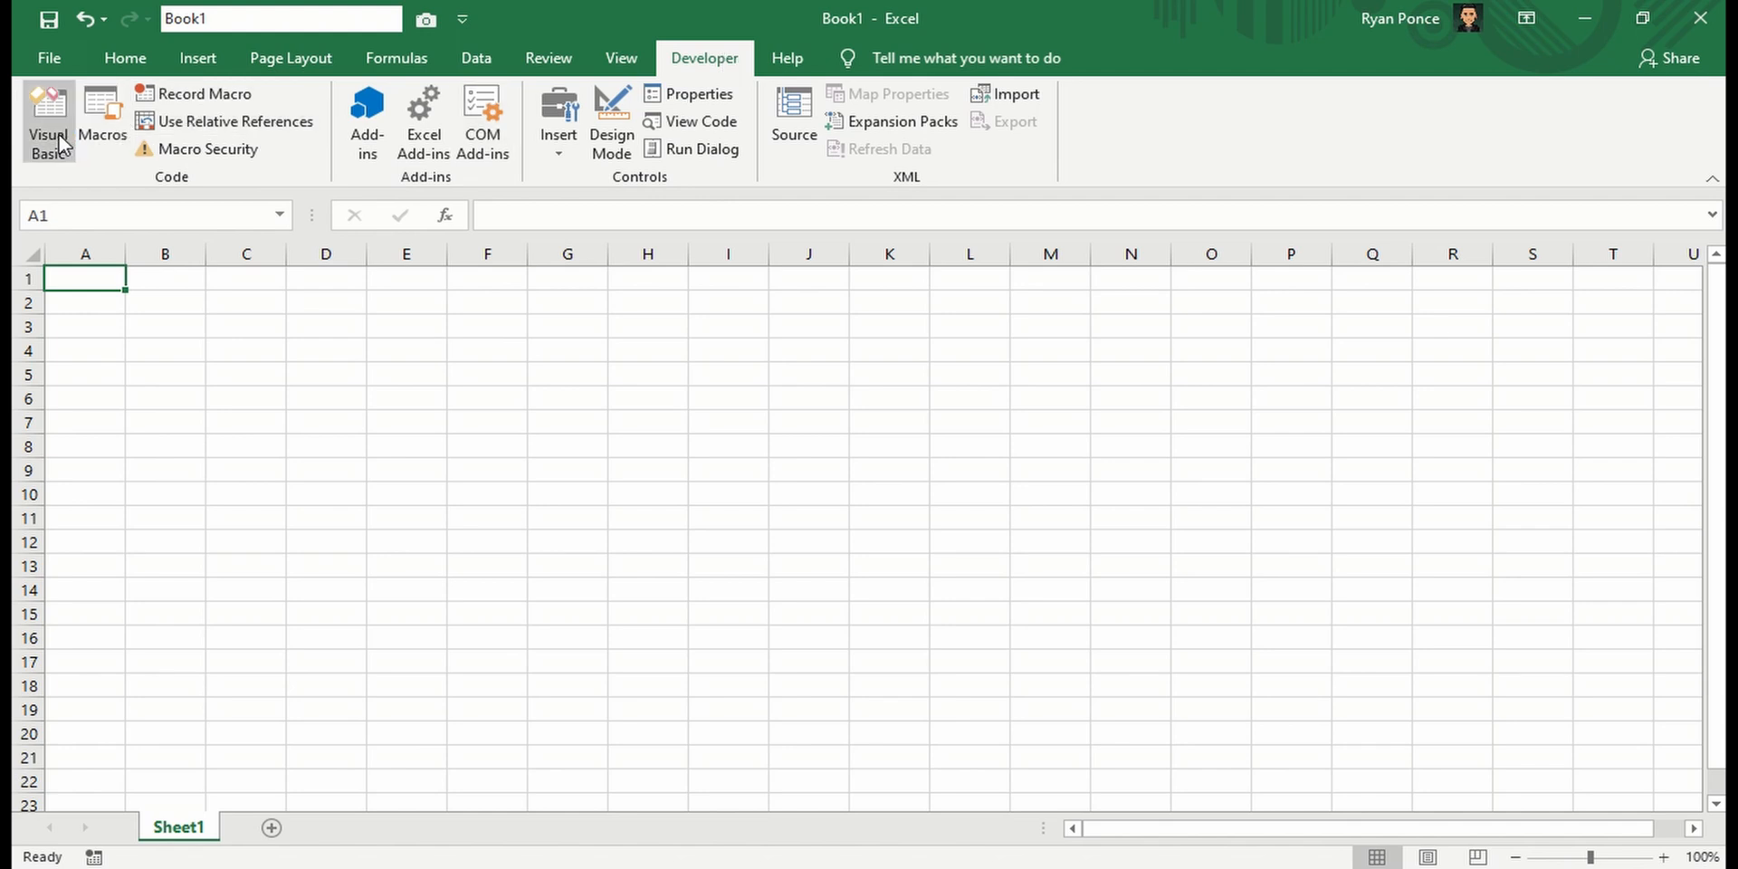
# Insert a new UserForm under the workbook project and name it WebBrowser_Form
pyautogui.rightClick(159, 217)
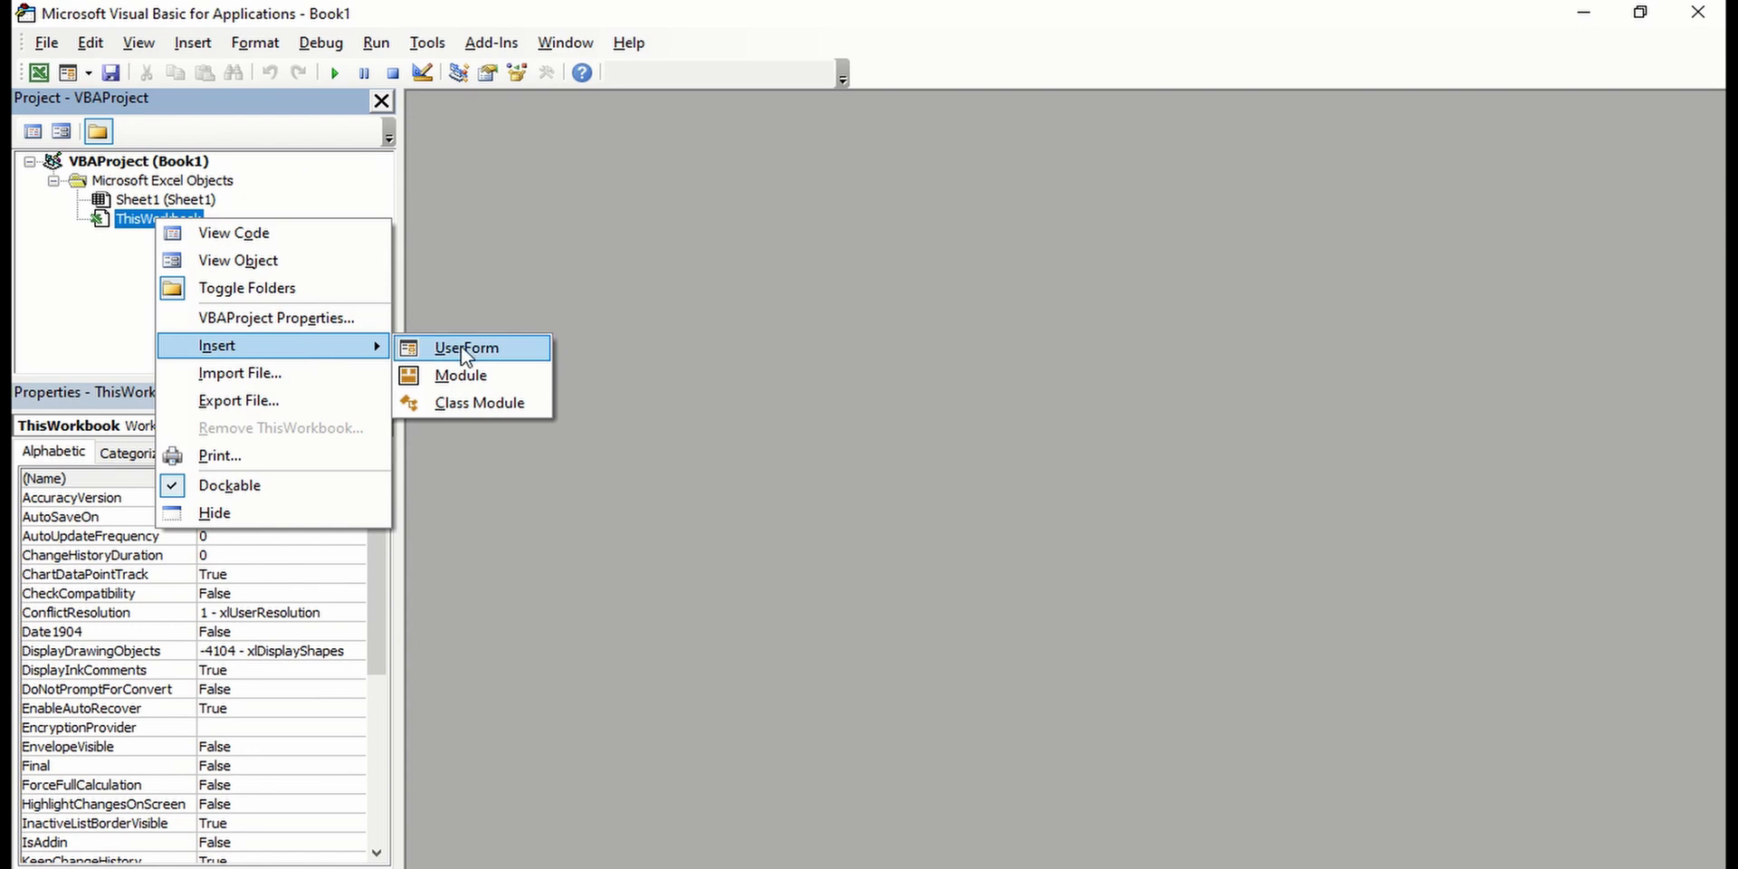
pyautogui.click(463, 347)
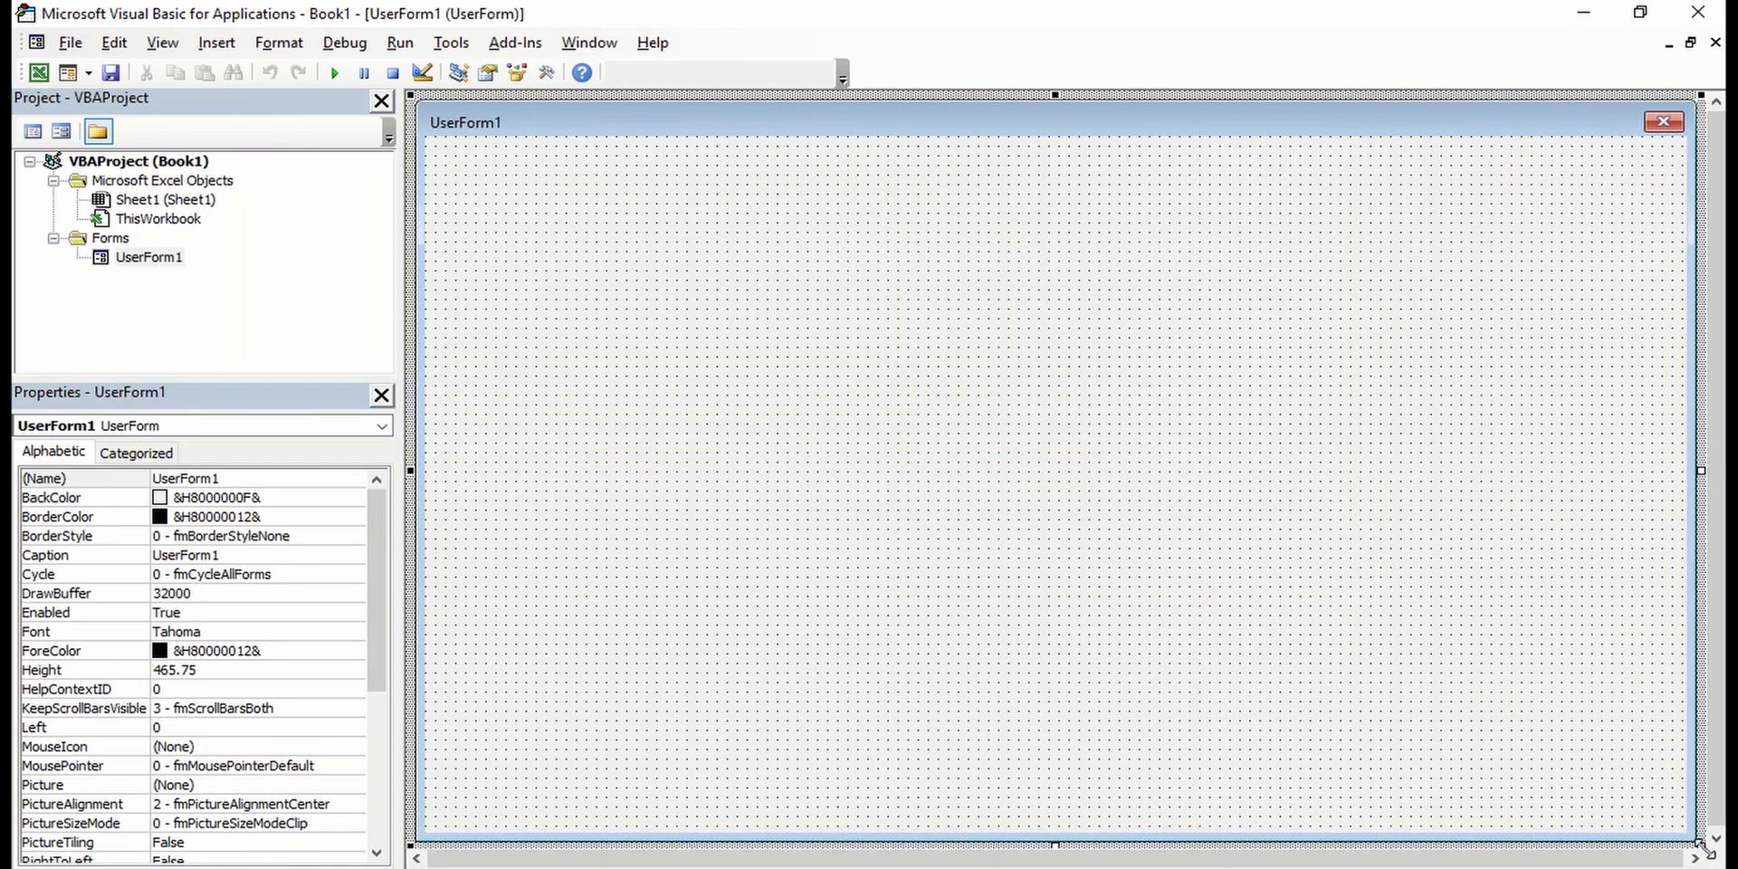
pyautogui.click(185, 478)
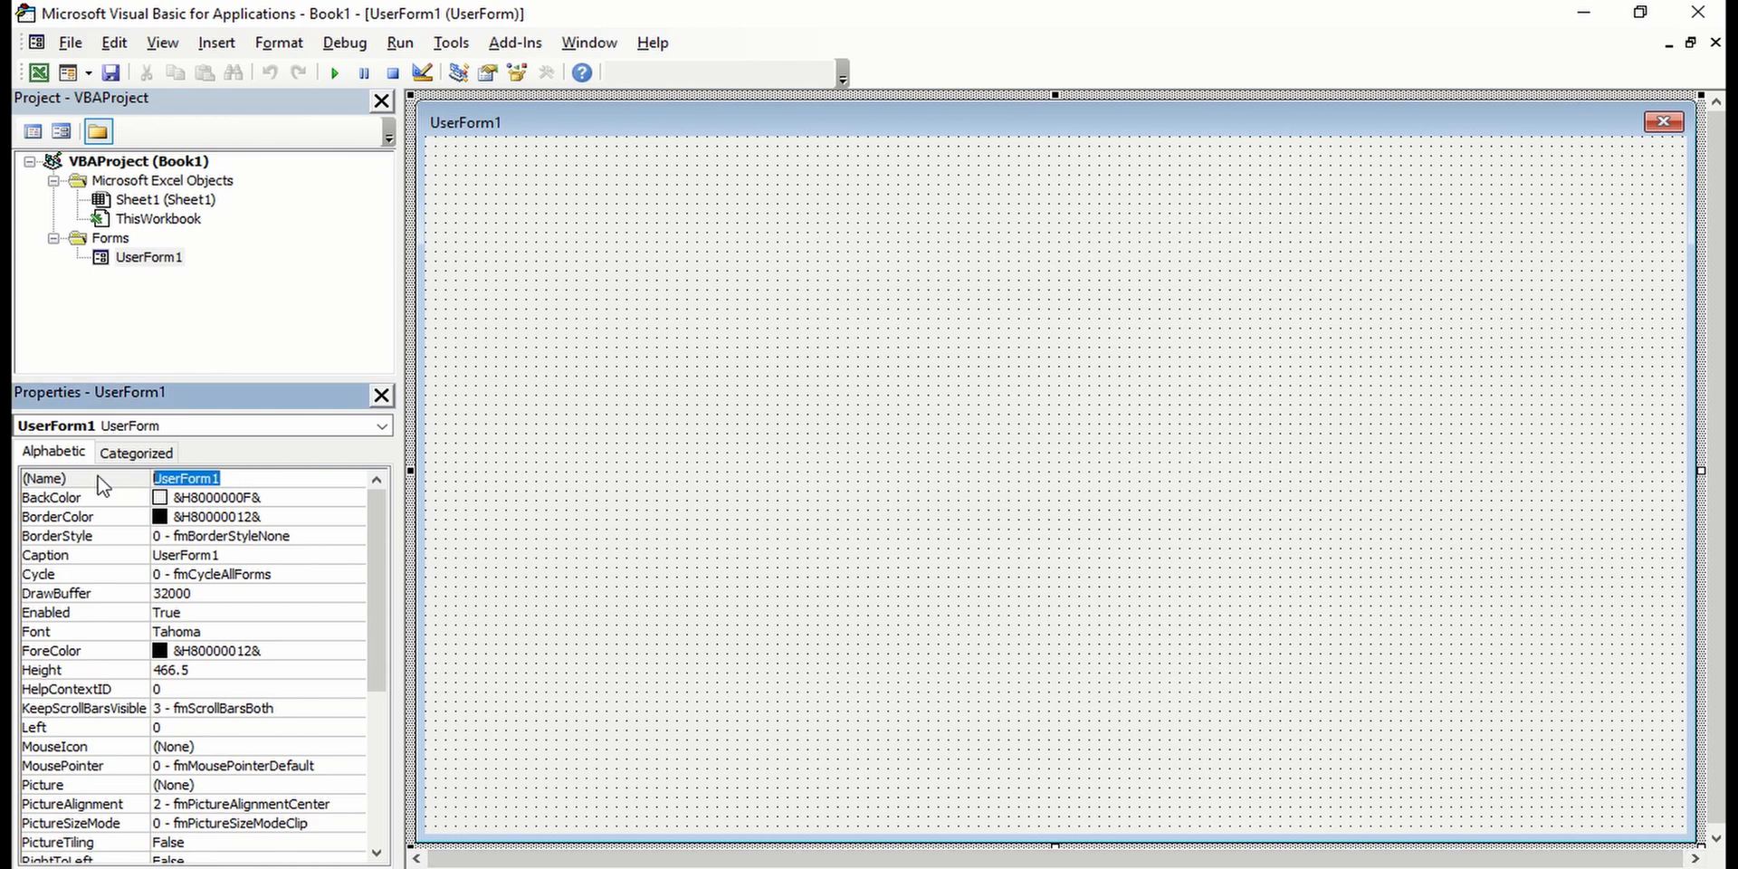
pyautogui.write('Web')
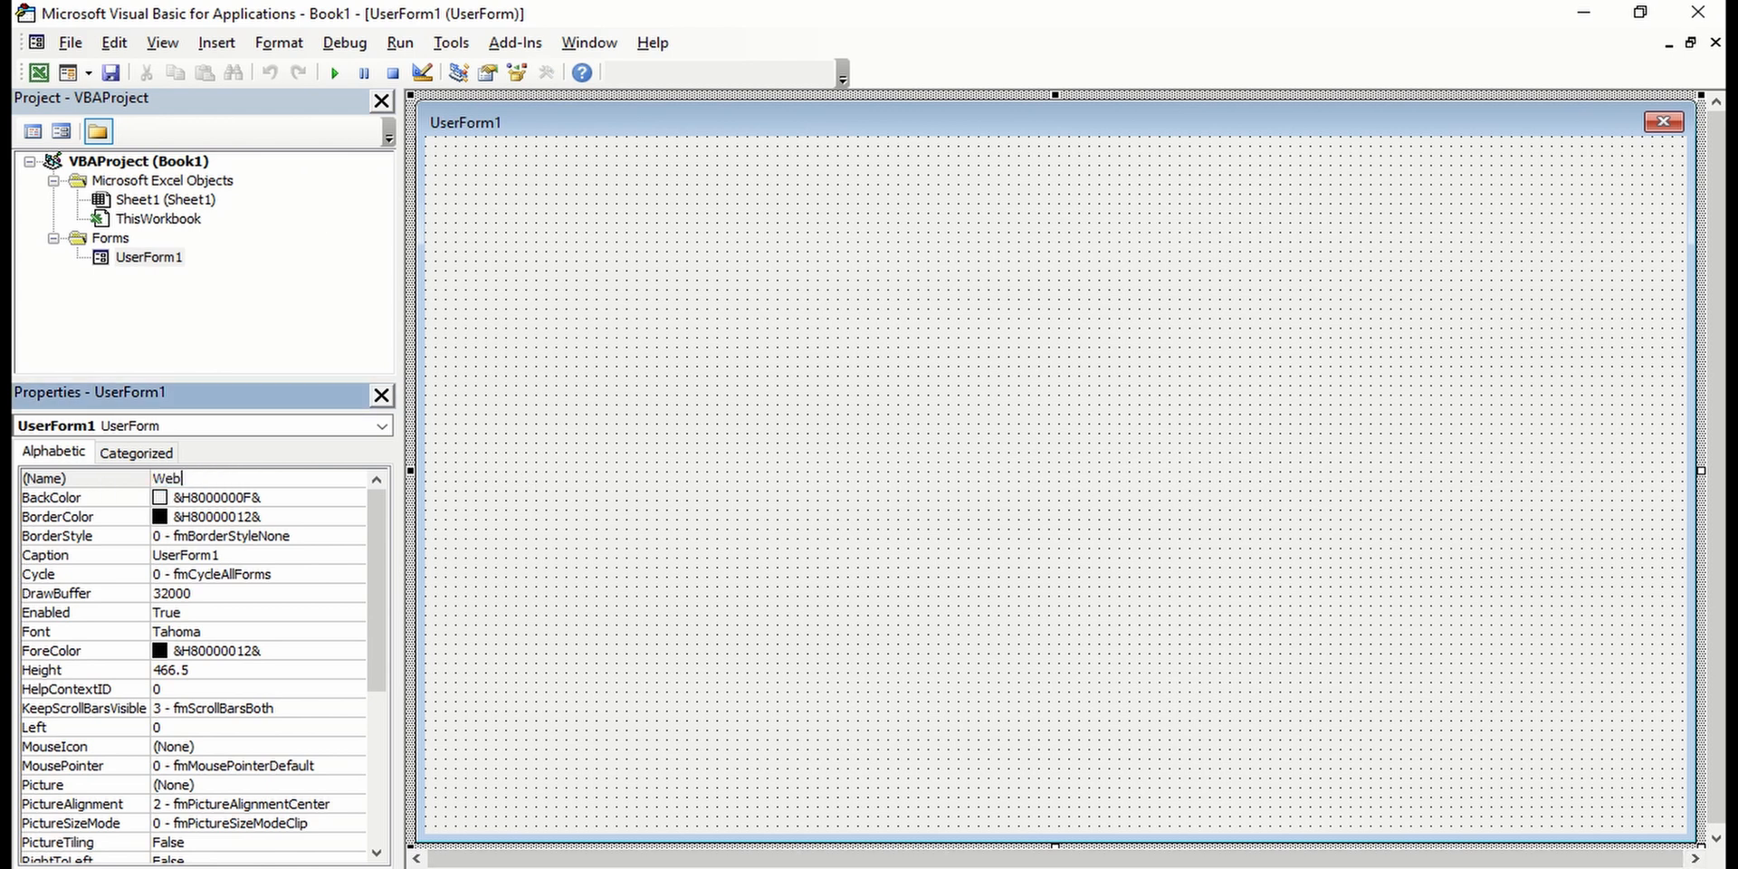
pyautogui.write('B')
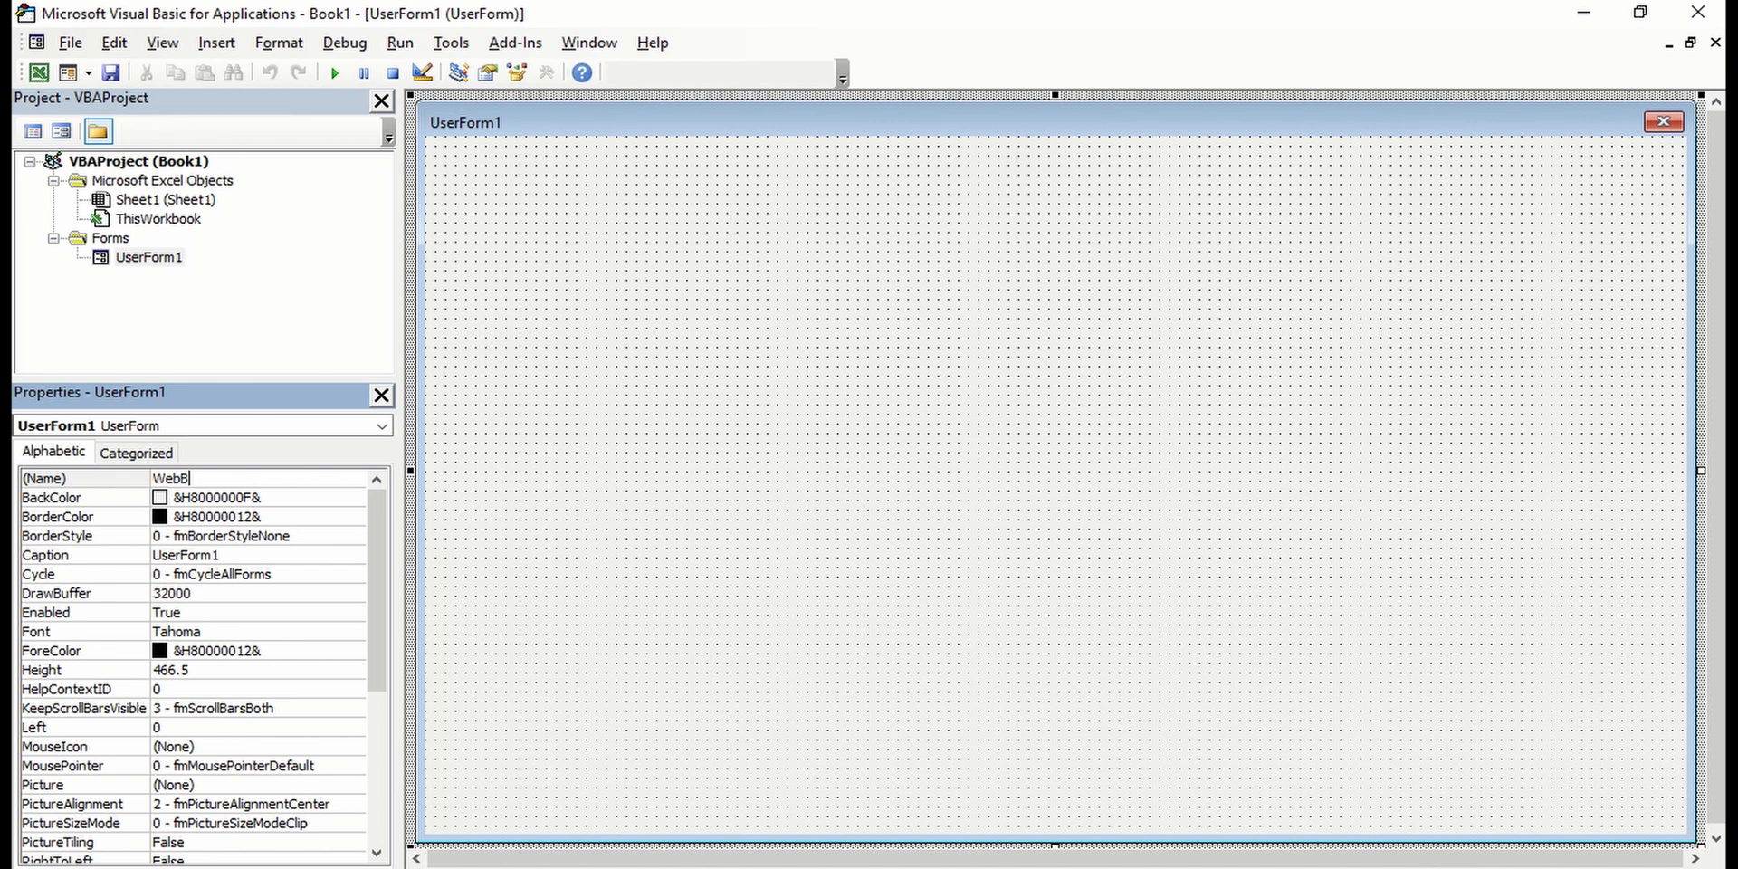
pyautogui.write('owser_')
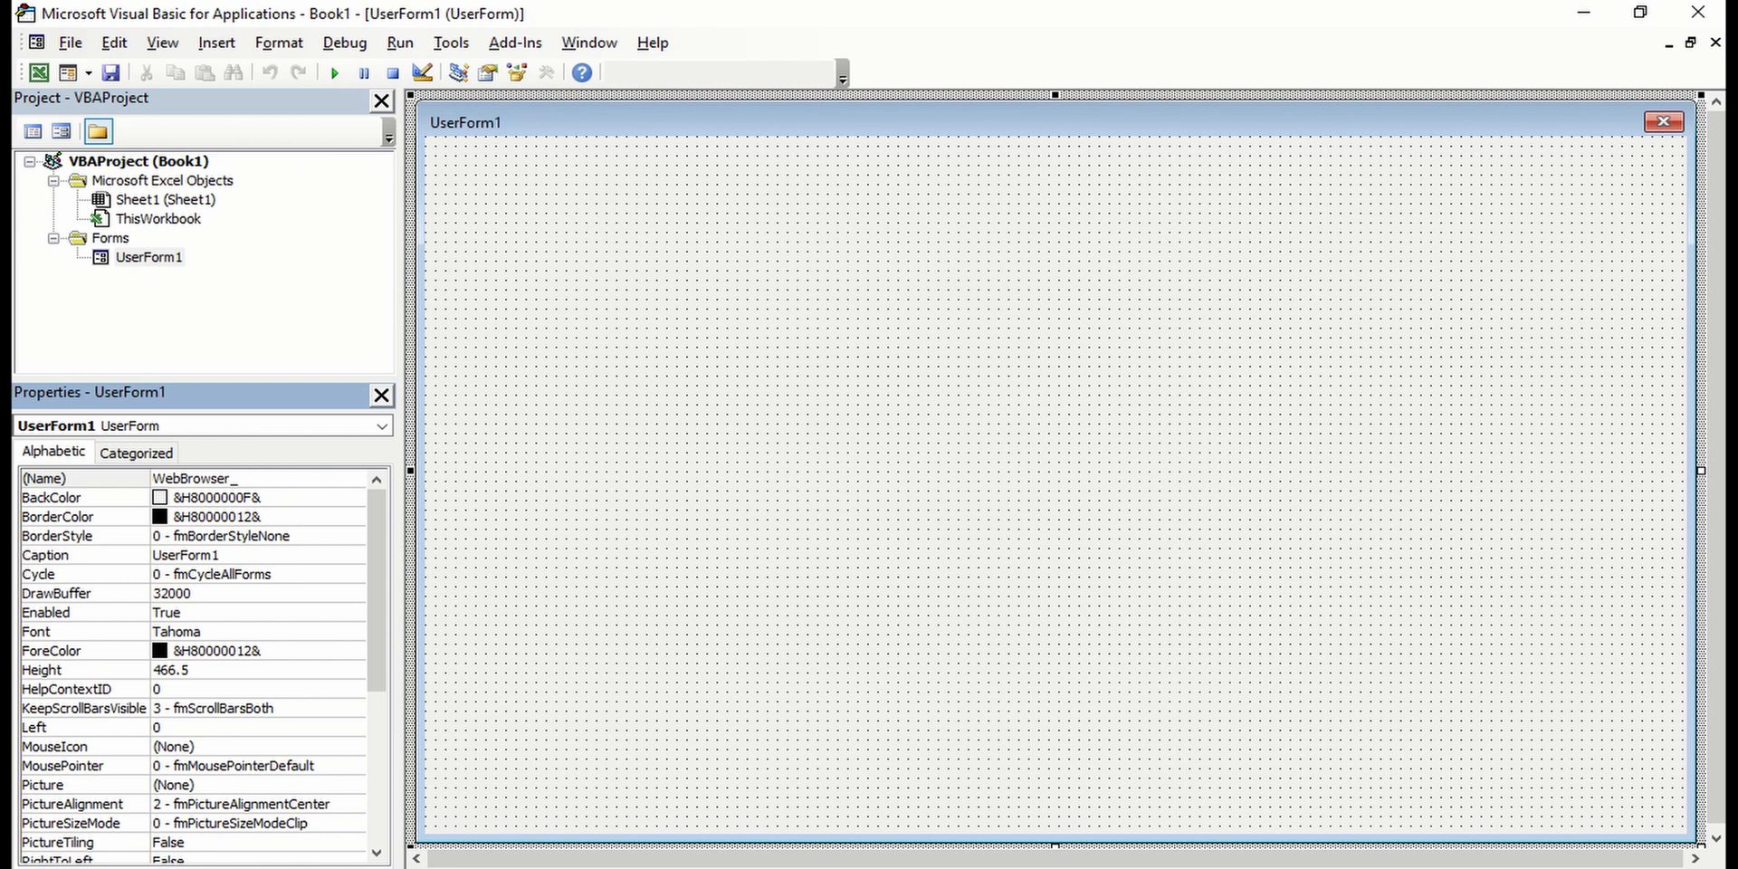
pyautogui.write('Form')
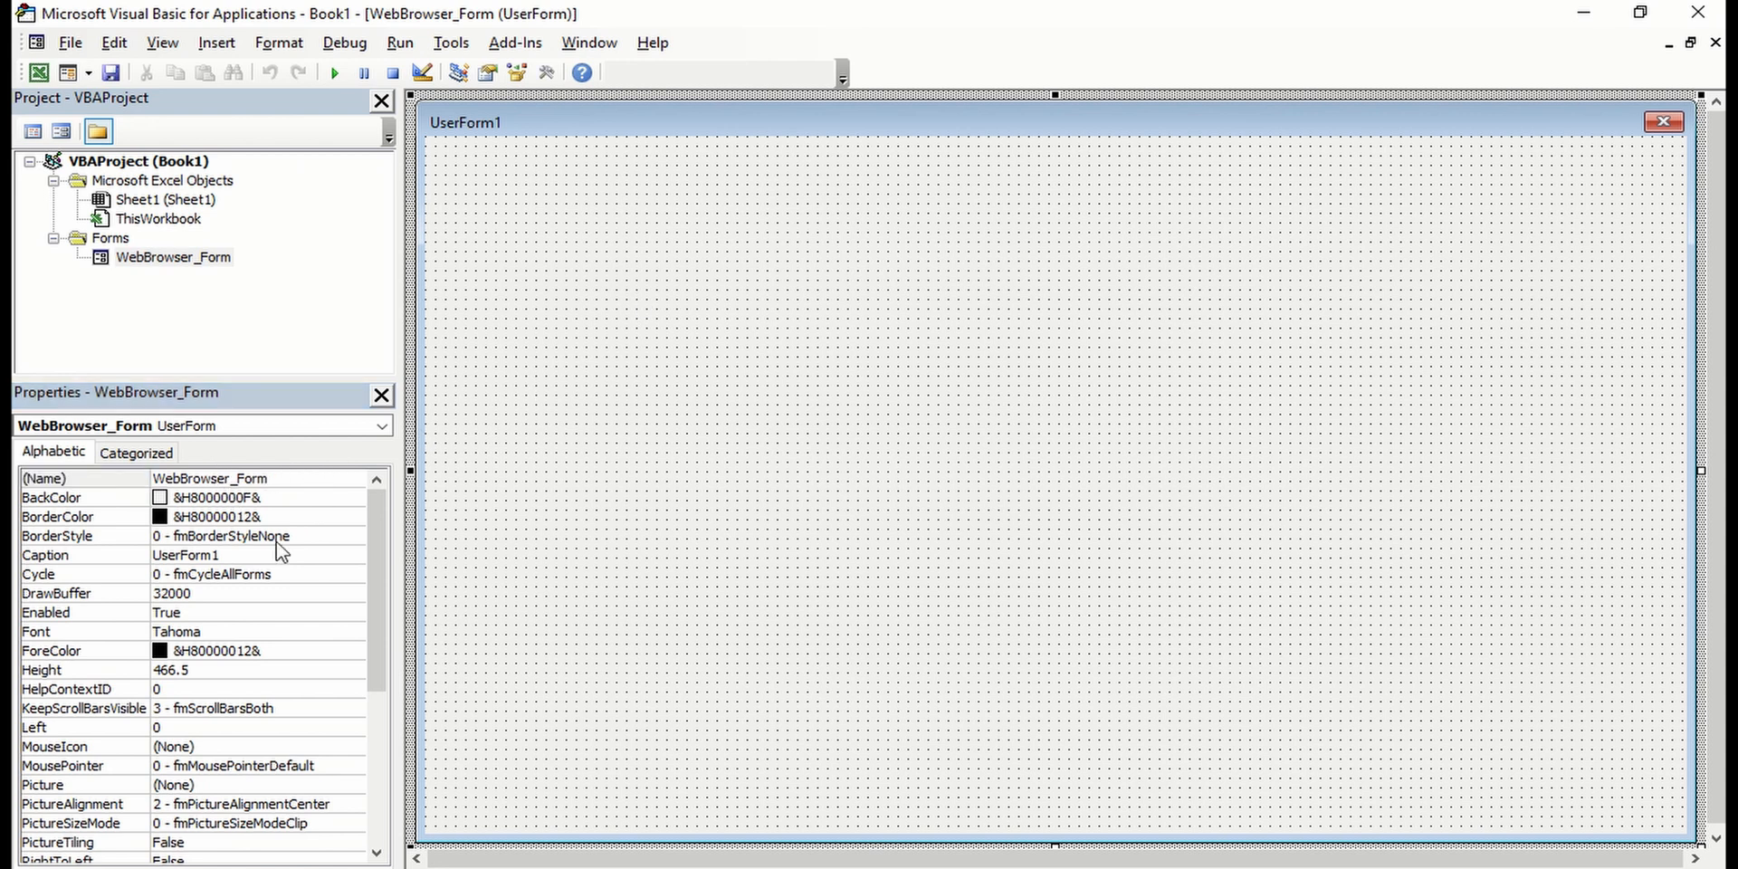
# Set the form's Caption to Web Browser
pyautogui.click(187, 554)
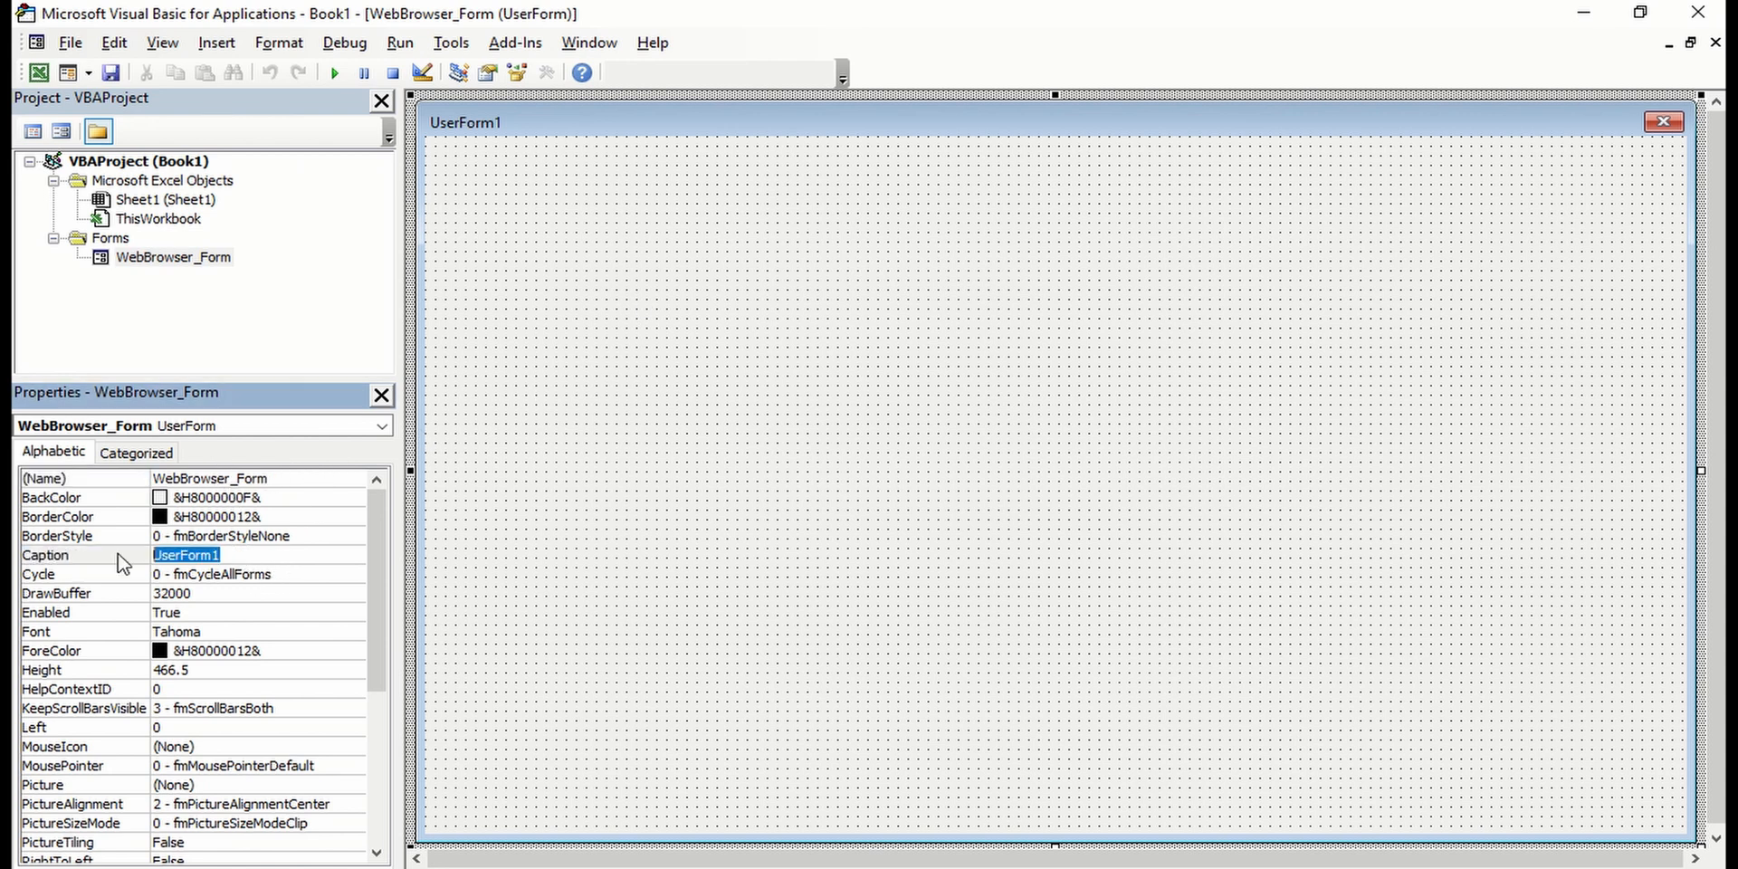
pyautogui.write('Web Bro')
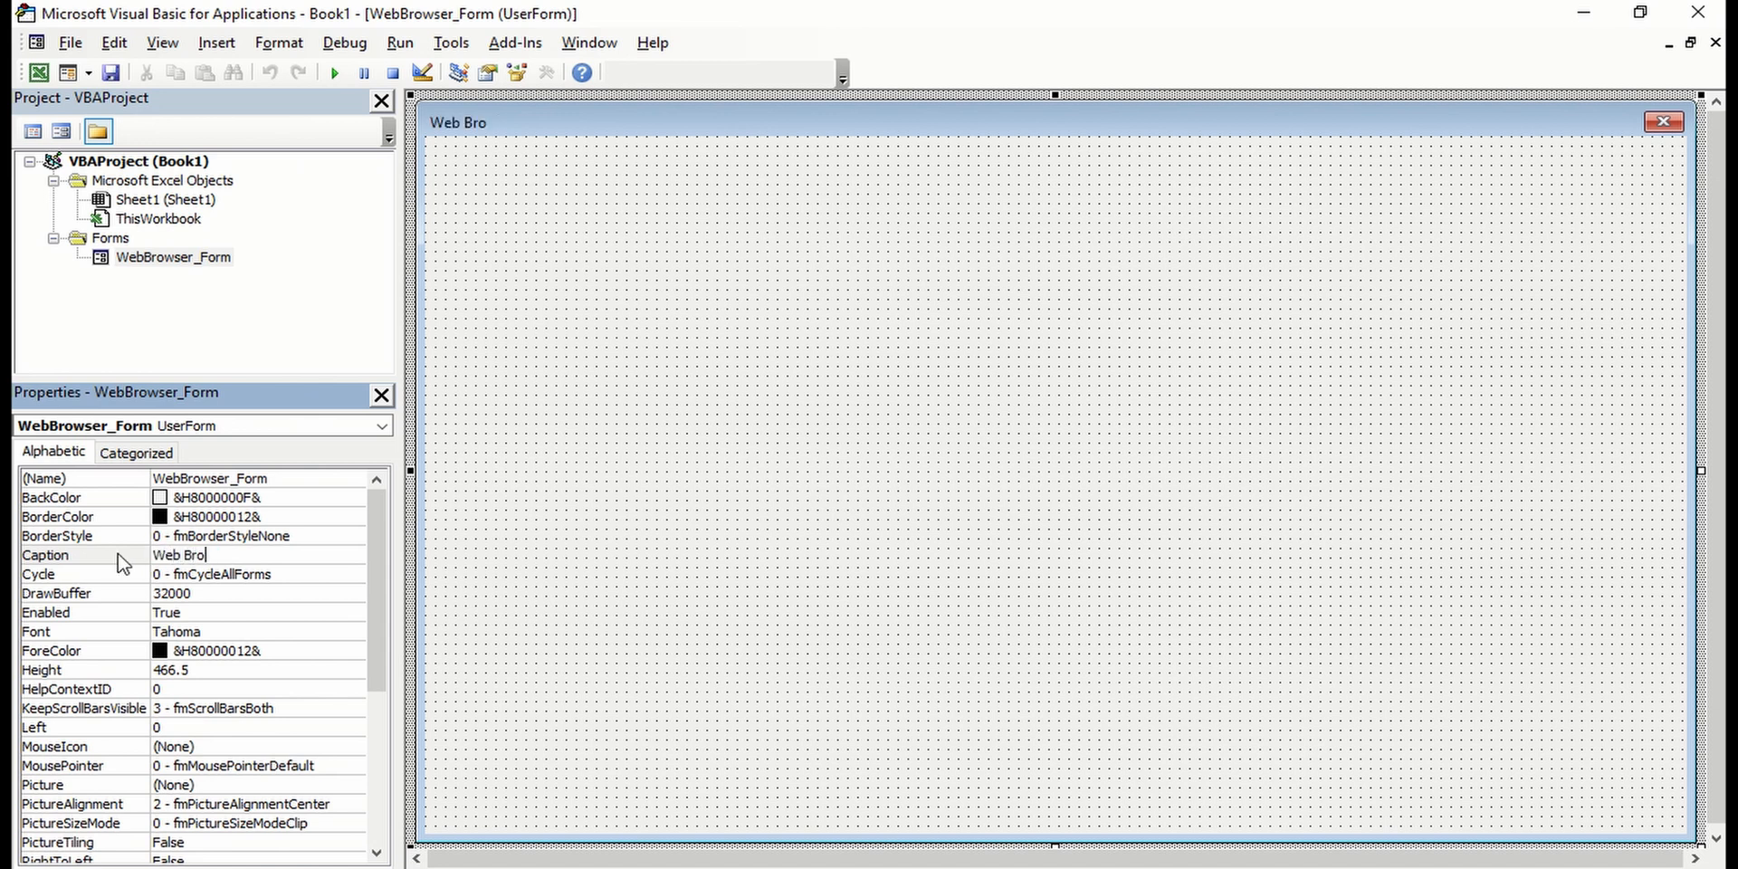
pyautogui.write('wser')
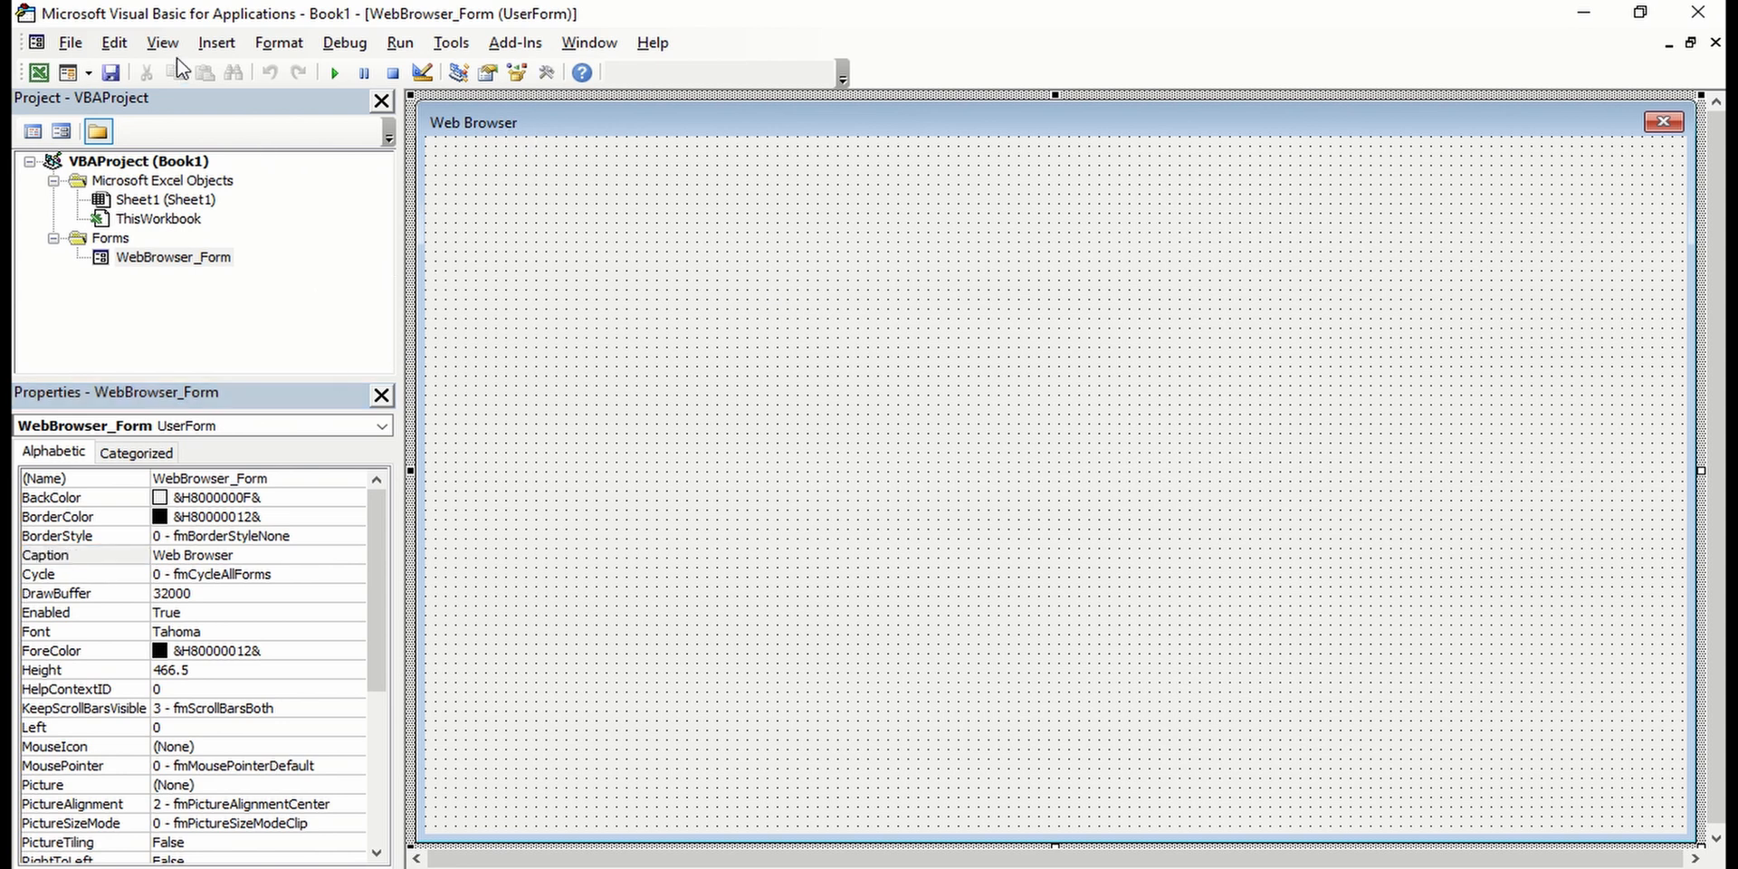
# Show the Toolbox and enable Microsoft Web Browser in Additional Controls
pyautogui.click(161, 42)
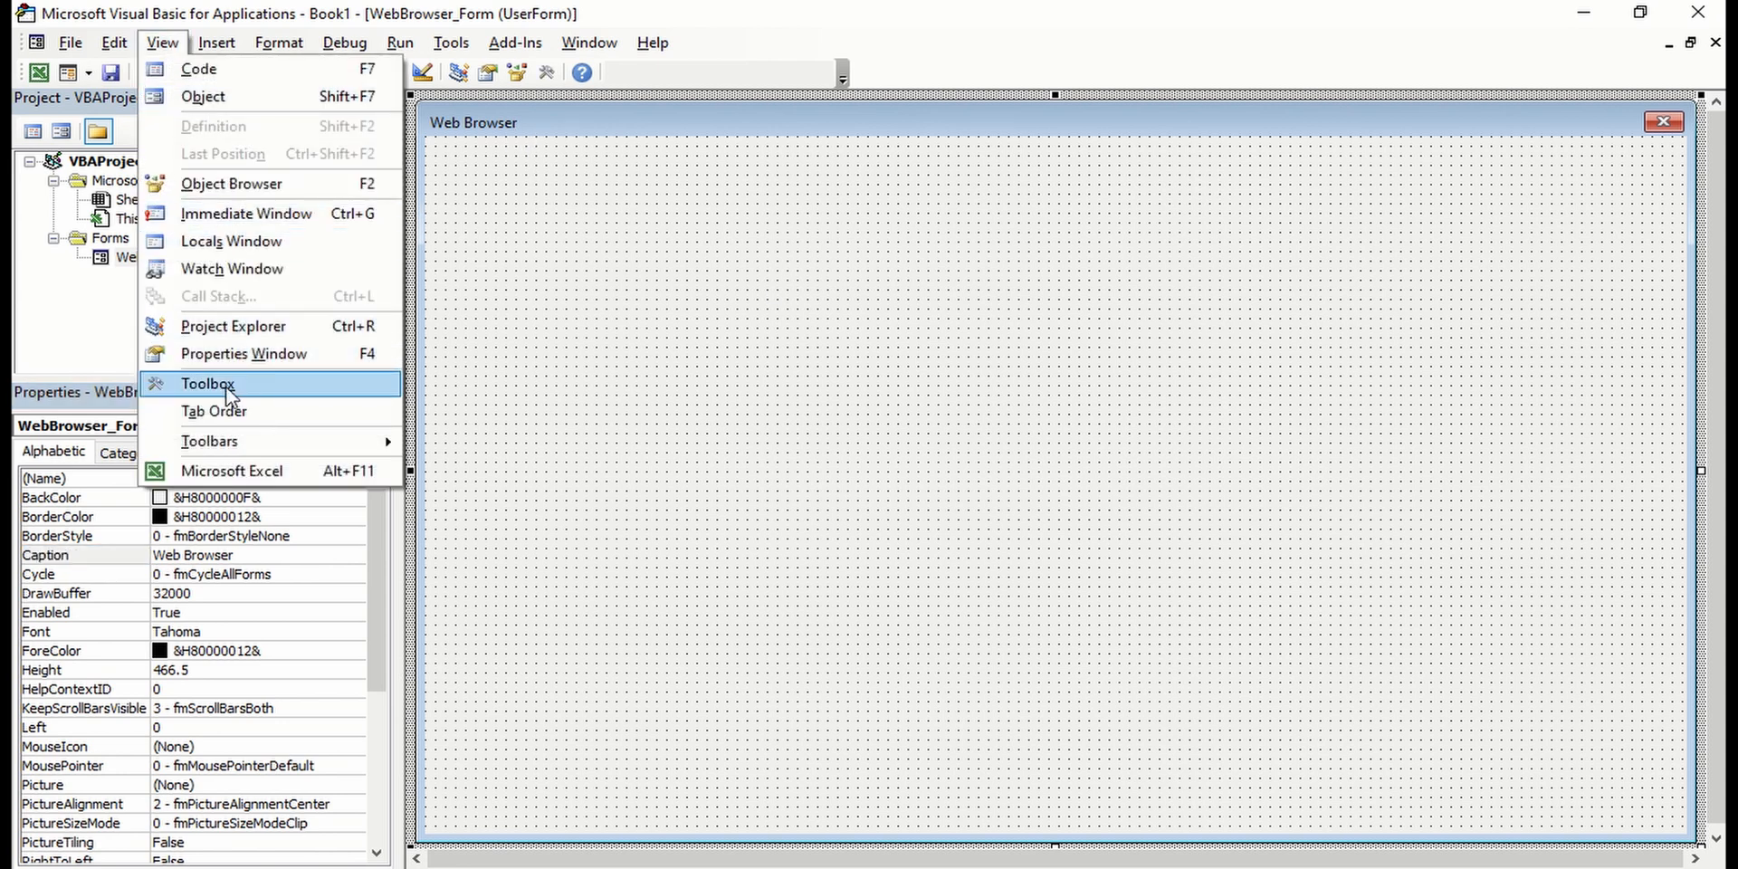
pyautogui.click(206, 384)
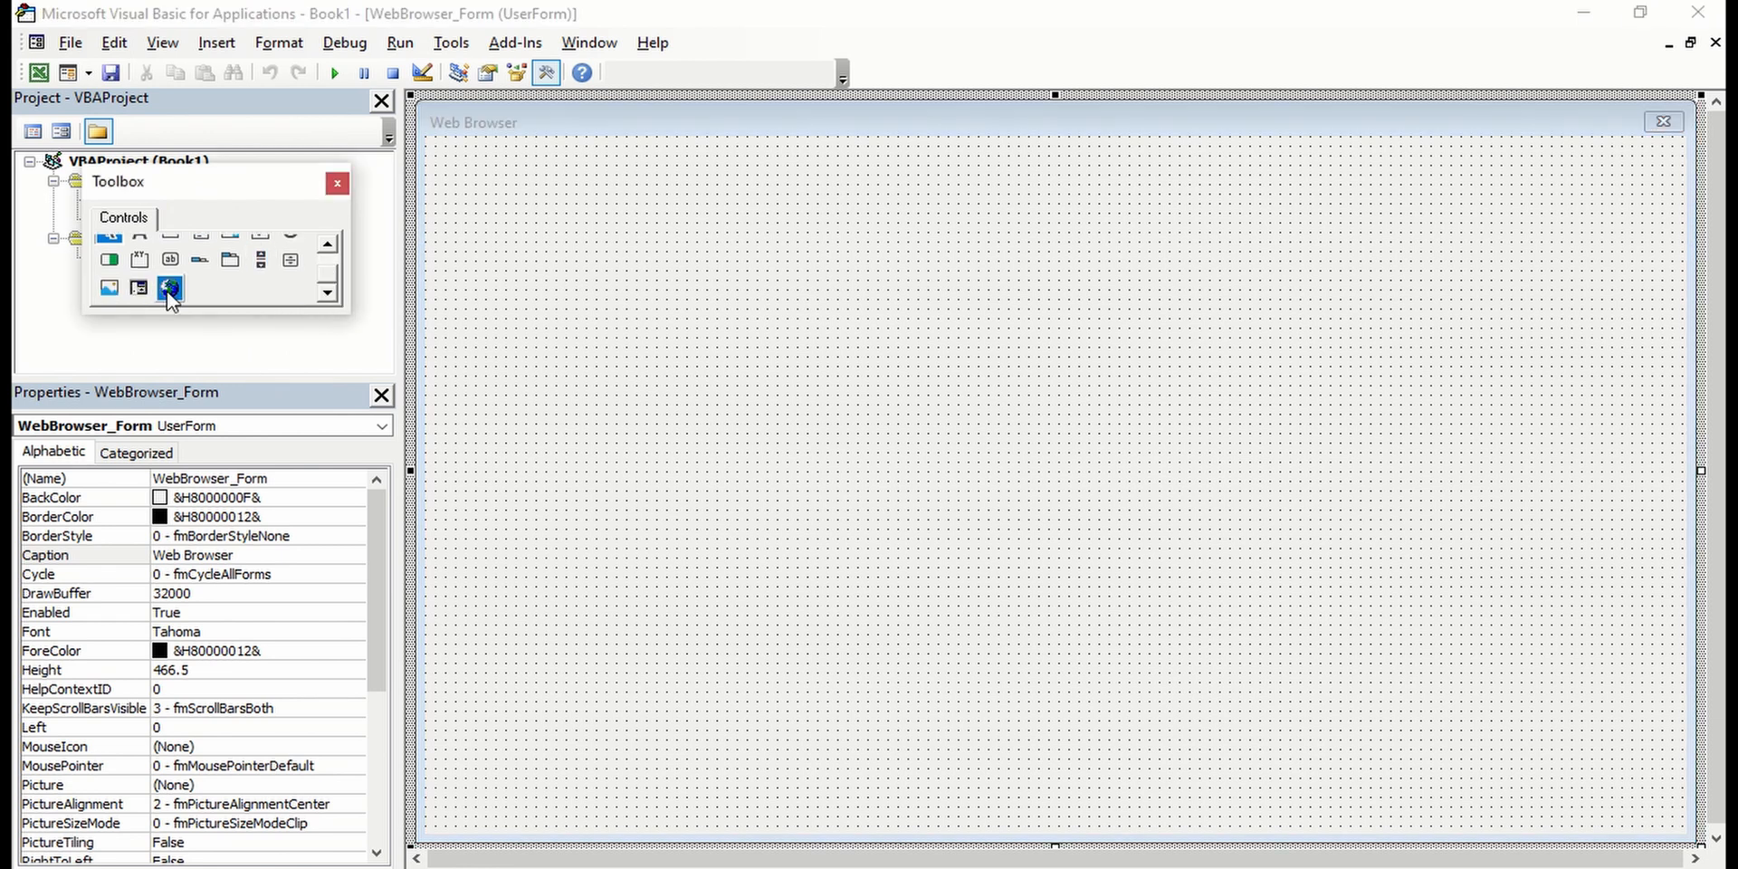
pyautogui.moveTo(169, 288)
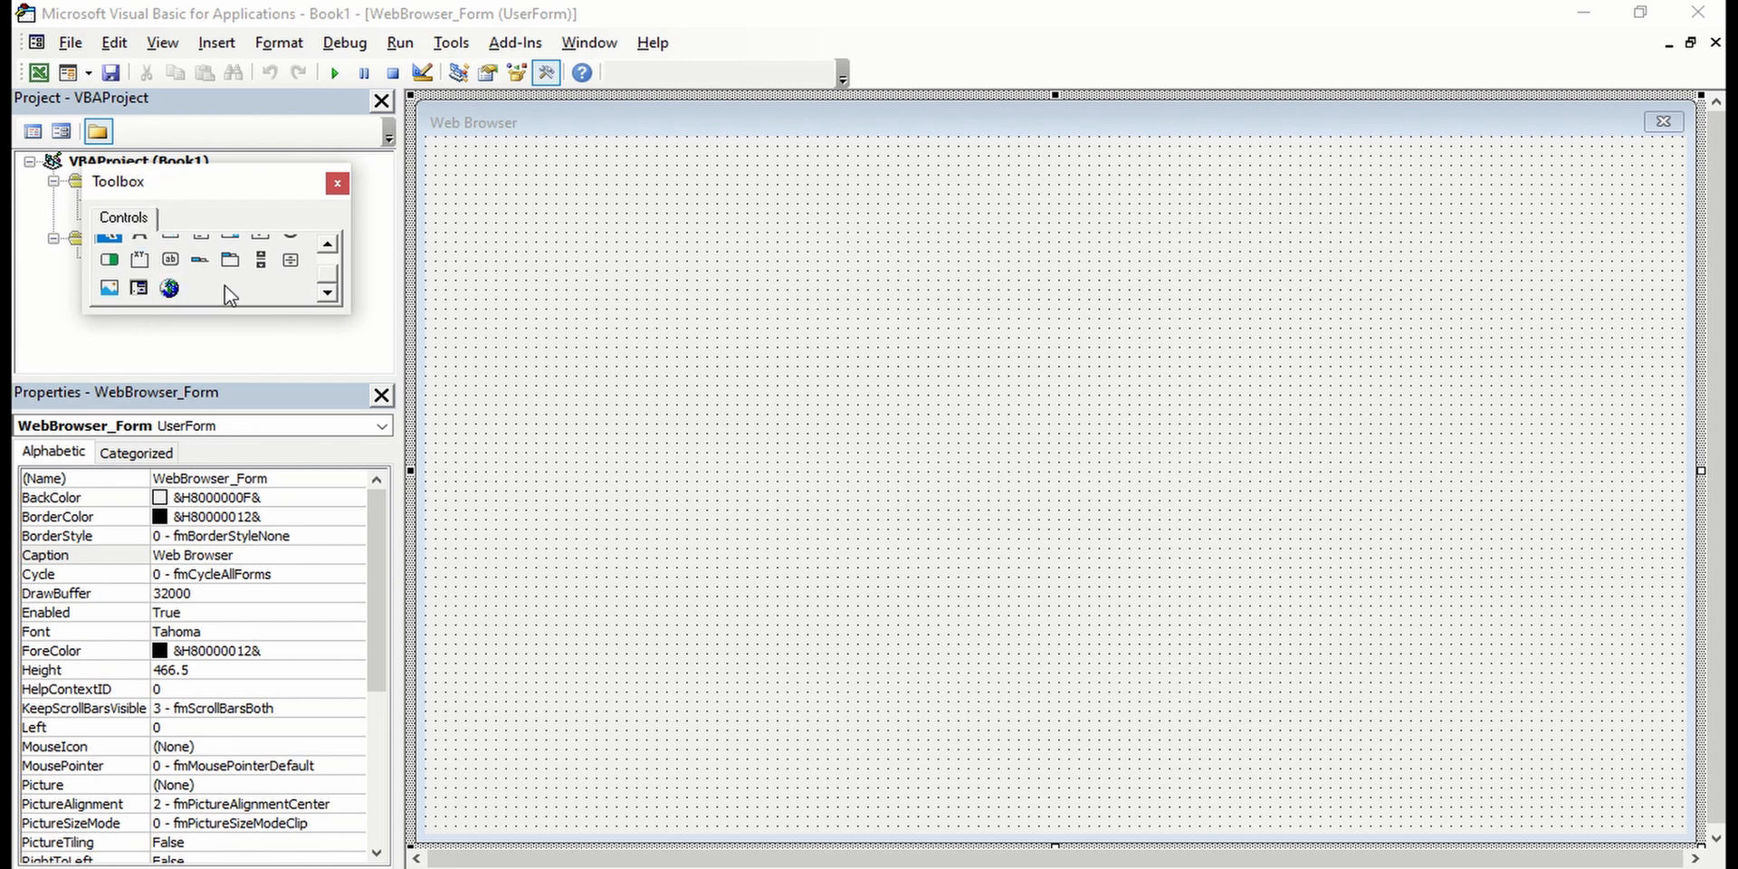
pyautogui.moveTo(239, 291)
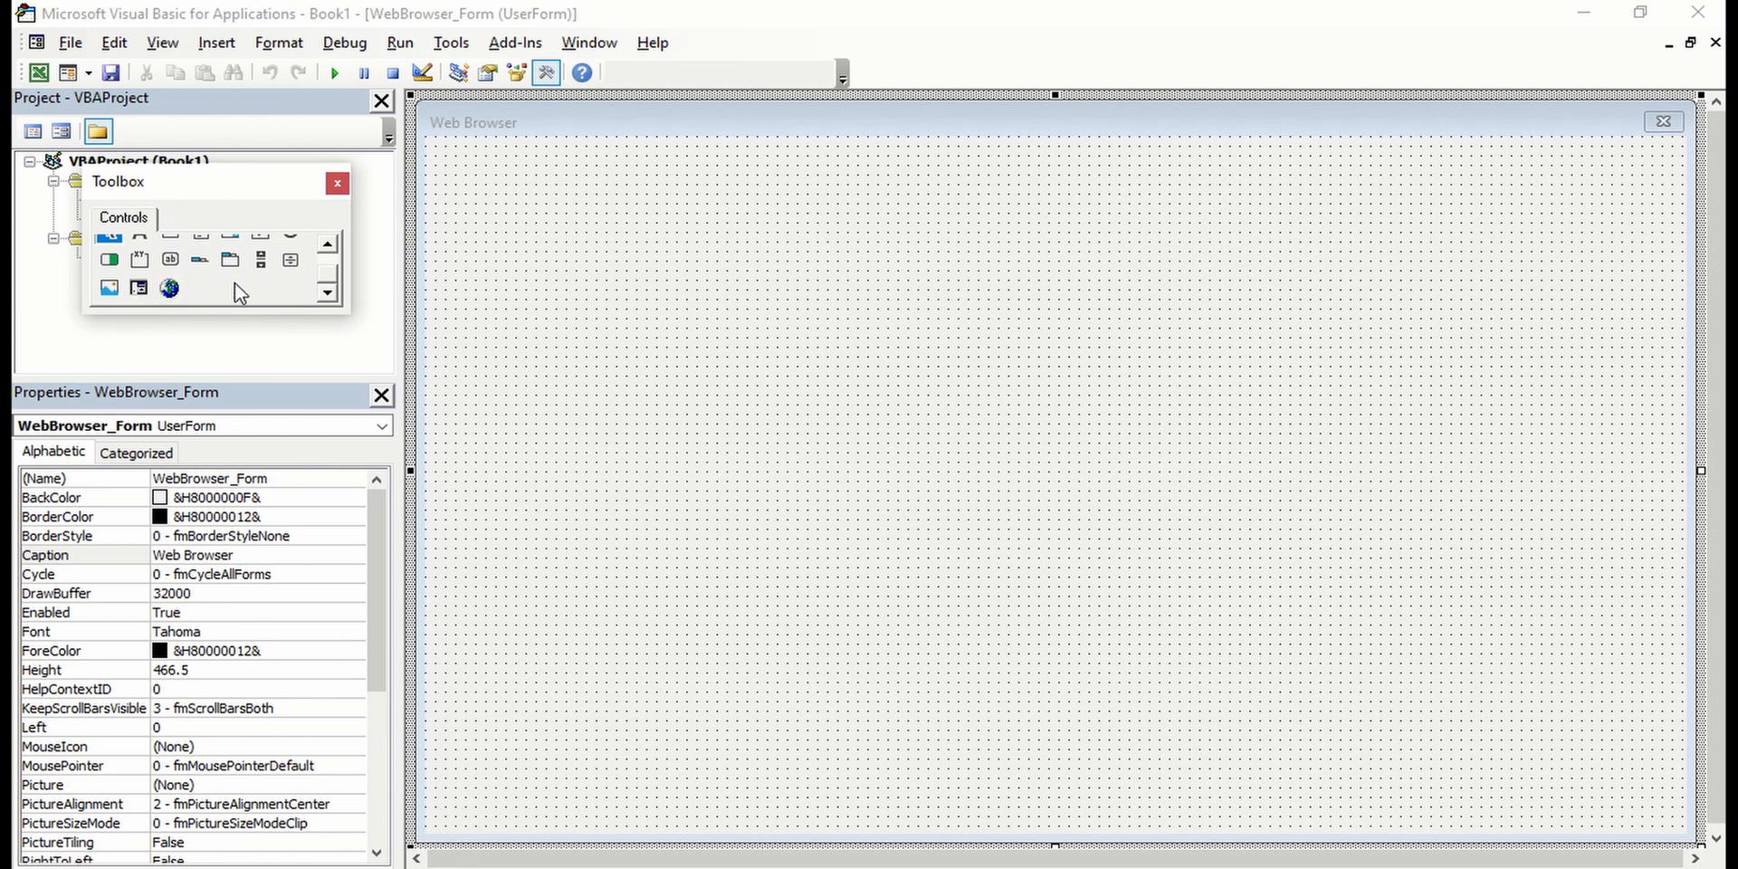
pyautogui.moveTo(419, 185)
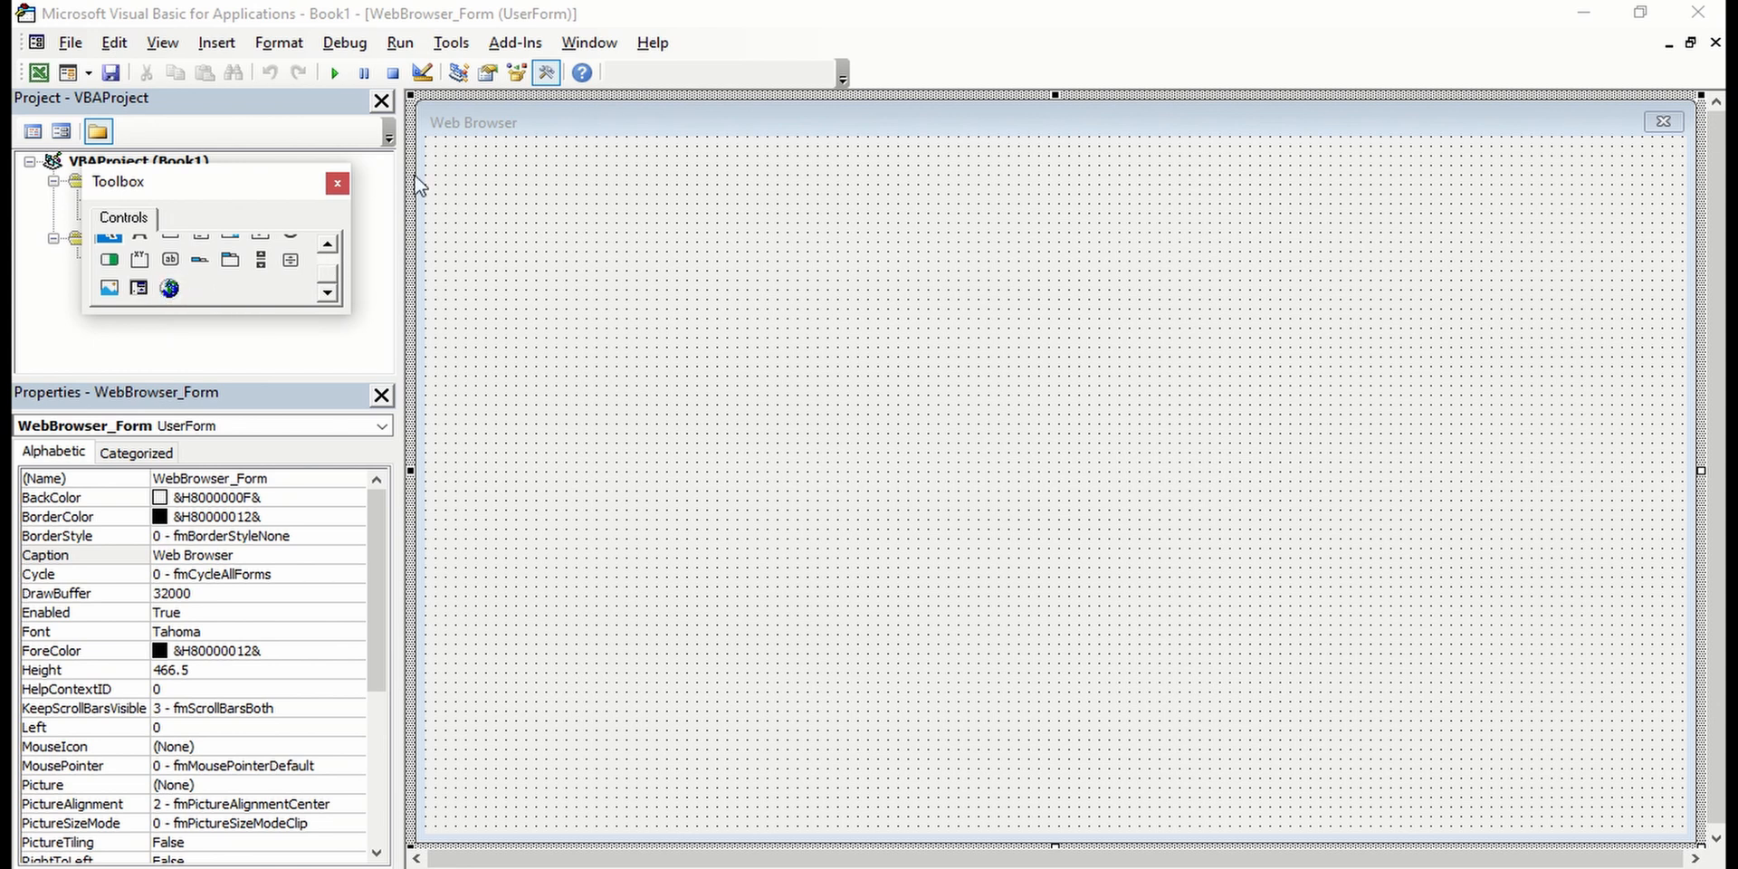
pyautogui.click(450, 42)
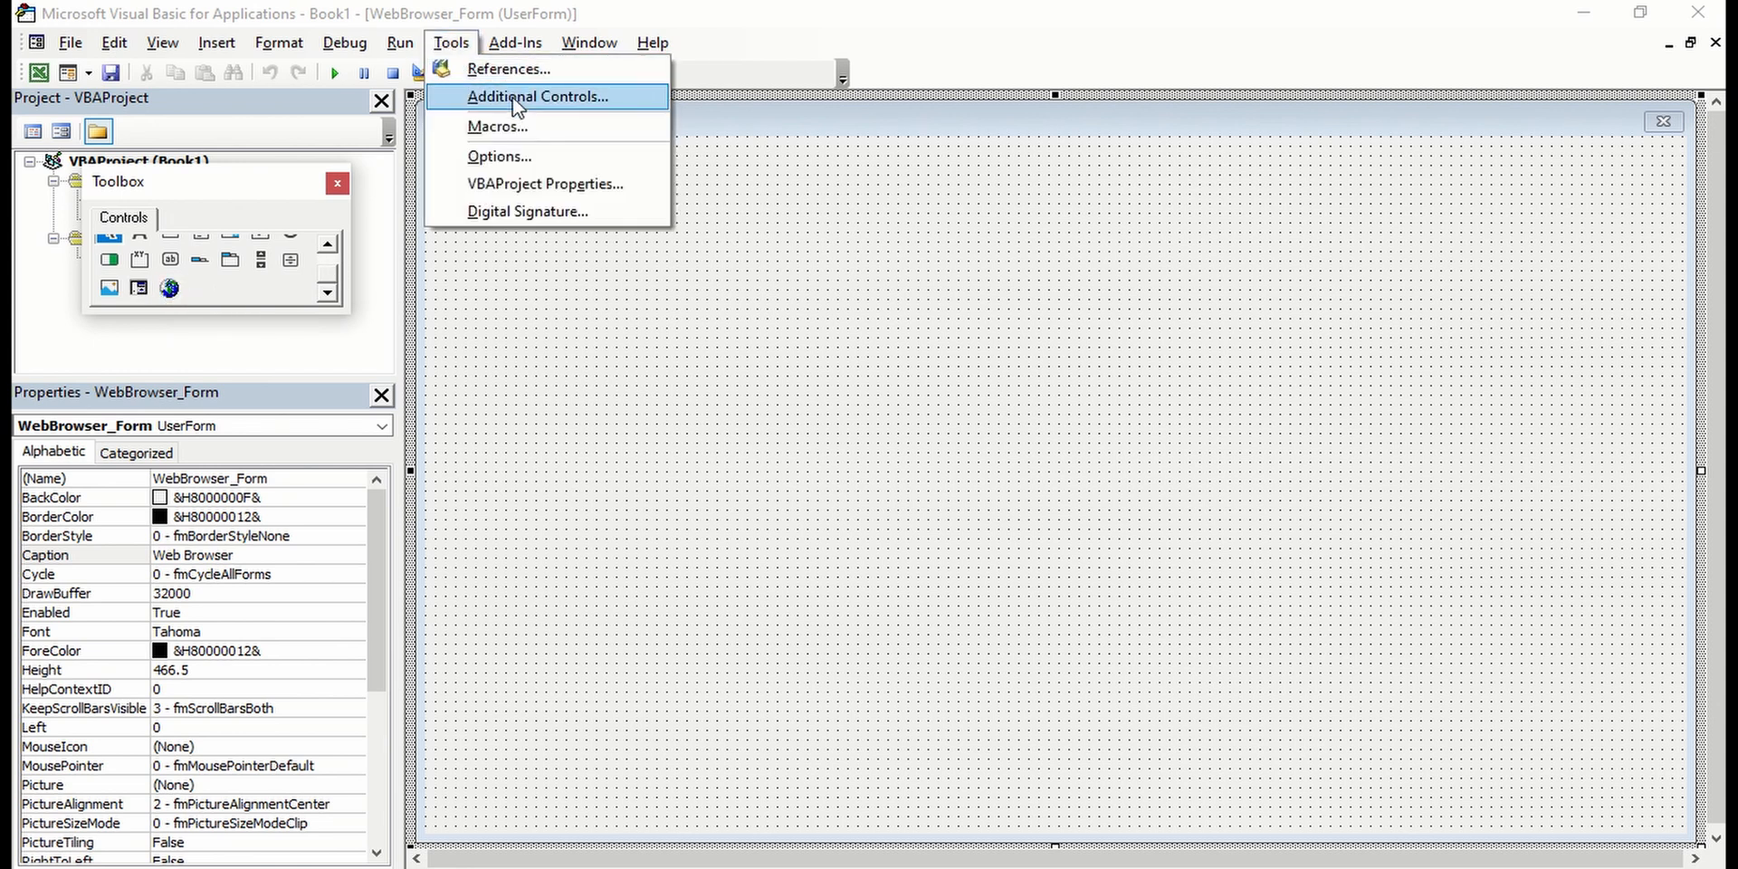
pyautogui.click(537, 96)
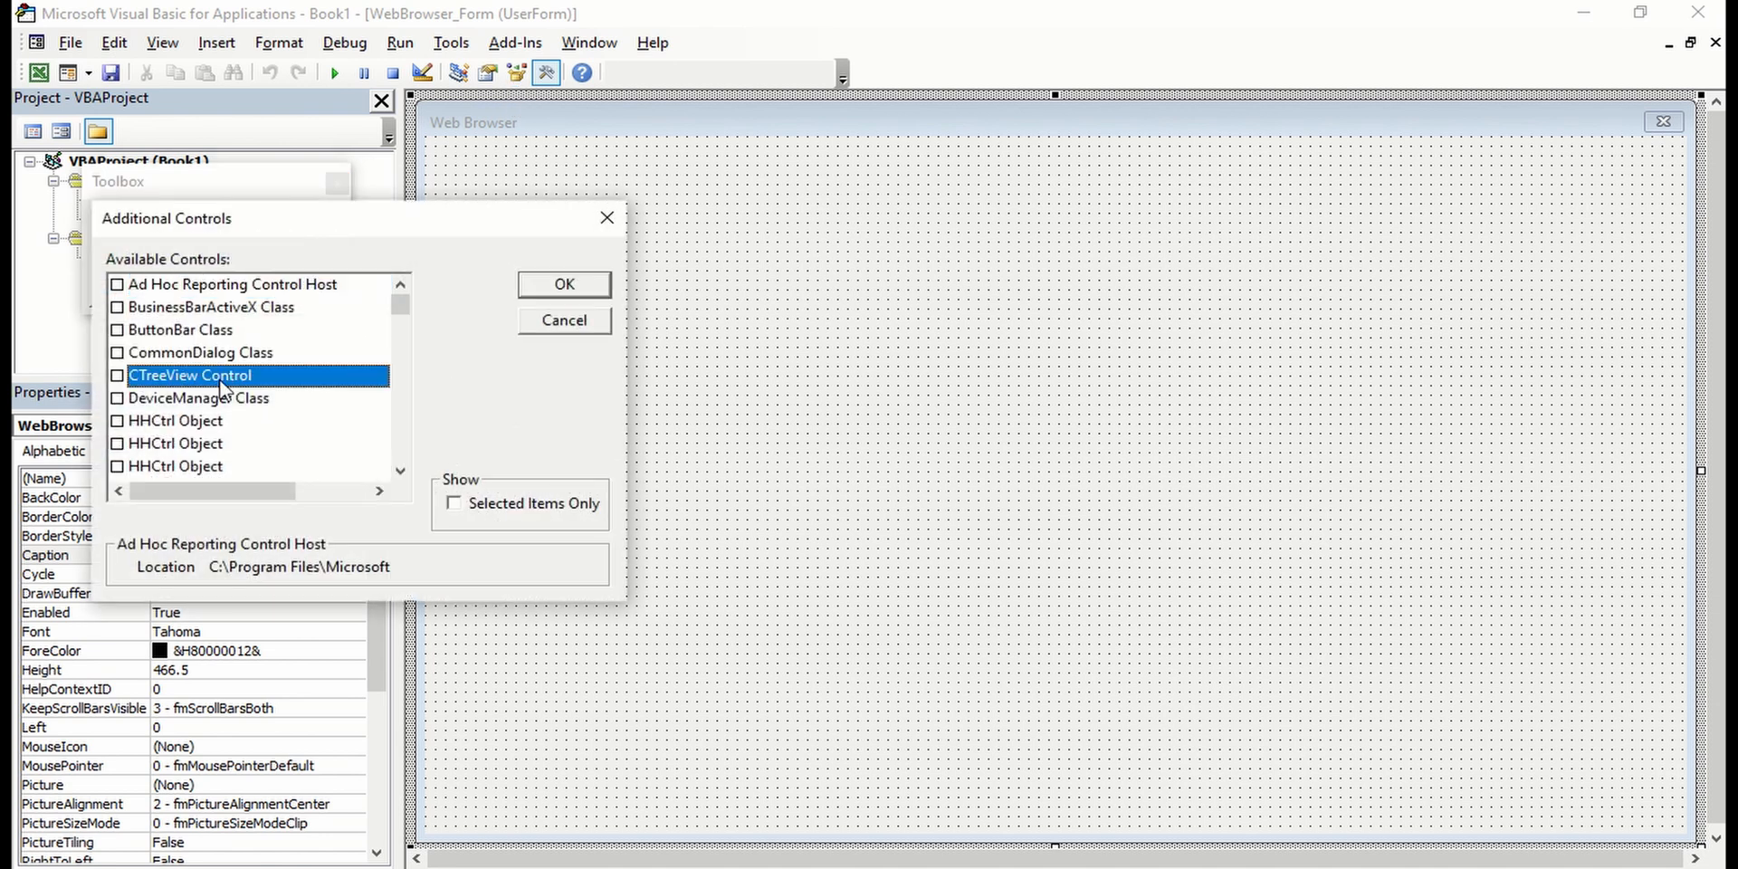
pyautogui.scroll(-3)
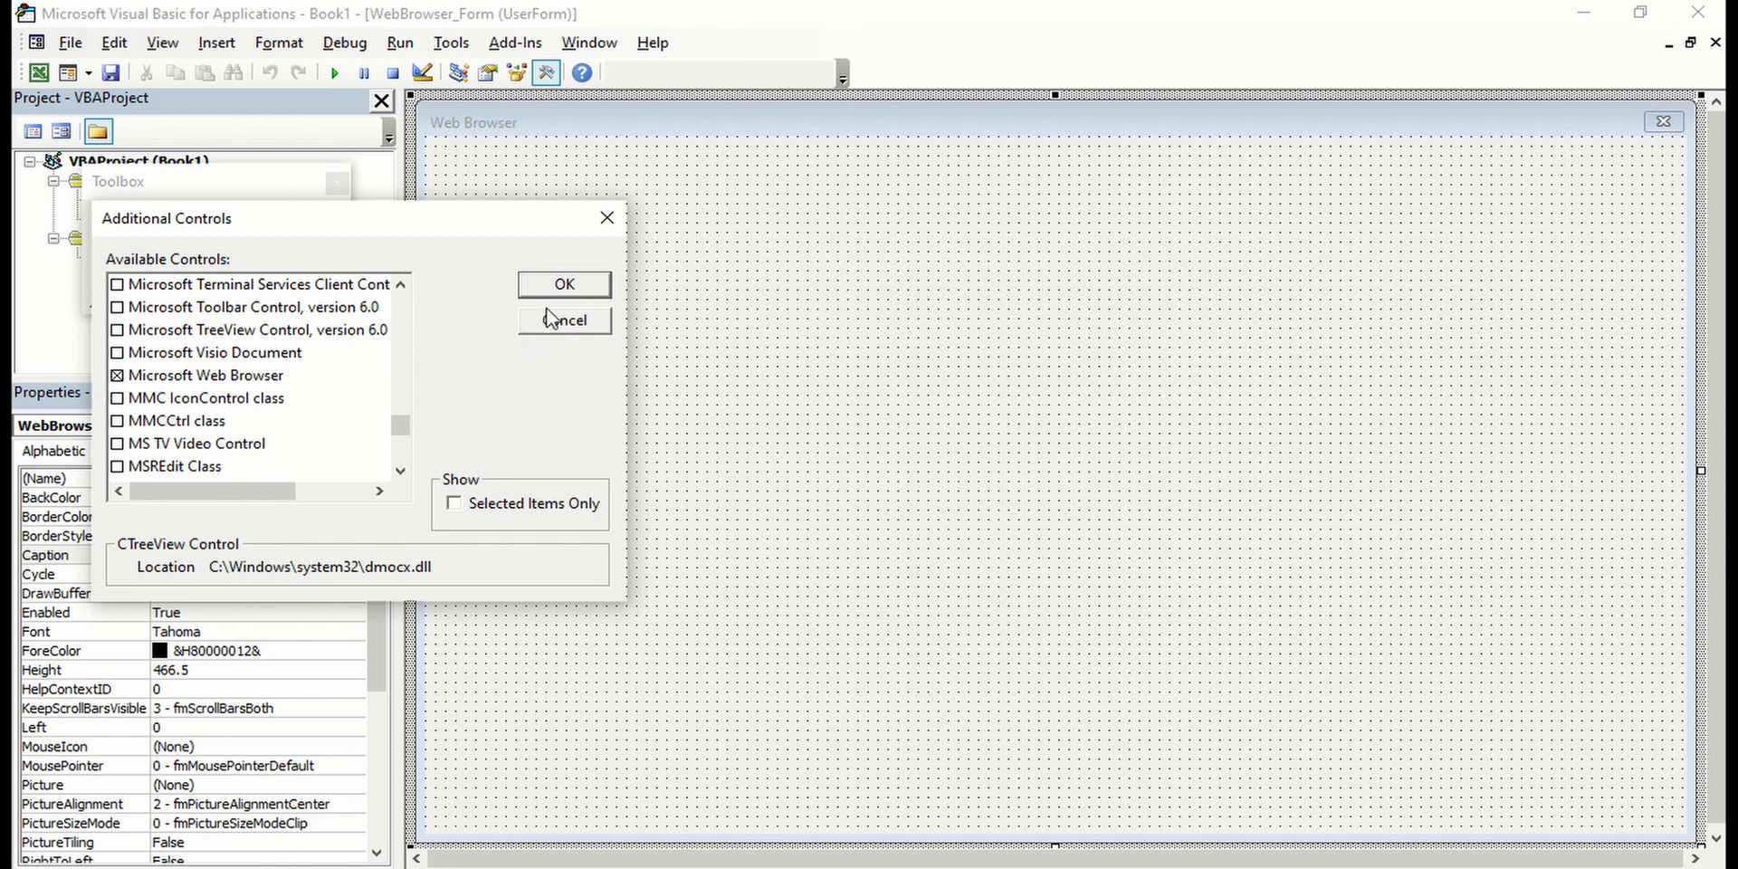
pyautogui.click(563, 284)
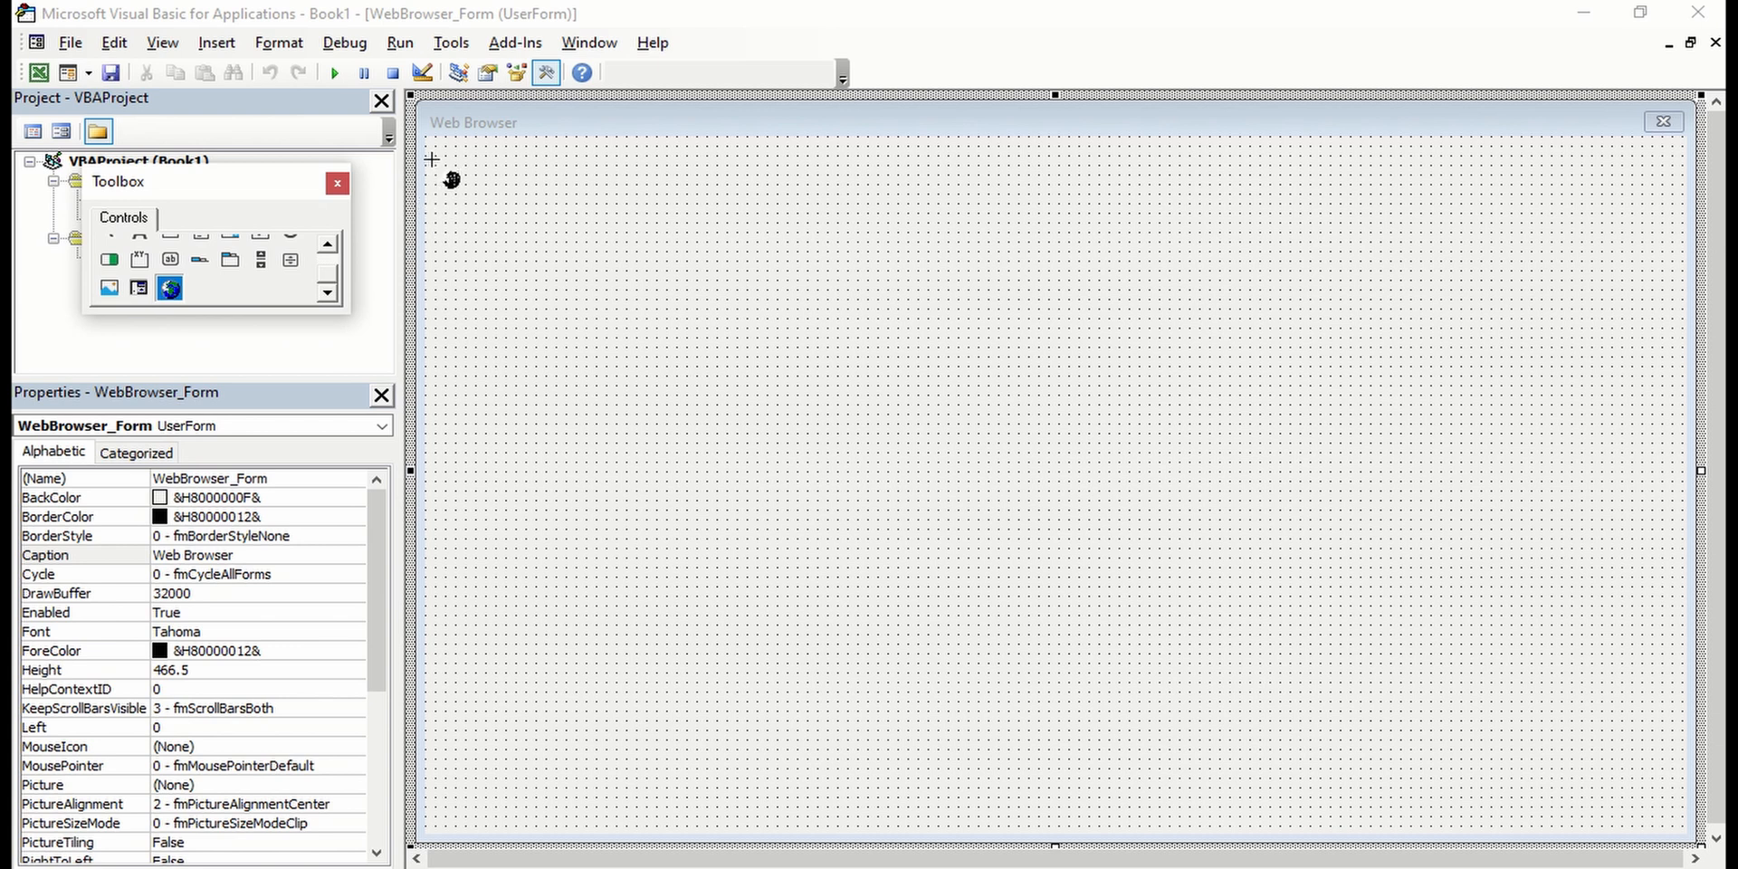
# Draw a WebBrowser control filling the form, lowering its top edge to leave a strip above
pyautogui.moveTo(432, 159); pyautogui.dragTo(912, 371)
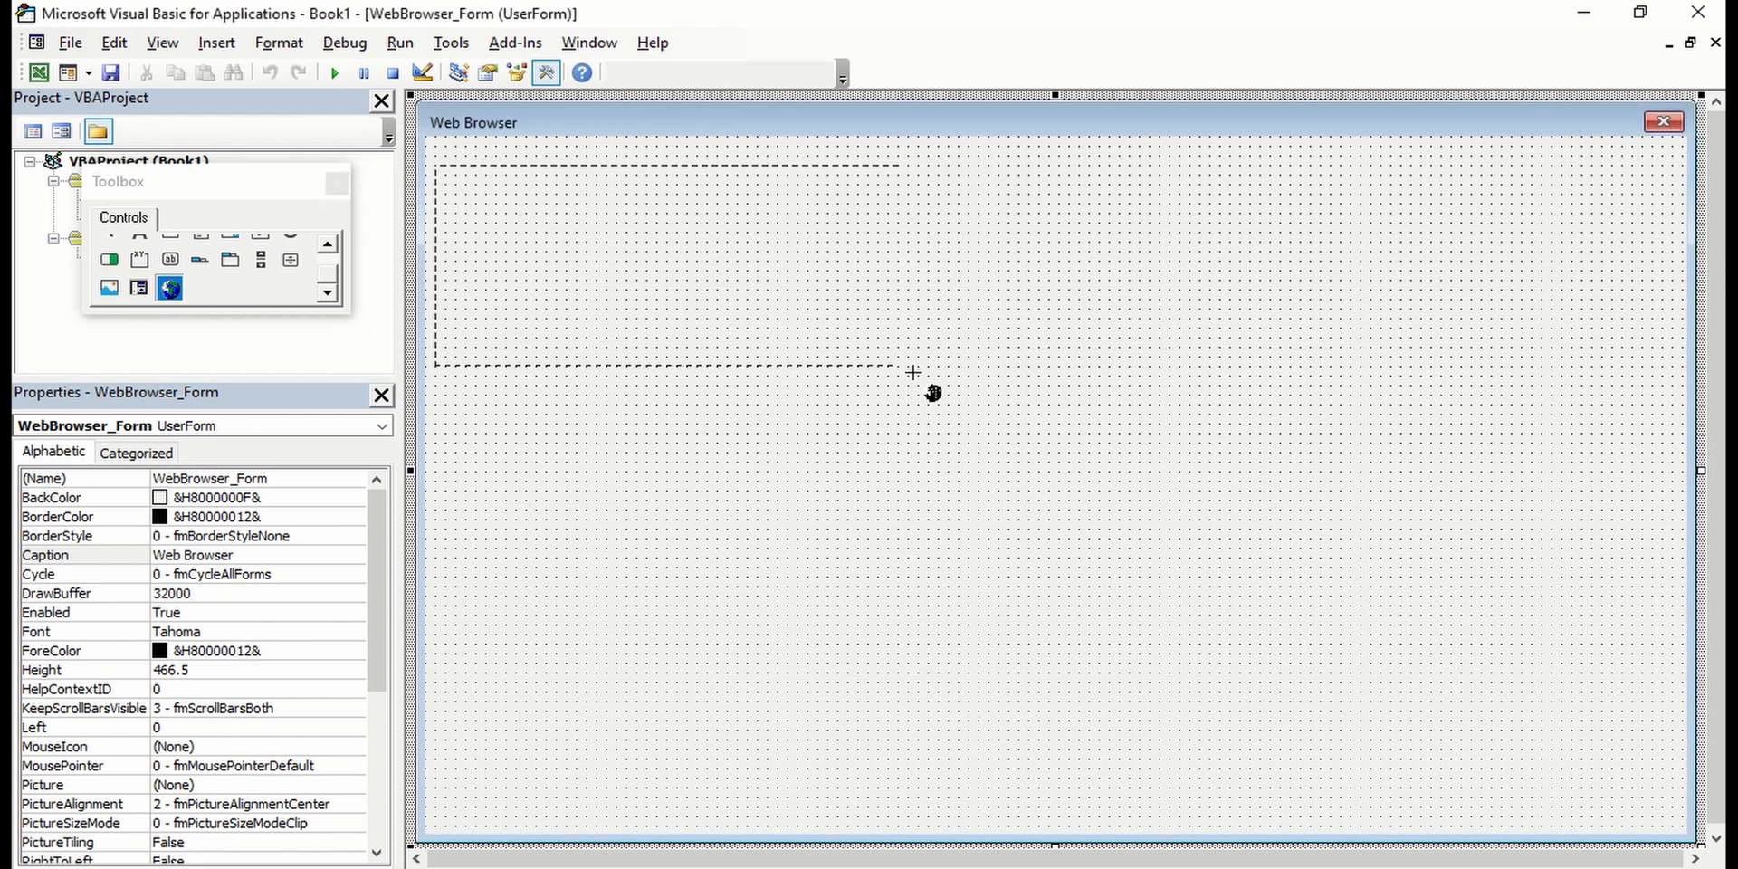
pyautogui.moveTo(909, 371); pyautogui.dragTo(1667, 820)
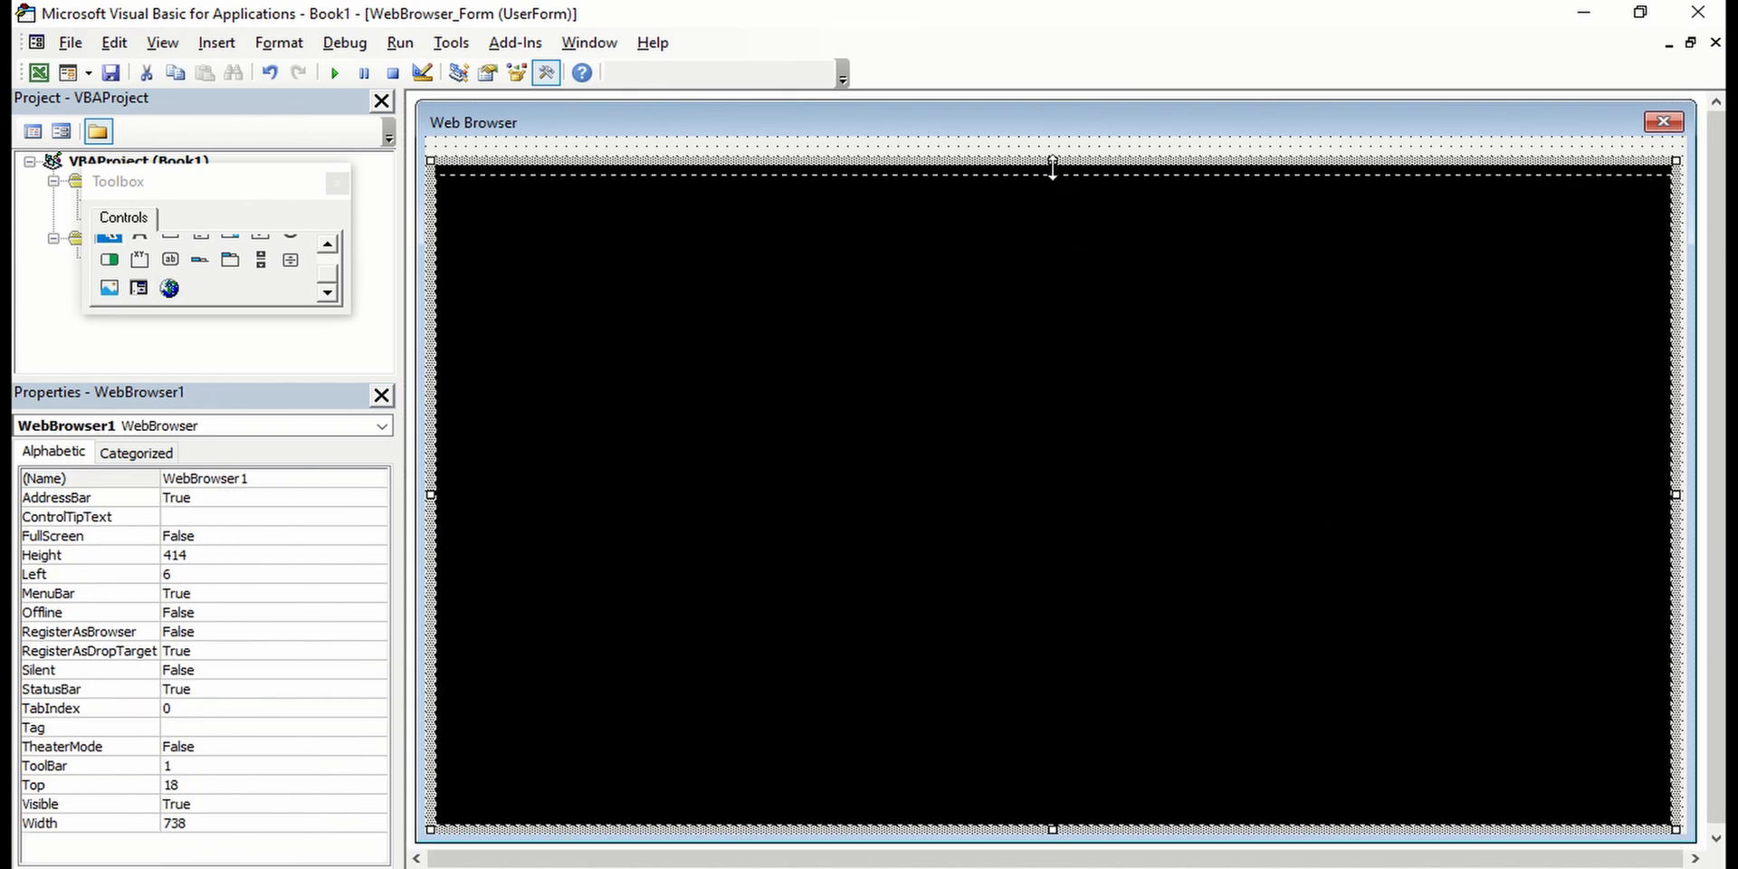
pyautogui.moveTo(1050, 162); pyautogui.dragTo(1050, 173)
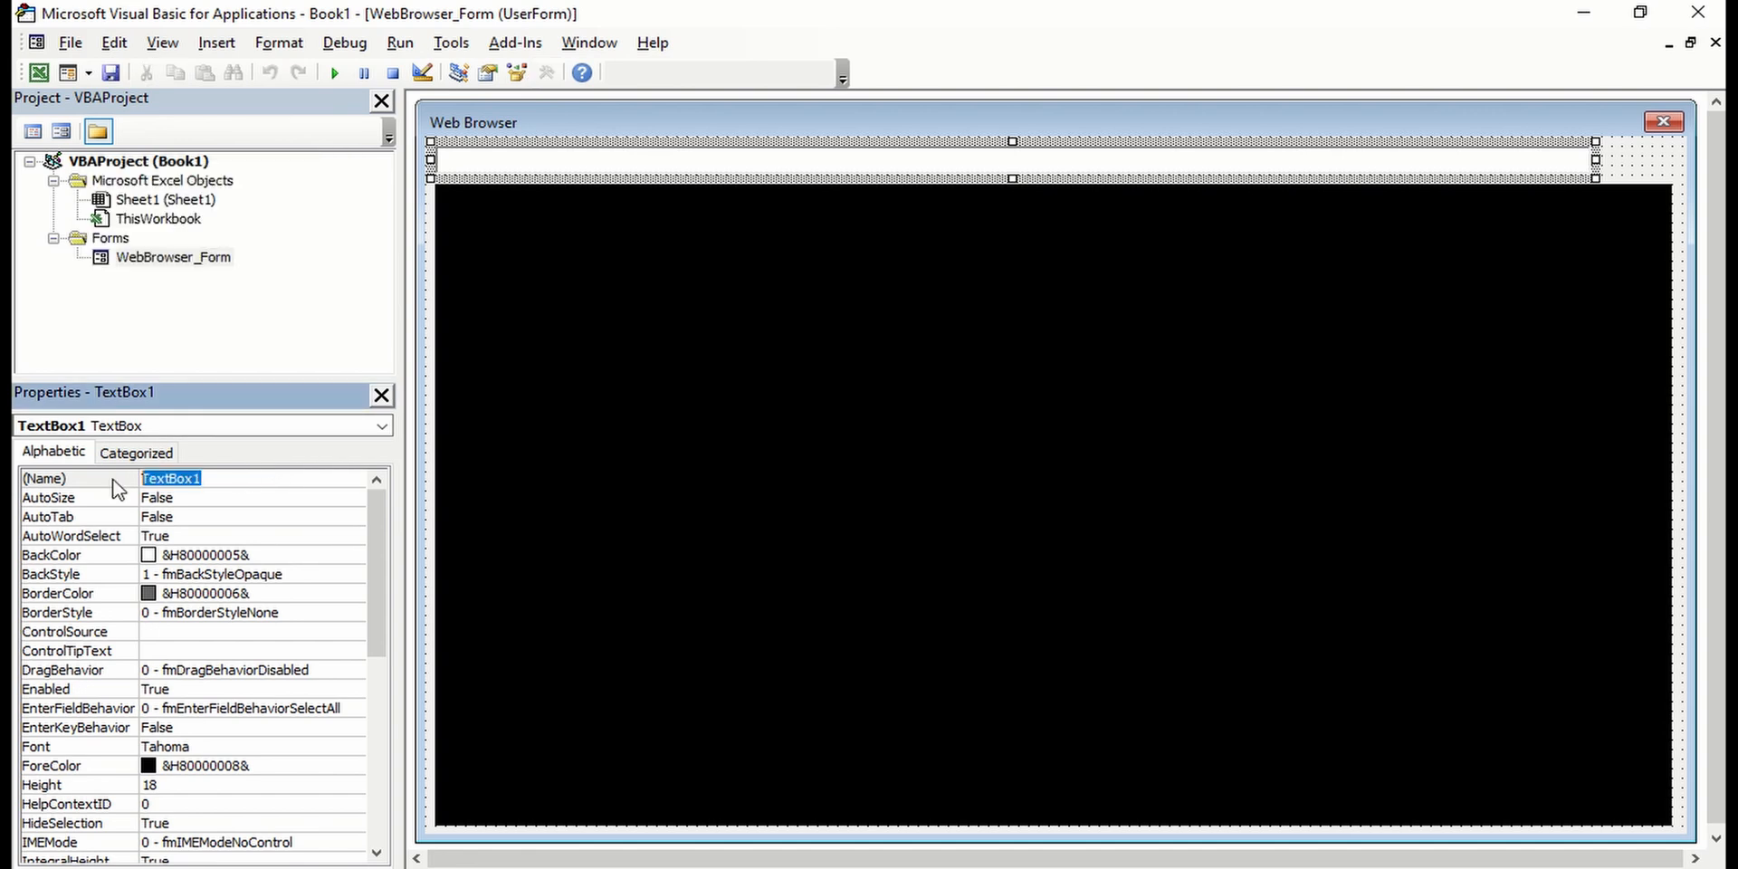
# Name the text box above the browser area SearchBox
pyautogui.write('Search')
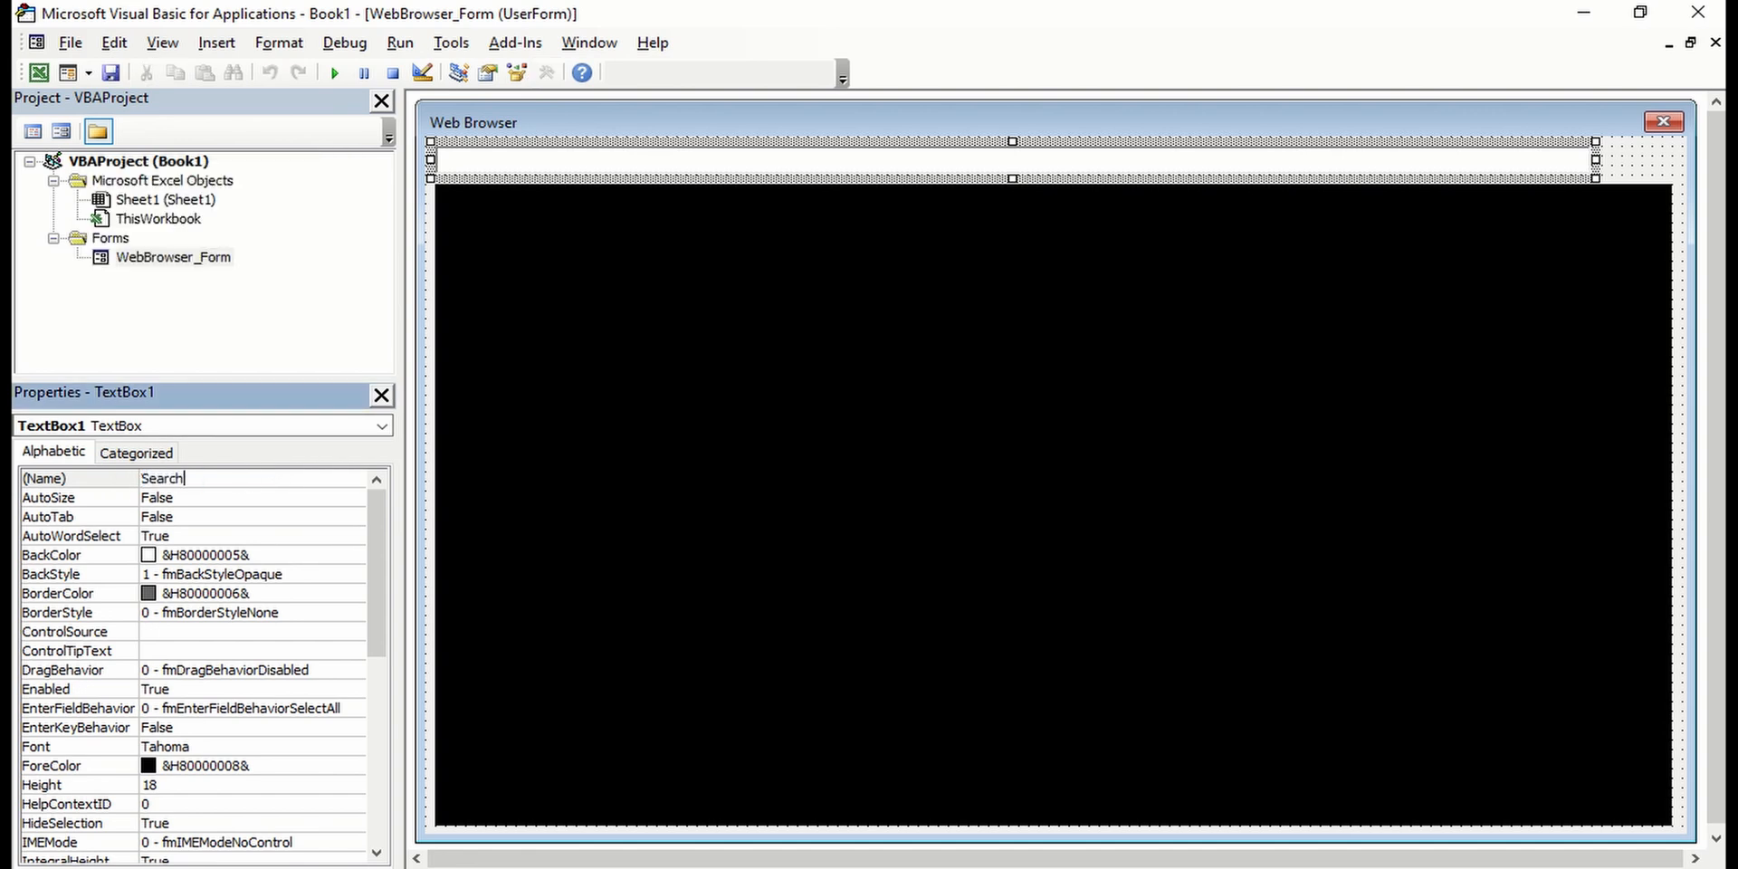
pyautogui.write('Box')
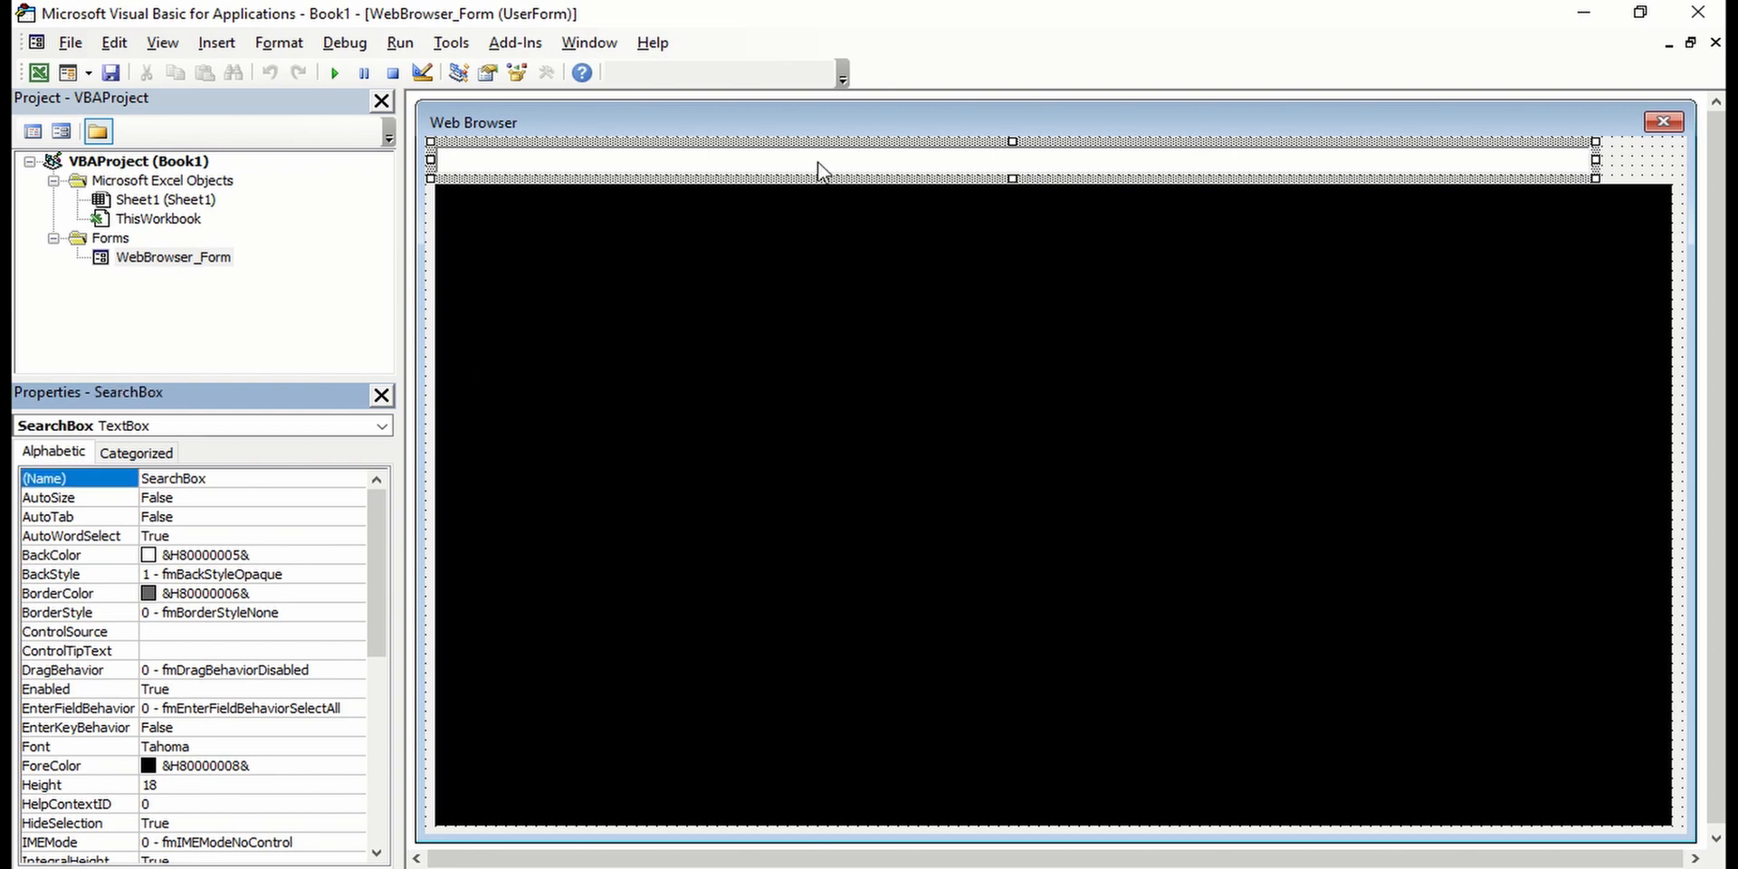
pyautogui.moveTo(431, 365)
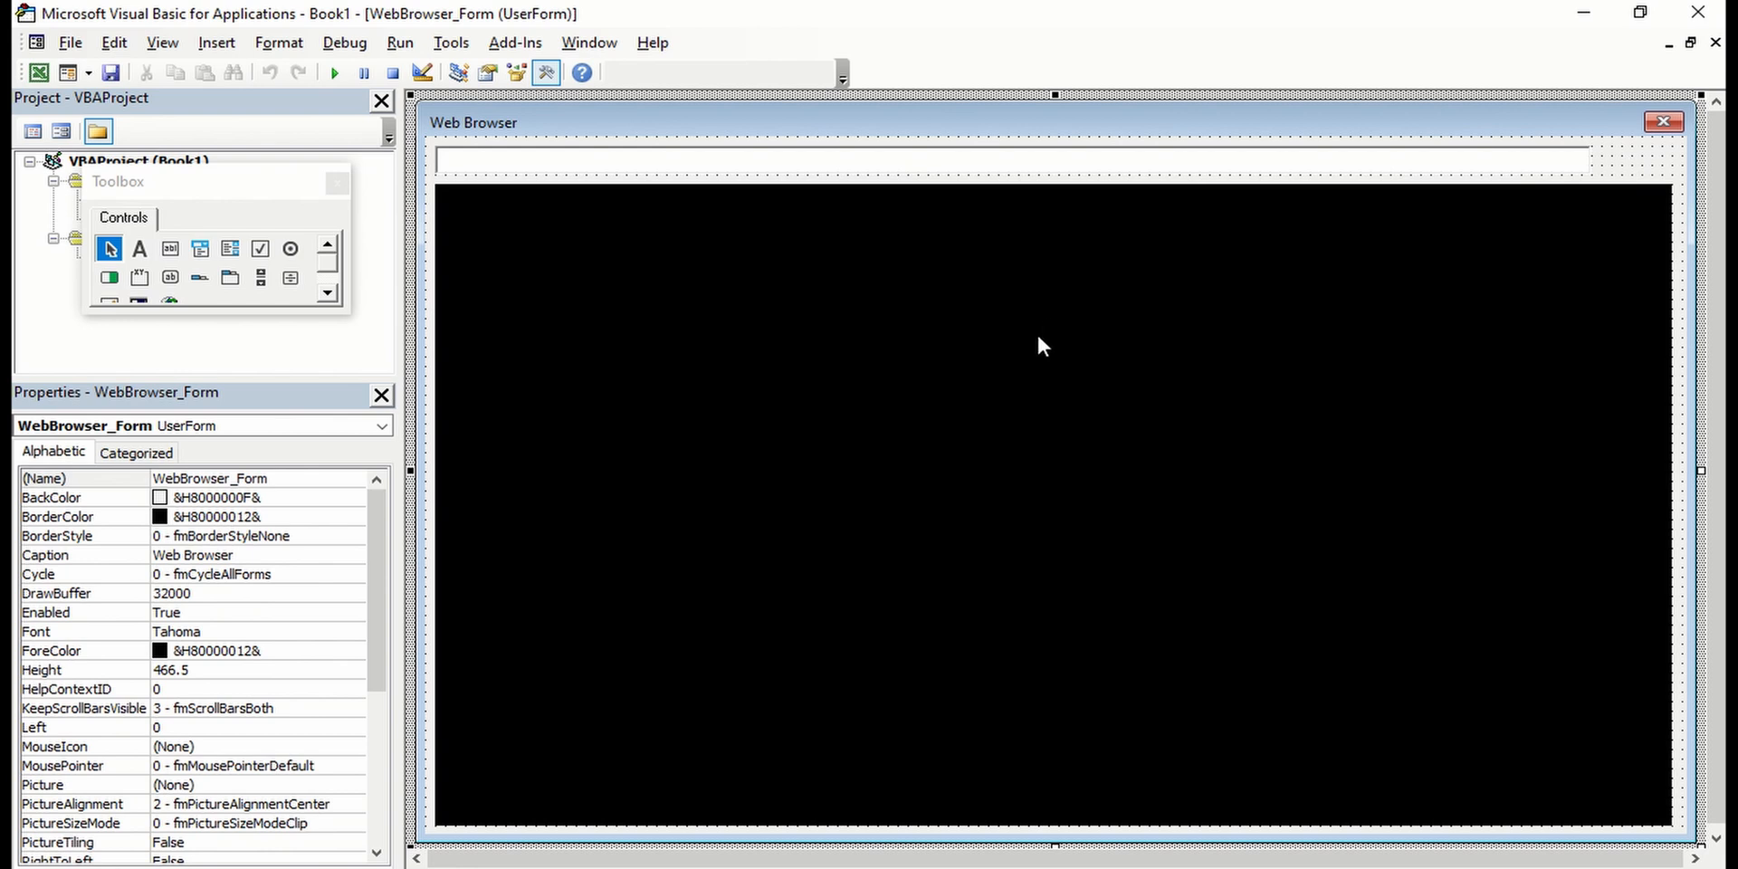
pyautogui.moveTo(344, 285)
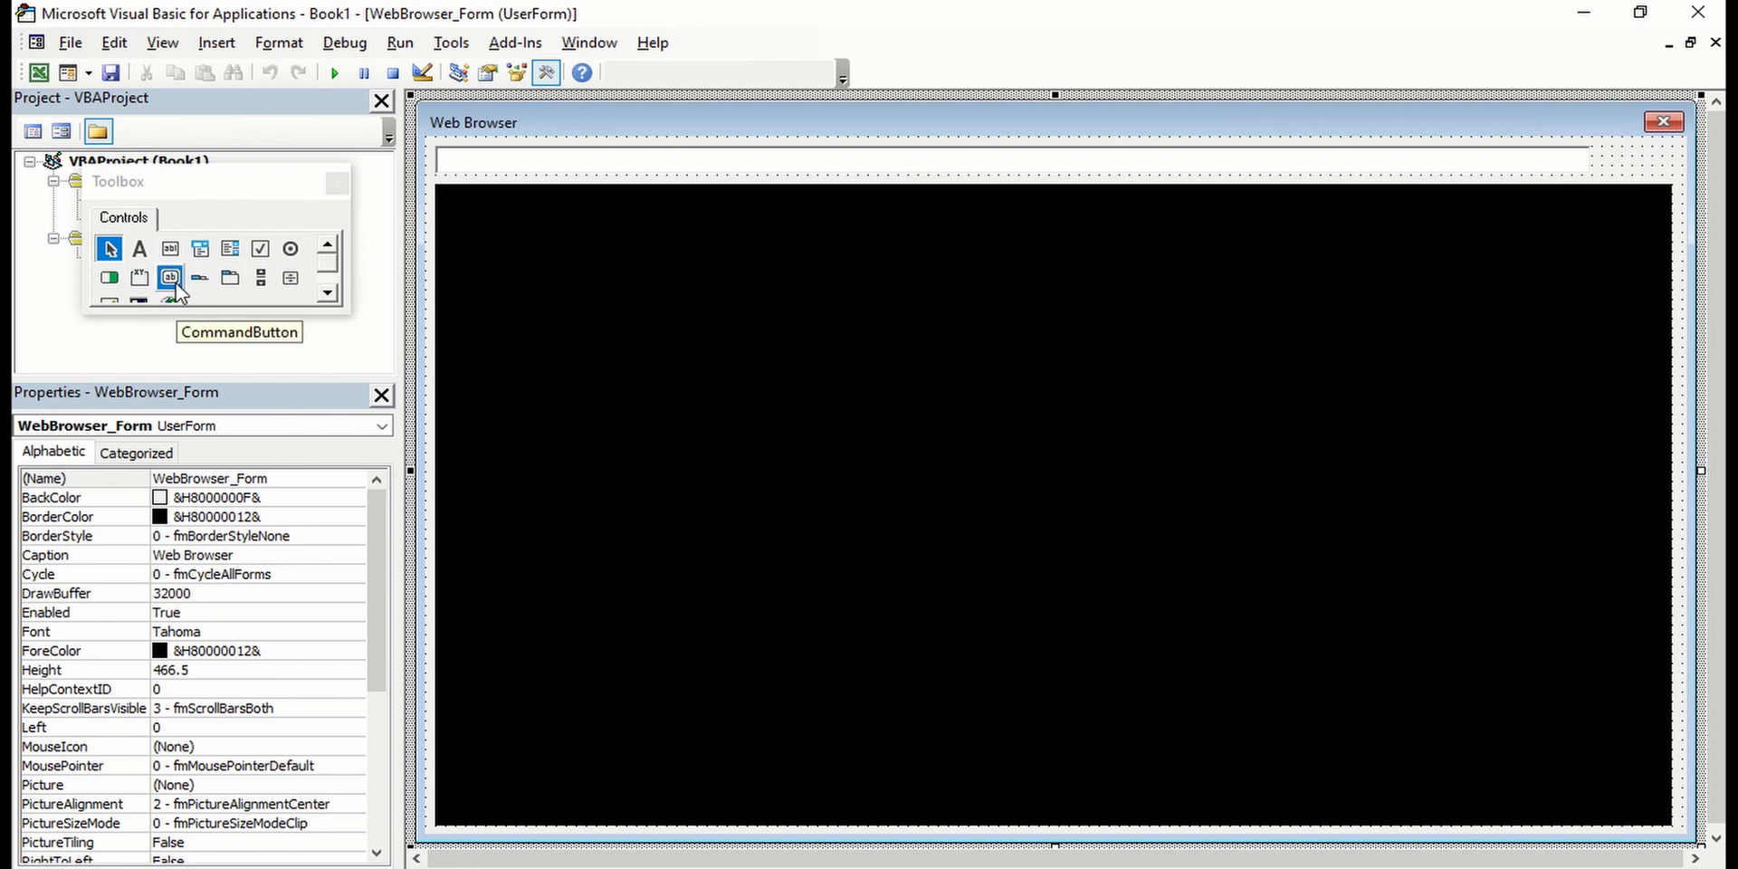
# Place a CommandButton at the form's top right captioned Search and start renaming it
pyautogui.click(168, 277)
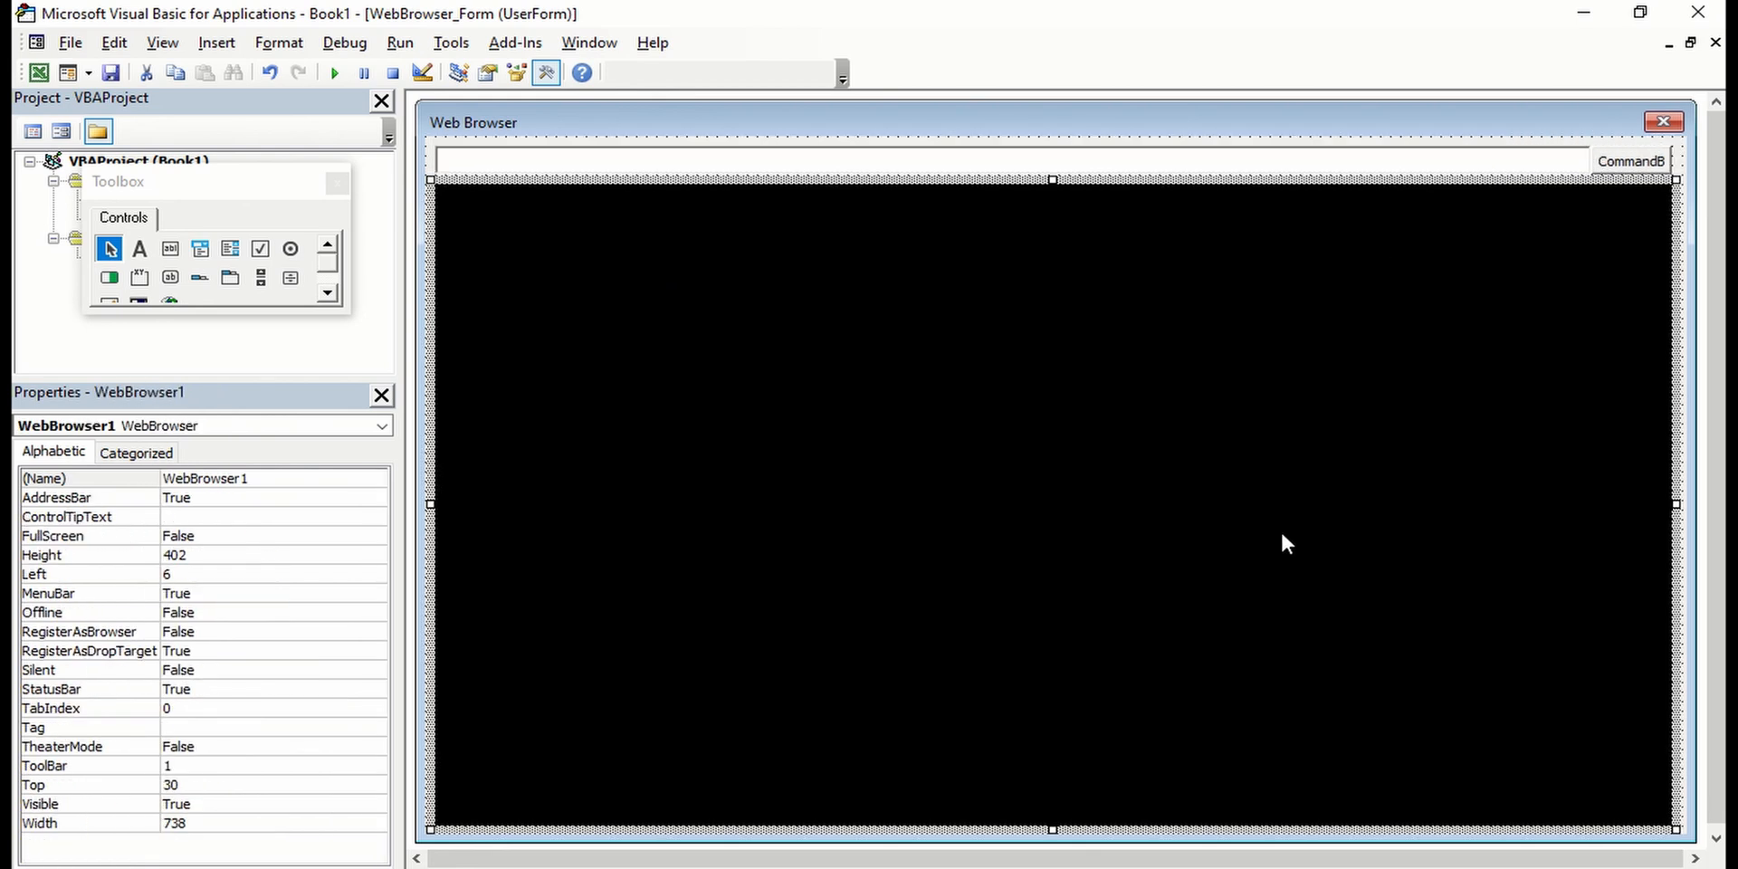
pyautogui.click(1631, 161)
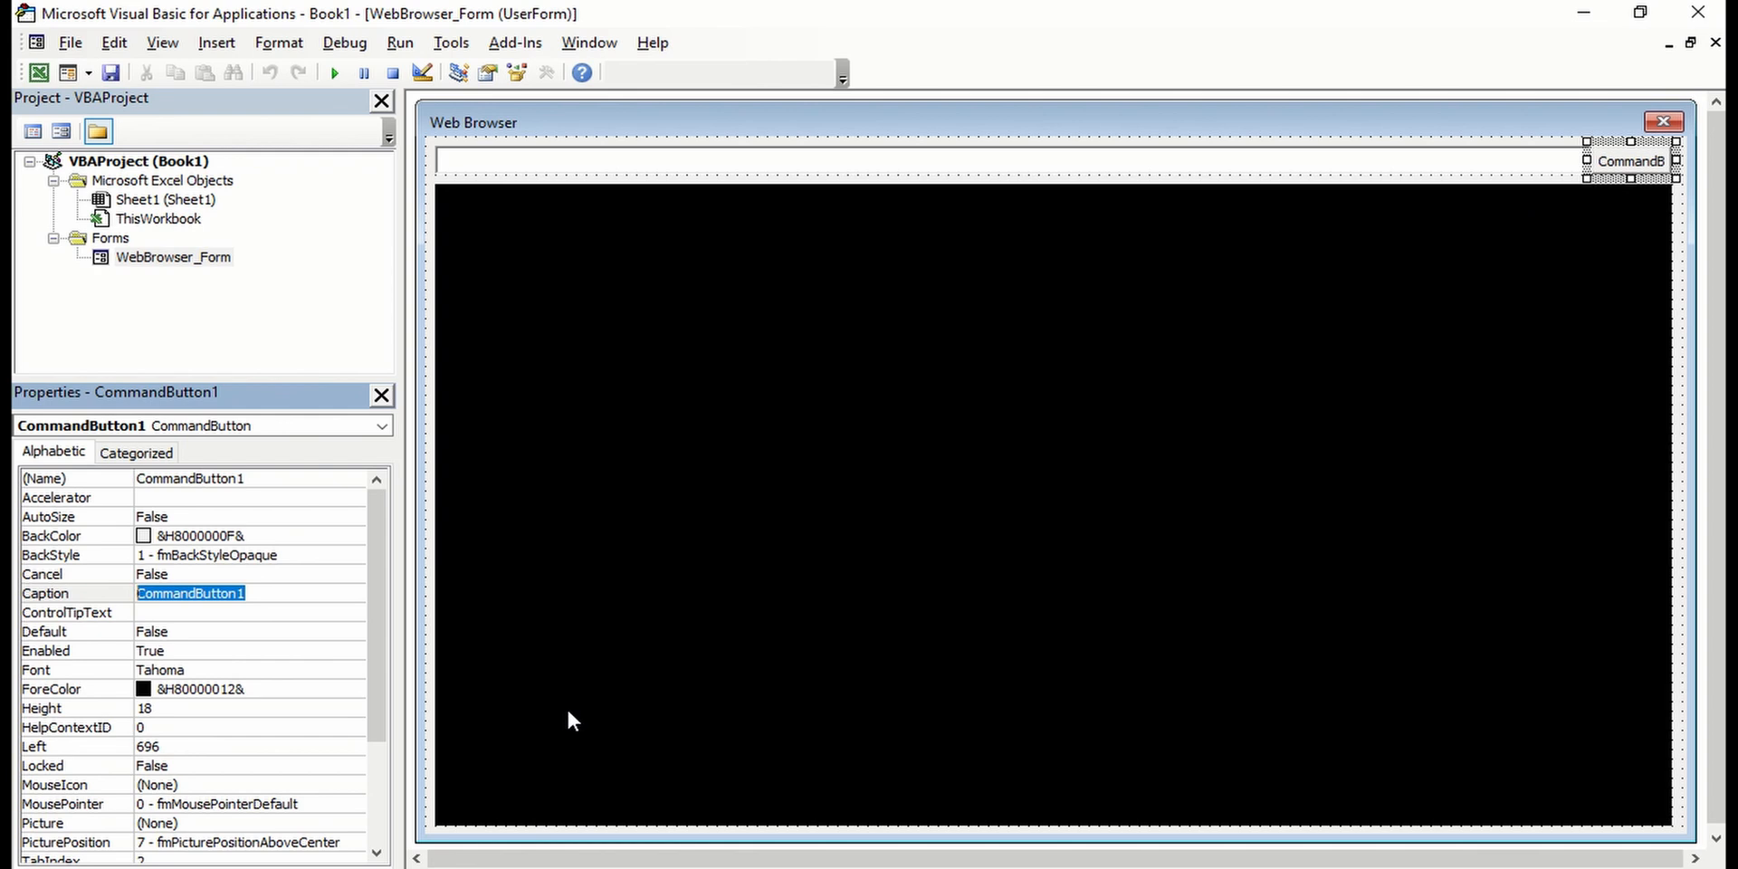
pyautogui.write('Search')
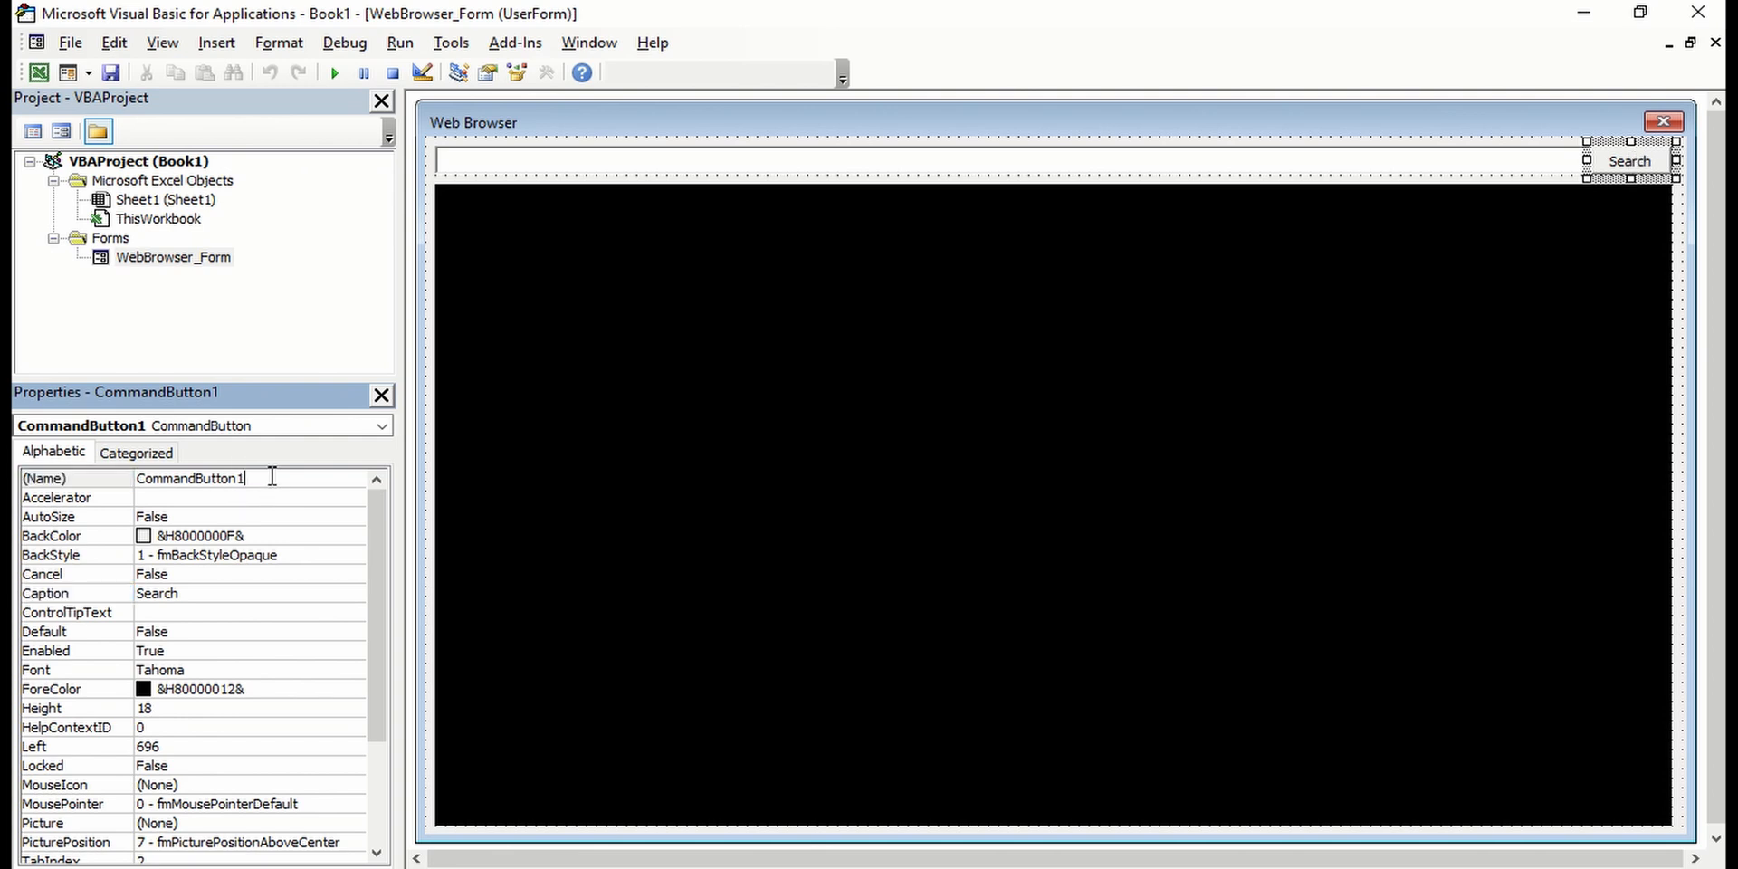
pyautogui.write('SearchBox')
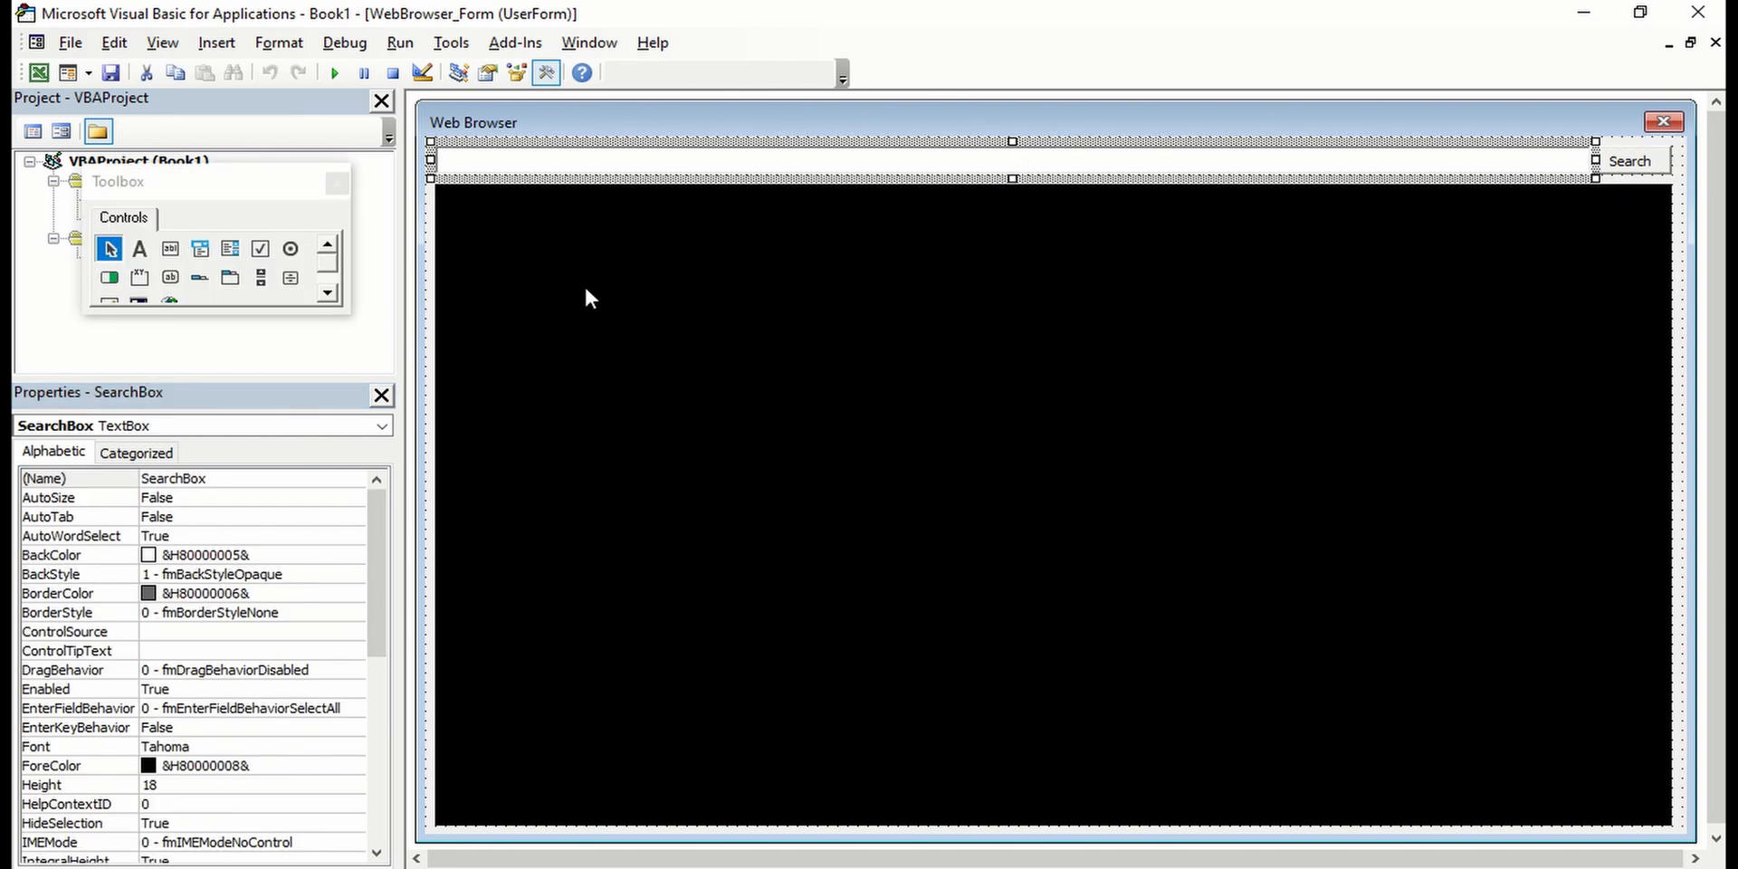
pyautogui.moveTo(1550, 127)
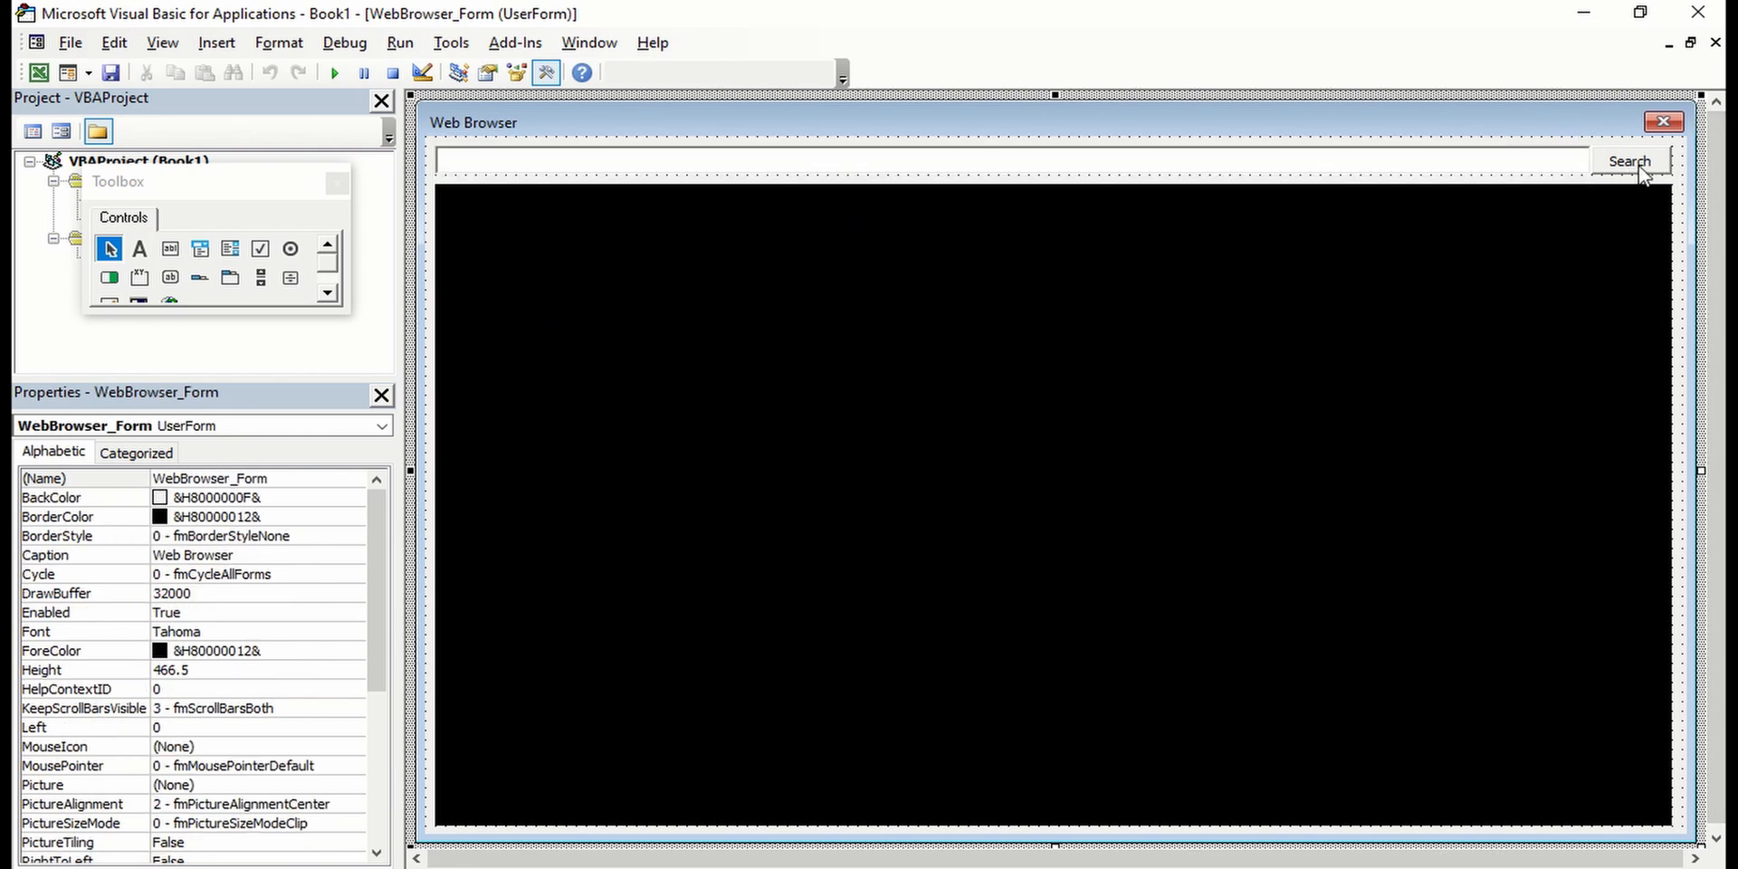
# Rename the WebBrowser1 control to WebBrowser
pyautogui.doubleClick(1627, 161)
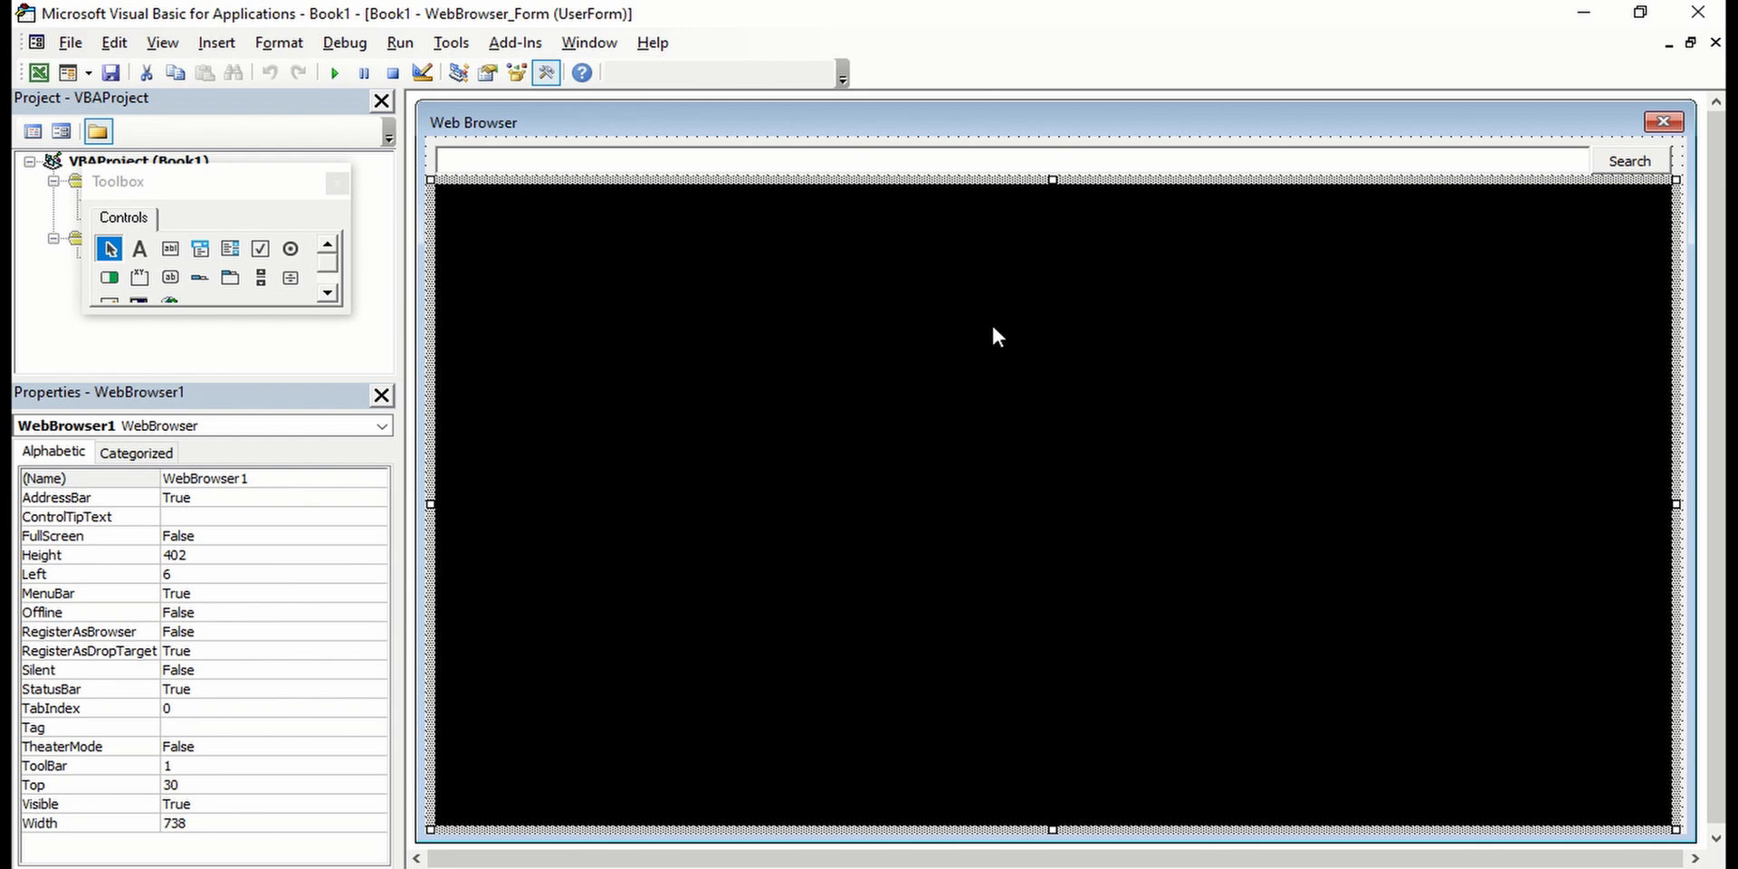
pyautogui.moveTo(1252, 281)
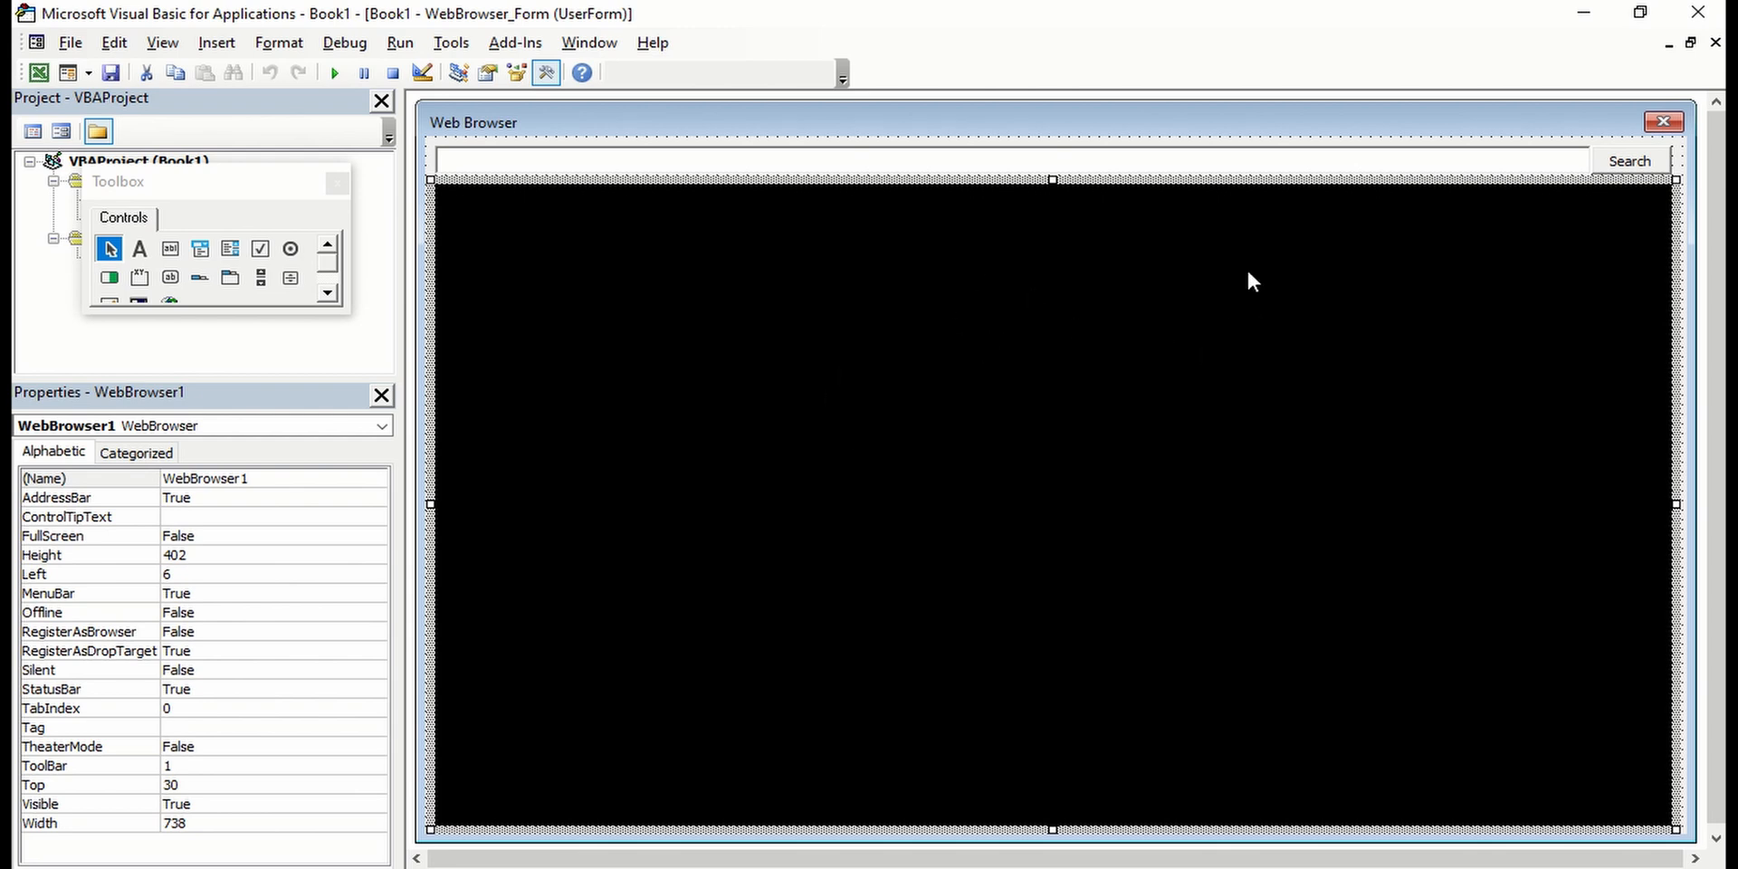
pyautogui.moveTo(804, 382)
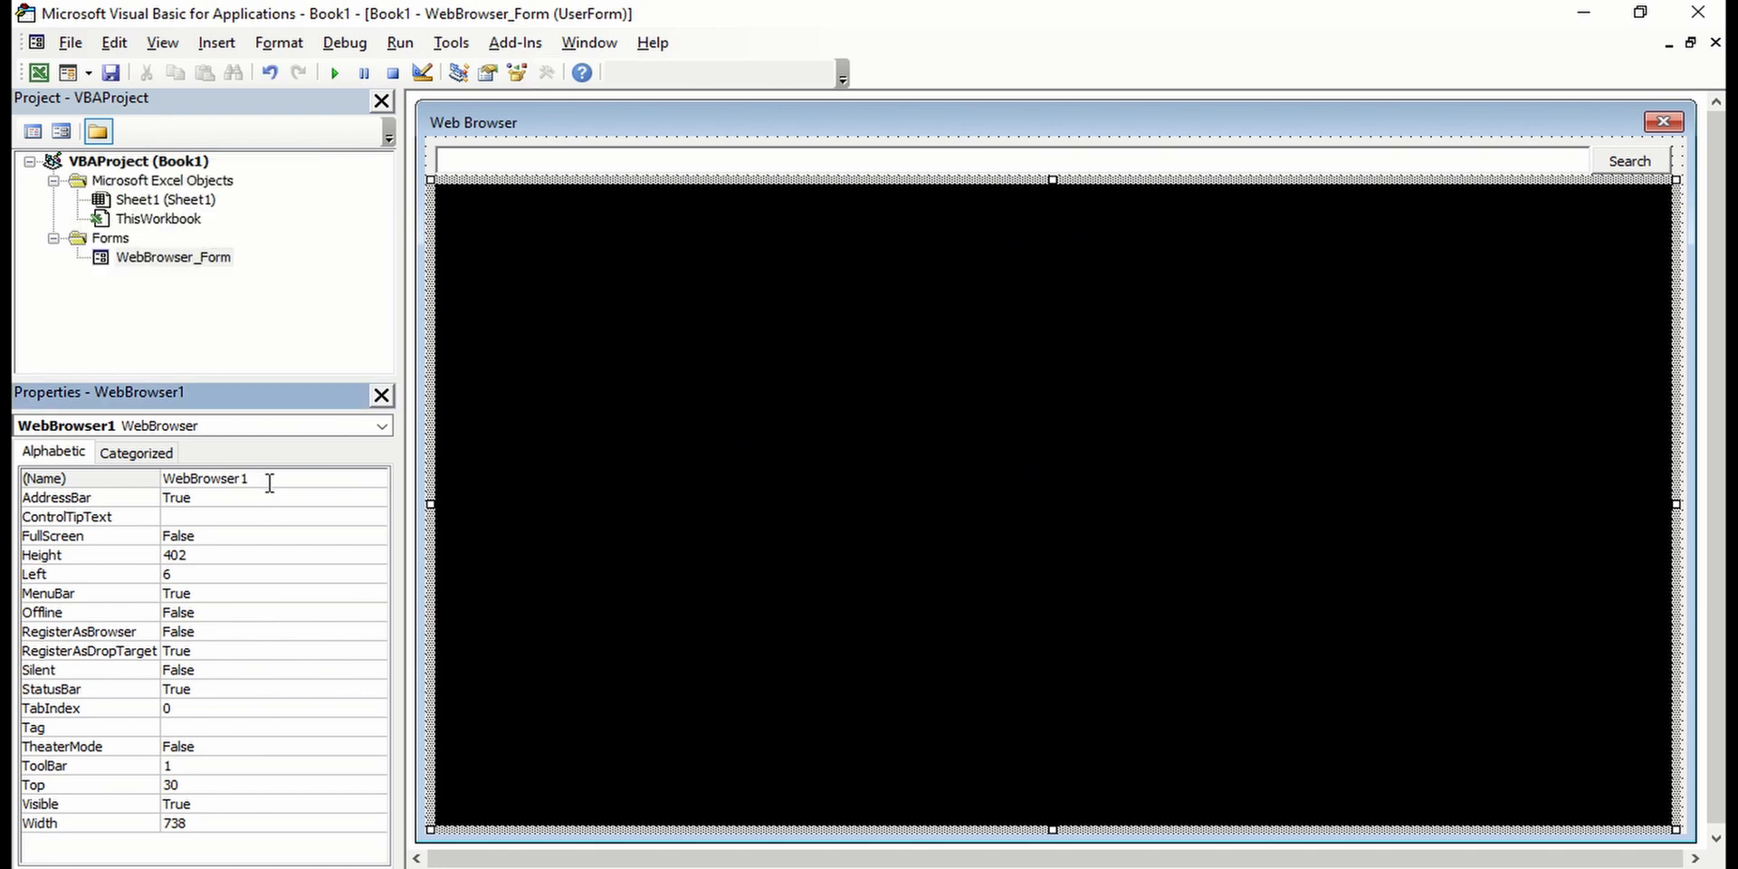
pyautogui.press('Backspace')
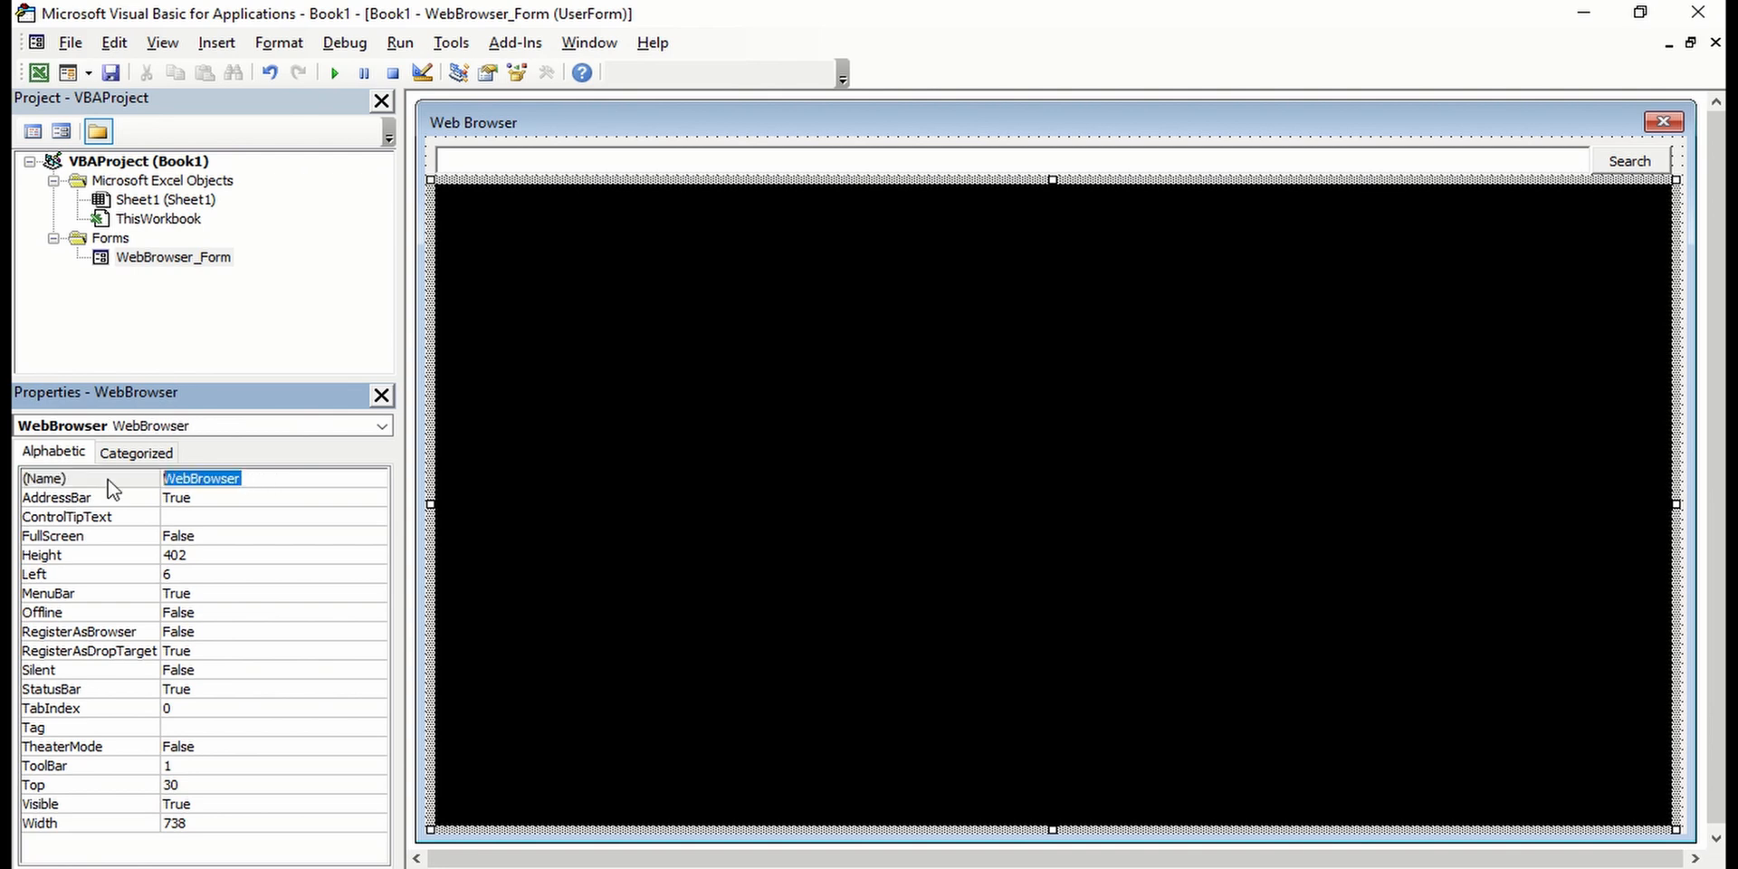
pyautogui.moveTo(1468, 172)
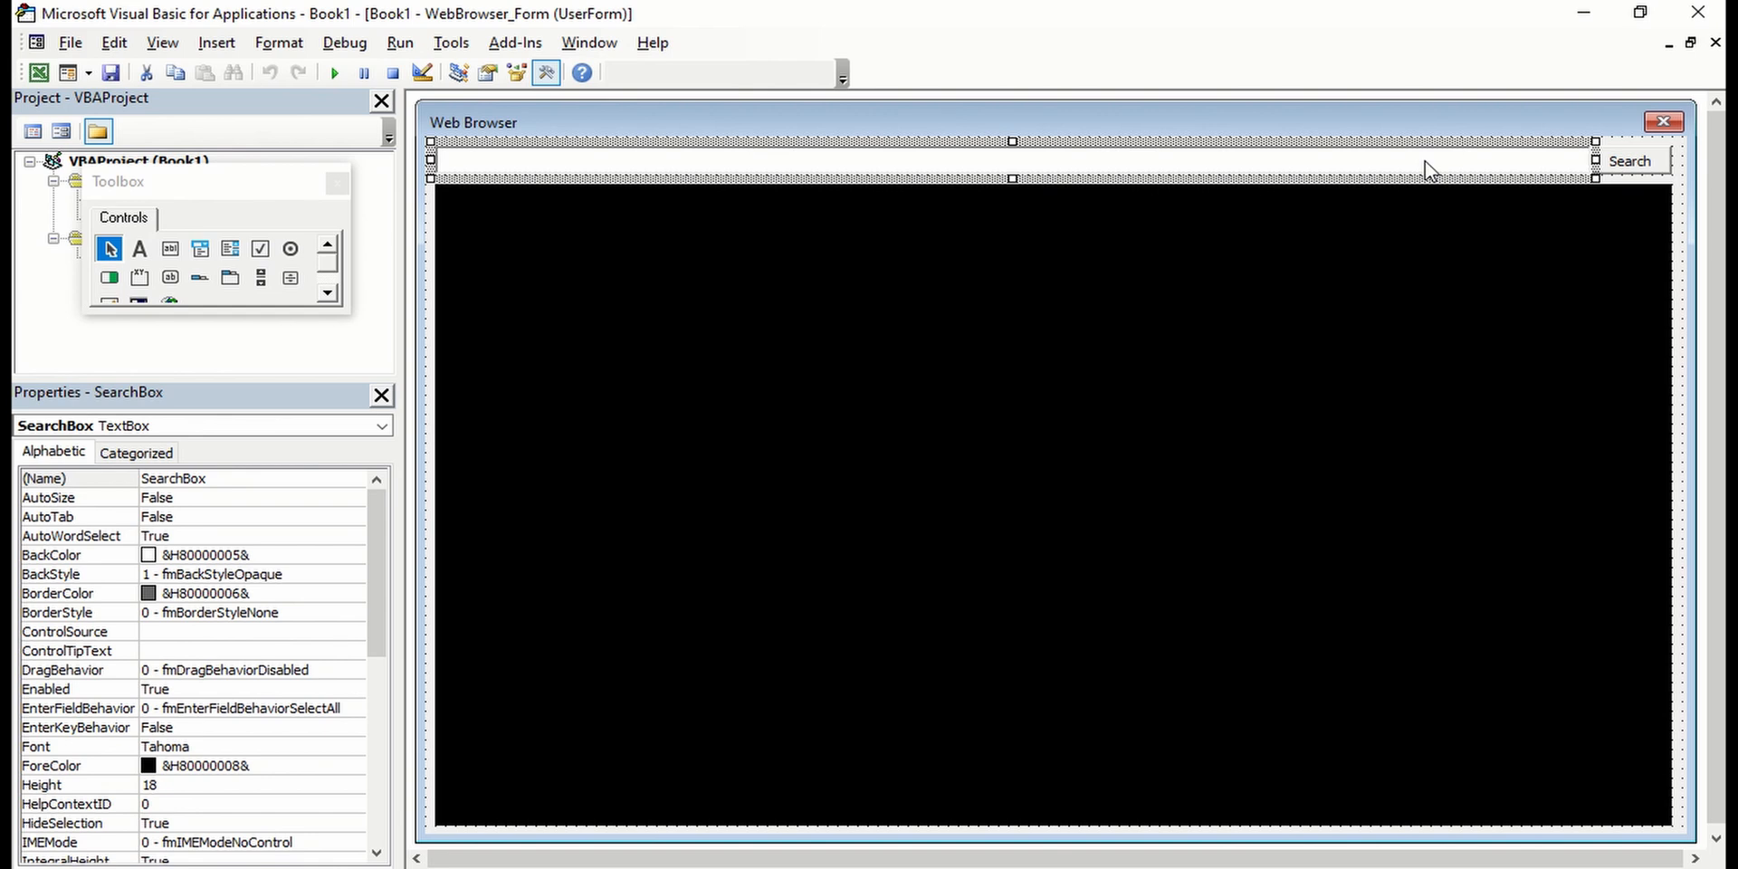
# Write WebBrowser.Navigate (SearchBox.Value) in the Search button's click handler
pyautogui.click(1630, 161)
pyautogui.write('WebBrowser')
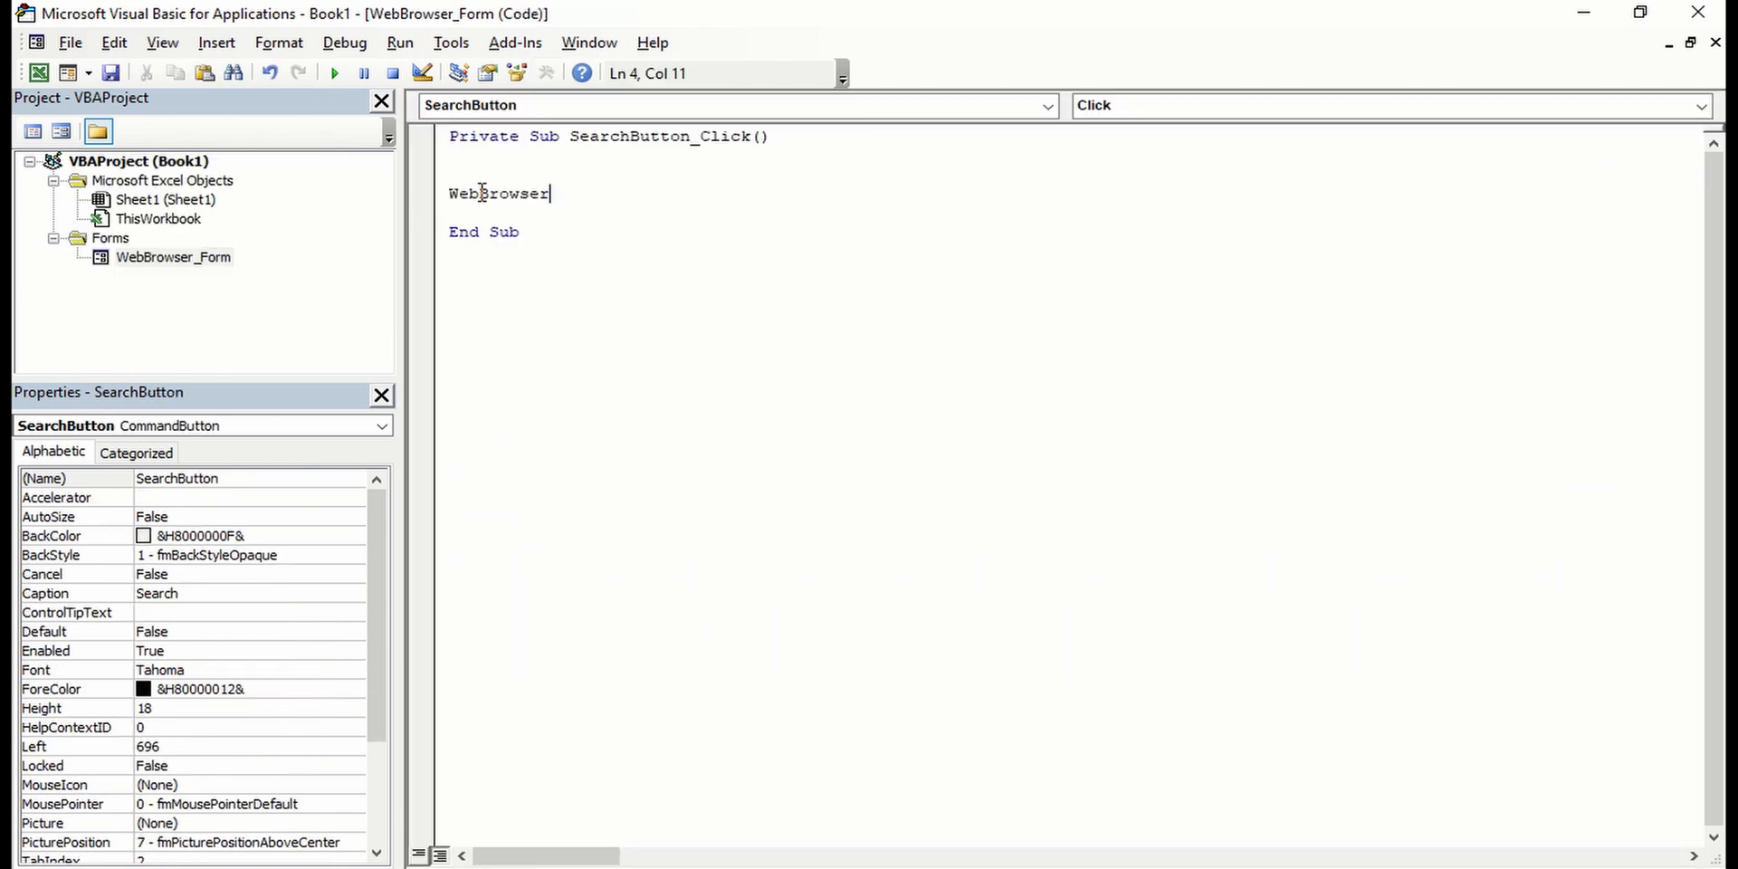
pyautogui.write('.')
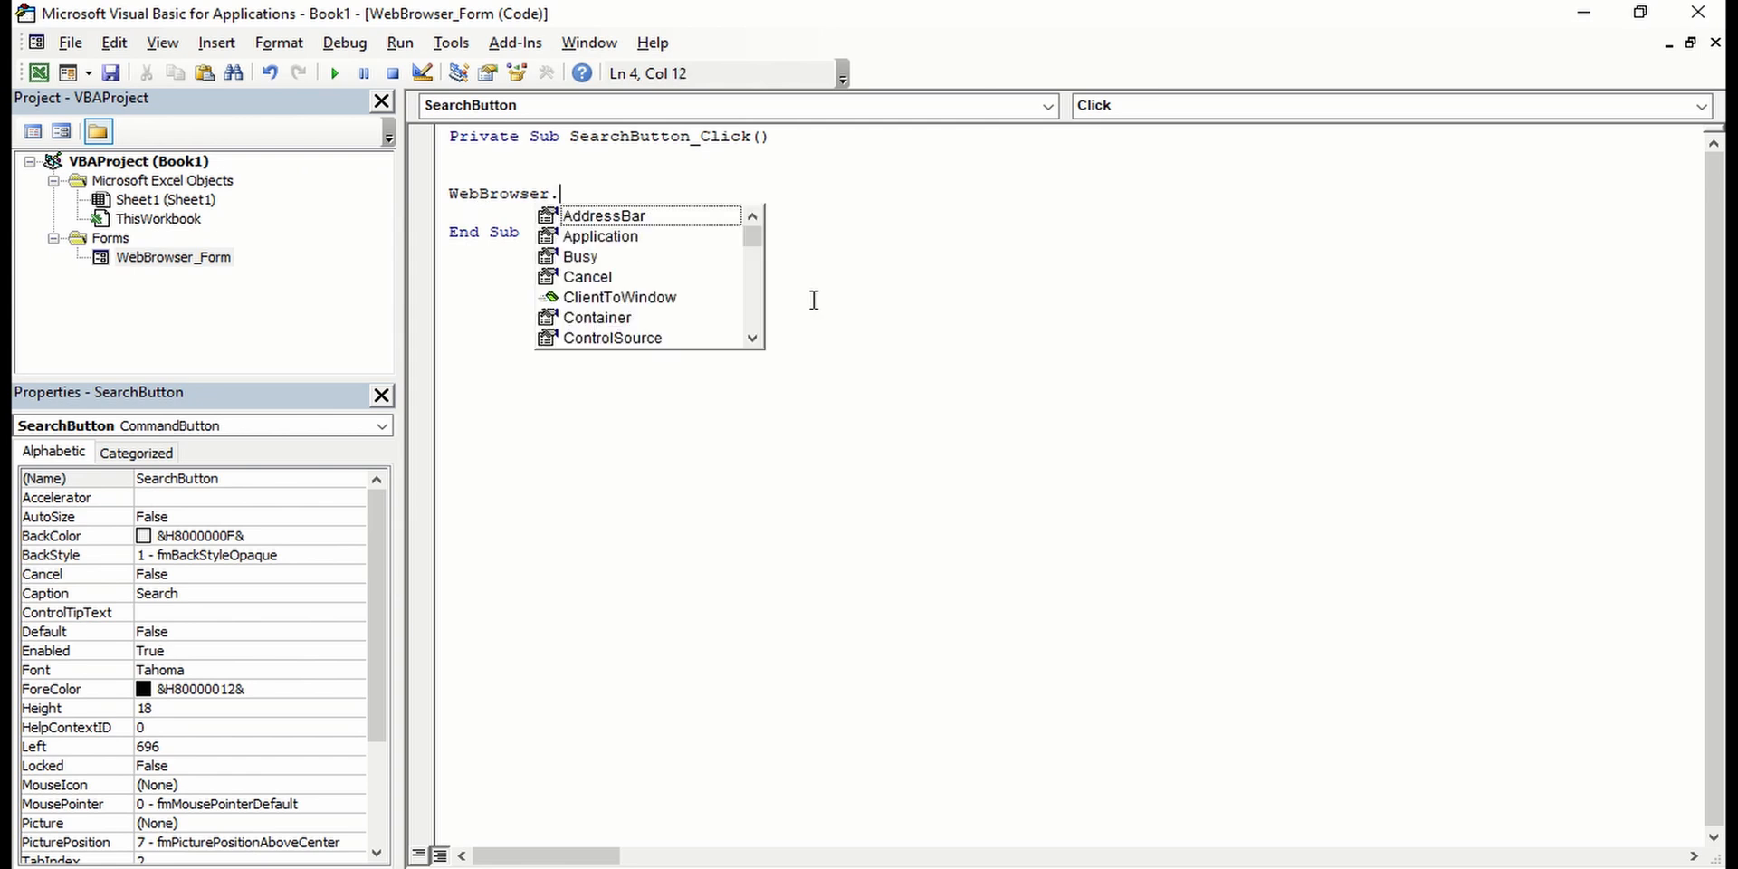
pyautogui.write('Navigate')
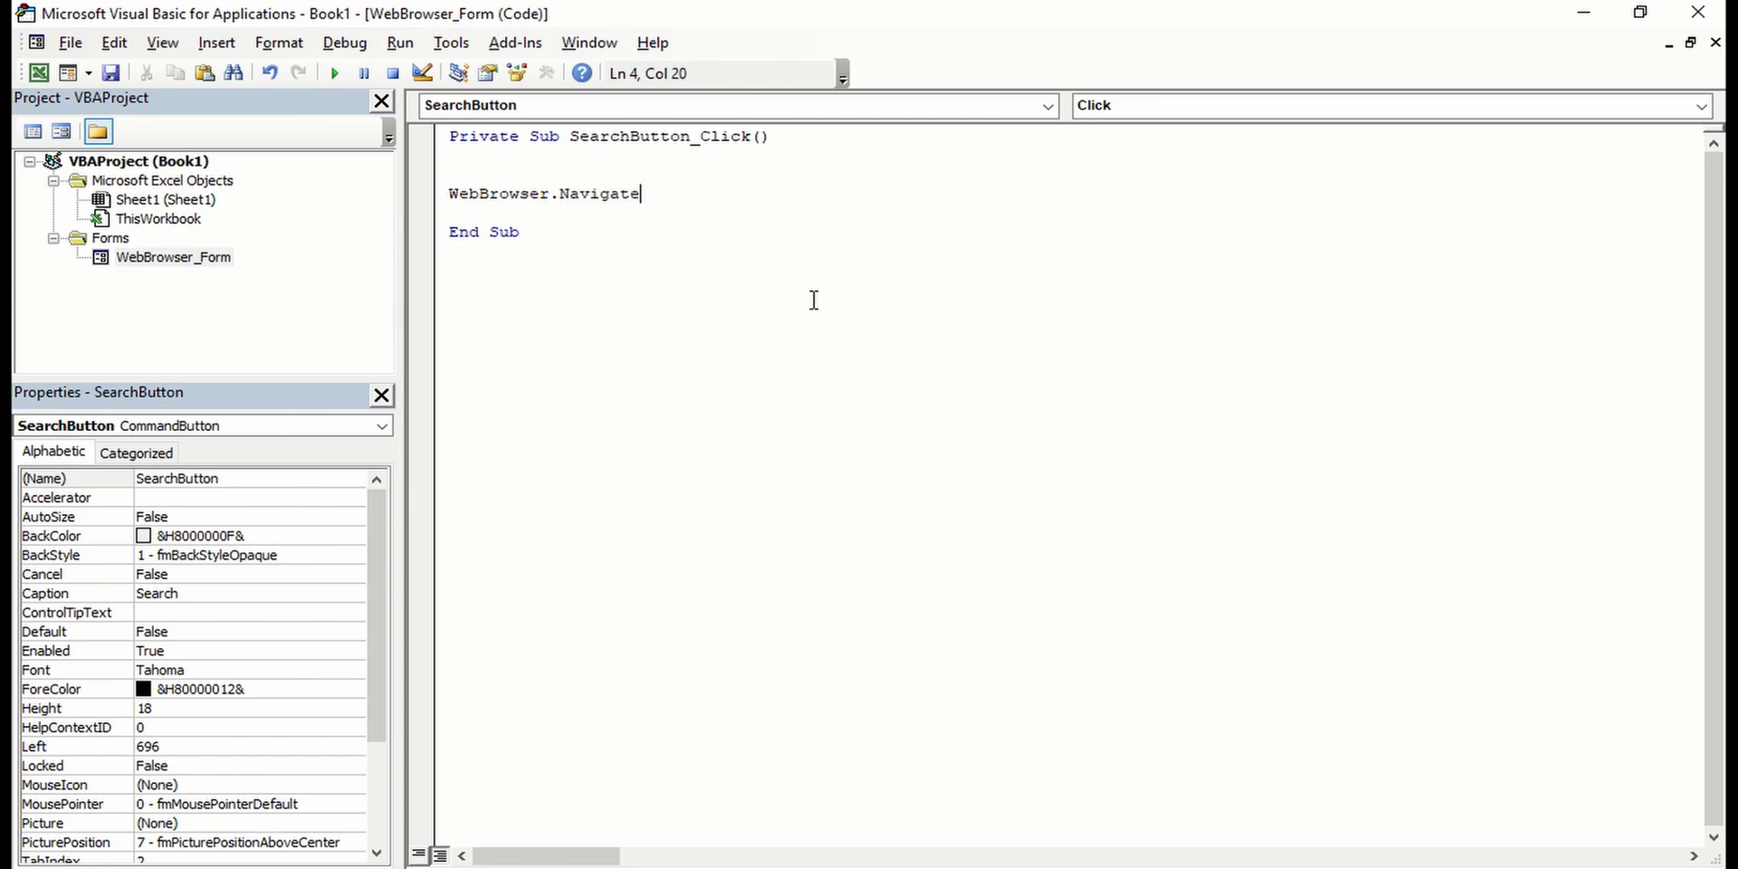
pyautogui.write('(')
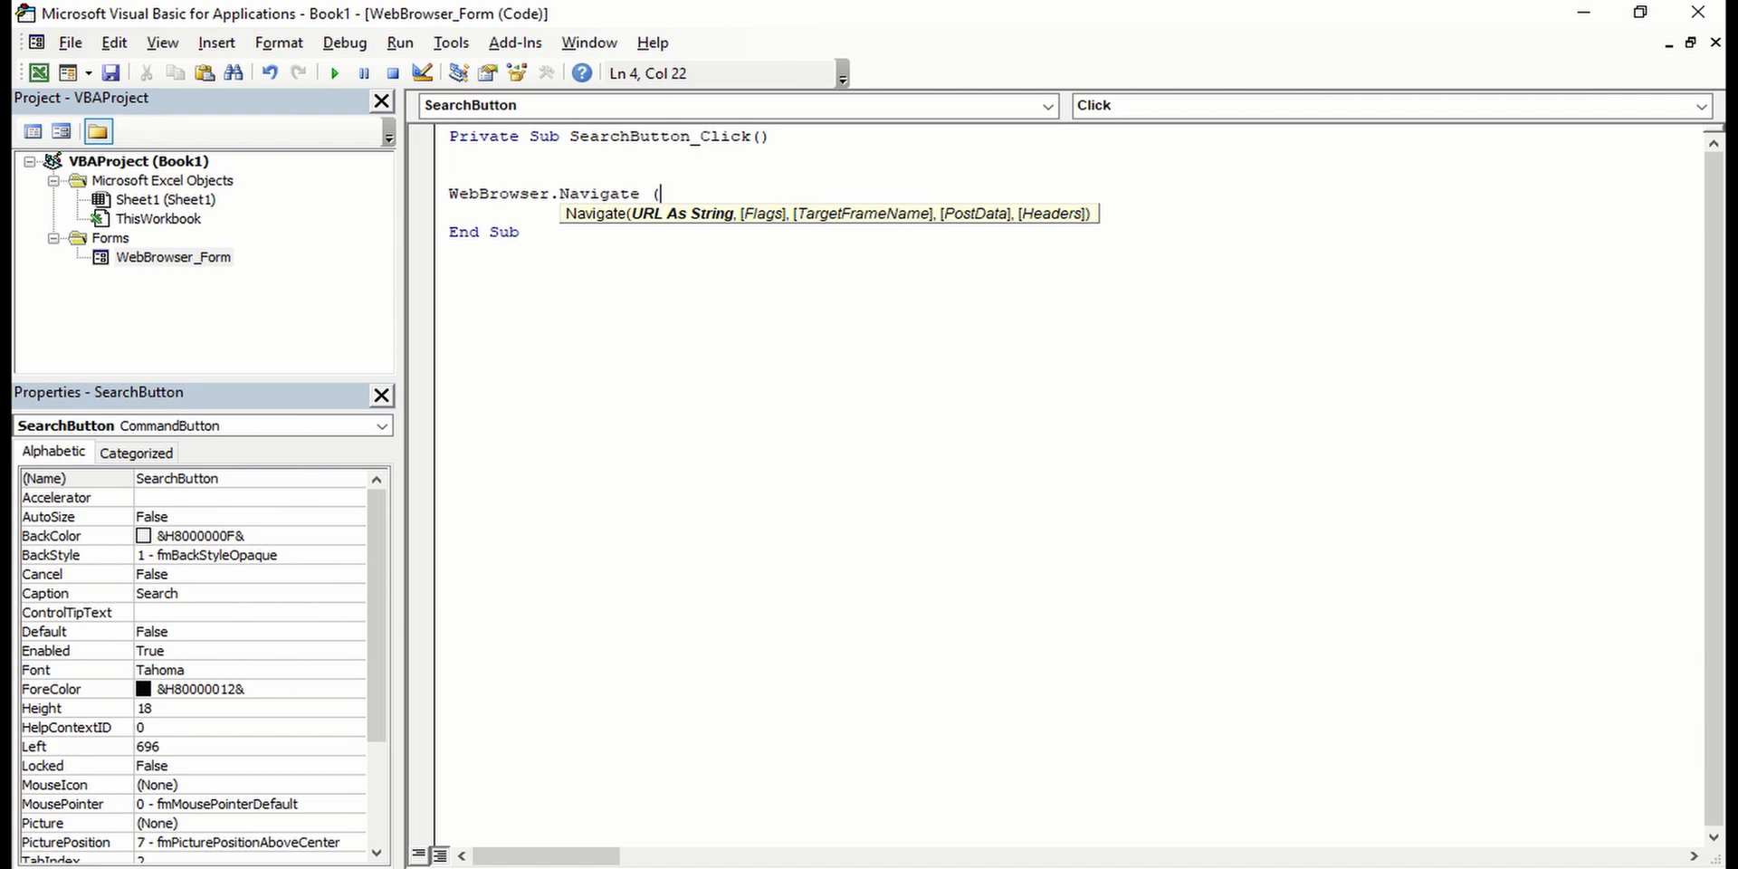
pyautogui.write('SearchBox')
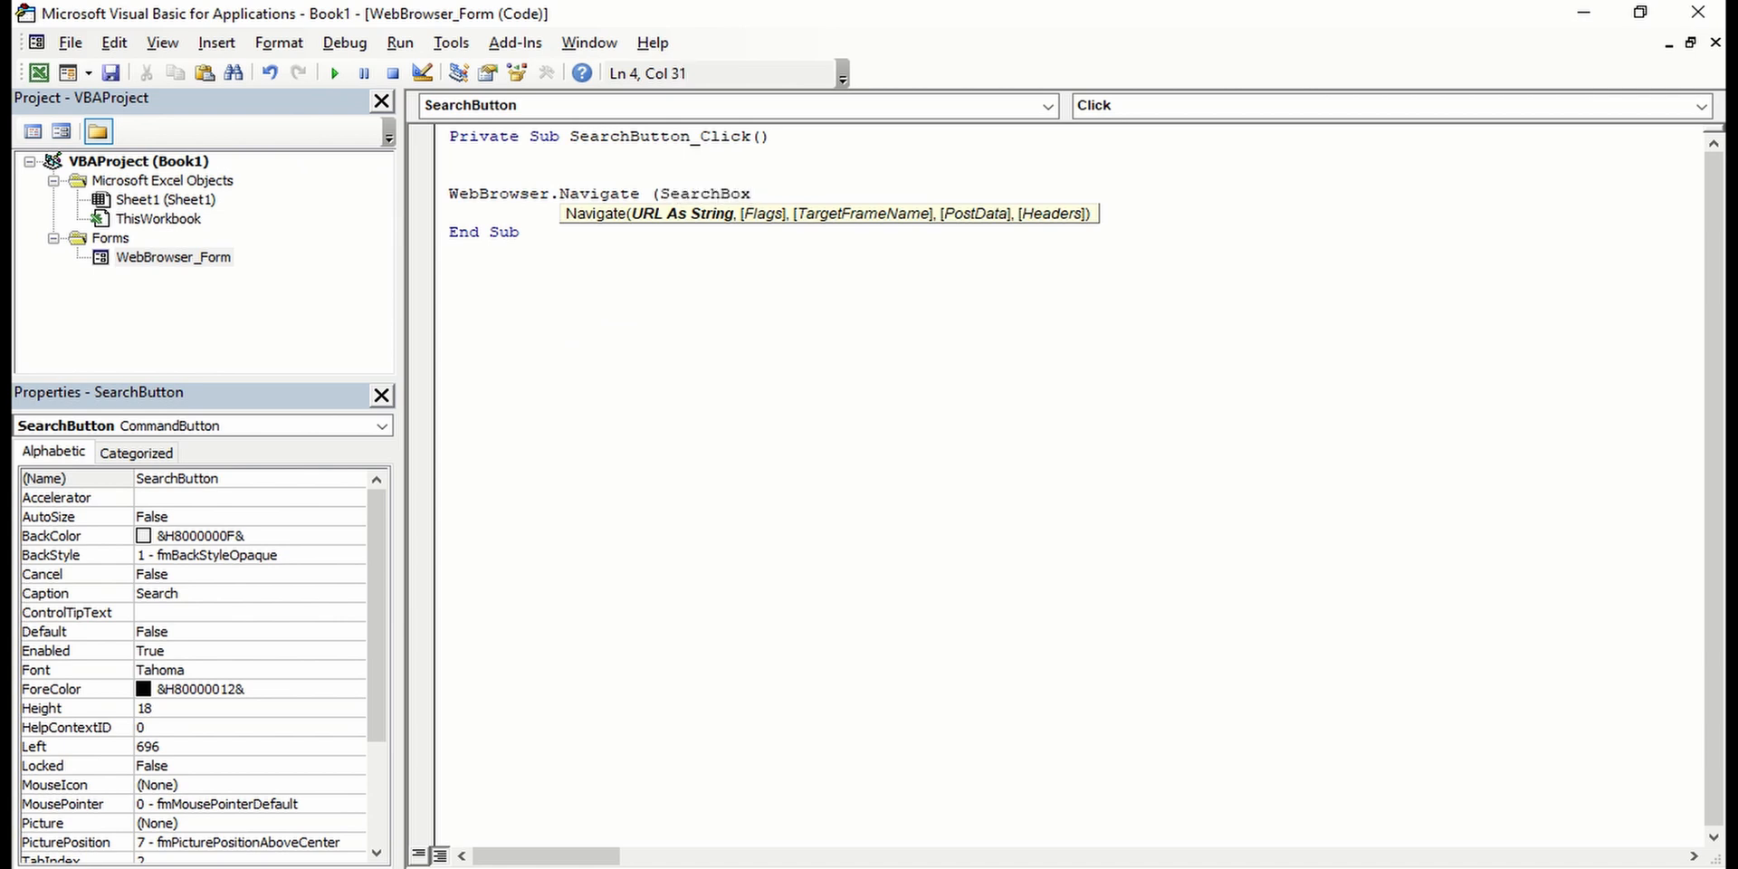
pyautogui.write('.')
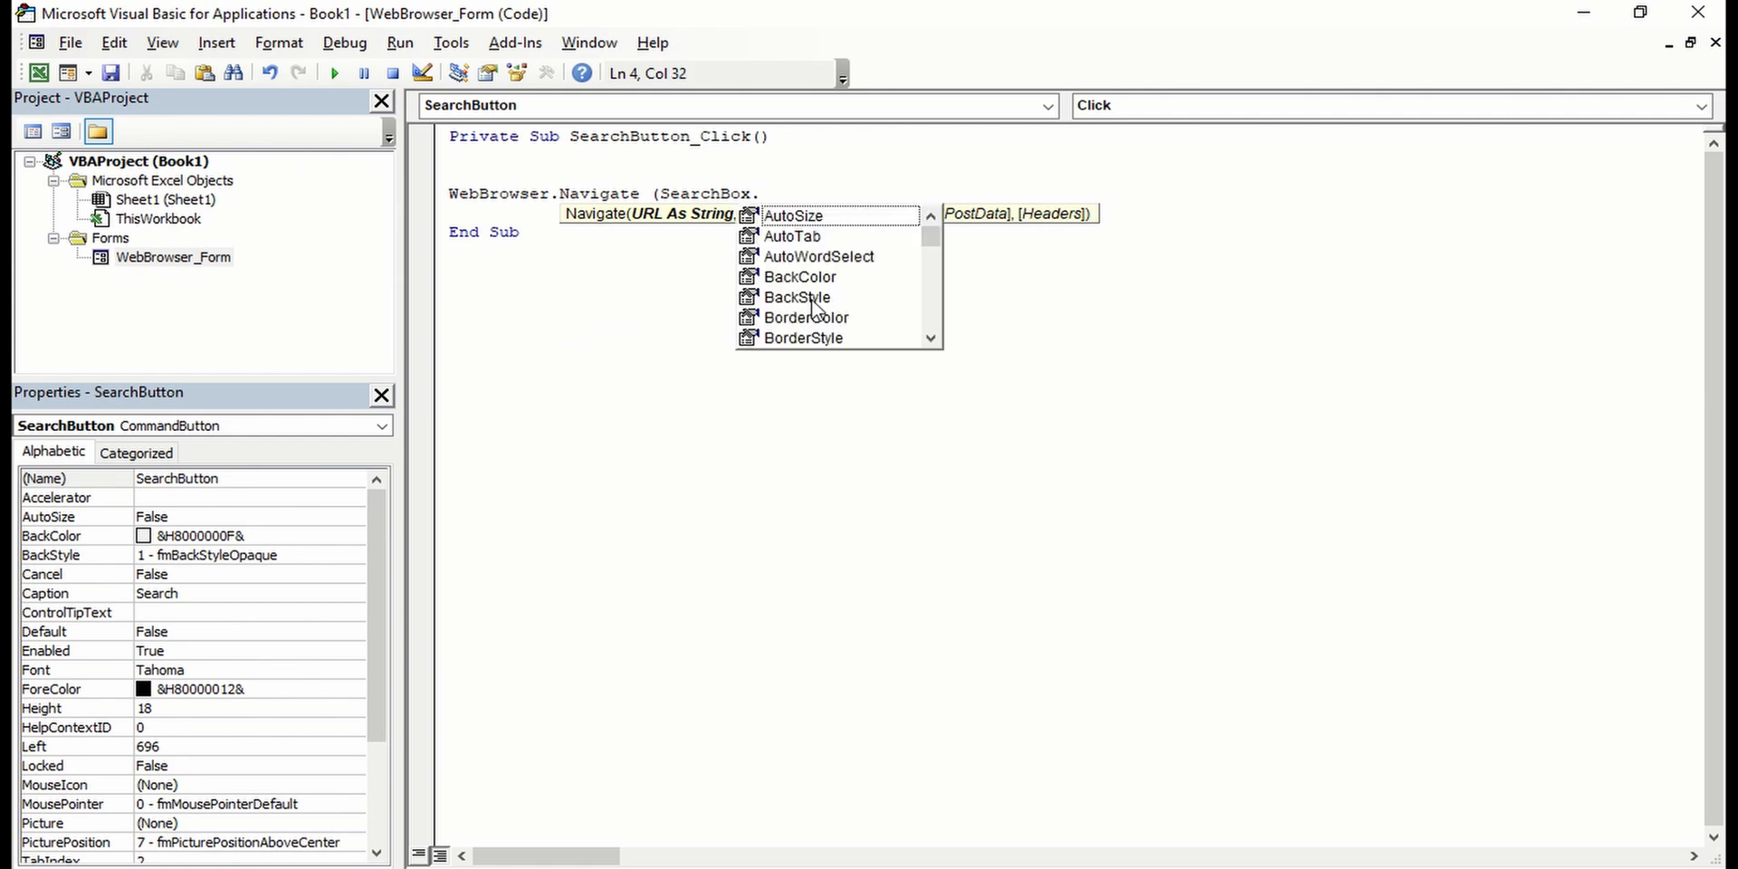
pyautogui.write('value')
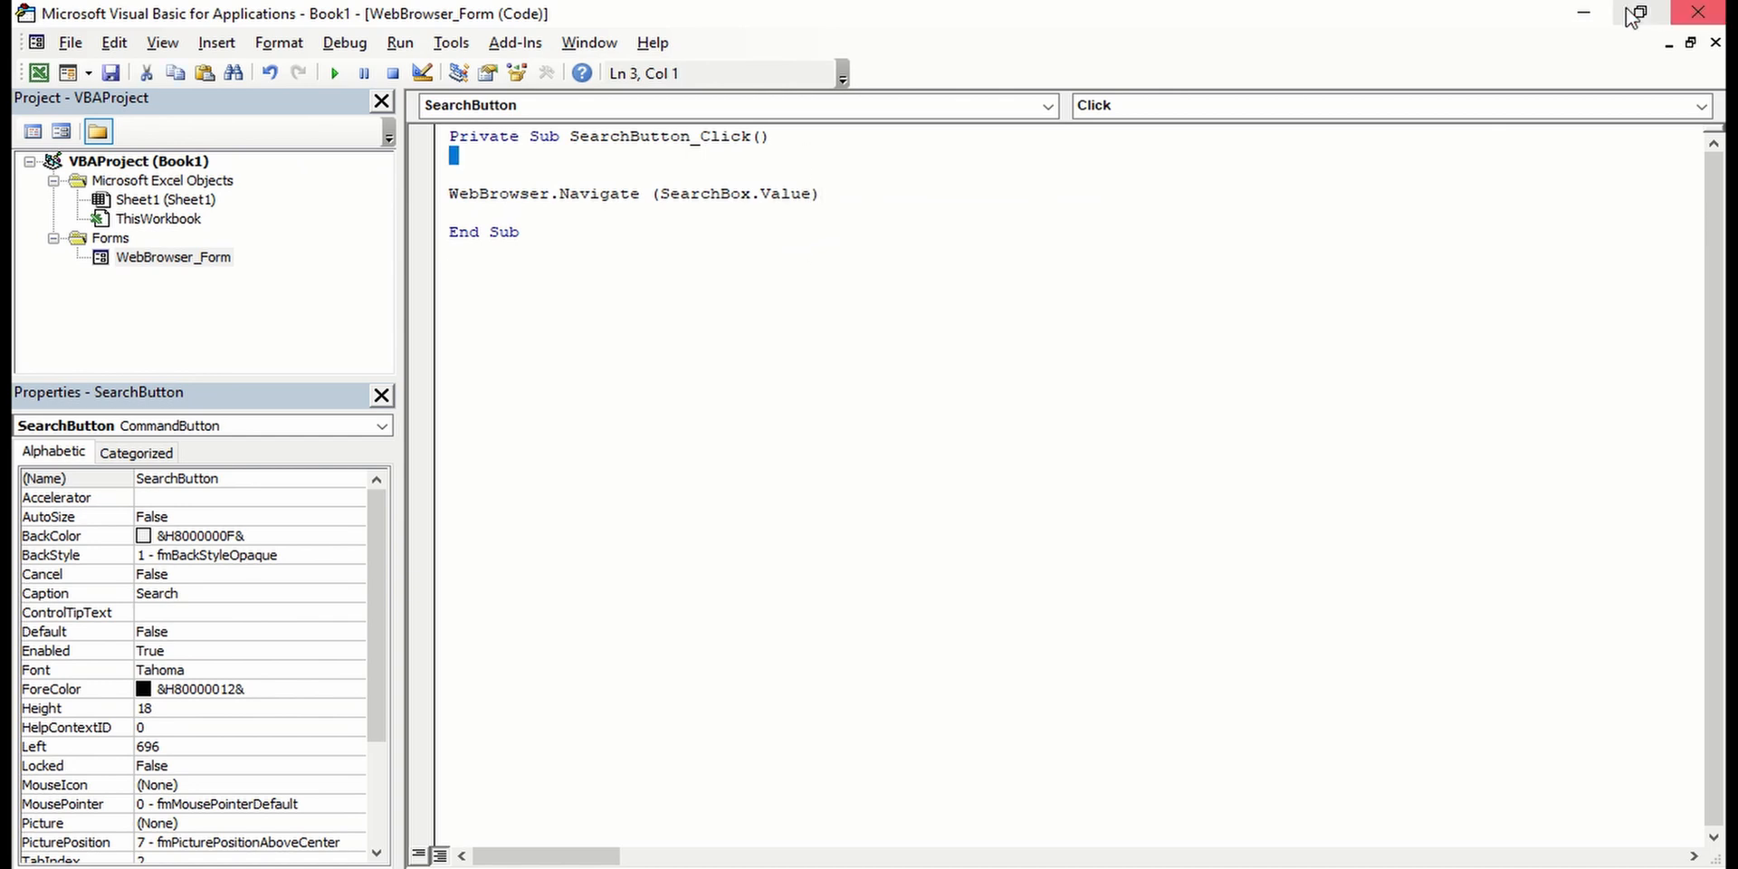
pyautogui.moveTo(1582, 13)
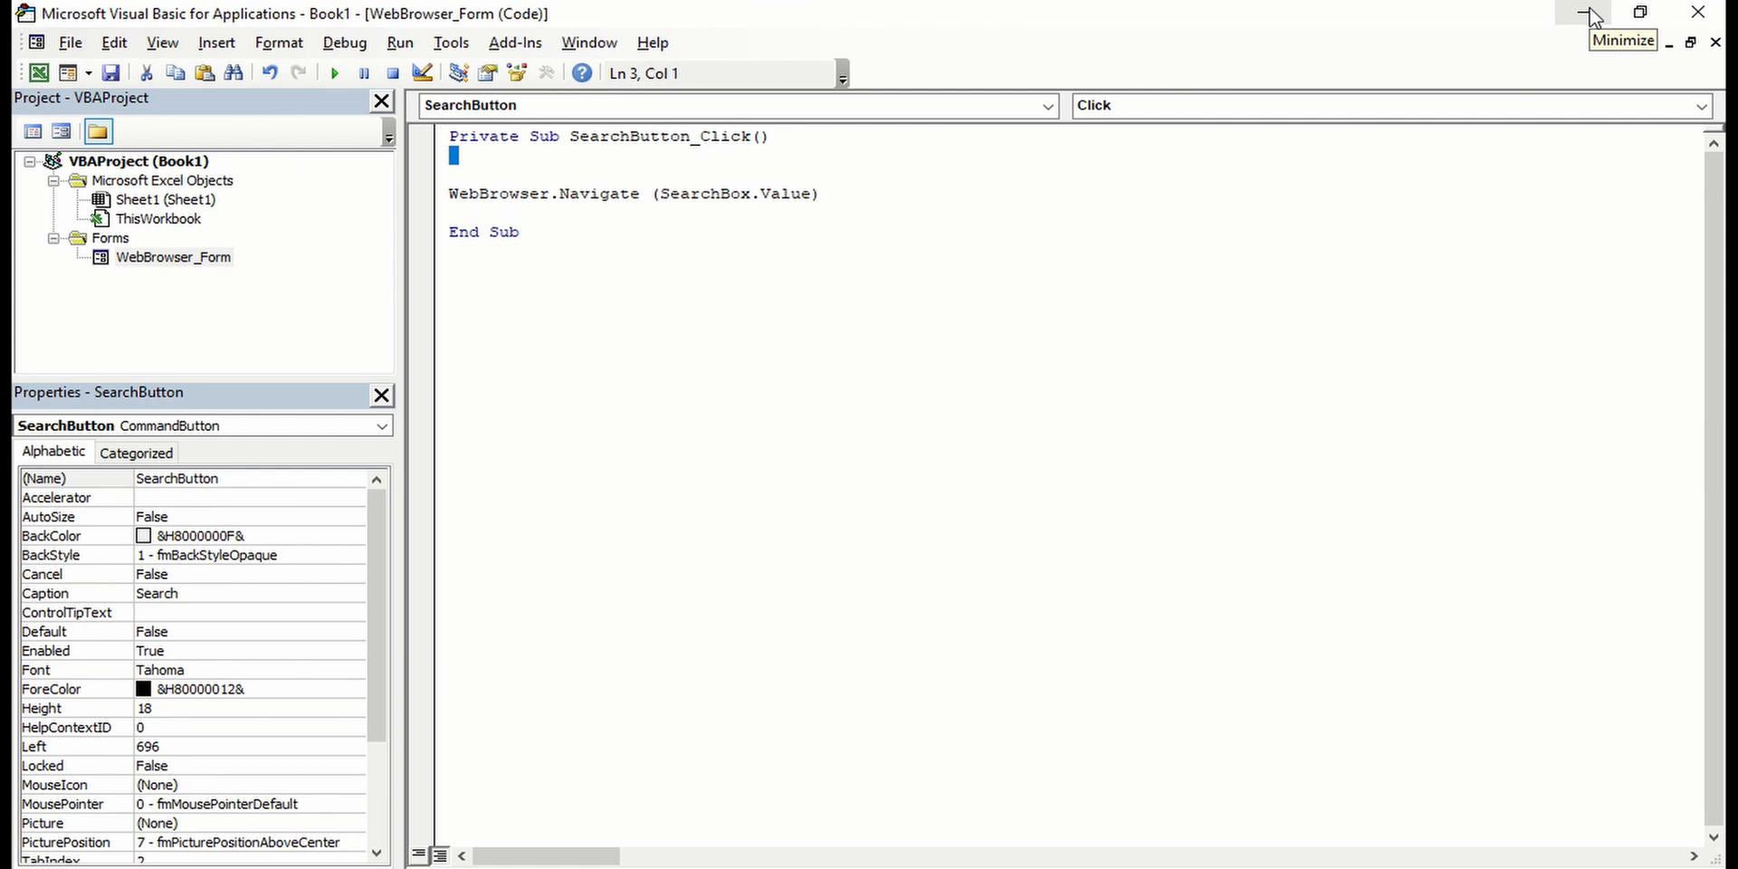
pyautogui.moveTo(1097, 81)
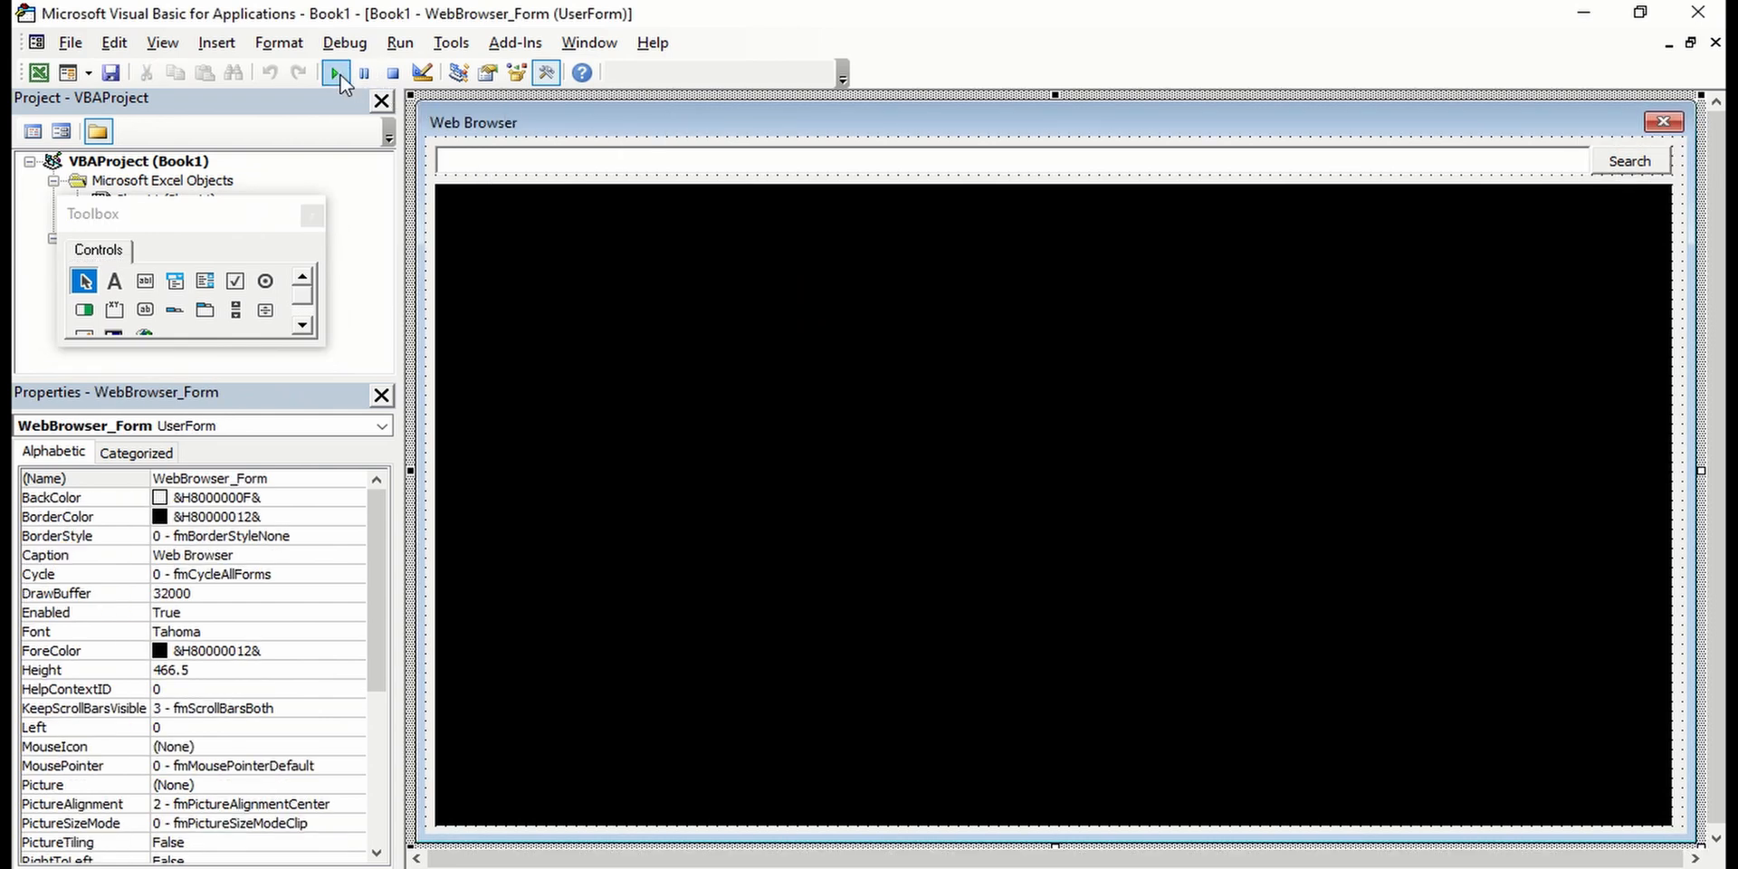
pyautogui.click(336, 72)
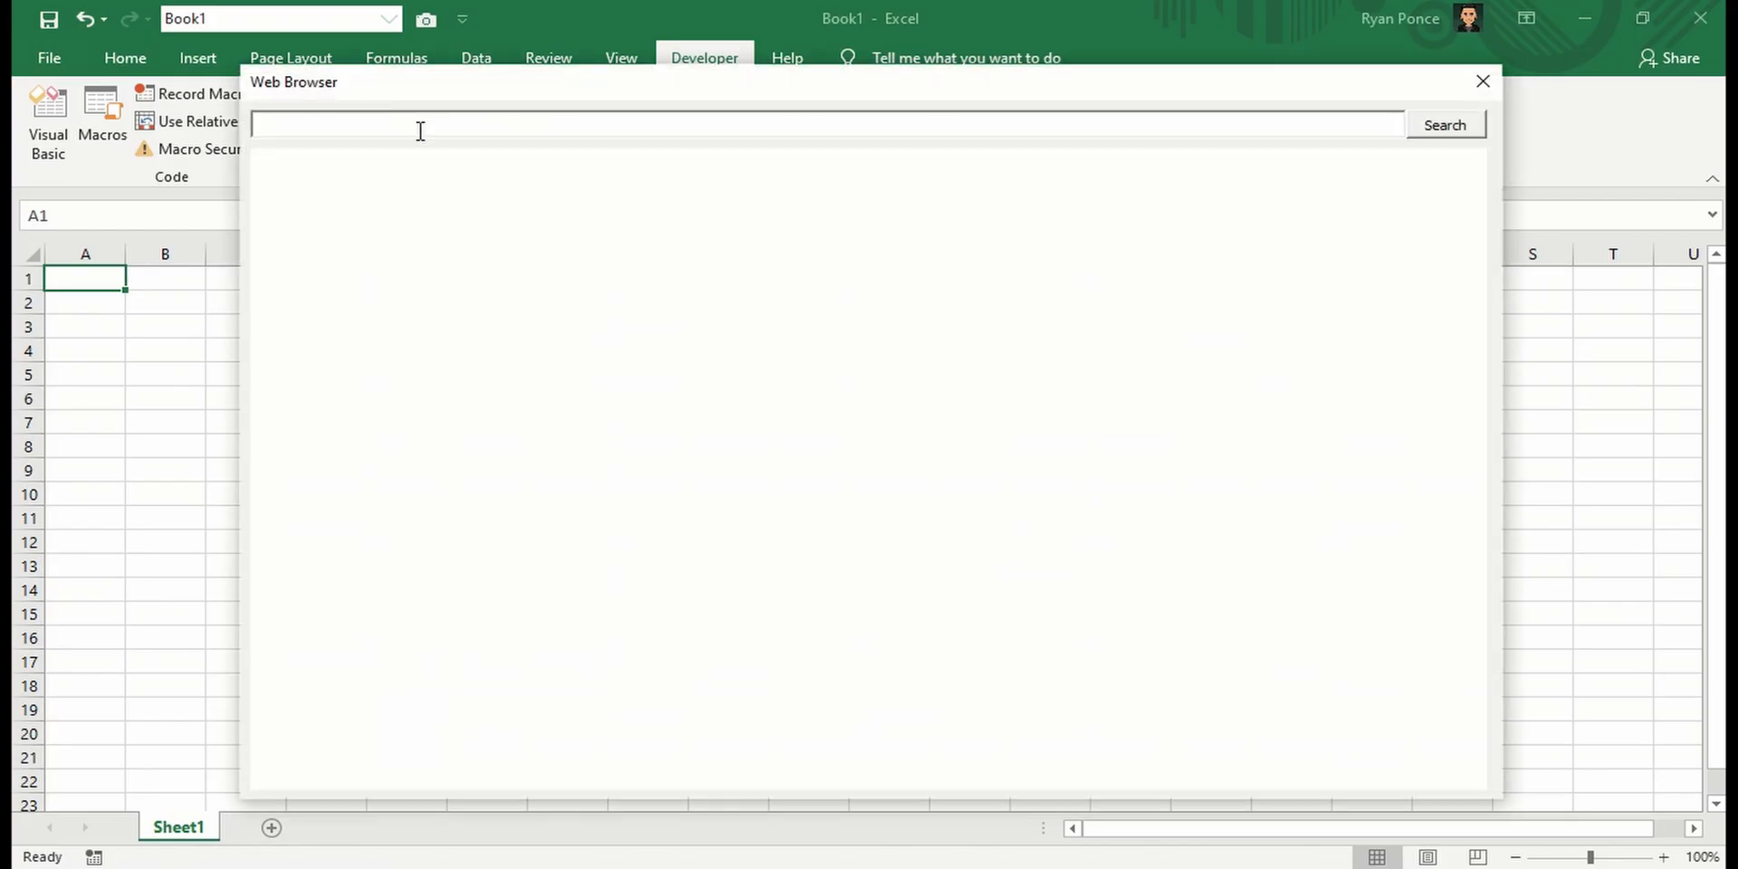
pyautogui.write('htt')
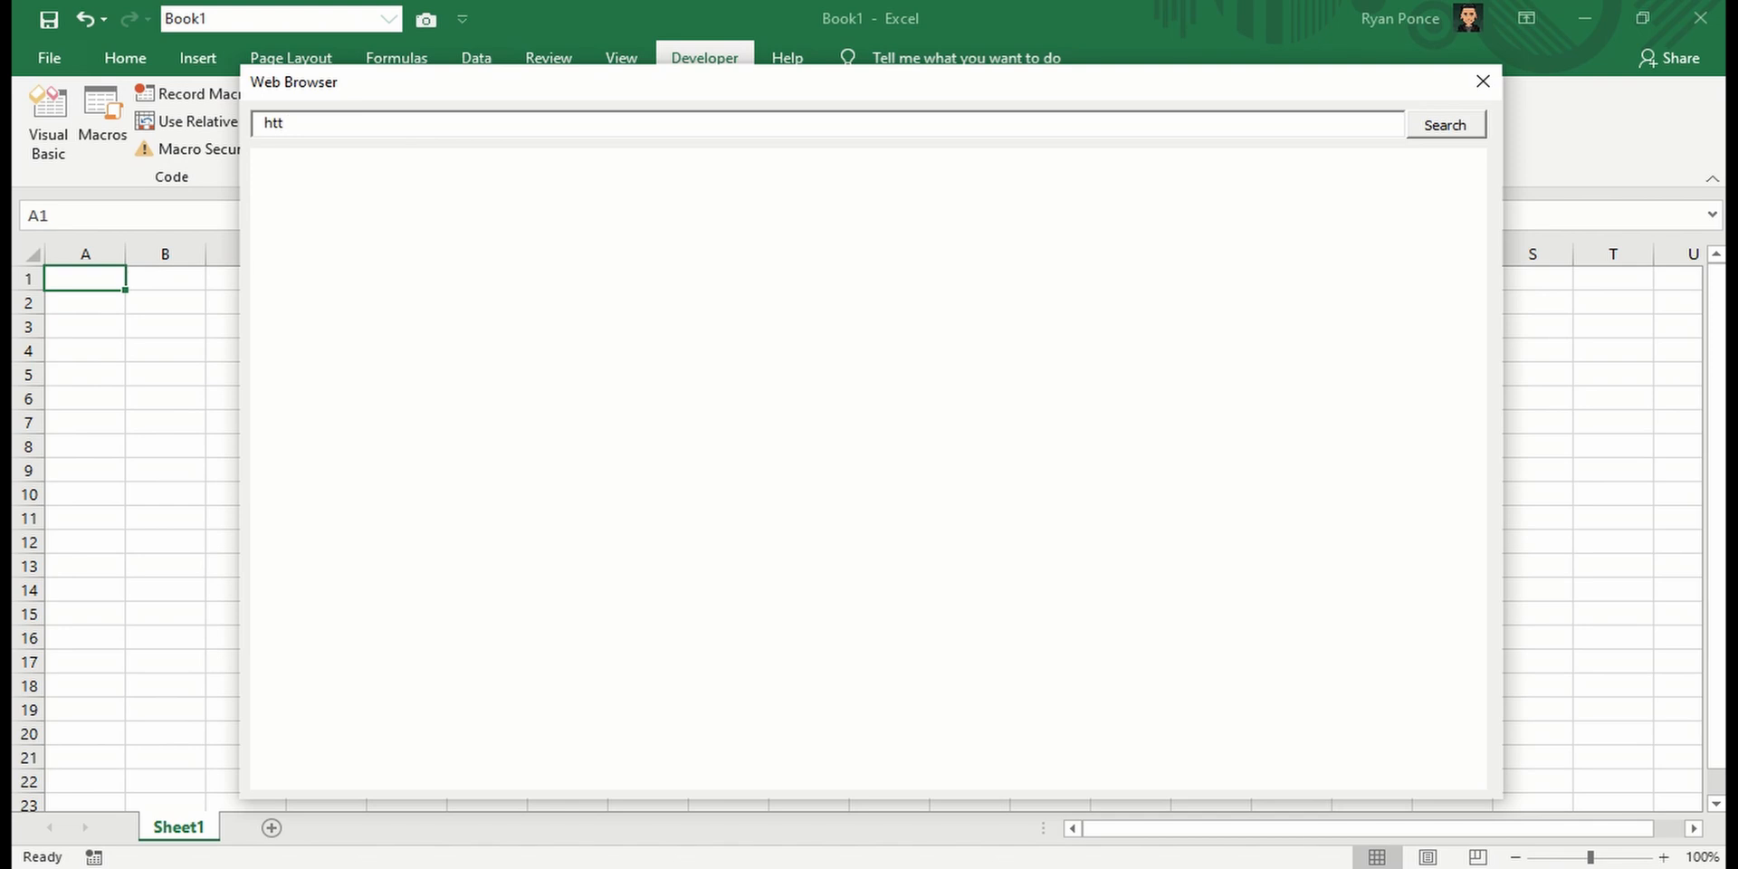
pyautogui.write('p://you')
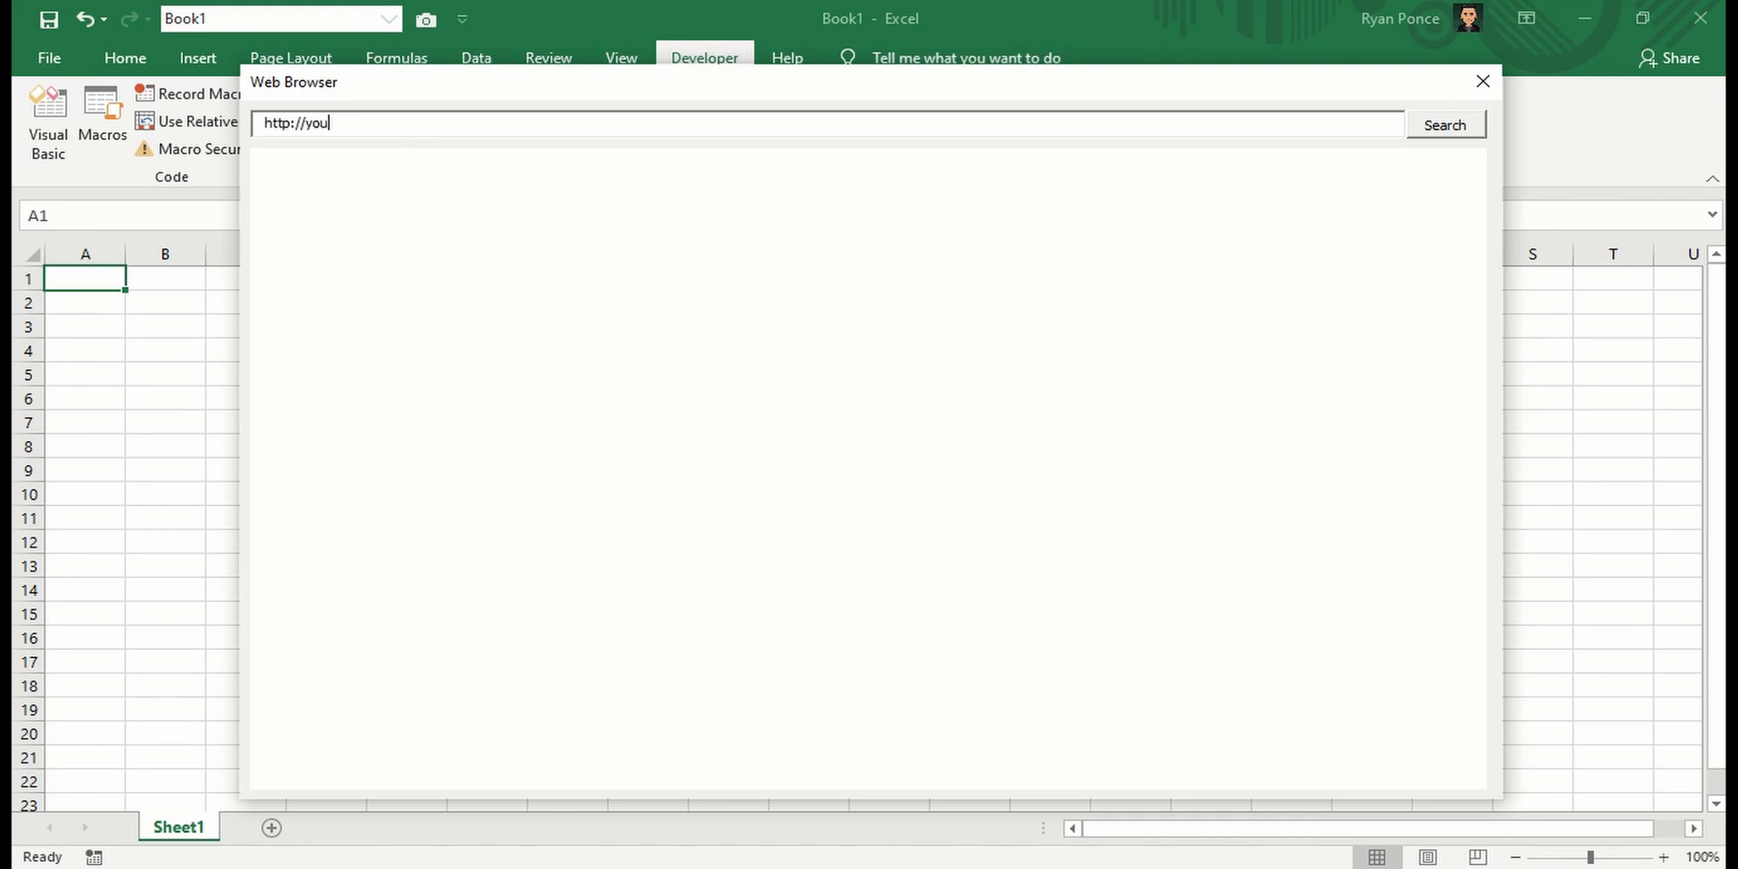
pyautogui.write('tube.com')
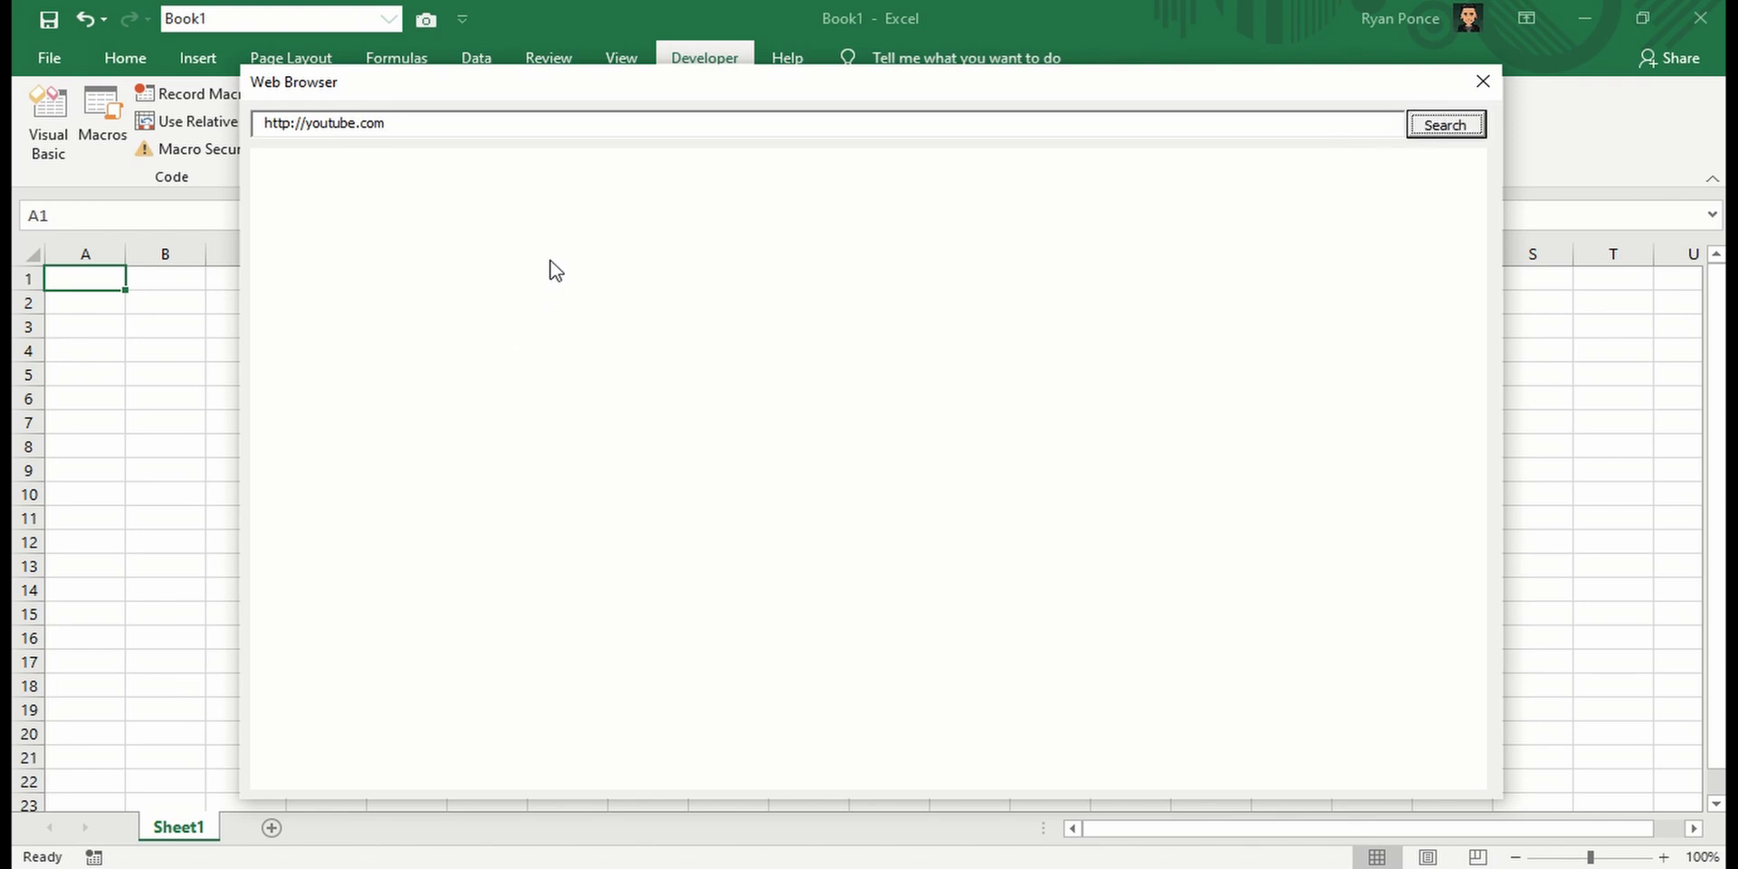
pyautogui.click(1444, 125)
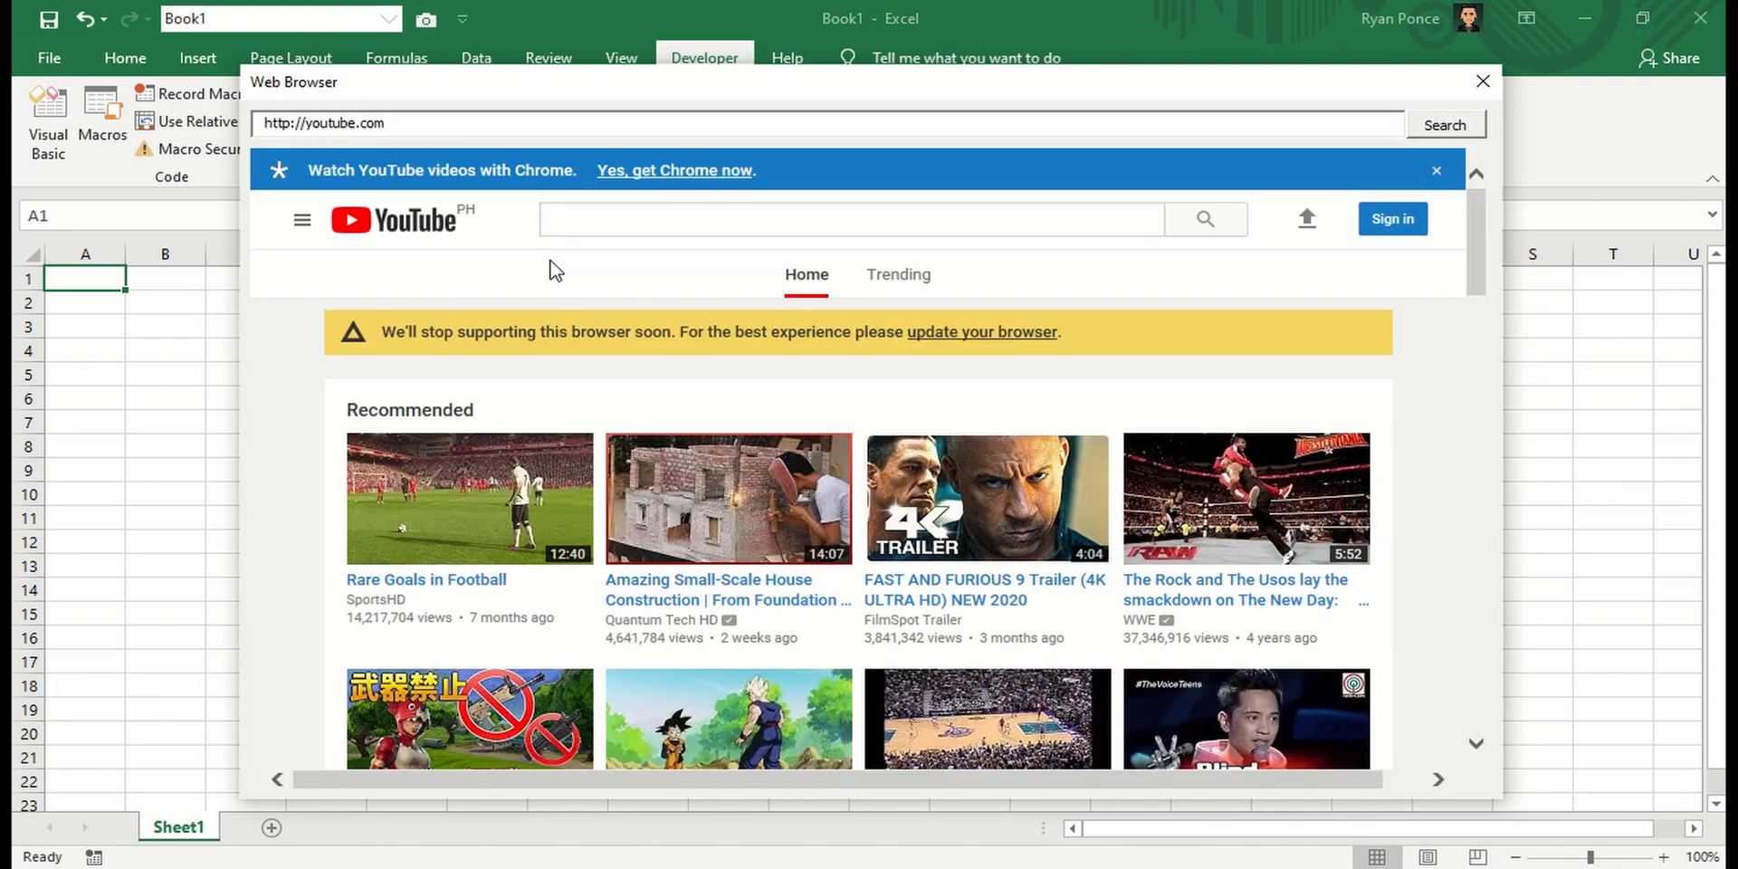
pyautogui.click(851, 219)
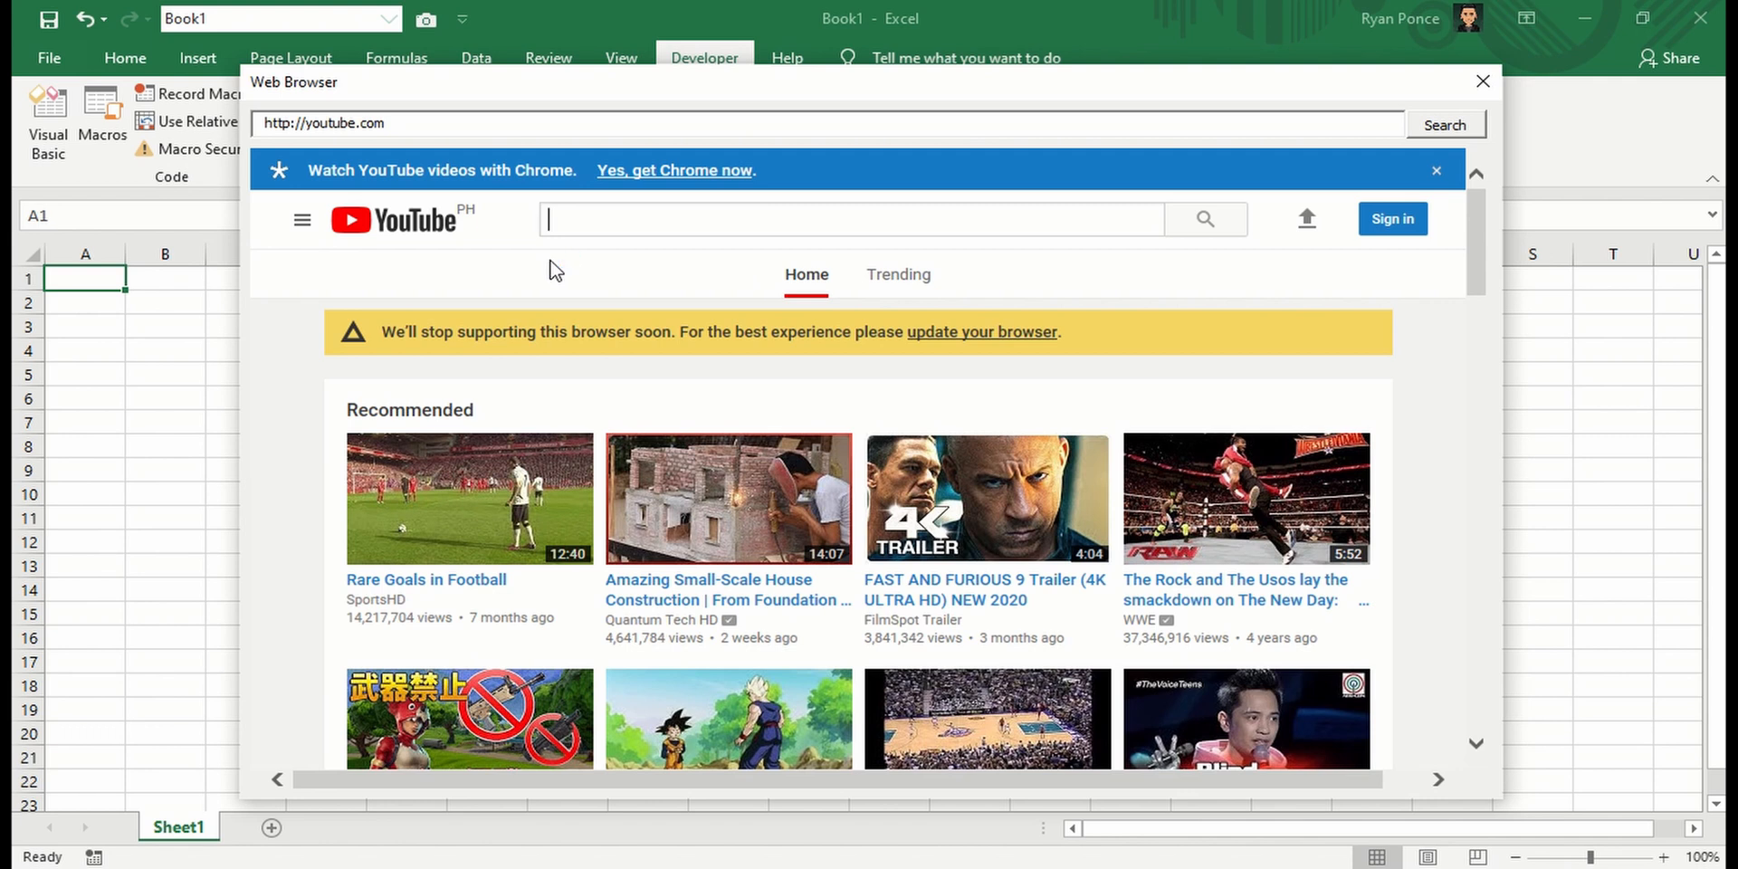
pyautogui.moveTo(1097, 662)
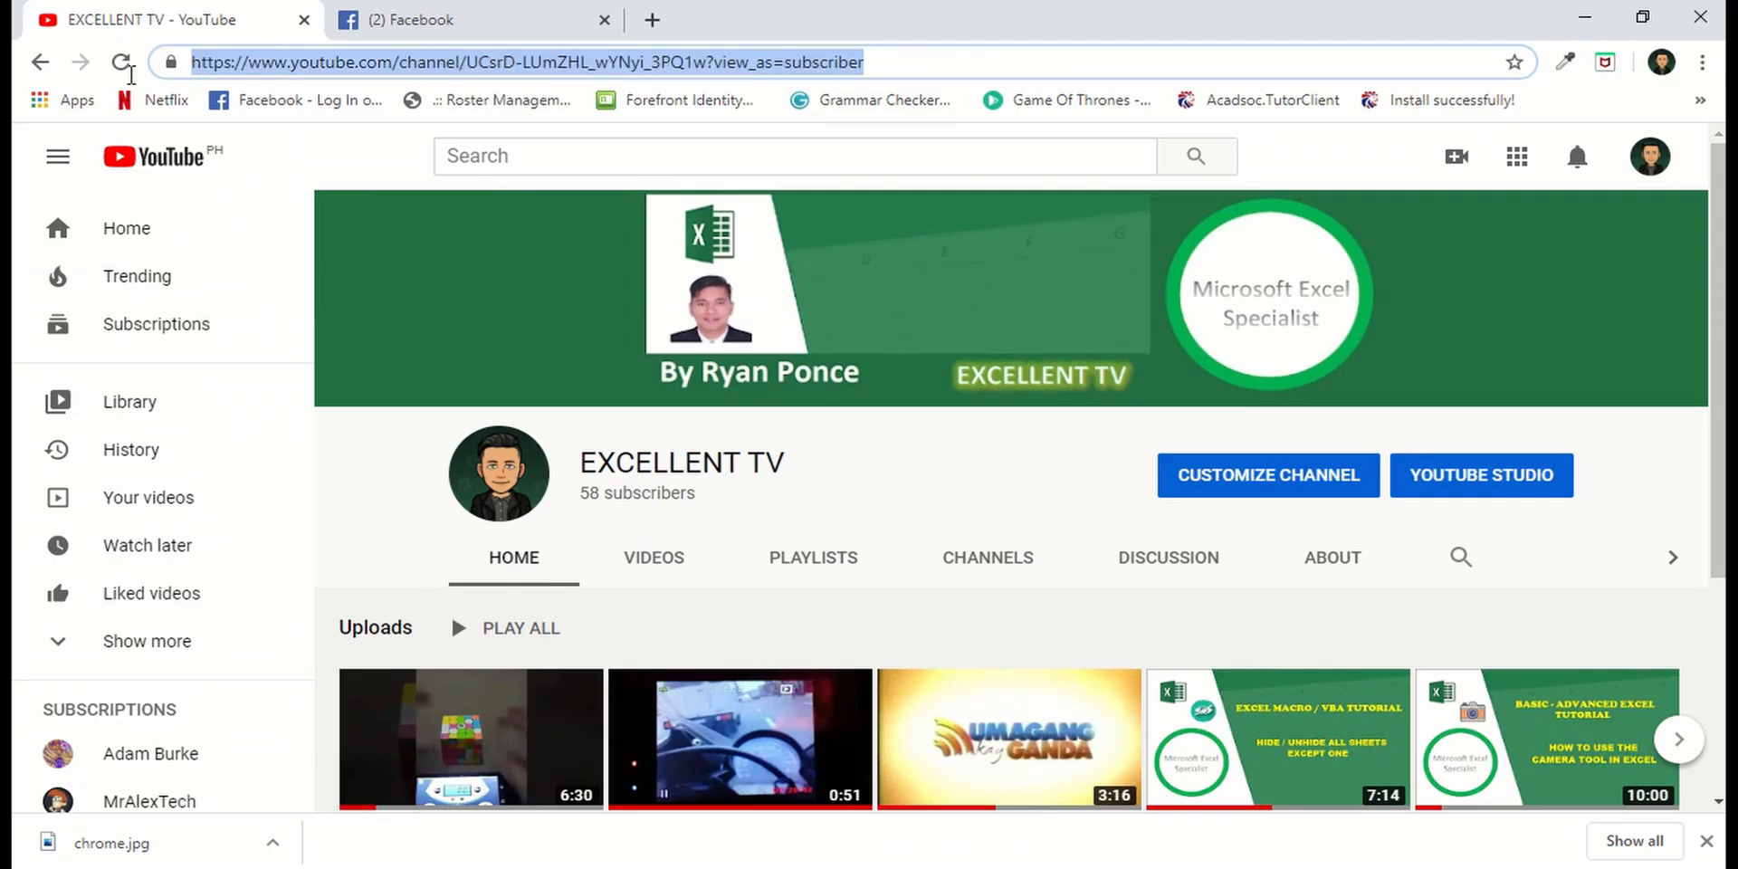
# Load the EXCELLENT TV channel URL in the form's browser, then close the form
pyautogui.click(121, 62)
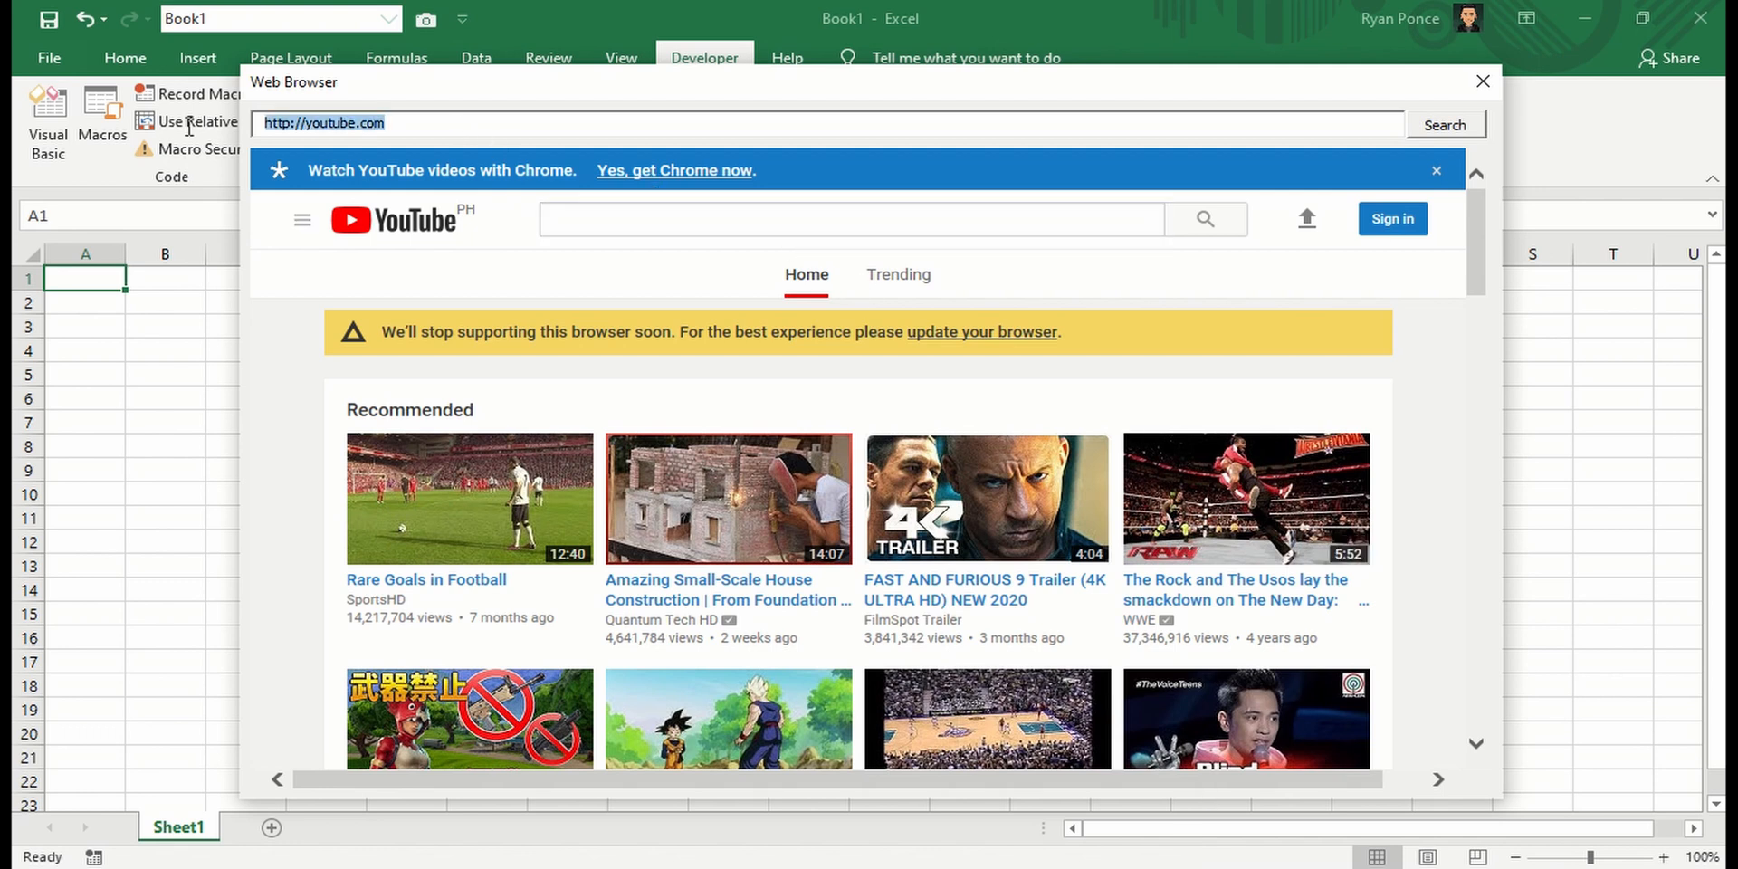
pyautogui.write('https://www.youtube.com/channel/UCsrD-LUmZHL_wYNyi_3PQ1w?view_as=subscriber')
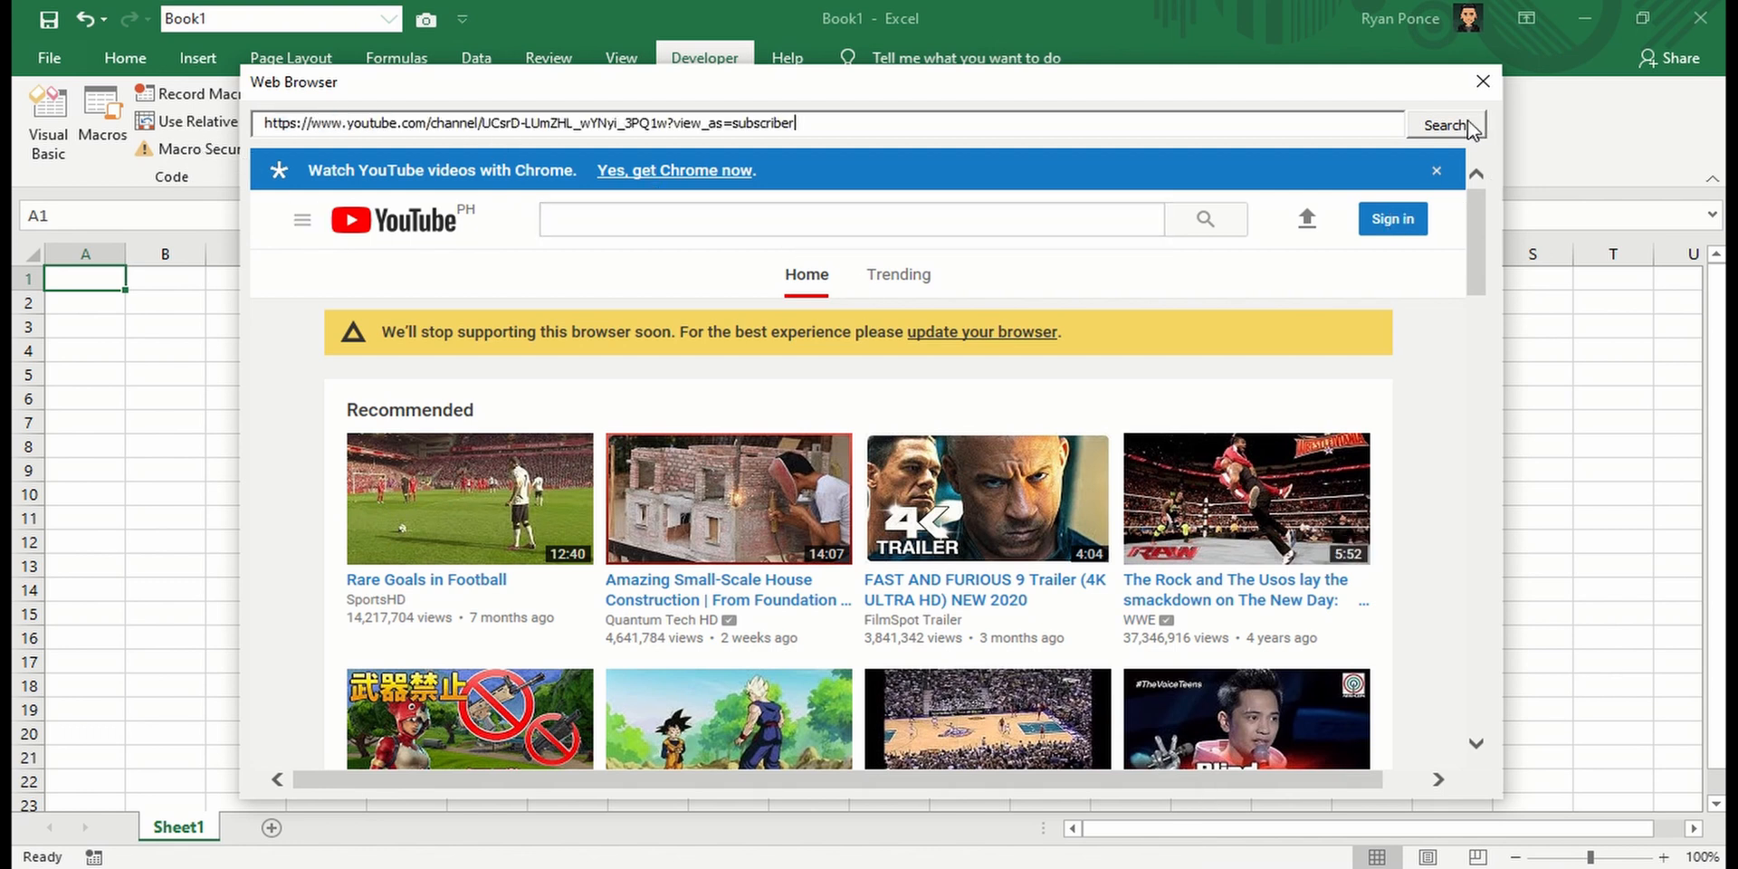
pyautogui.click(1445, 125)
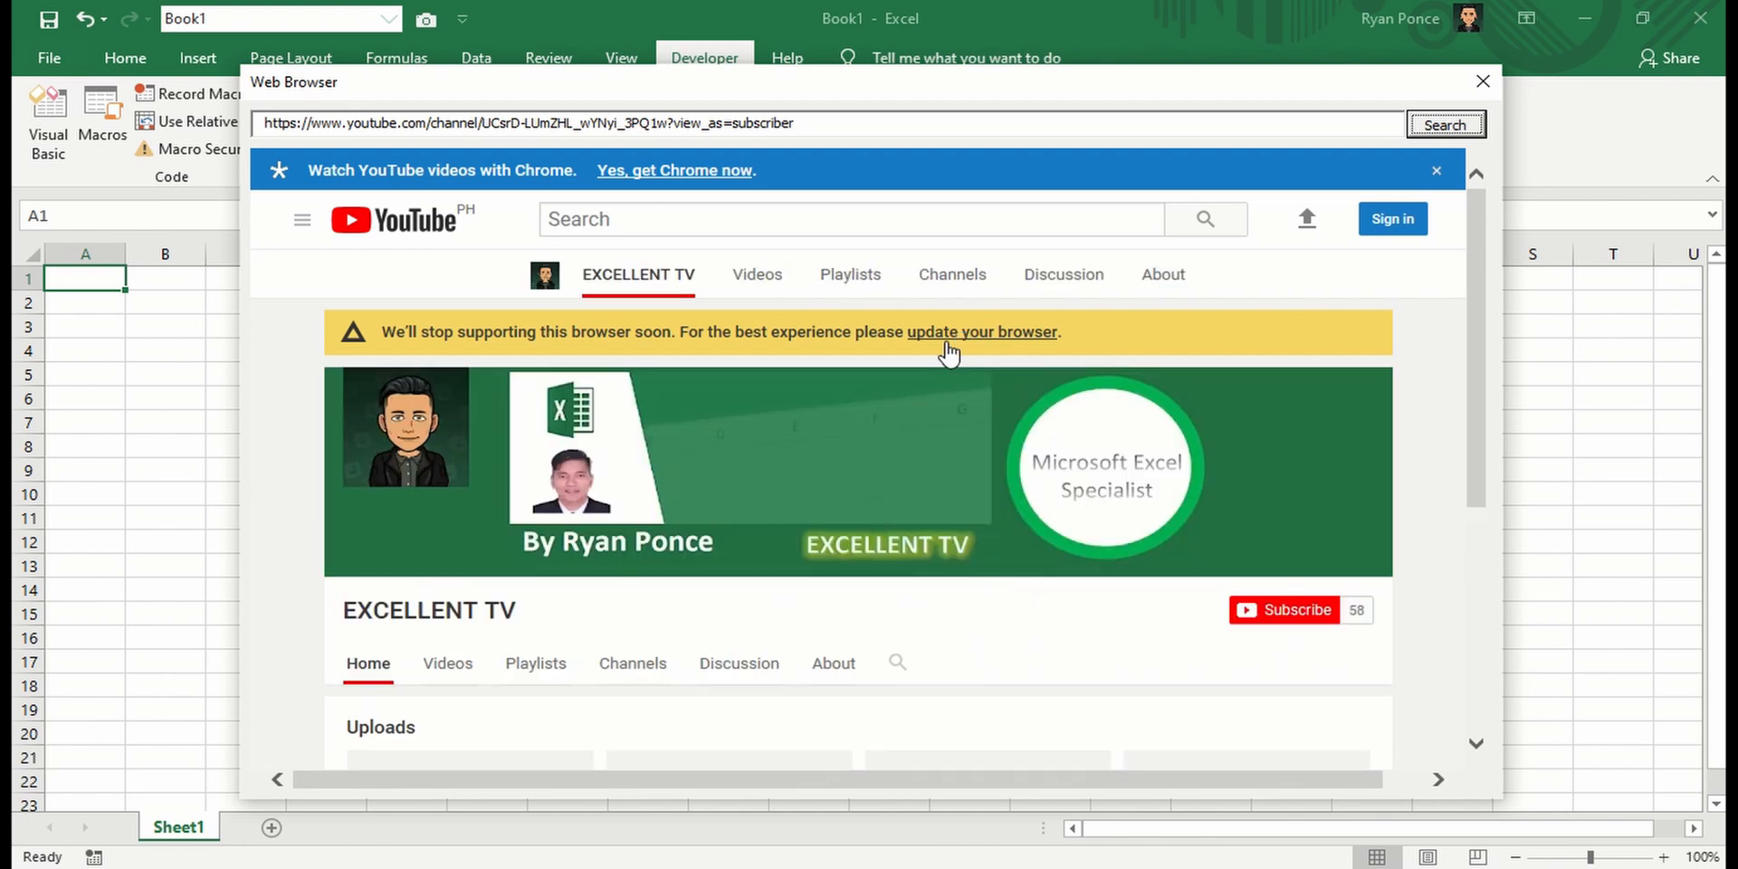
pyautogui.scroll(-3)
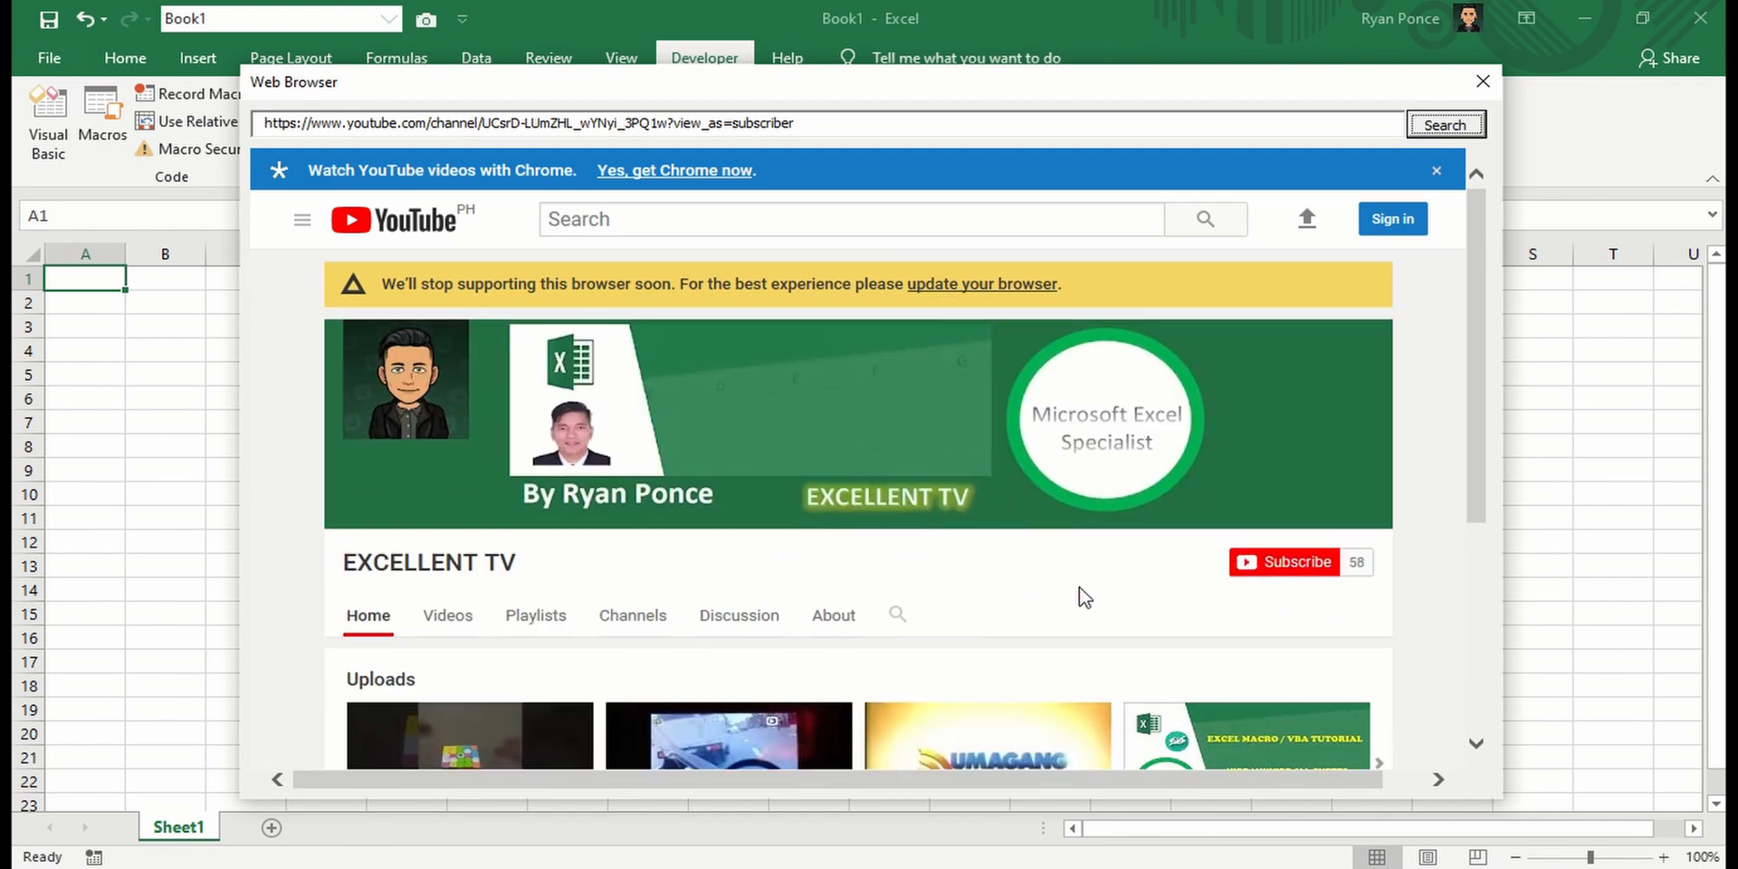
pyautogui.moveTo(1044, 625)
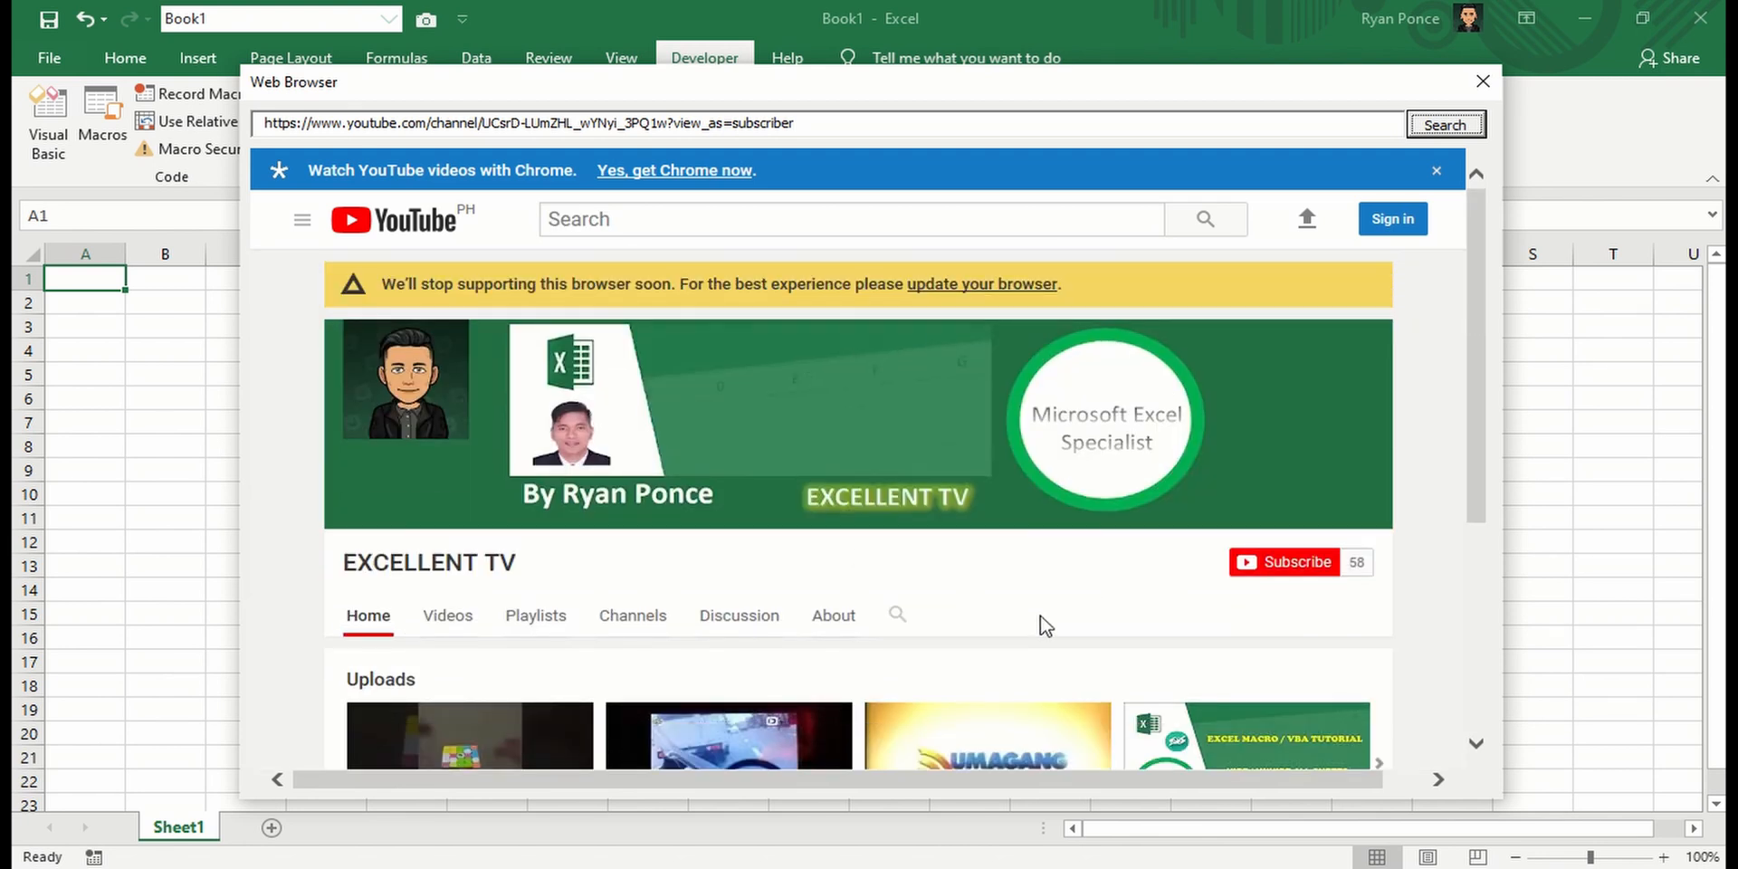
pyautogui.click(1483, 81)
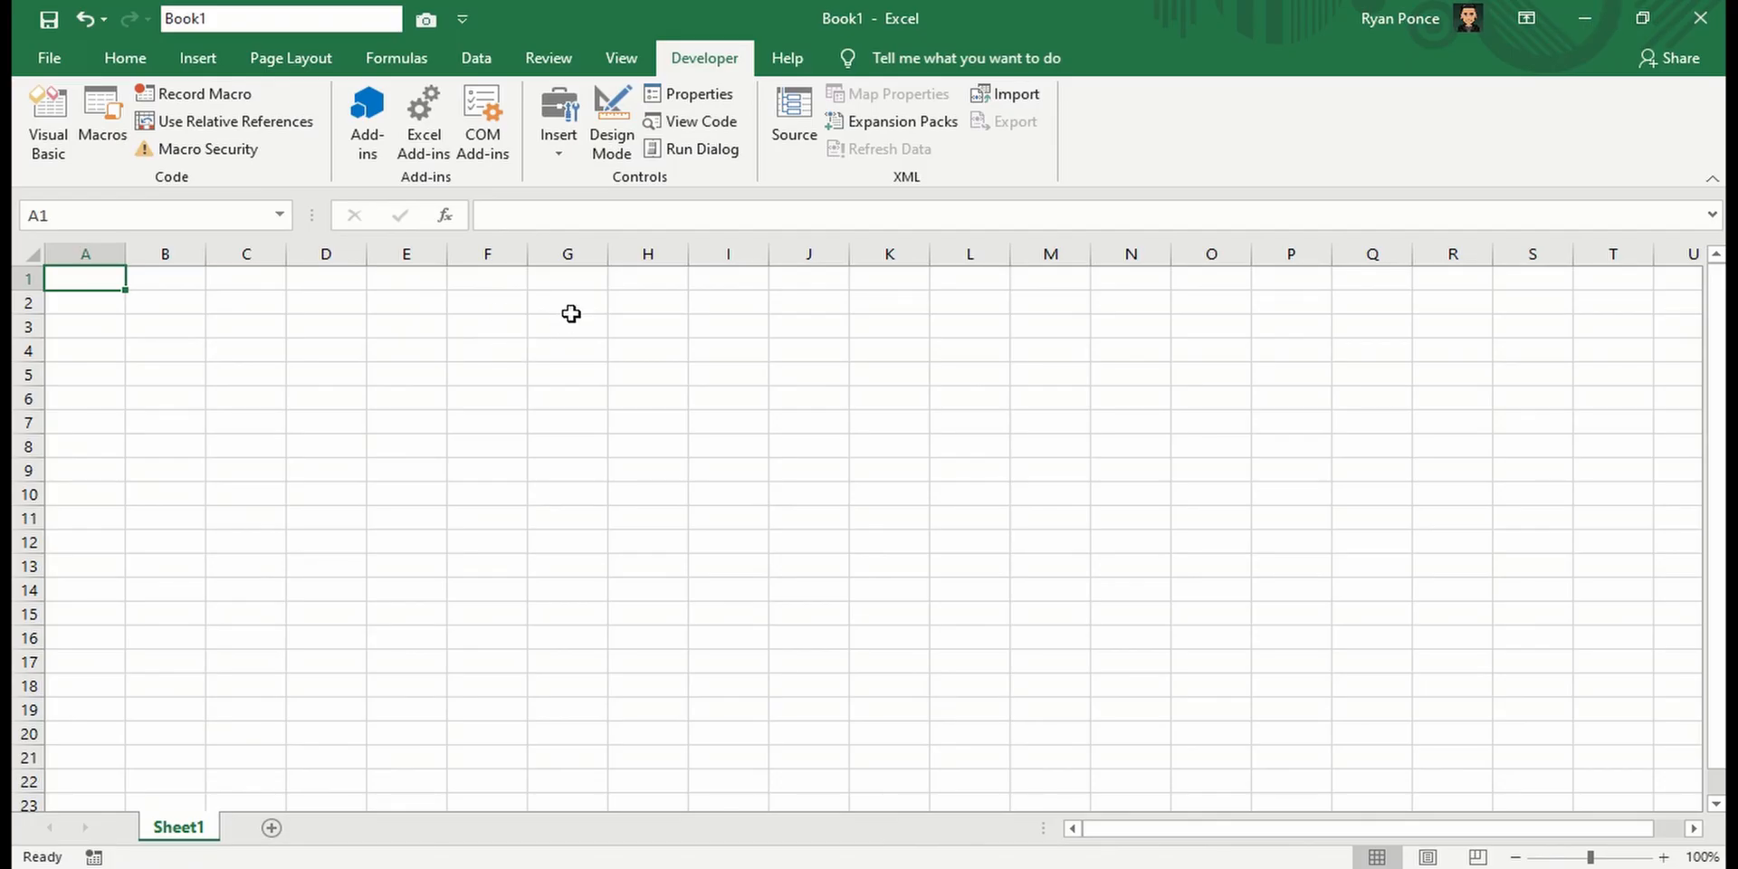
pyautogui.moveTo(198, 58)
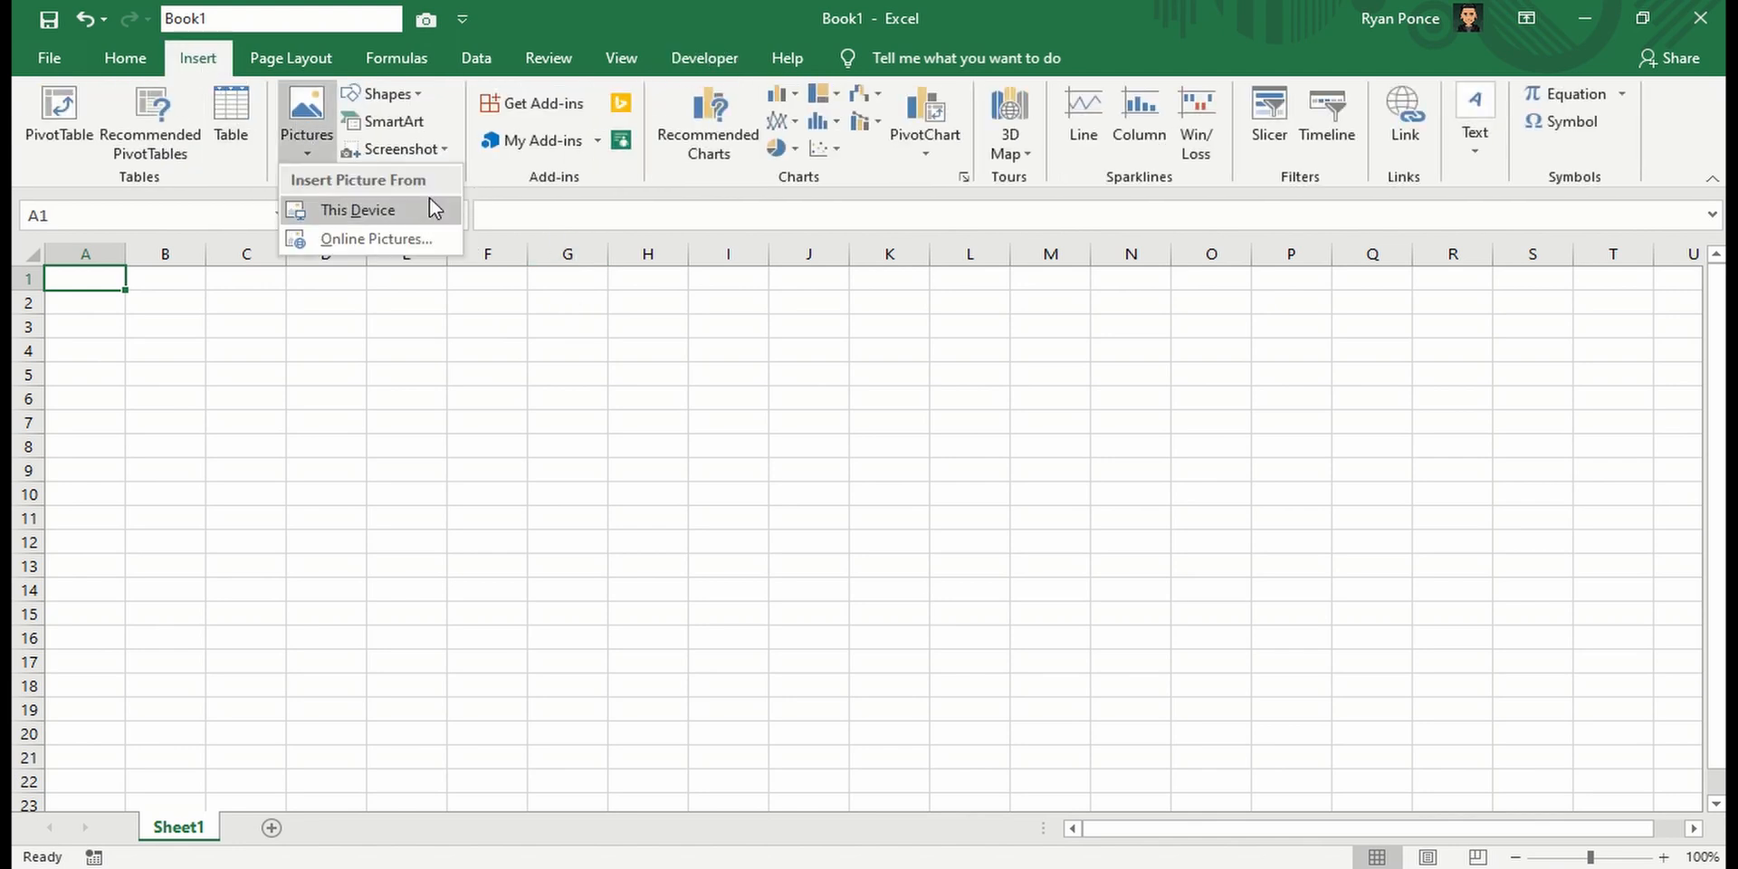
# Insert the chrome.jpg picture onto the sheet and select an empty cell
pyautogui.click(357, 210)
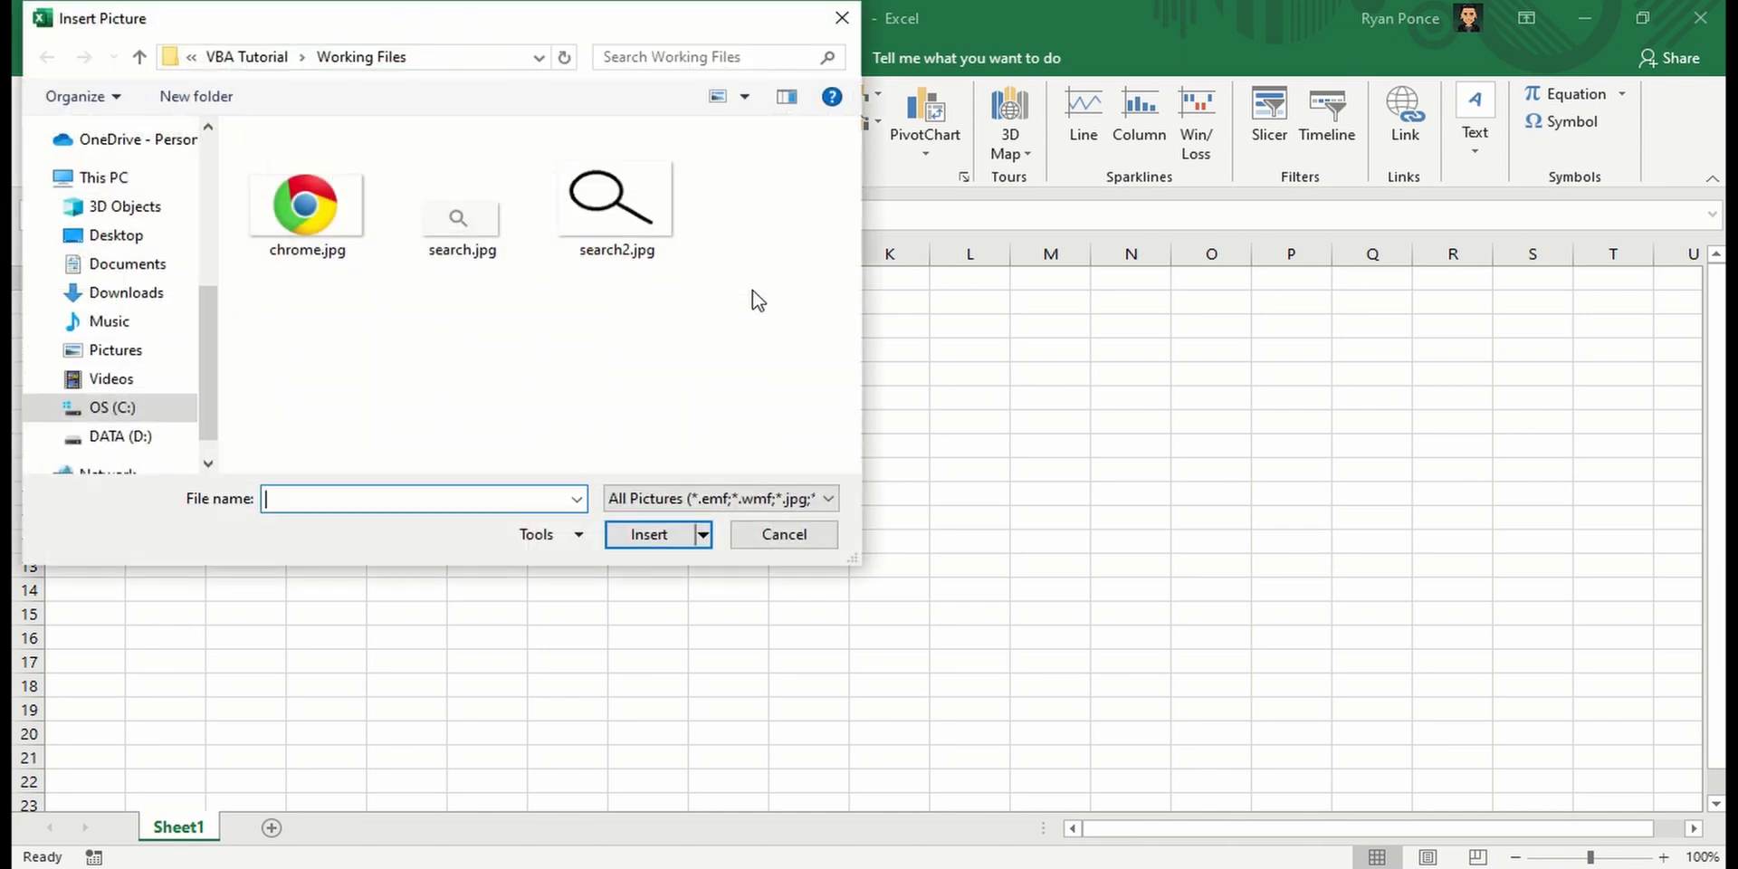
pyautogui.moveTo(328, 233)
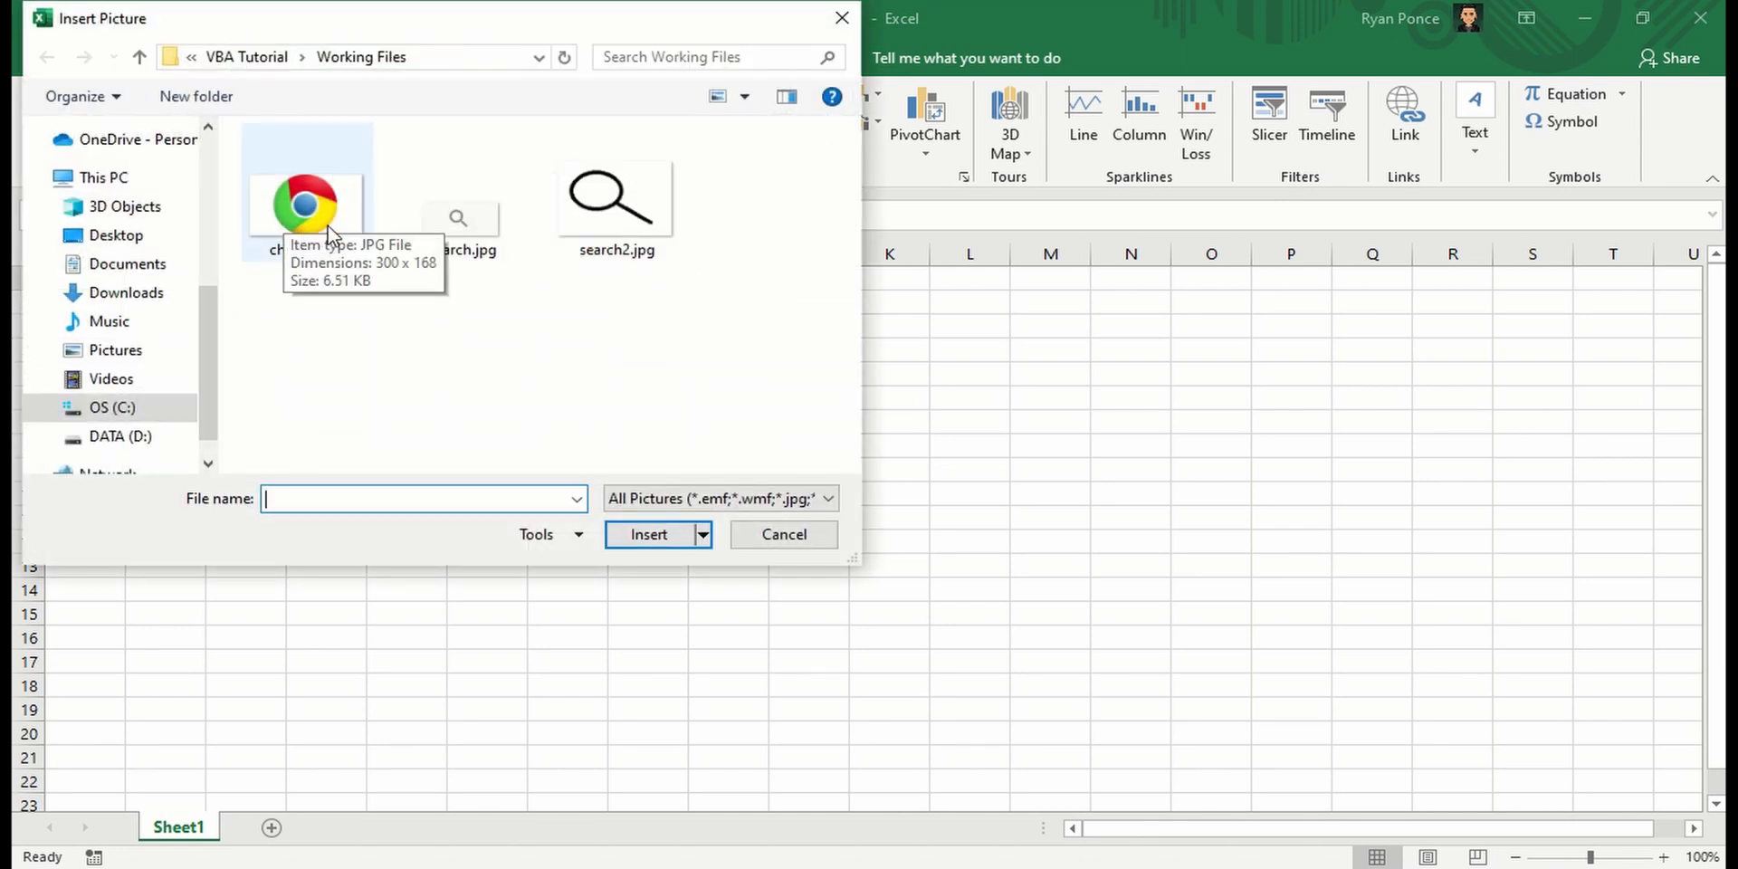
pyautogui.click(782, 534)
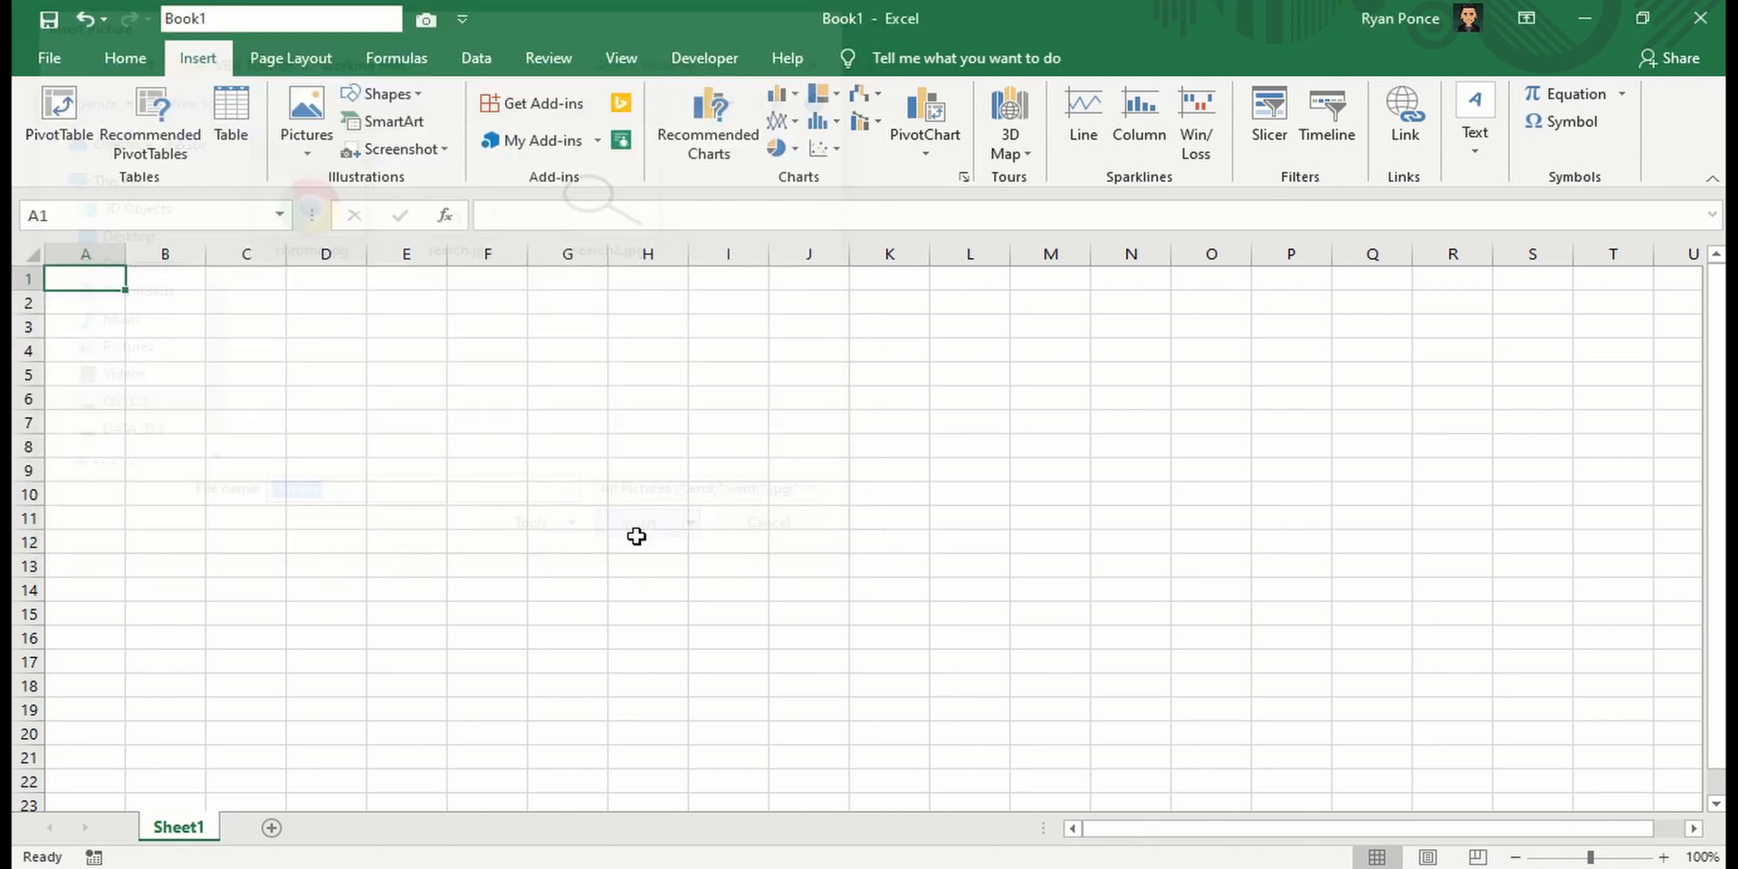
pyautogui.click(641, 522)
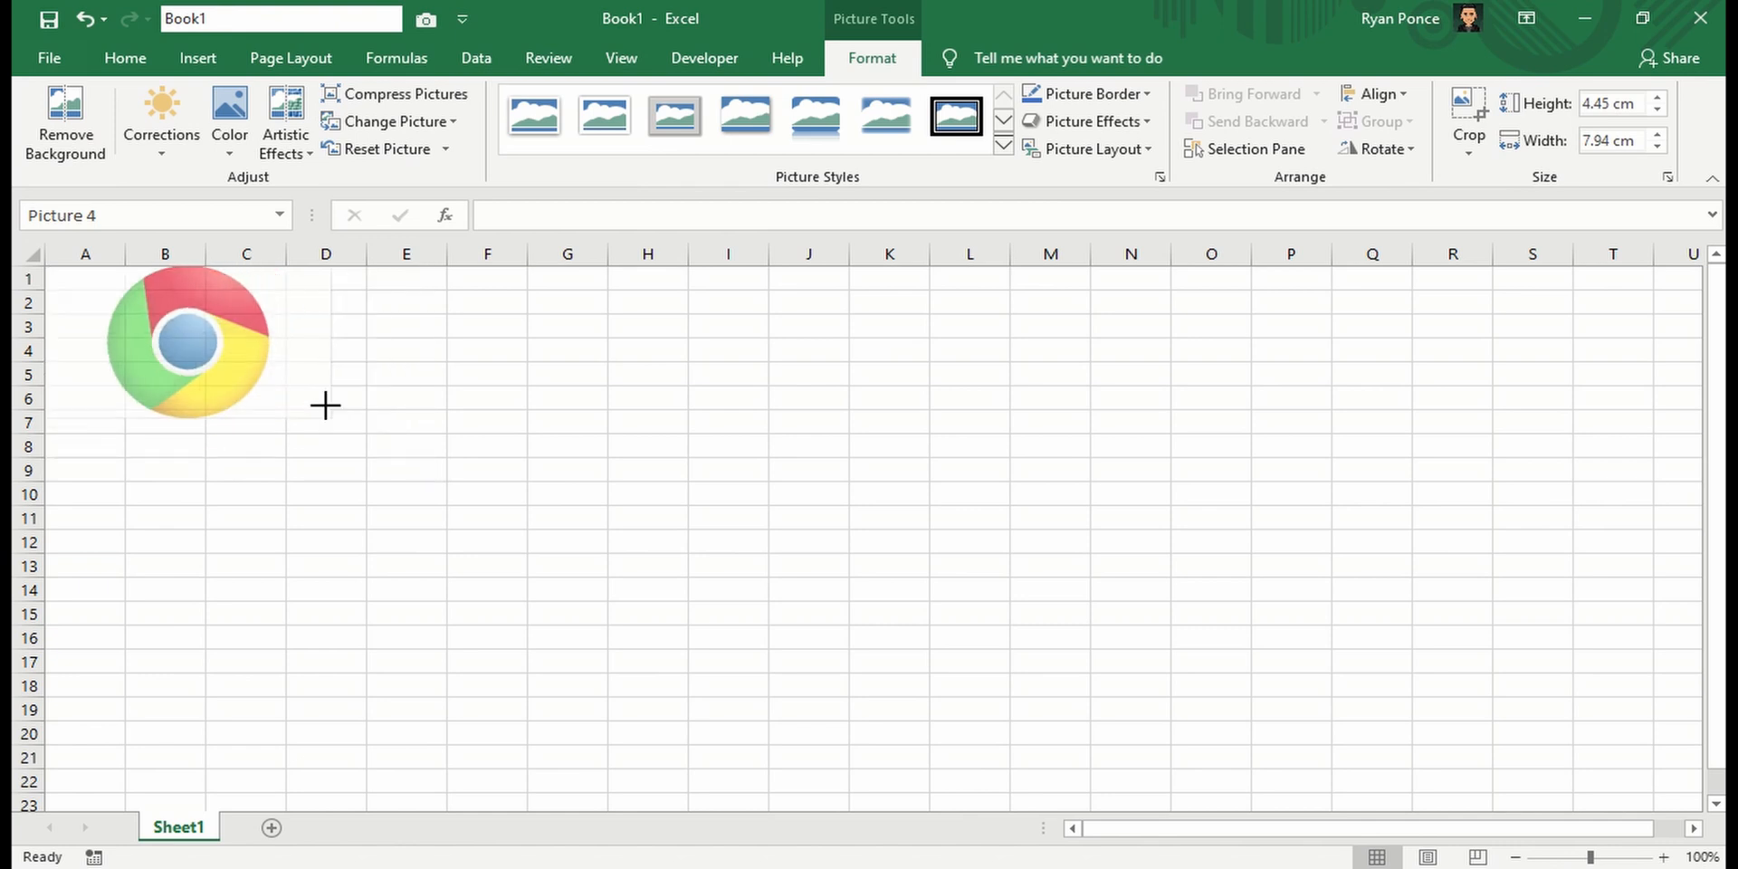
pyautogui.click(486, 396)
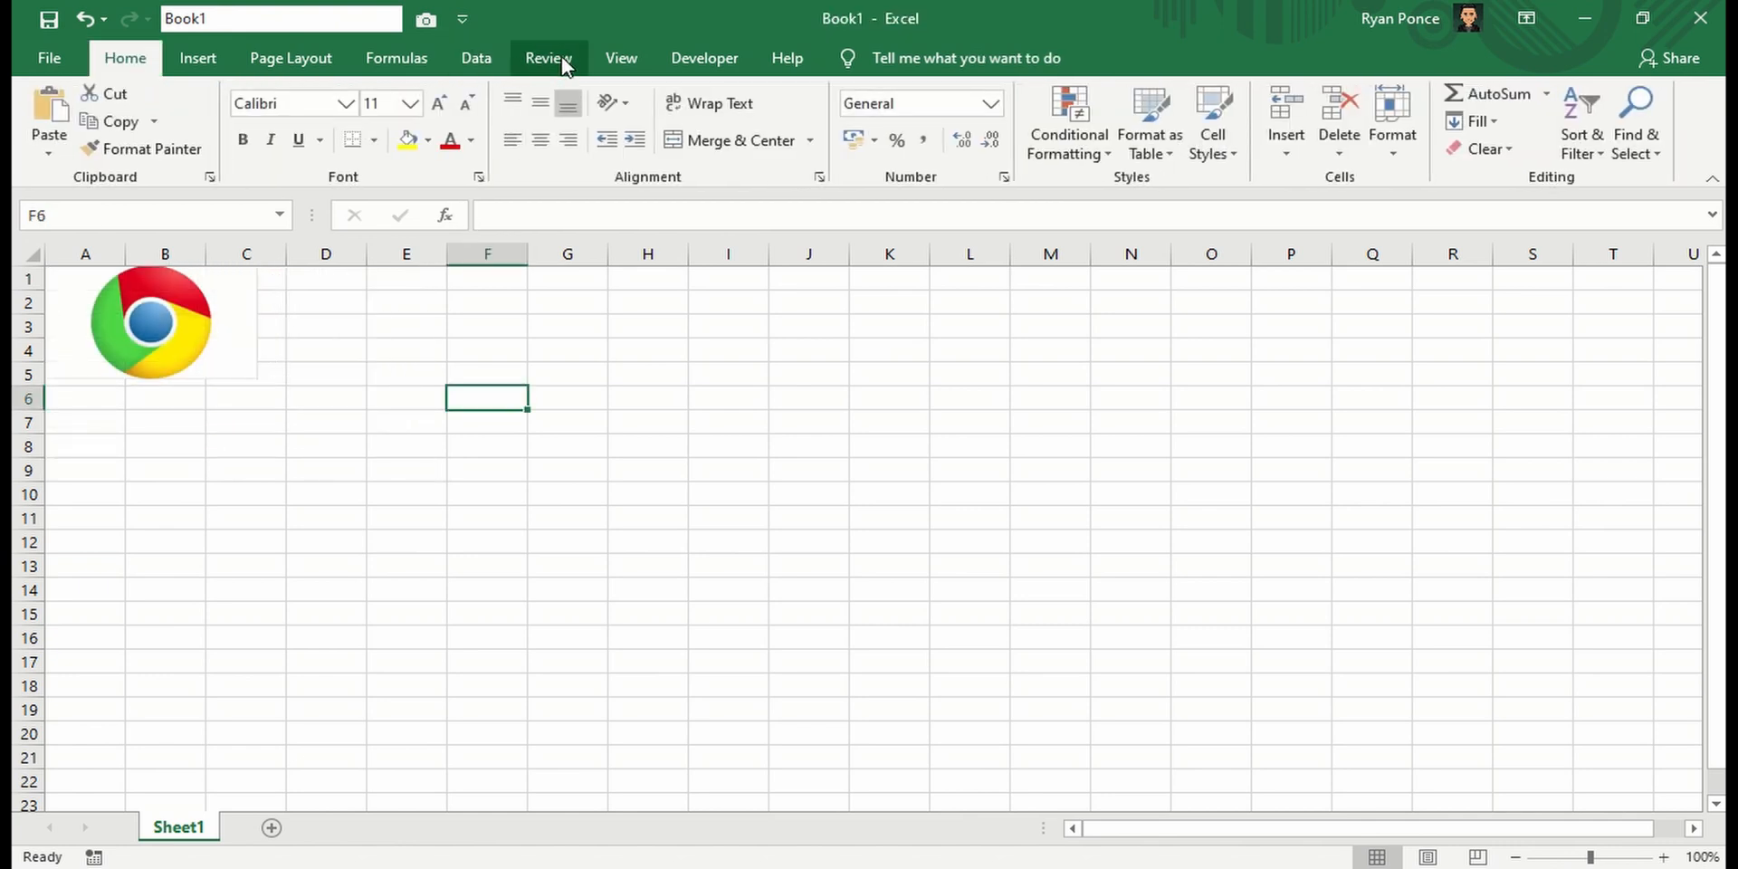
# Hide the sheet's gridlines and row and column headings
pyautogui.click(621, 57)
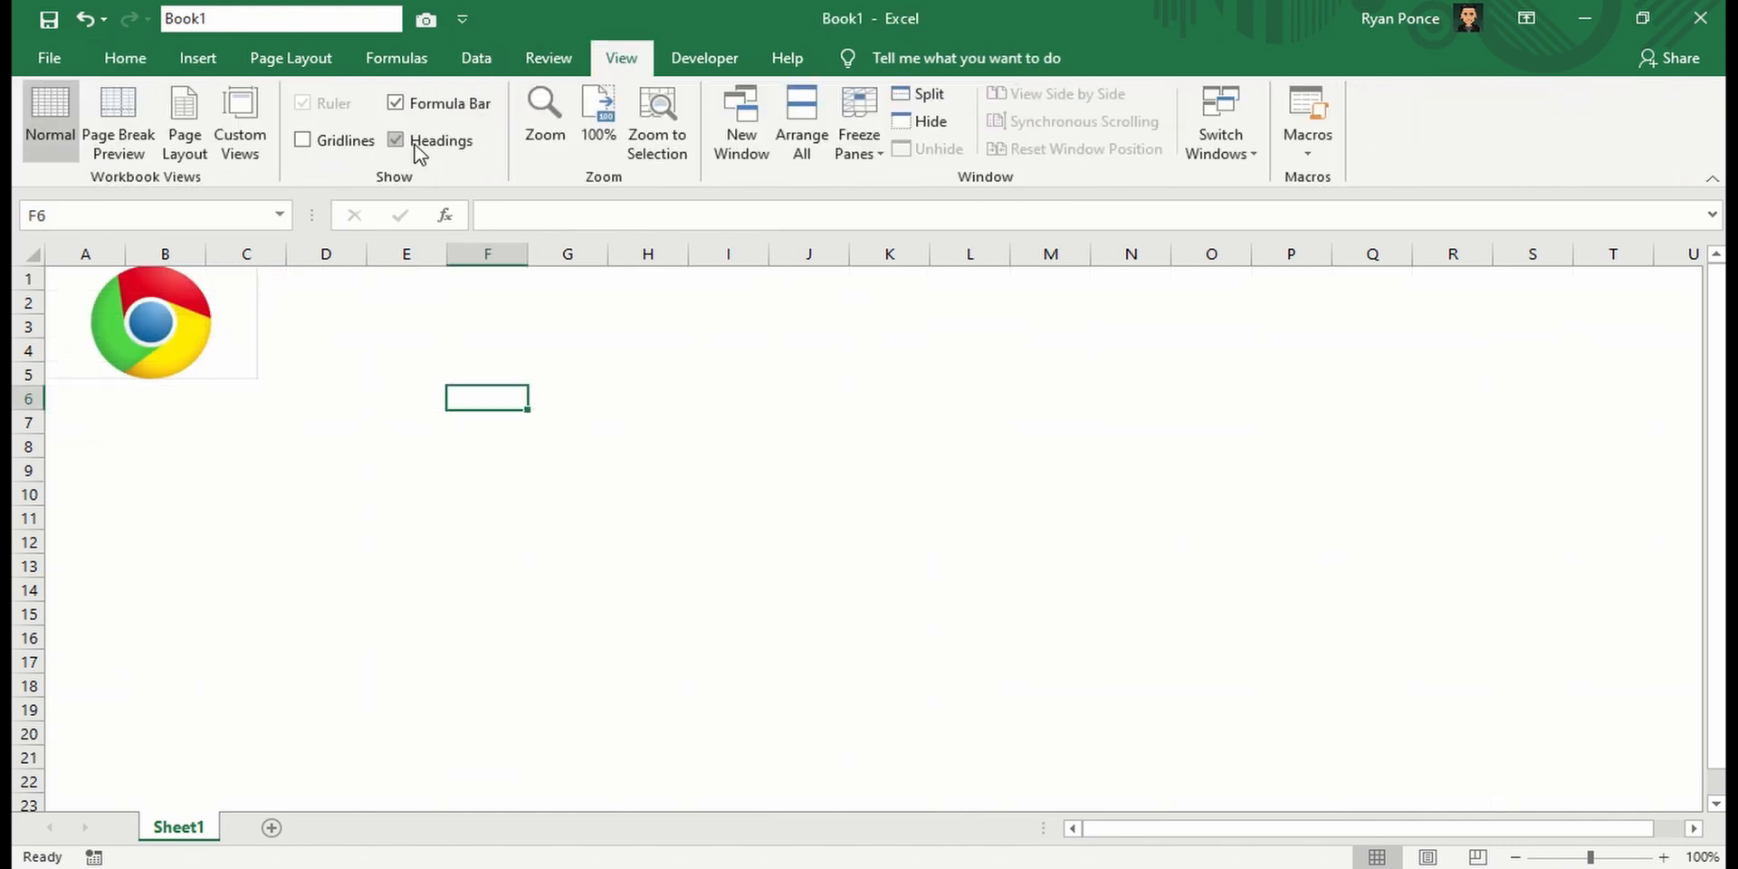
pyautogui.click(396, 140)
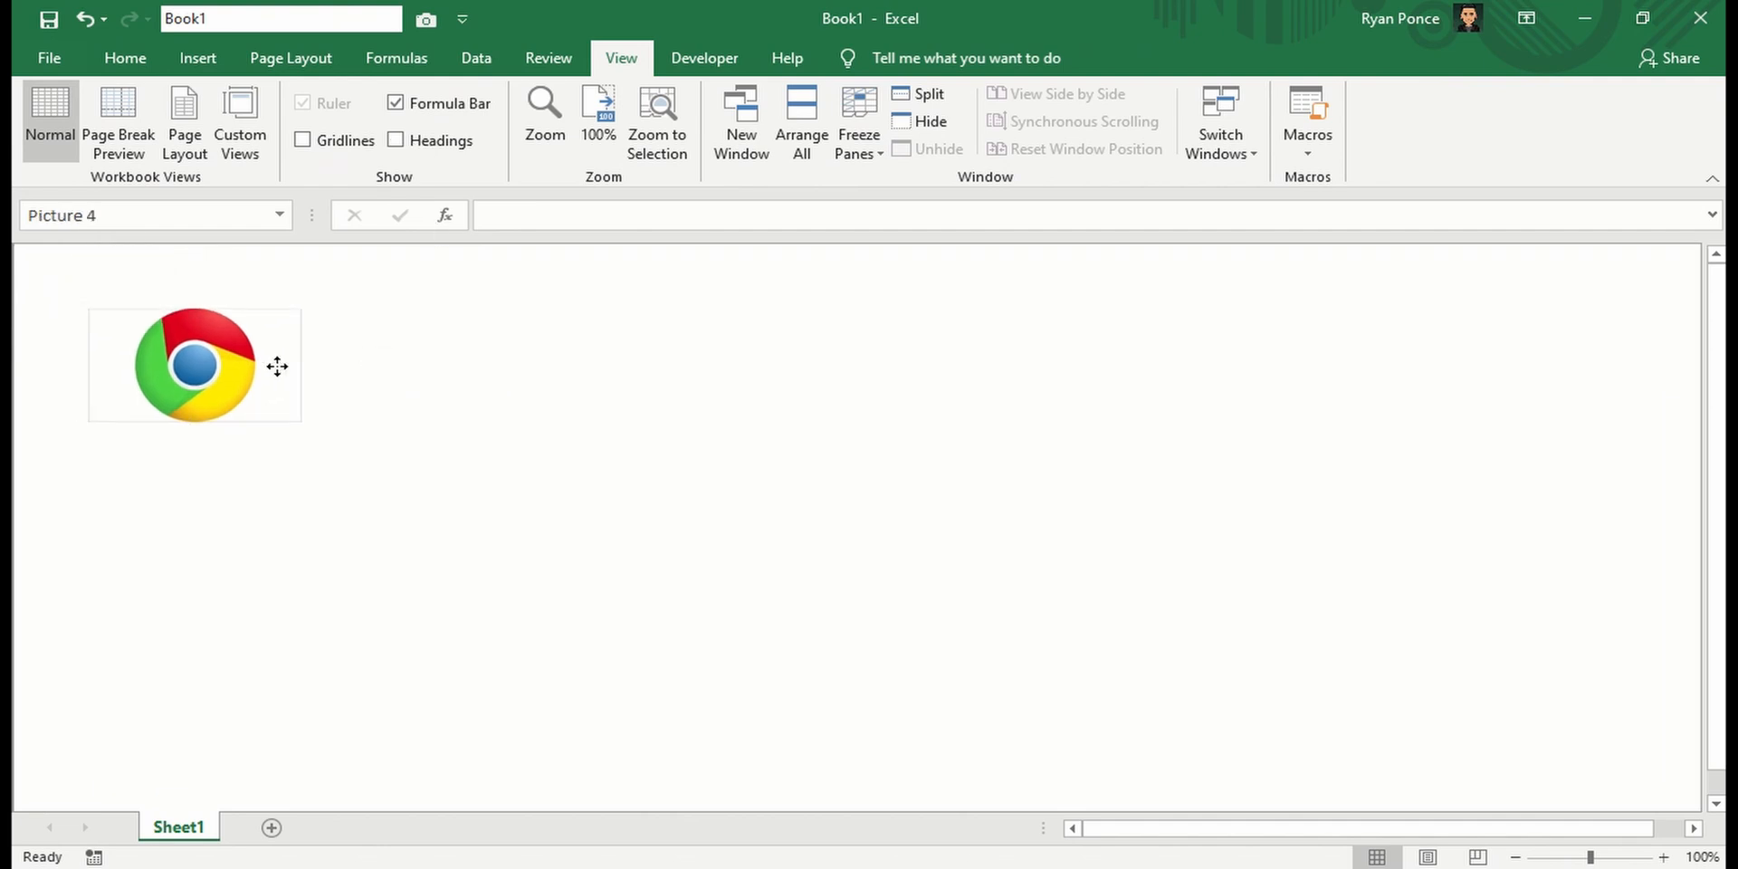
pyautogui.click(536, 397)
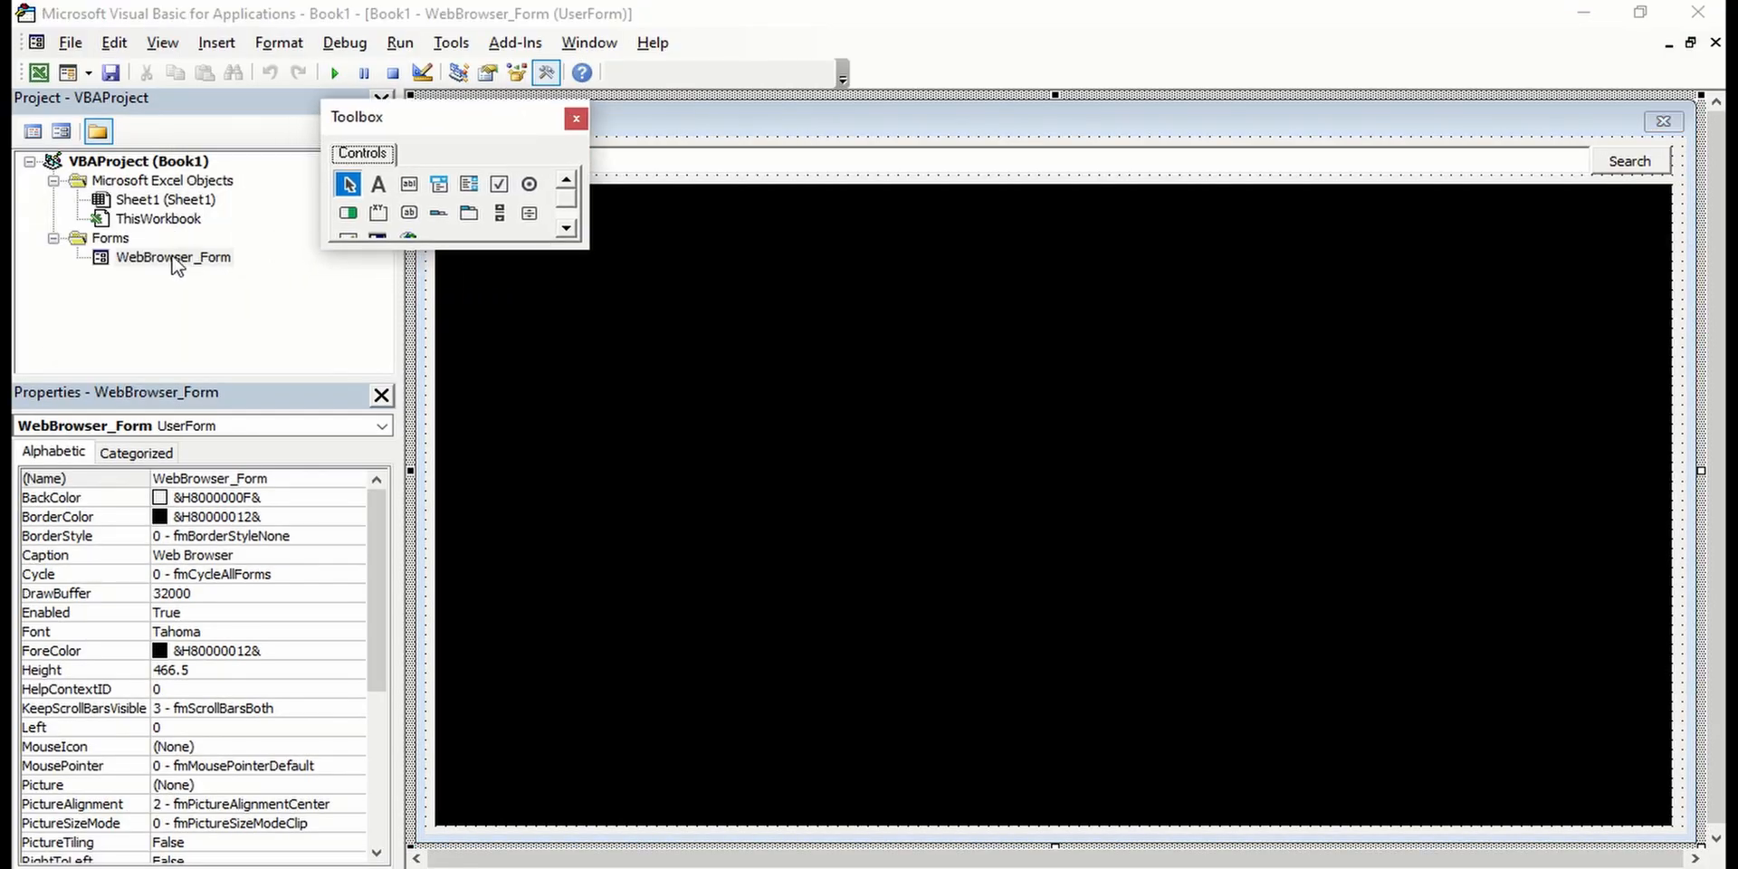
# Insert a new module and start a Sub named Open_Browser, correcting the mistyped 'Run' name
pyautogui.rightClick(172, 255)
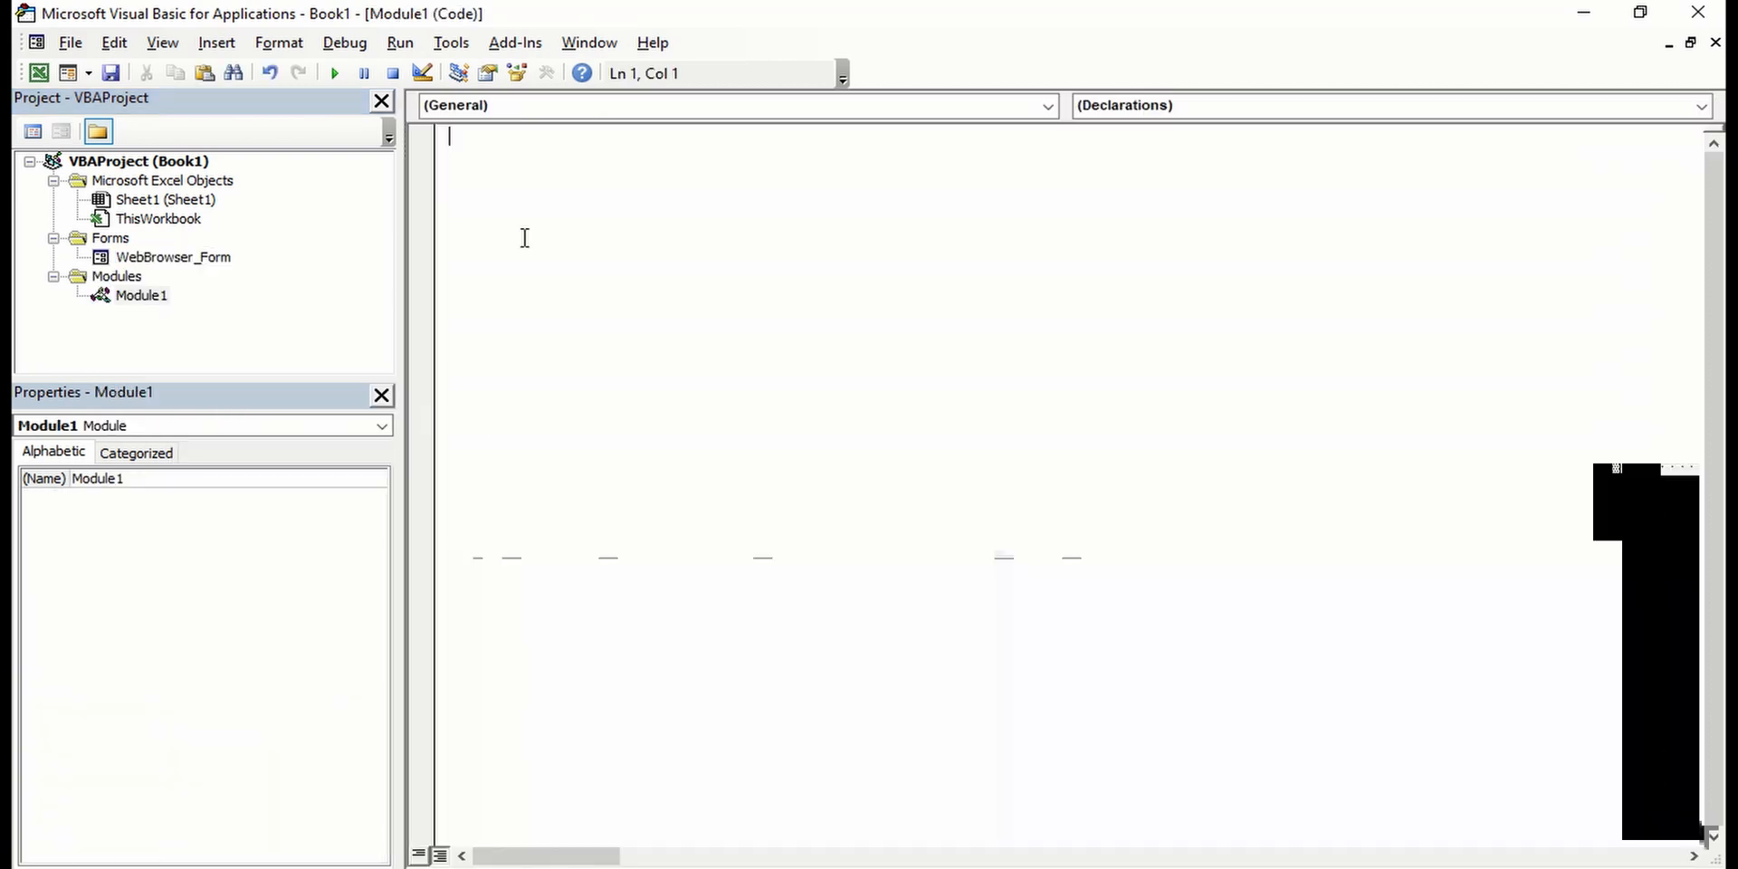
pyautogui.write('Sub')
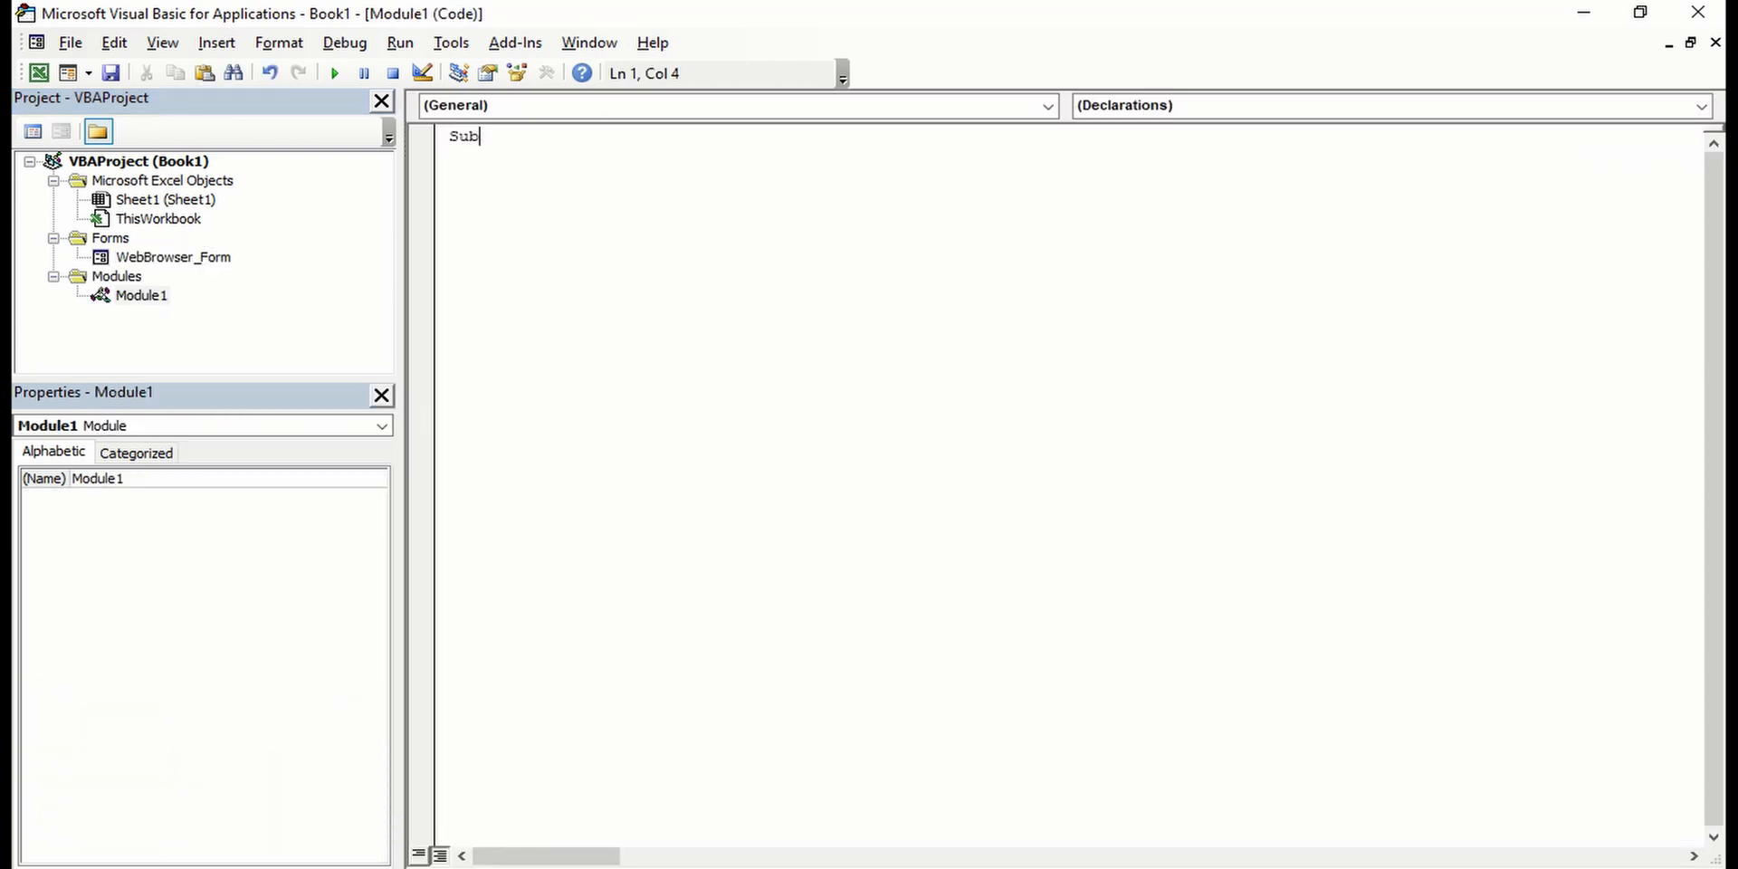
pyautogui.write('Run')
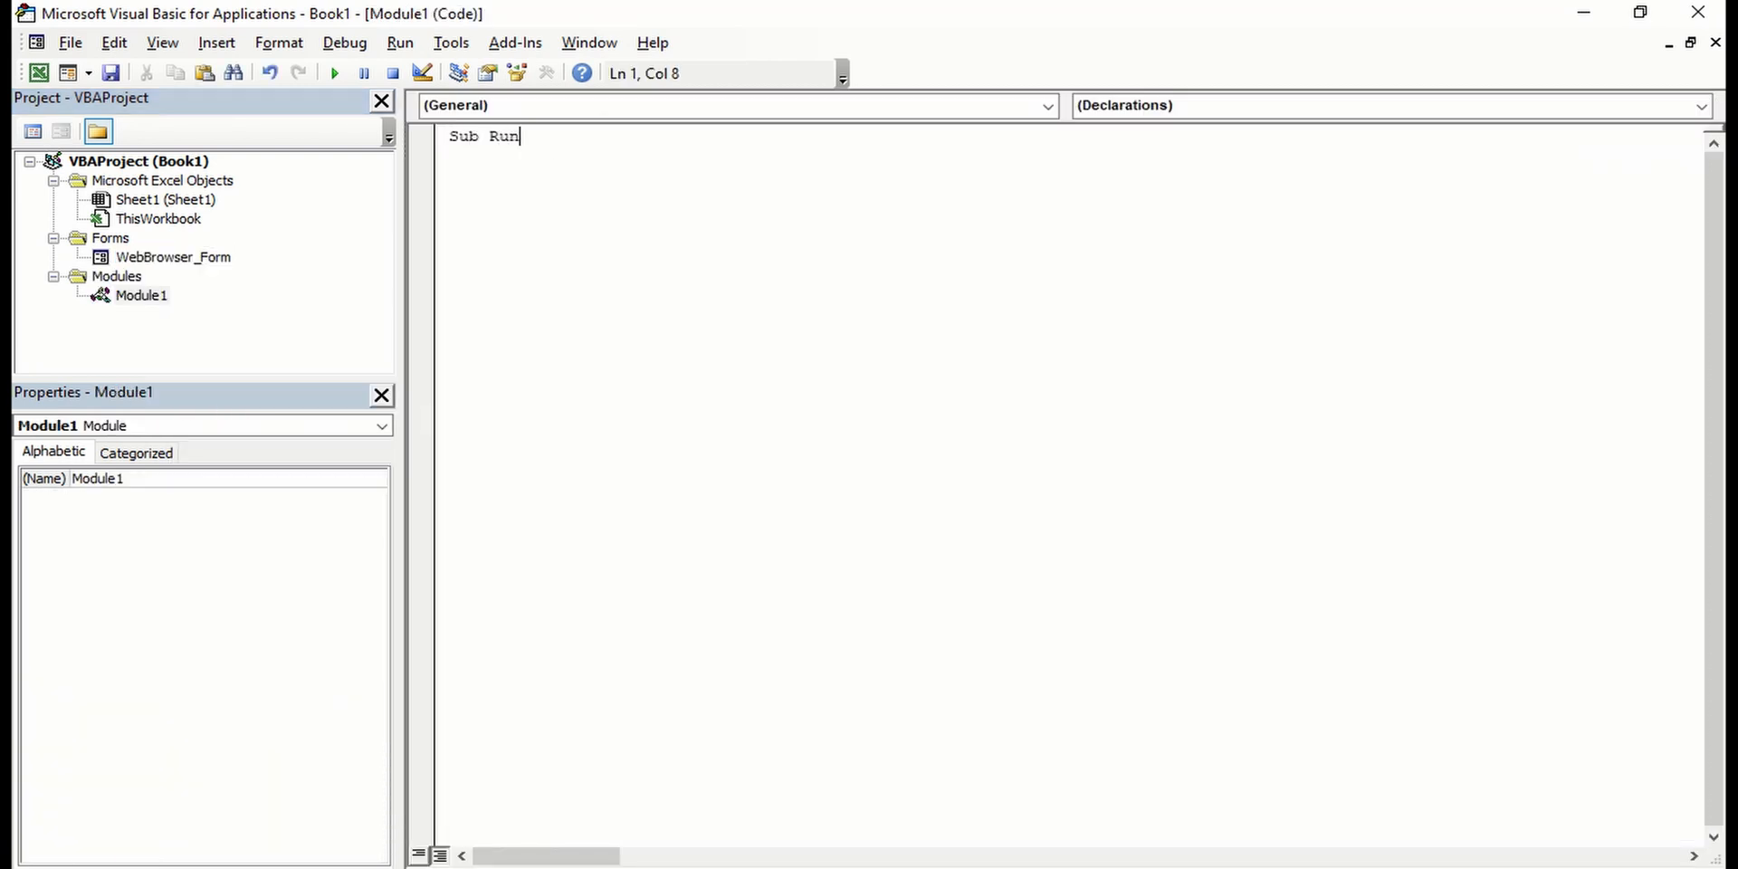
pyautogui.press('Backspace')
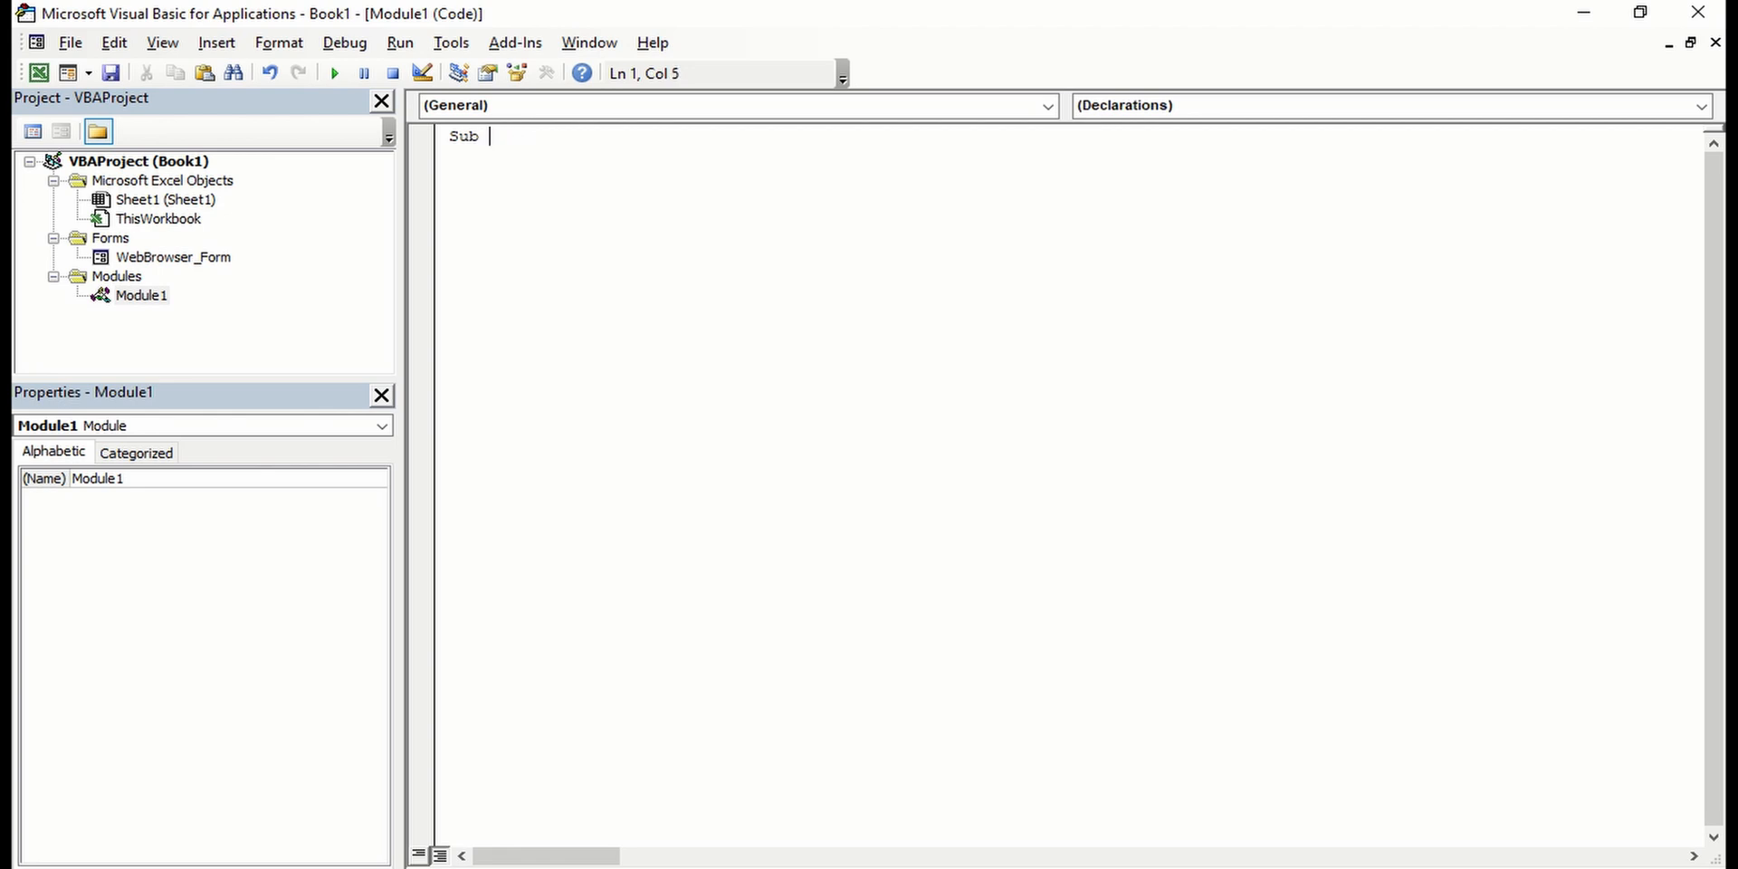
pyautogui.write('Open')
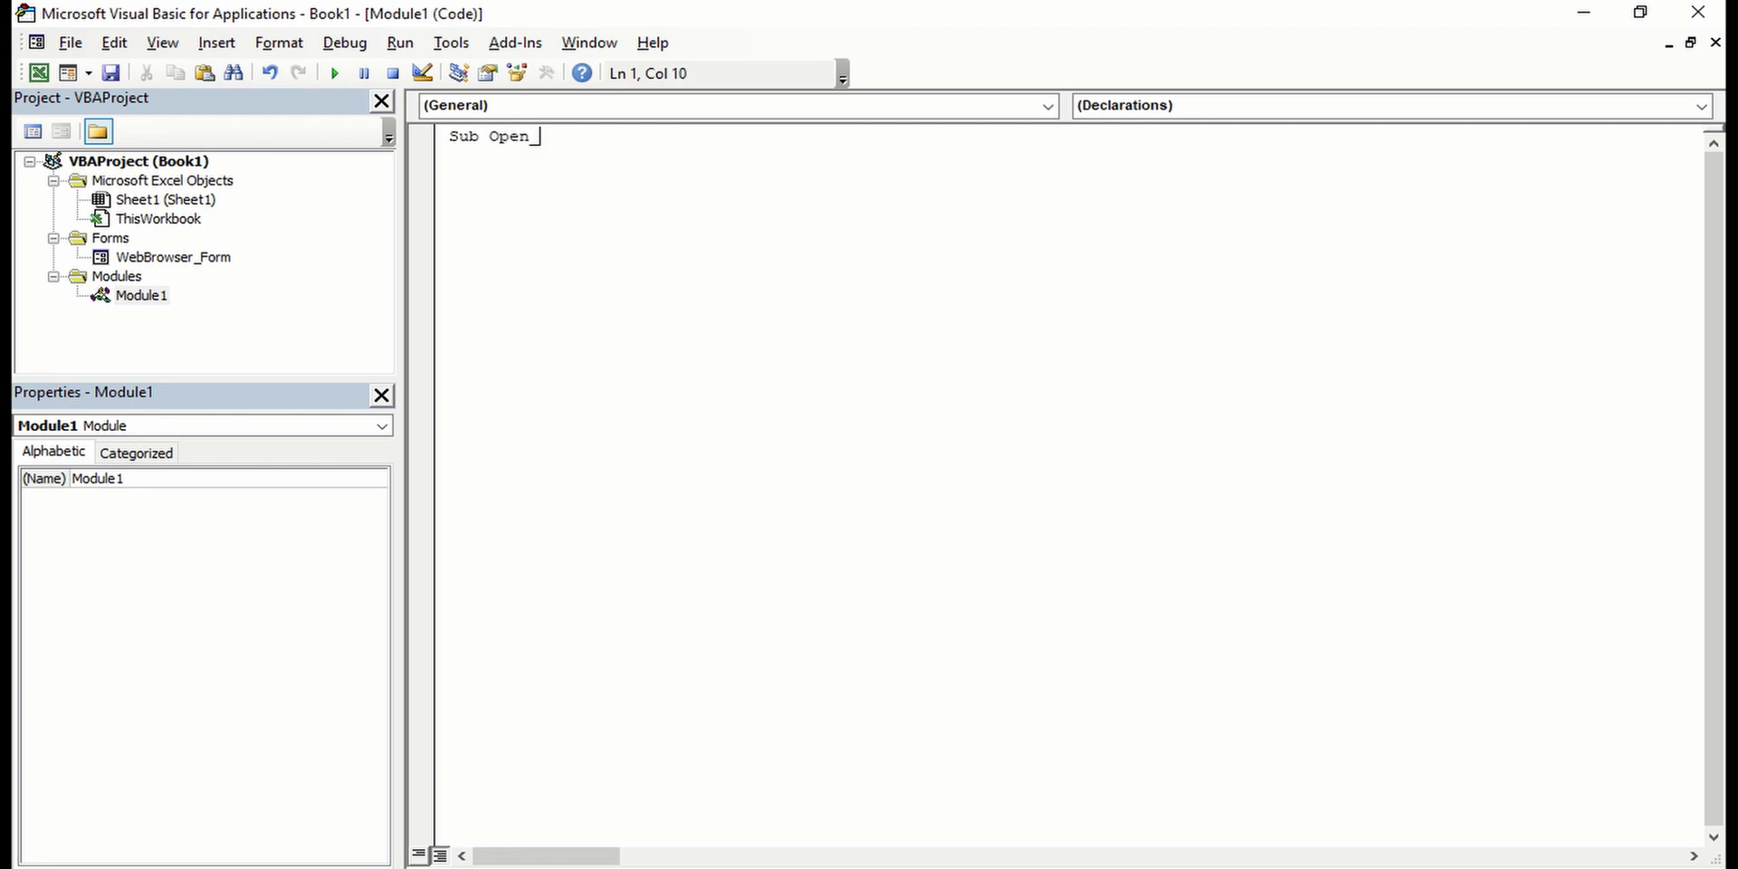
pyautogui.write('_Browser(')
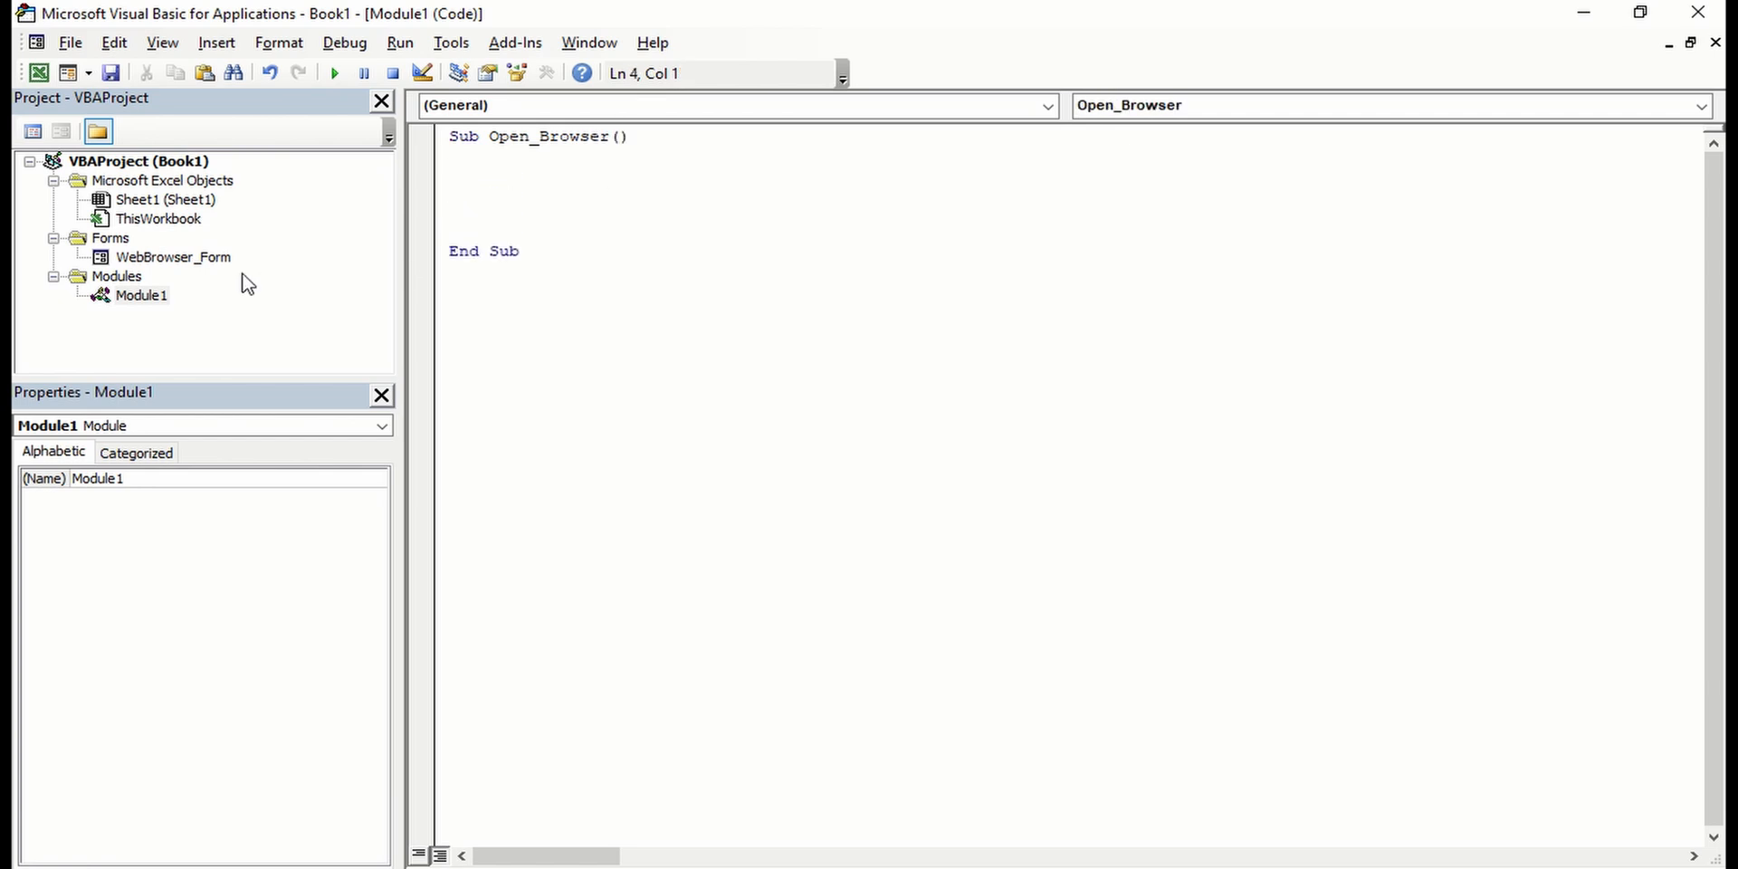
# Fill the macro body with WebBrowser_Form.Show so it displays the browser form
pyautogui.doubleClick(172, 255)
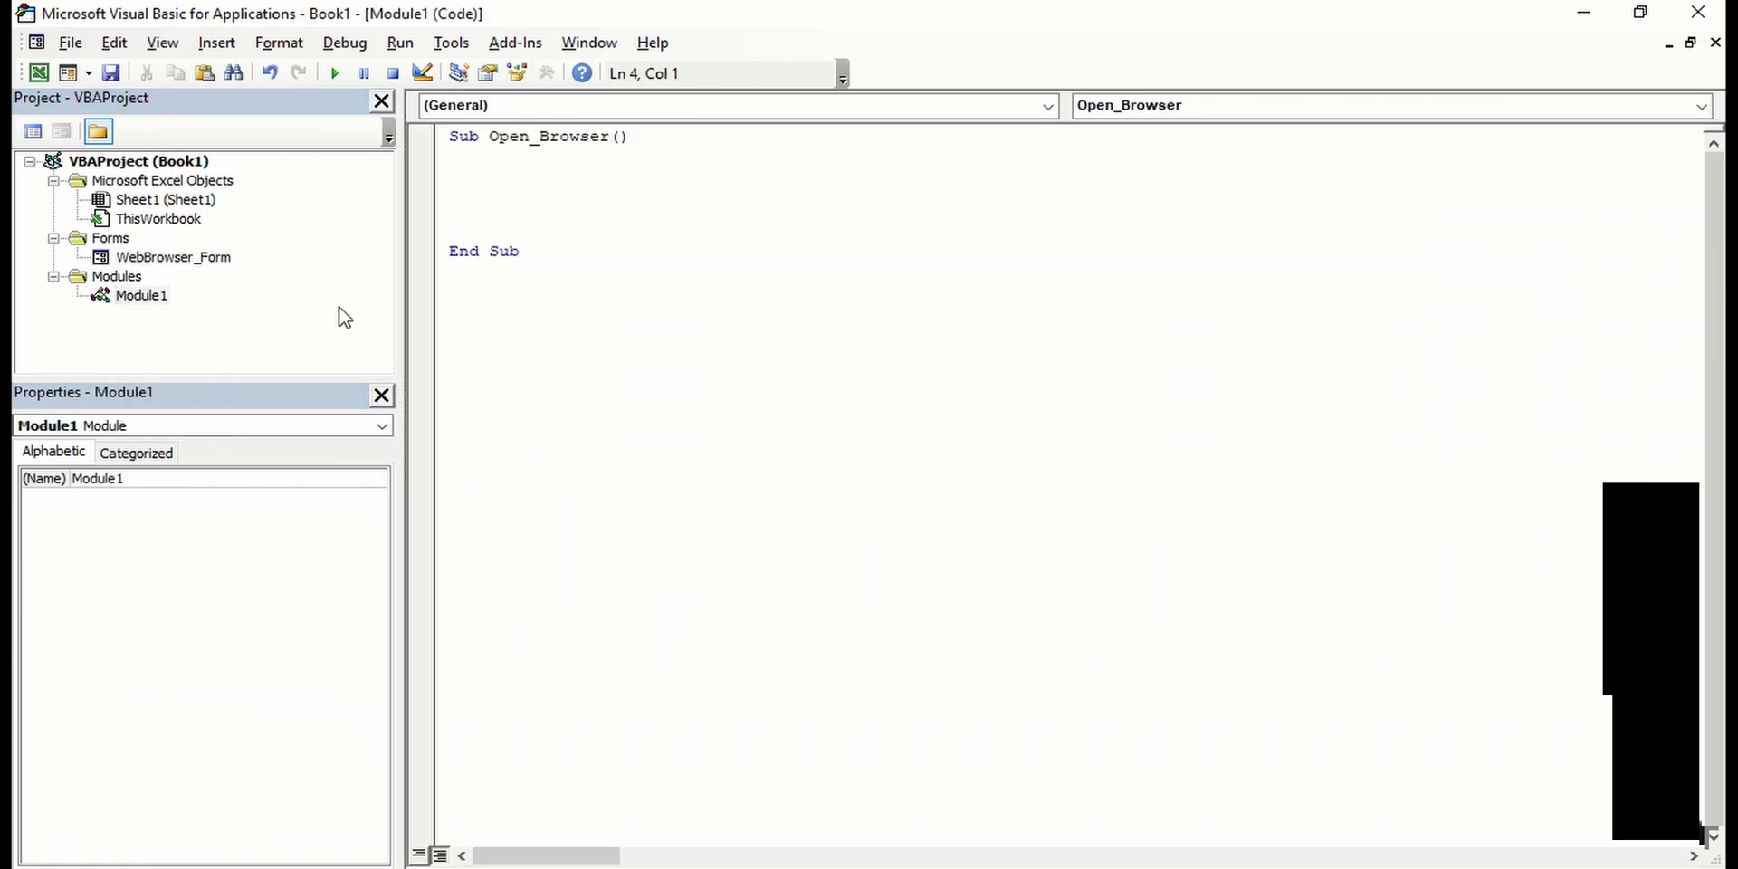
pyautogui.write('WebBrowser_Form')
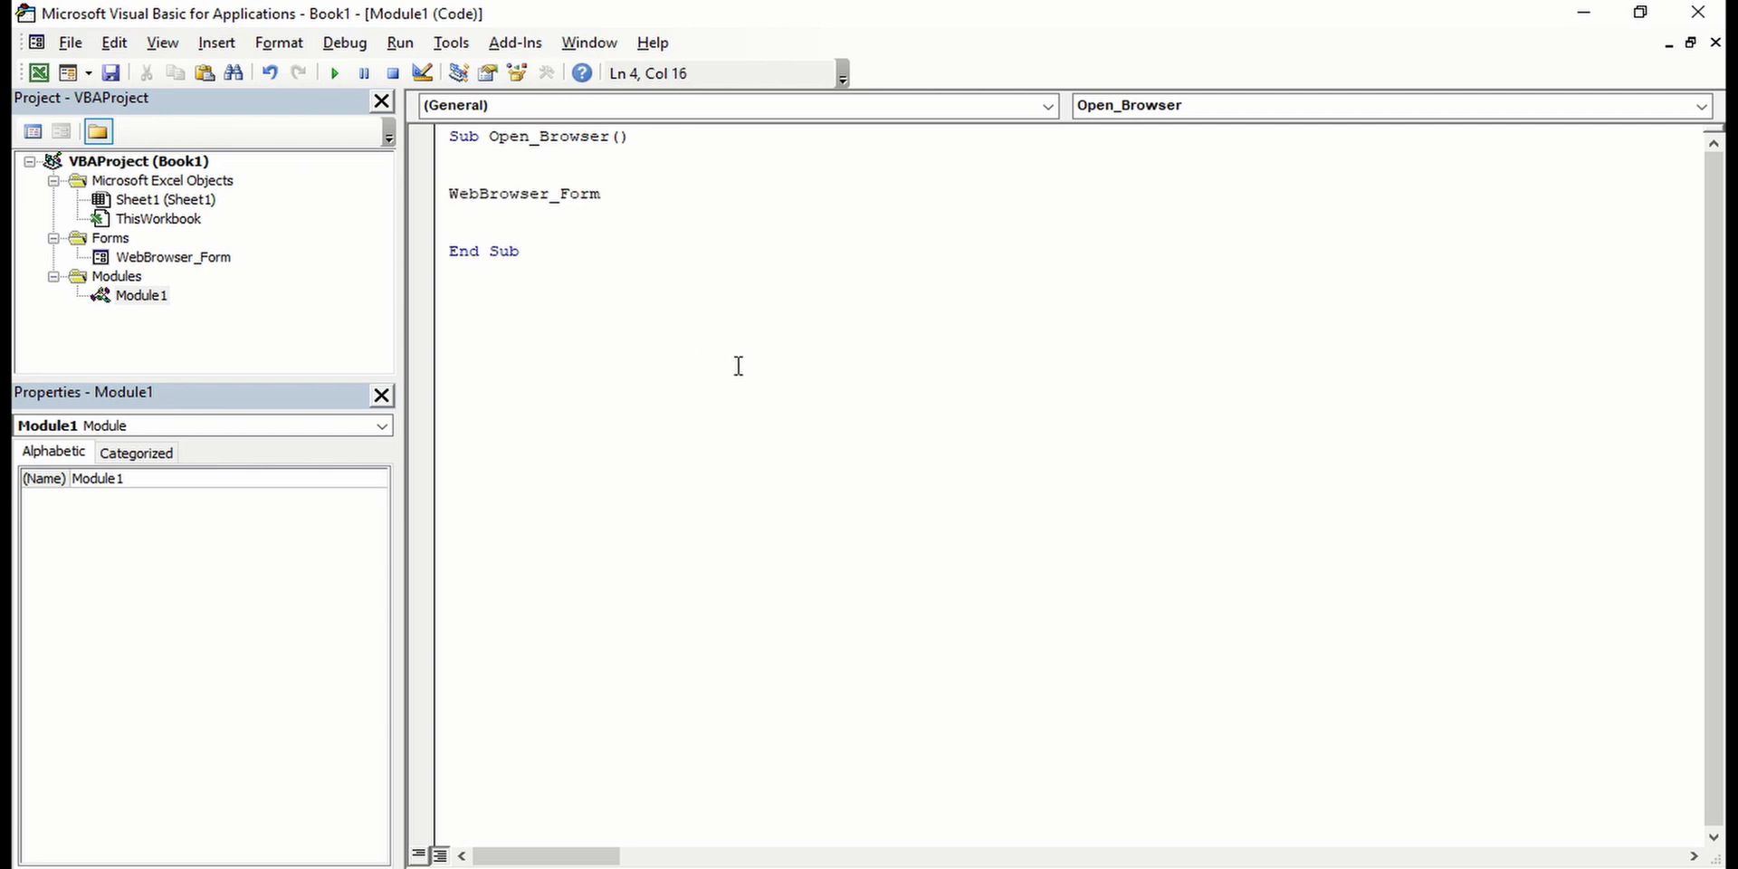
pyautogui.write('.')
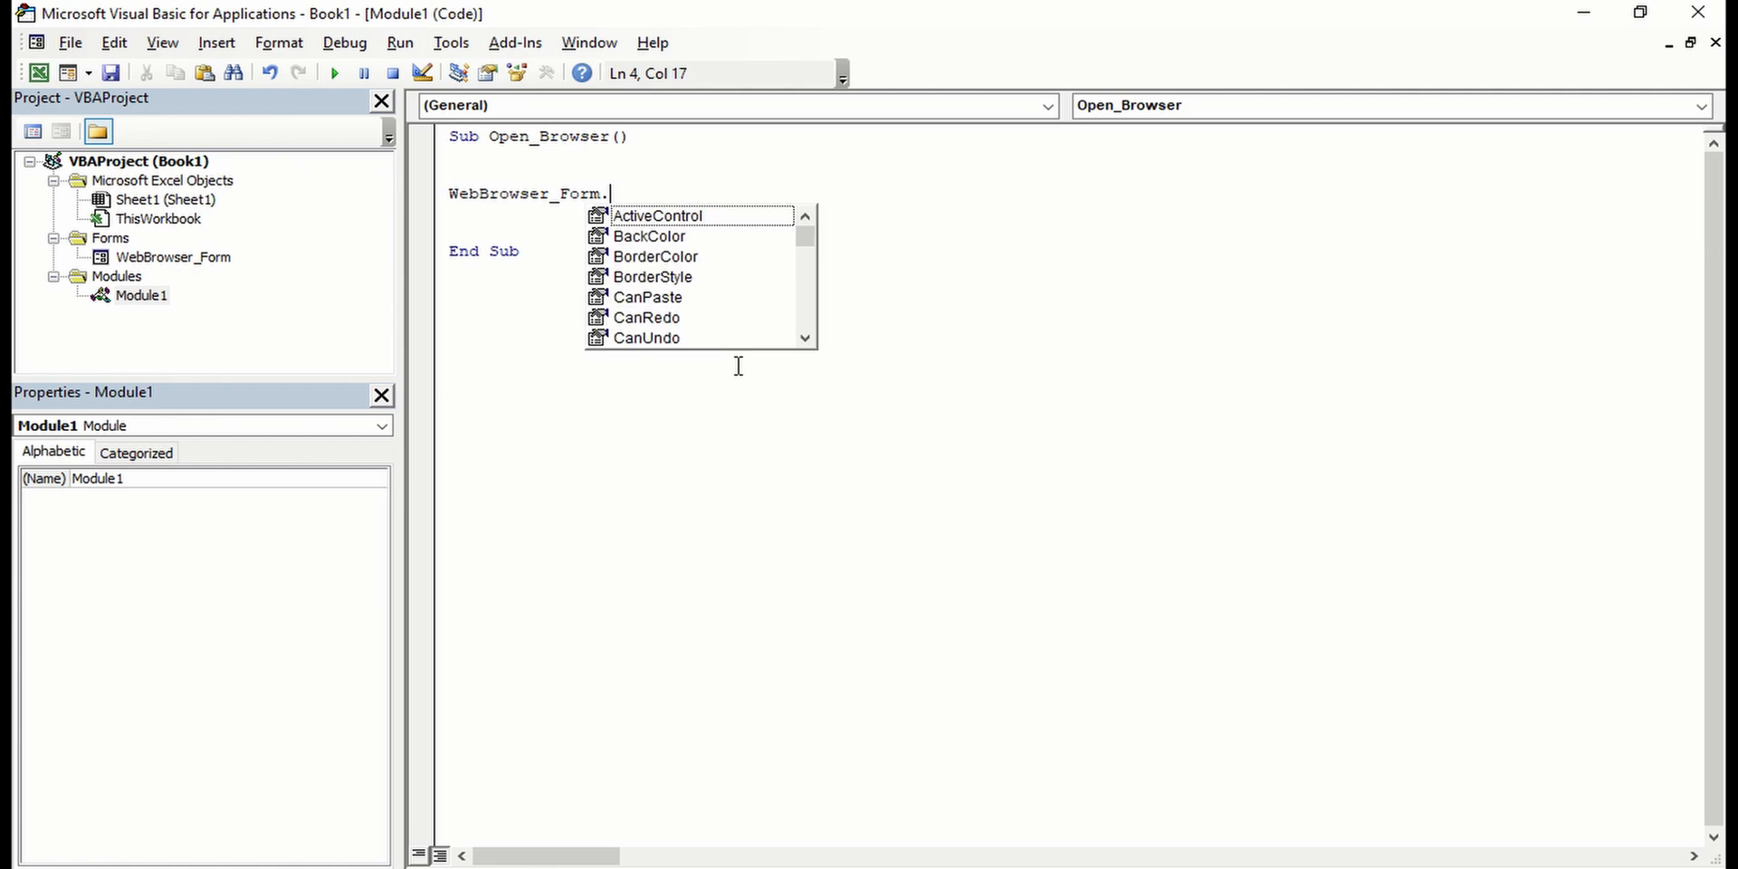
pyautogui.write('s')
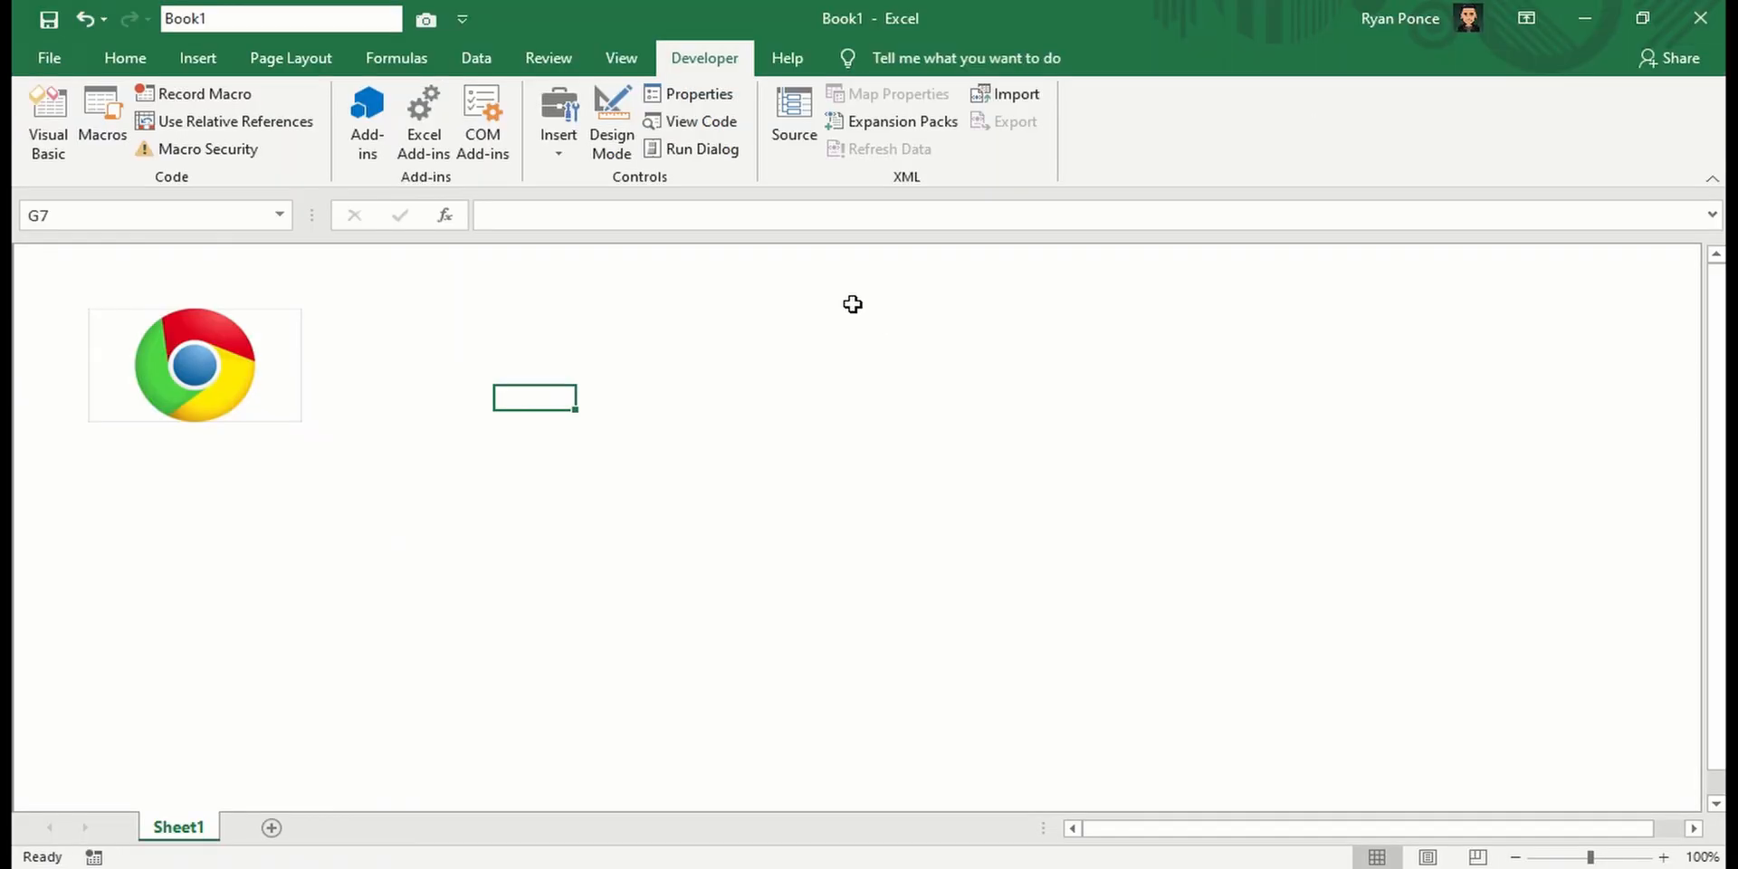
# Assign the Open_Browser macro to the Chrome picture on the sheet
pyautogui.rightClick(194, 364)
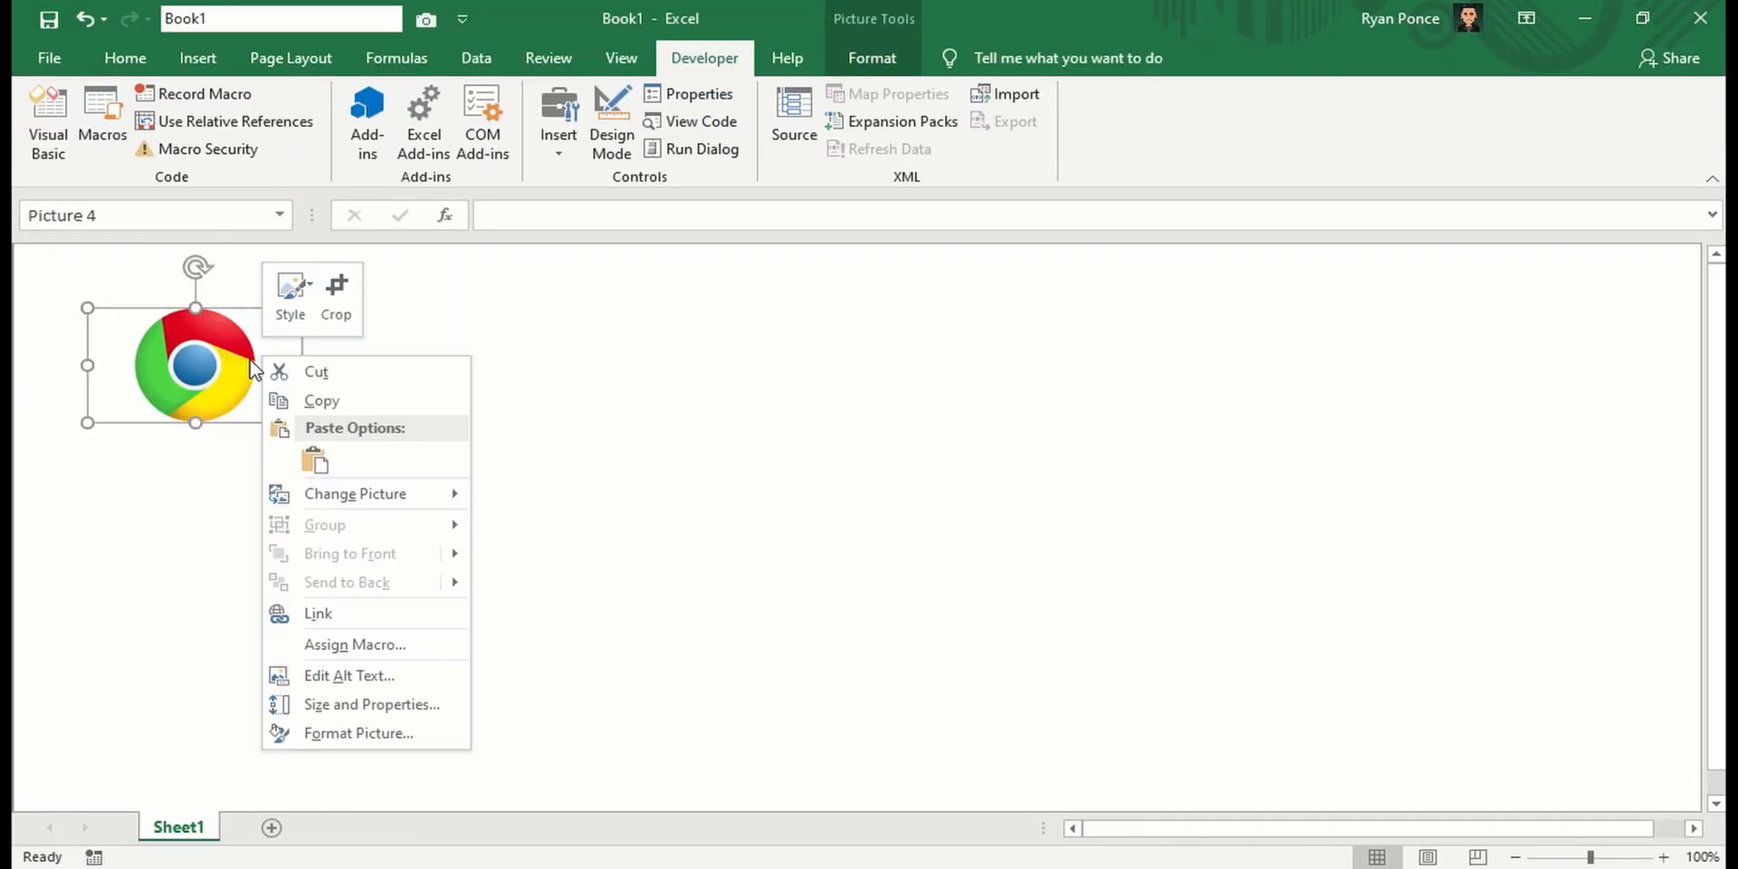
pyautogui.click(355, 644)
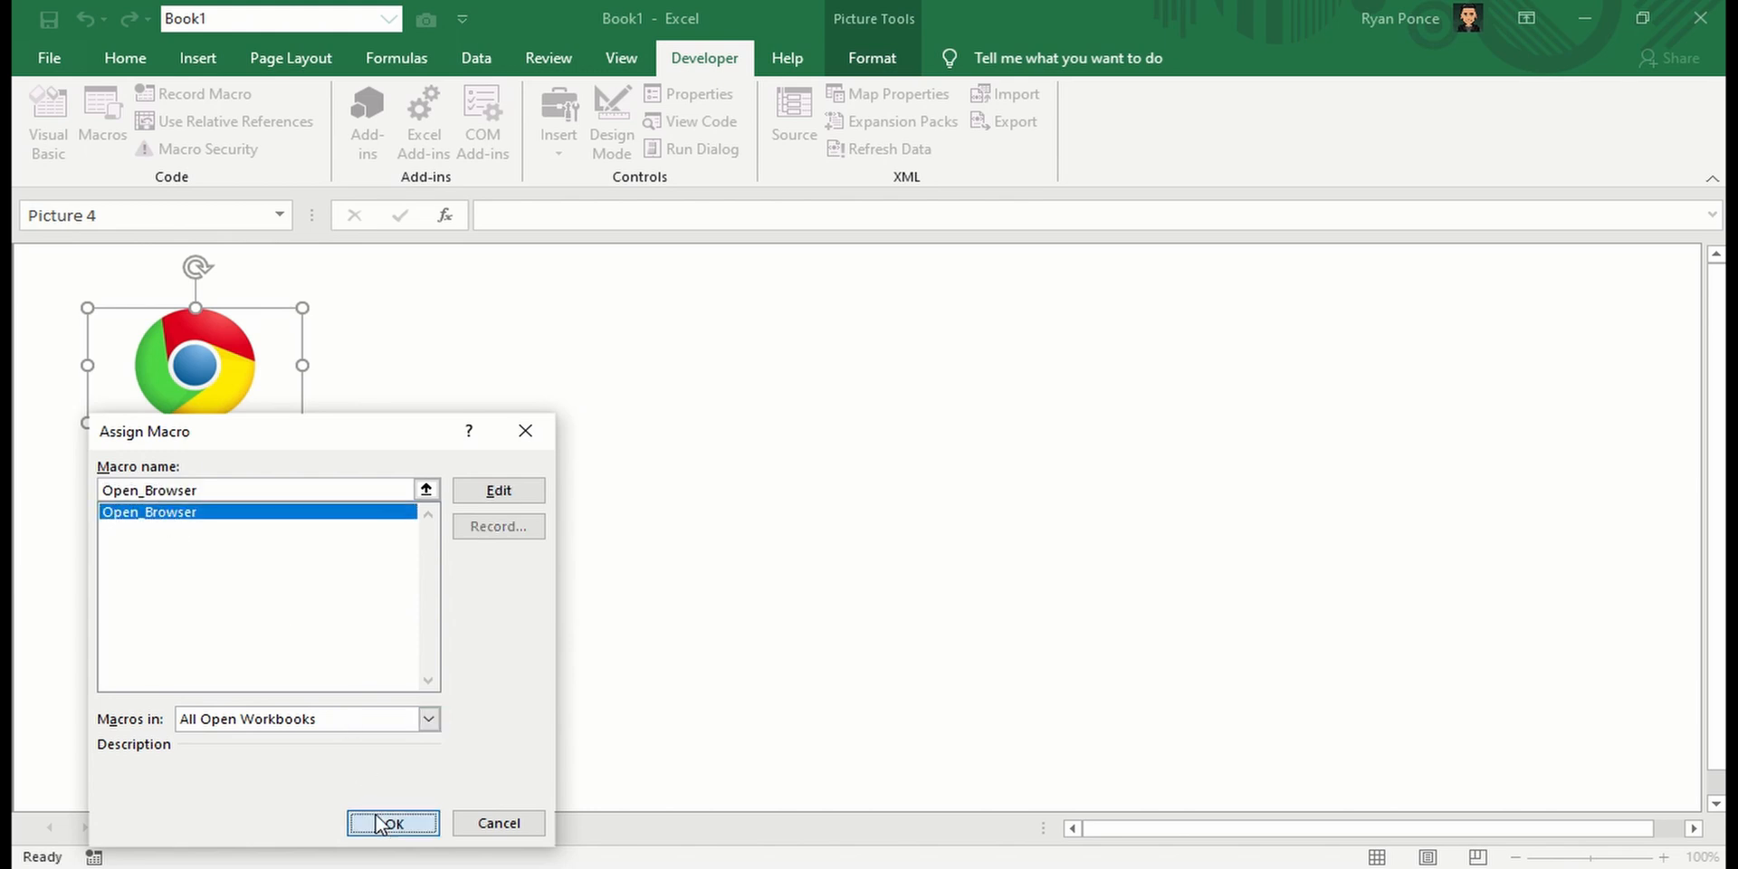
pyautogui.click(391, 822)
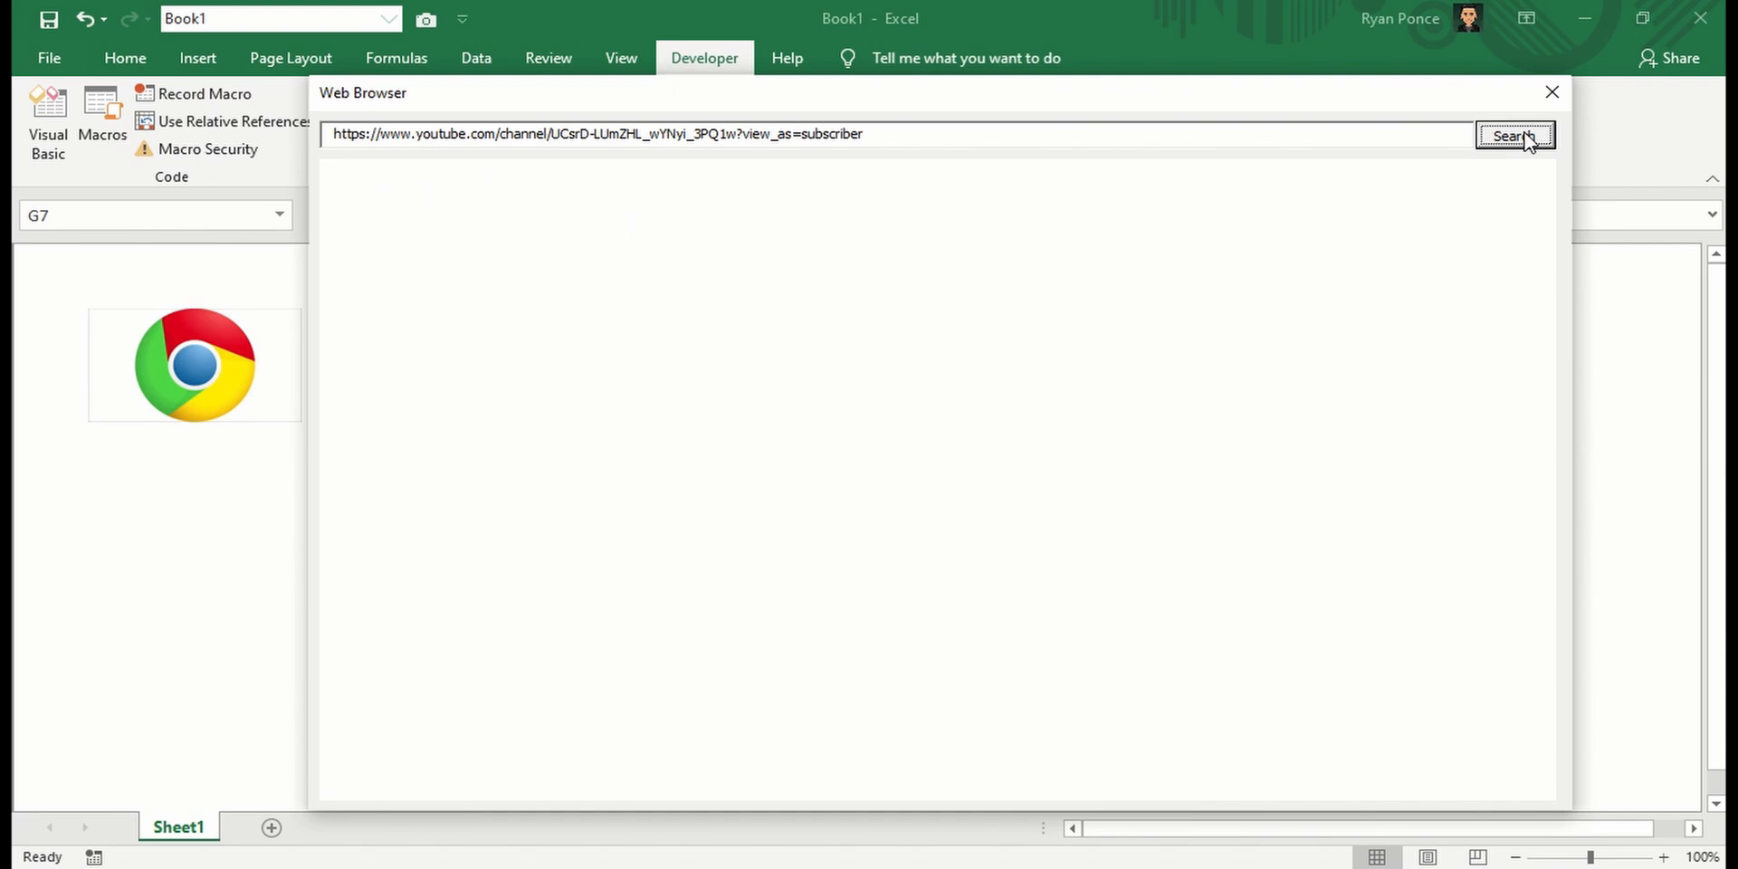
# Launch the browser from the picture, load the YouTube channel page, then close the form
pyautogui.click(1514, 136)
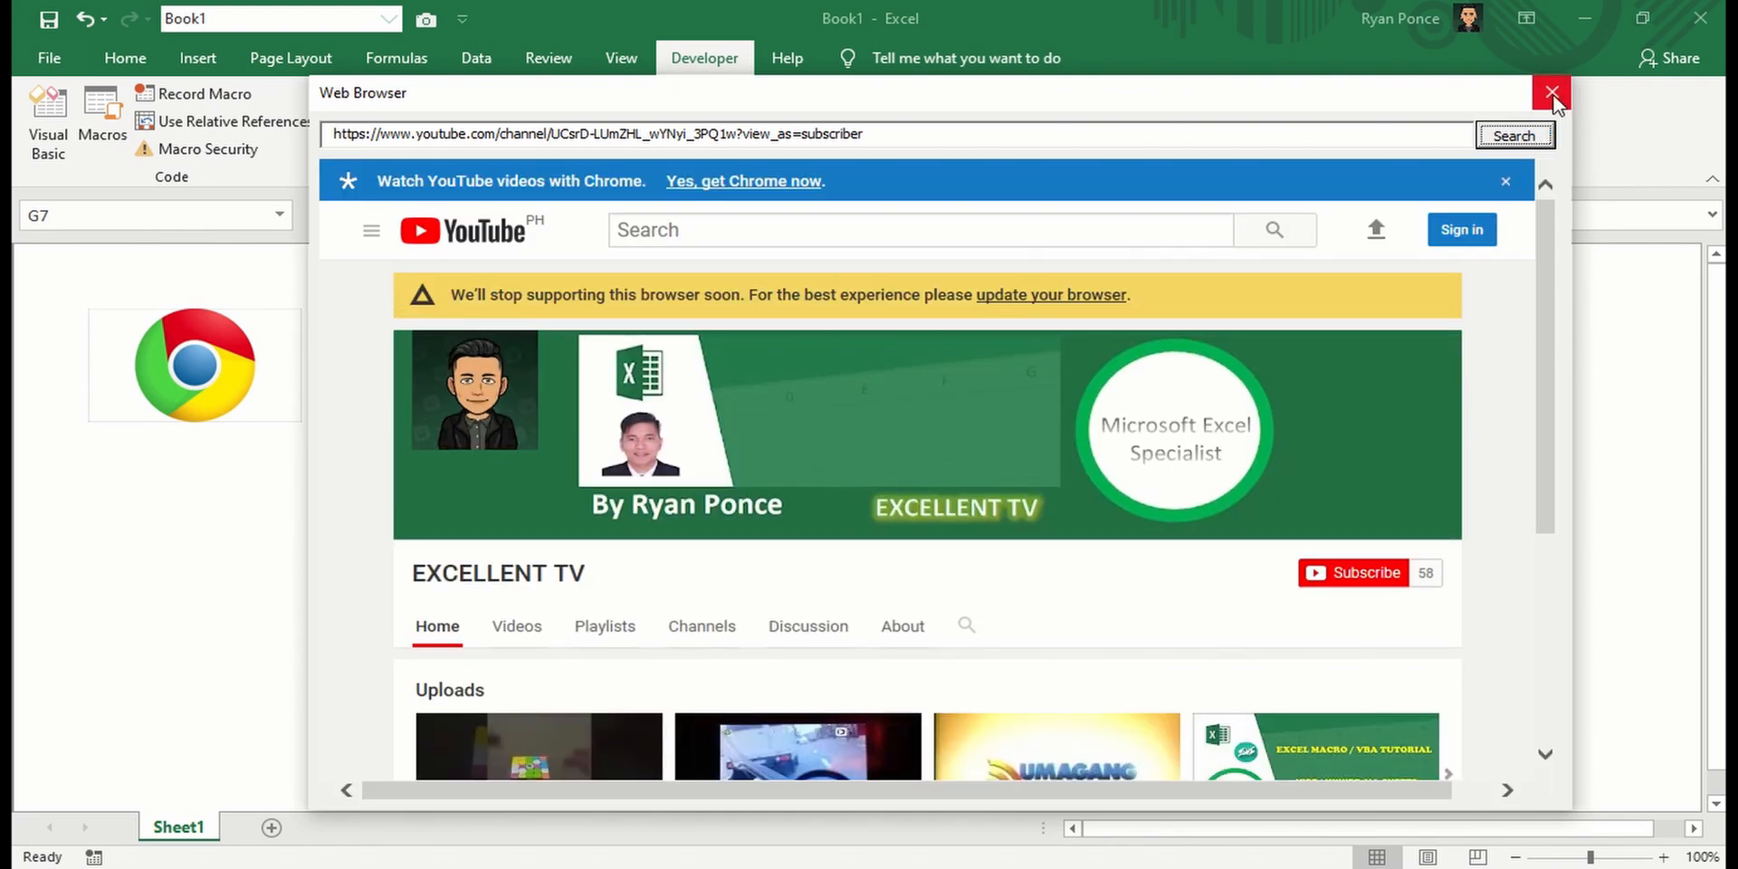
pyautogui.click(1552, 93)
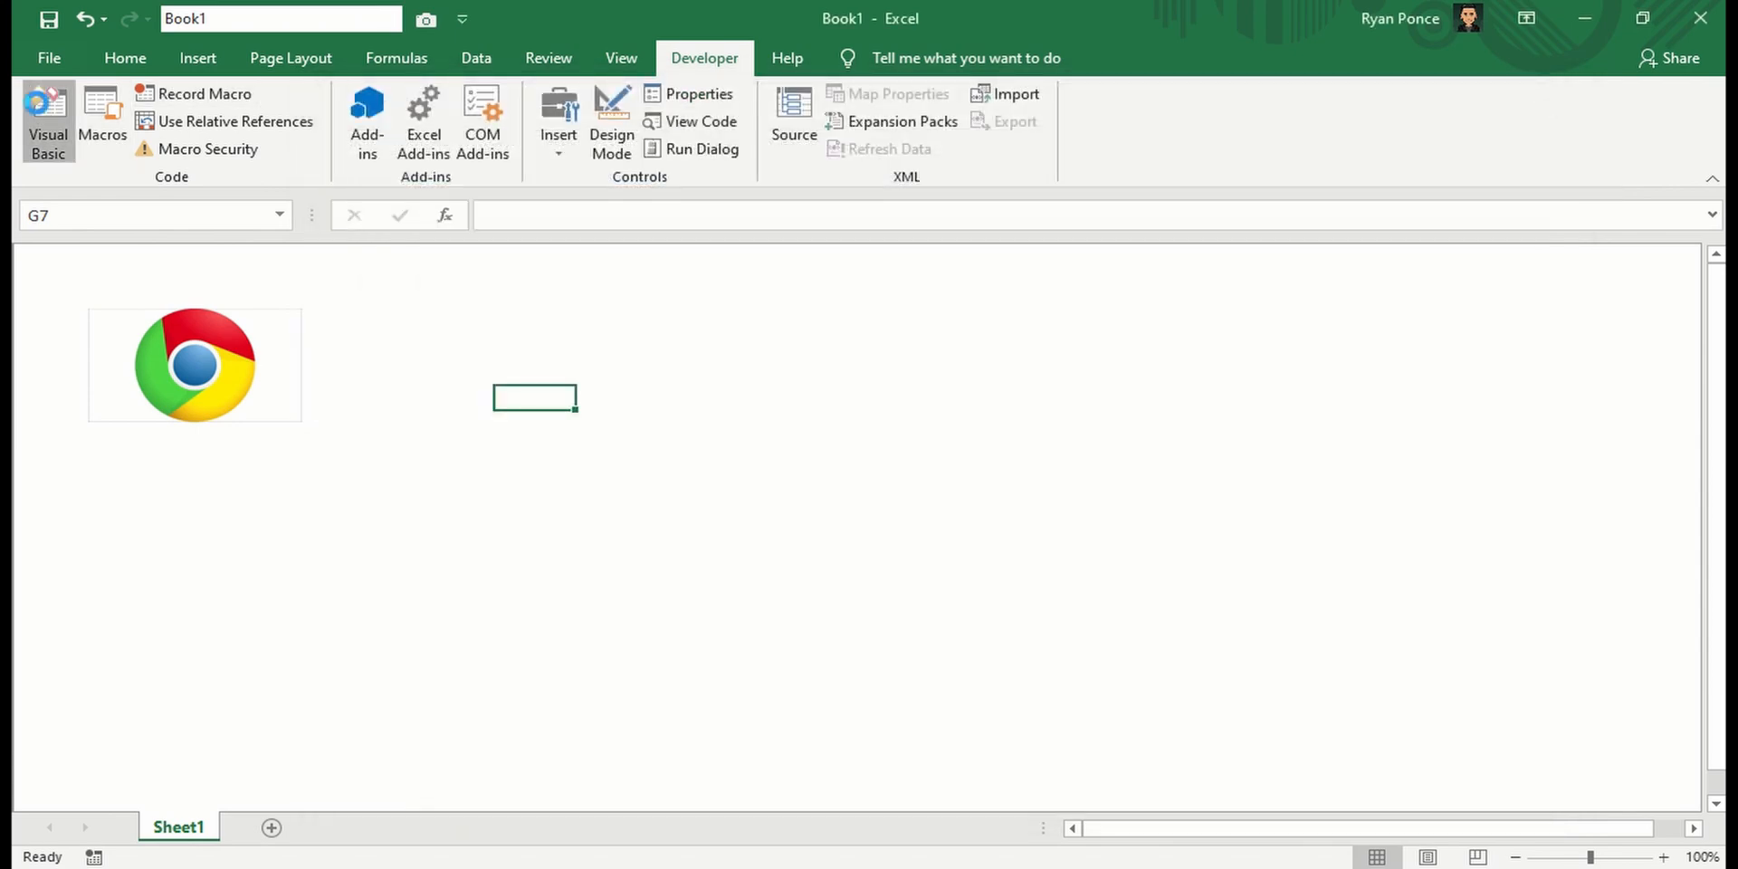
# In the VBA editor, set the Web Browser form's BackColor to black
pyautogui.click(47, 119)
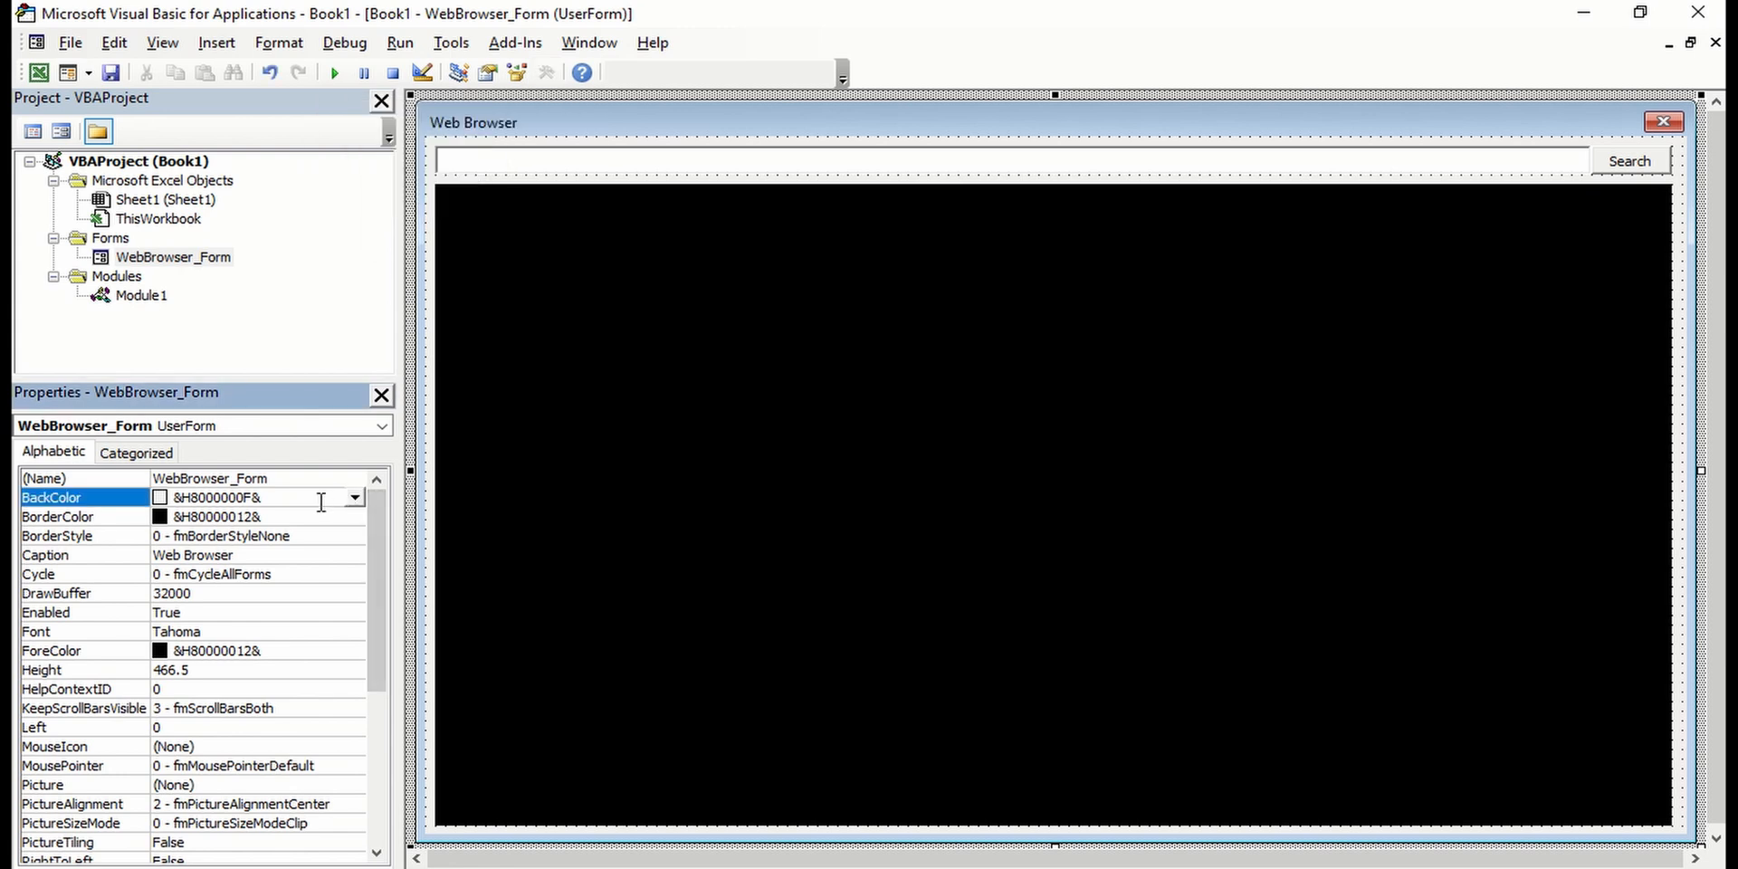
pyautogui.click(353, 496)
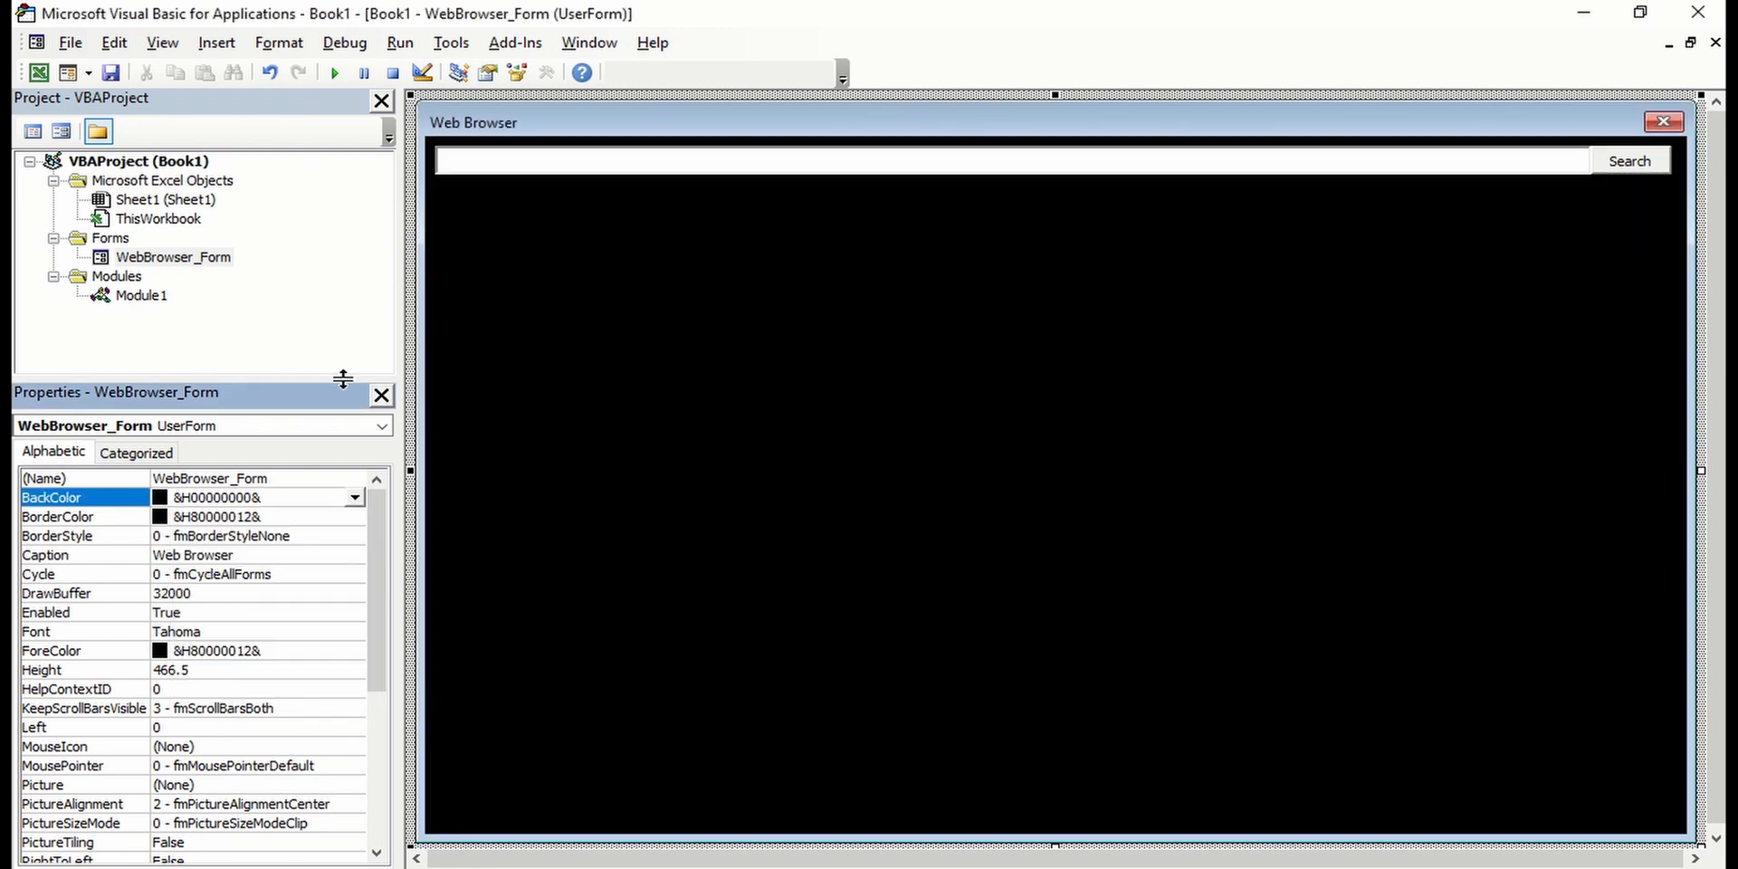
pyautogui.moveTo(1622, 11)
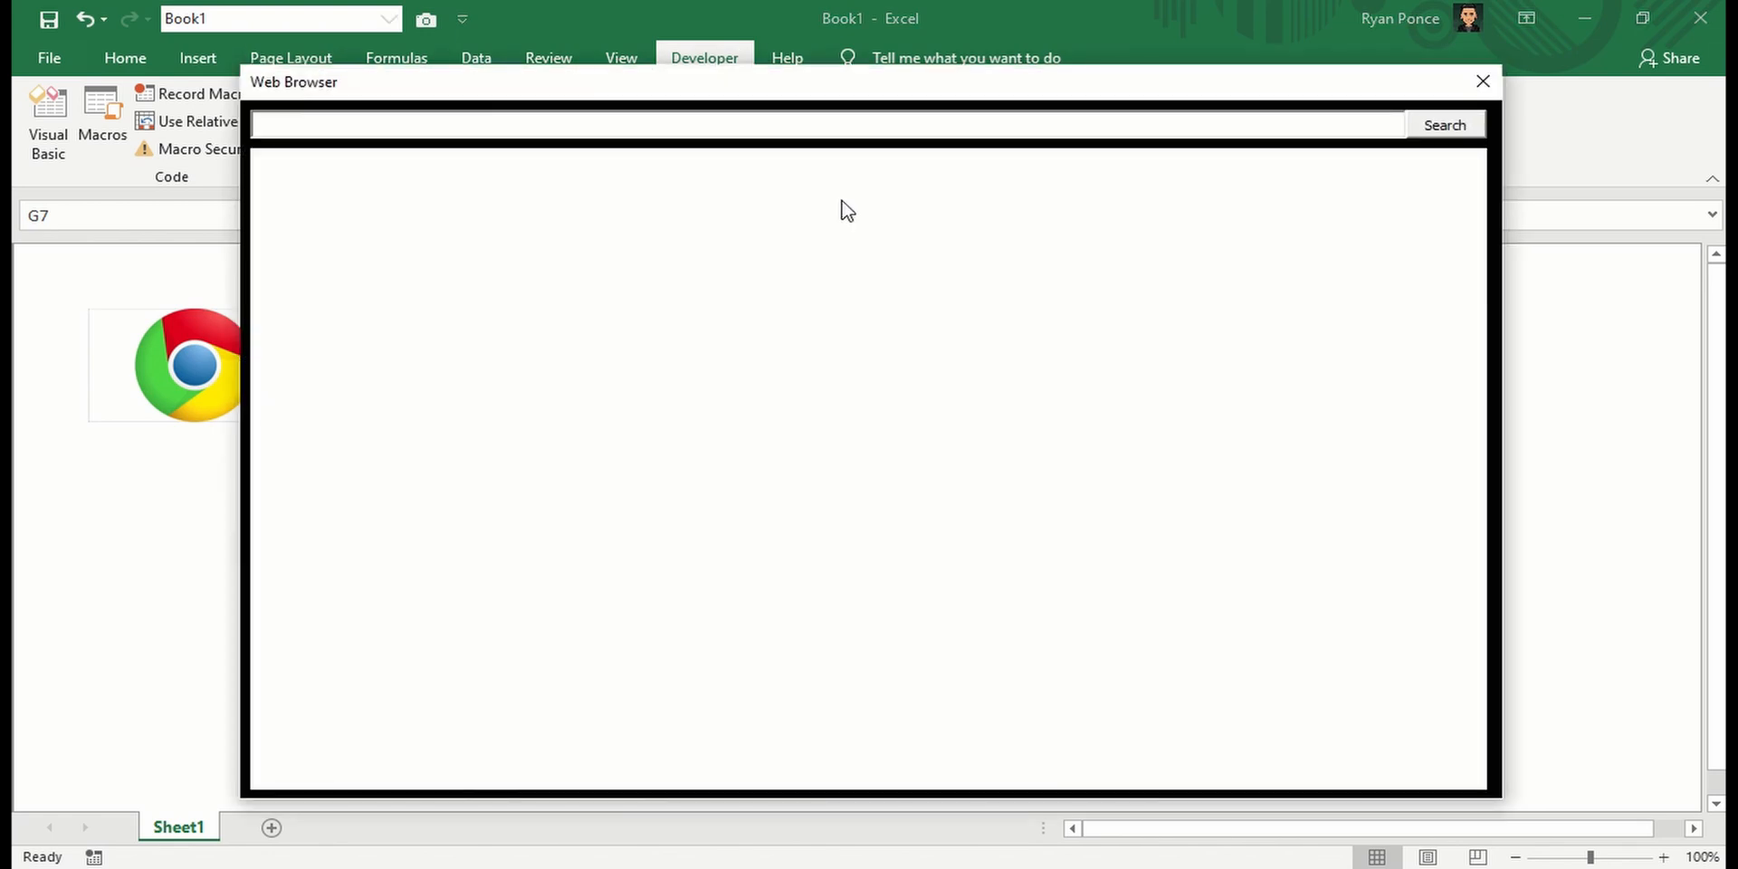
# Load the EXCELLENT TV channel URL in the browser form and scroll through its uploads
pyautogui.write('https://www.youtube.com/channel/UCsrD-LUmZHL_wYNyi_3PQ1w?view_as=subscriber')
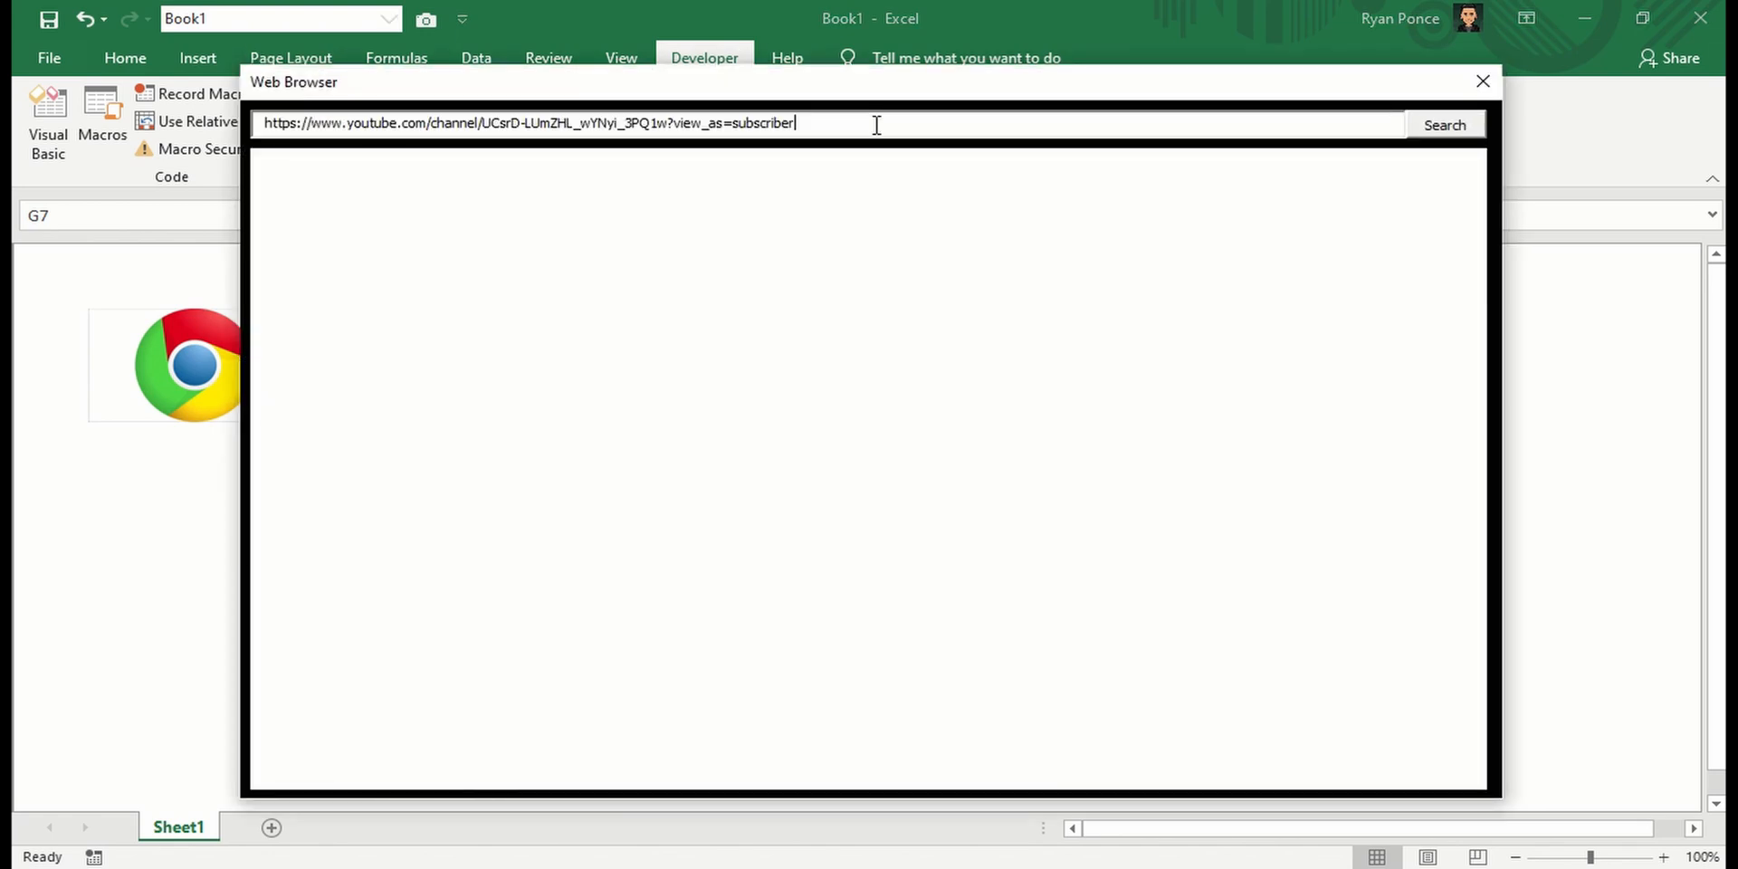
pyautogui.click(1445, 125)
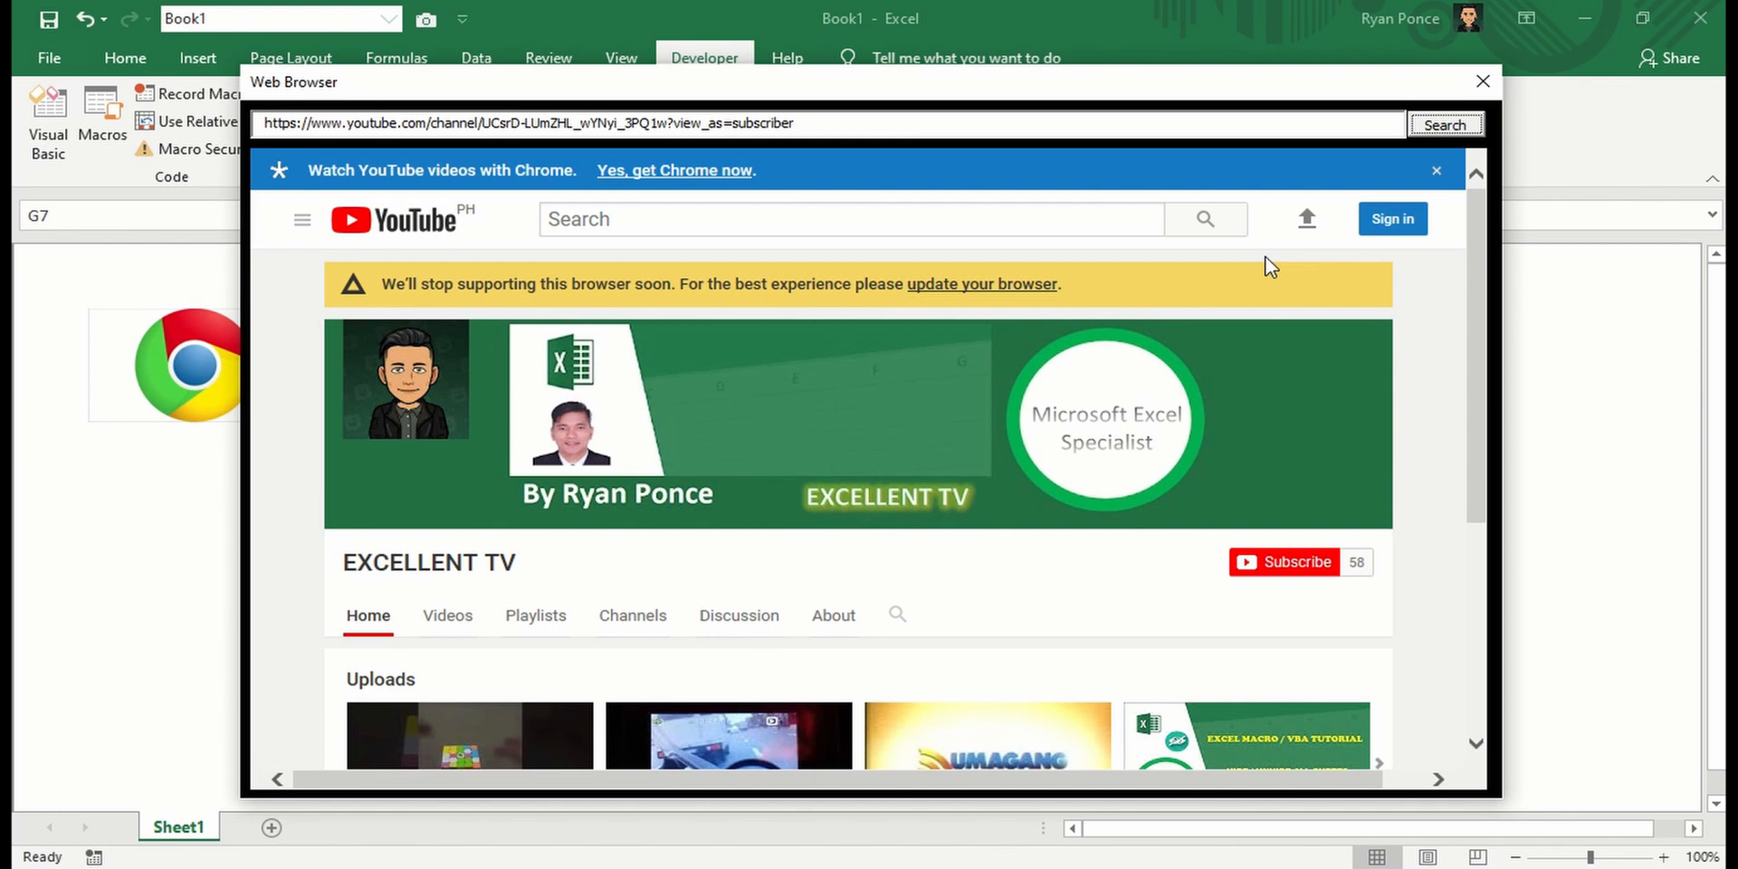
pyautogui.scroll(-3)
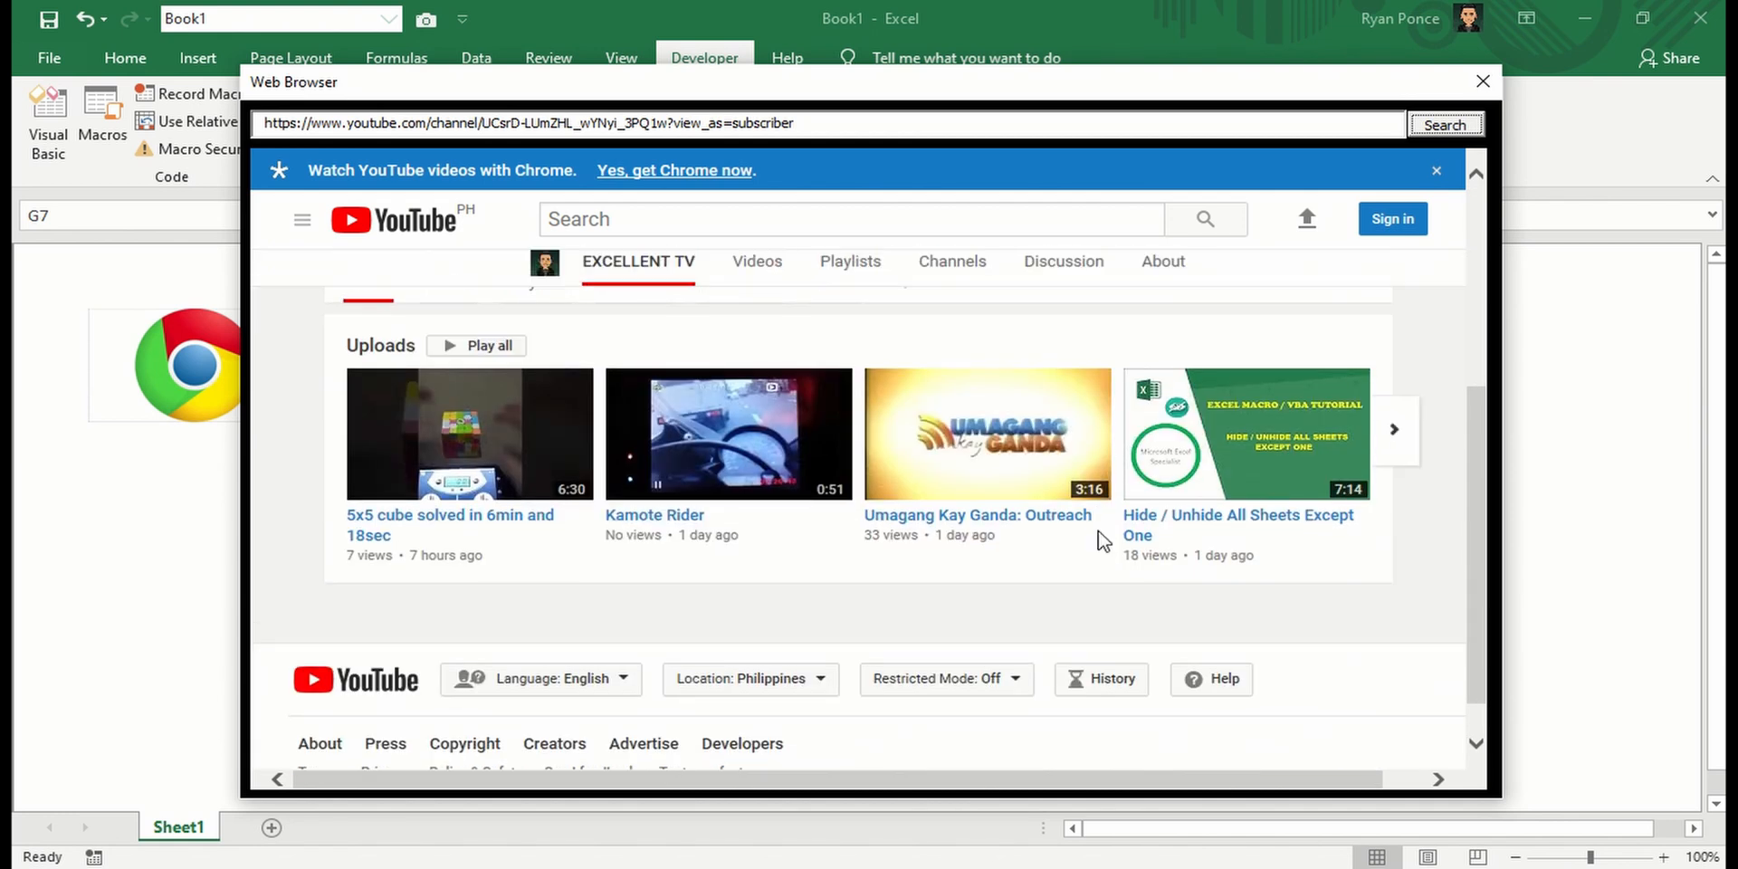
pyautogui.scroll(3)
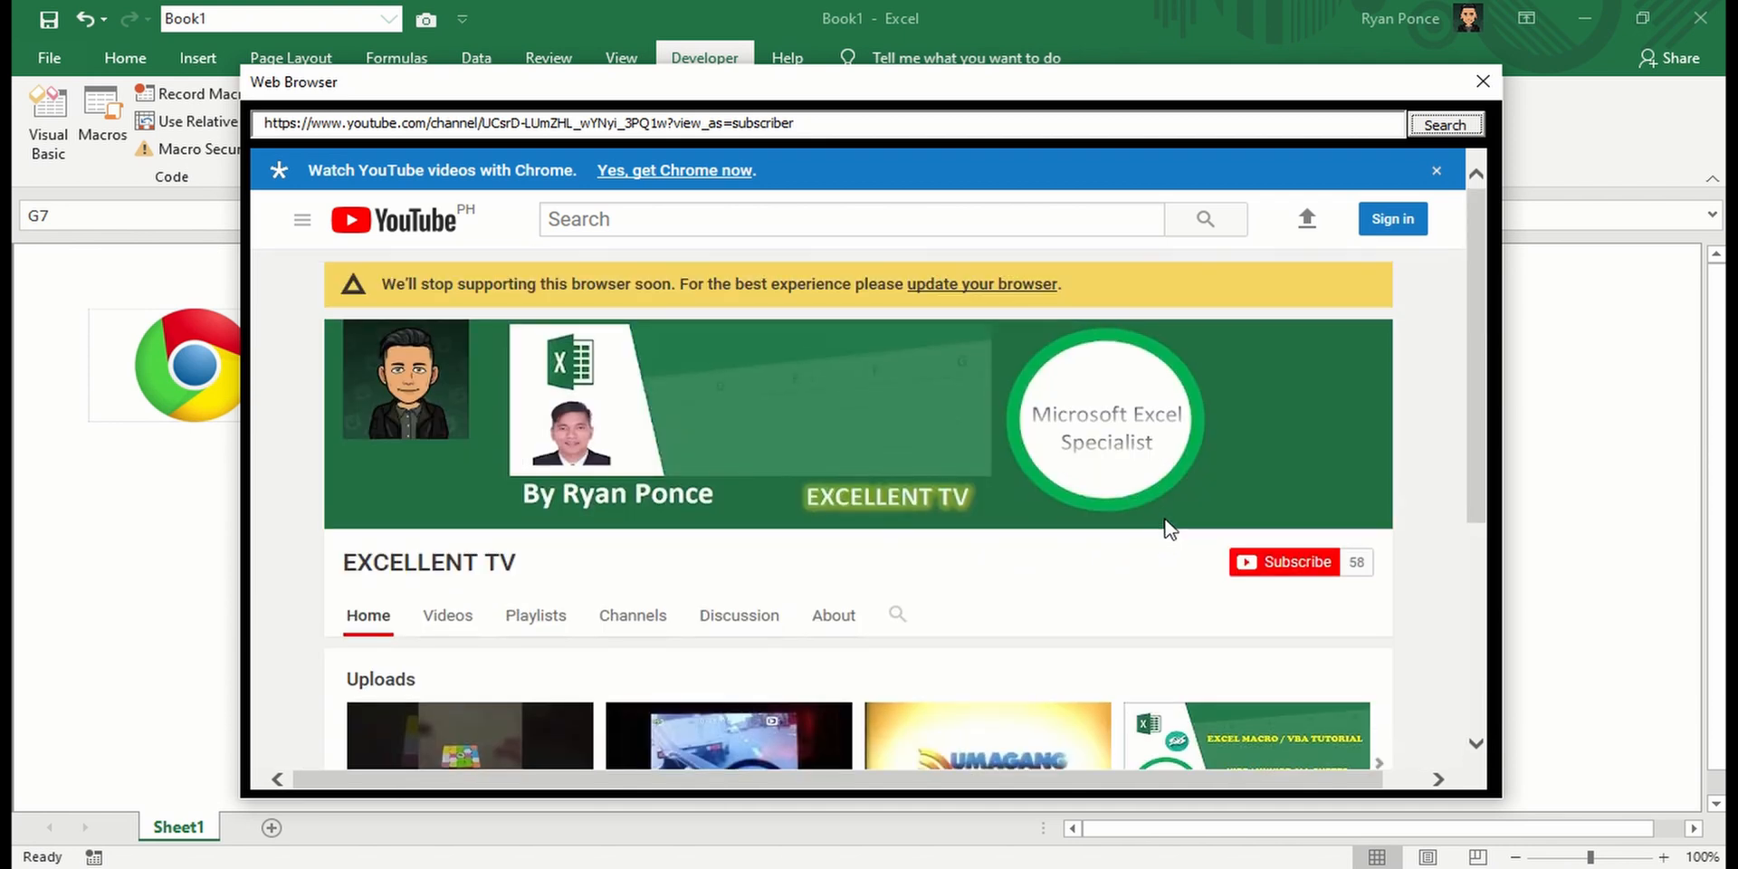